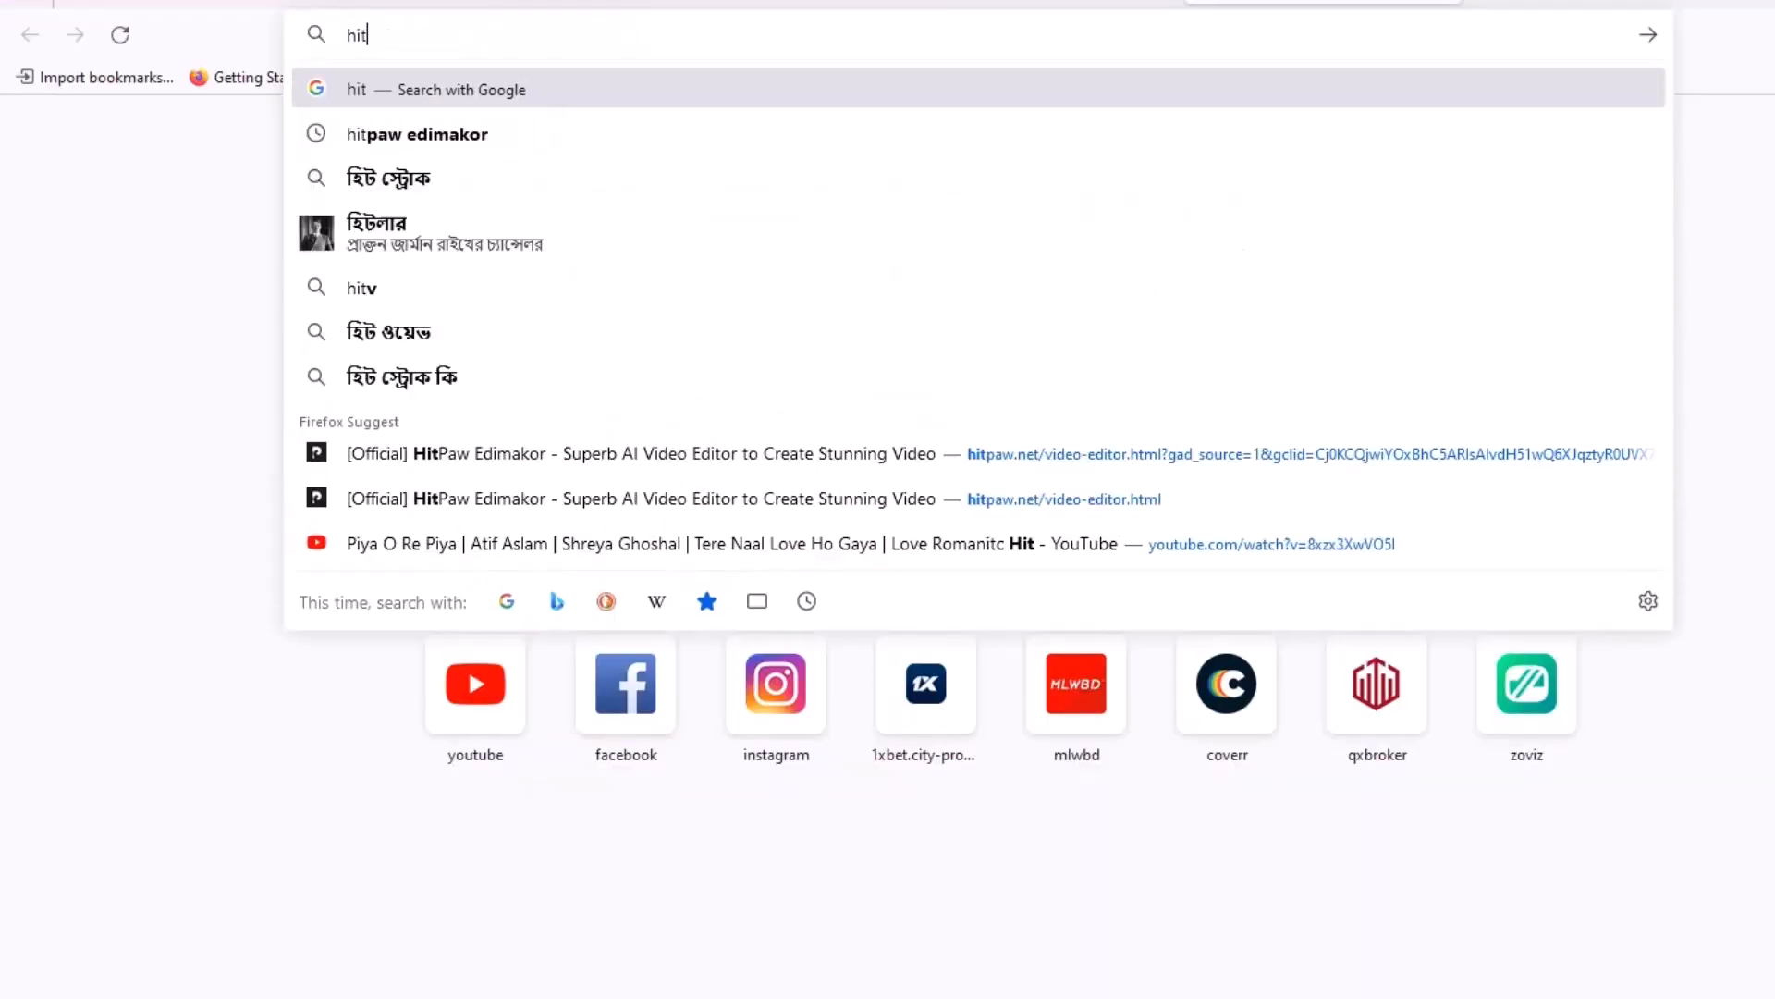
Step: Search for 'hitpaw edimakor' from the address bar and choose the suggested result
left_click(416, 134)
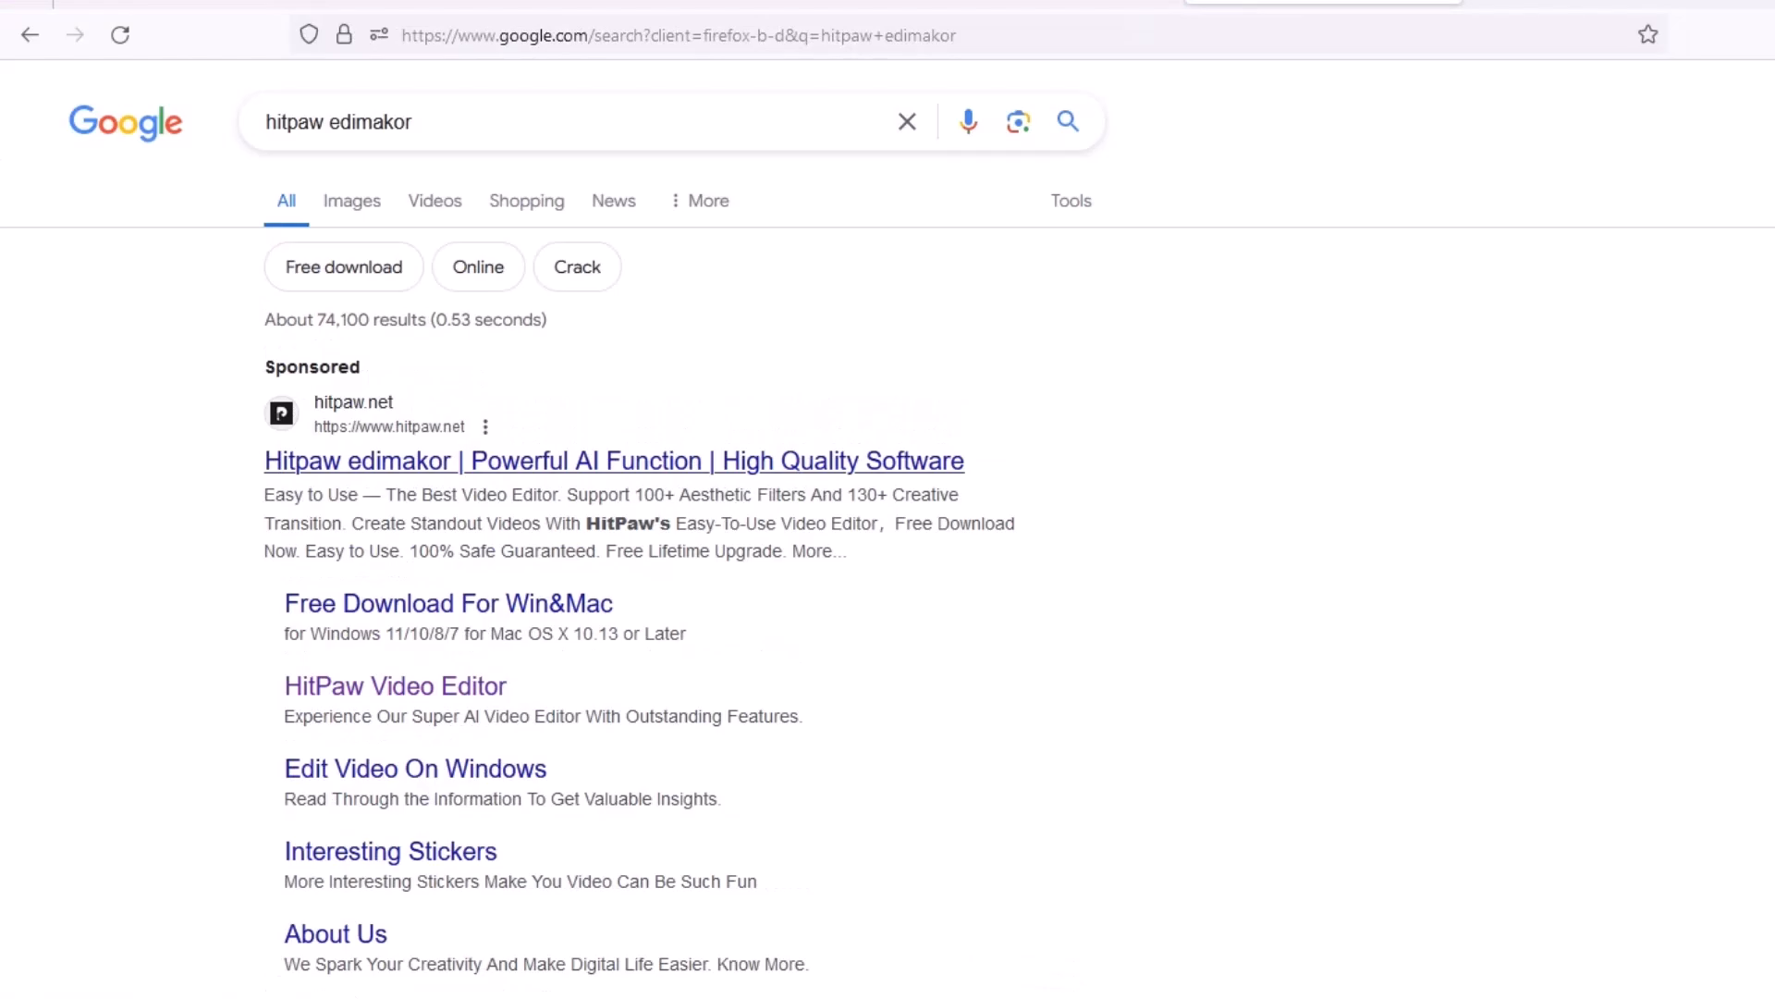
left_click(612, 460)
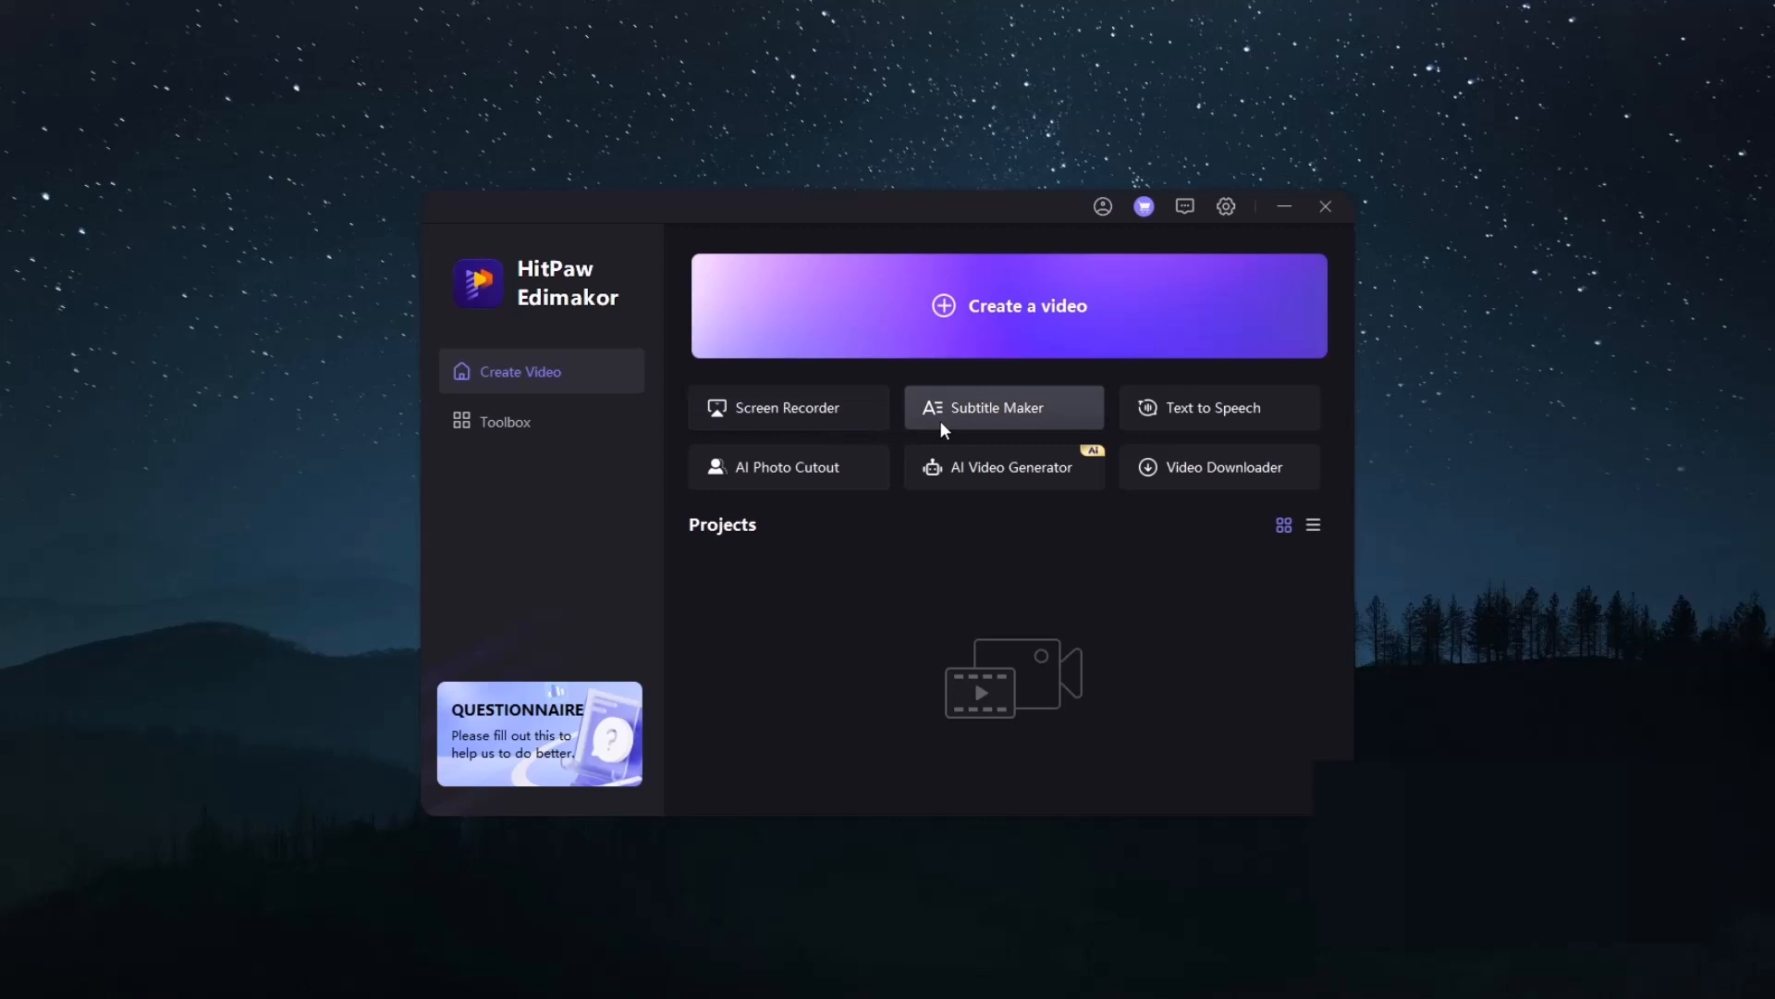
mouse_move(1174, 427)
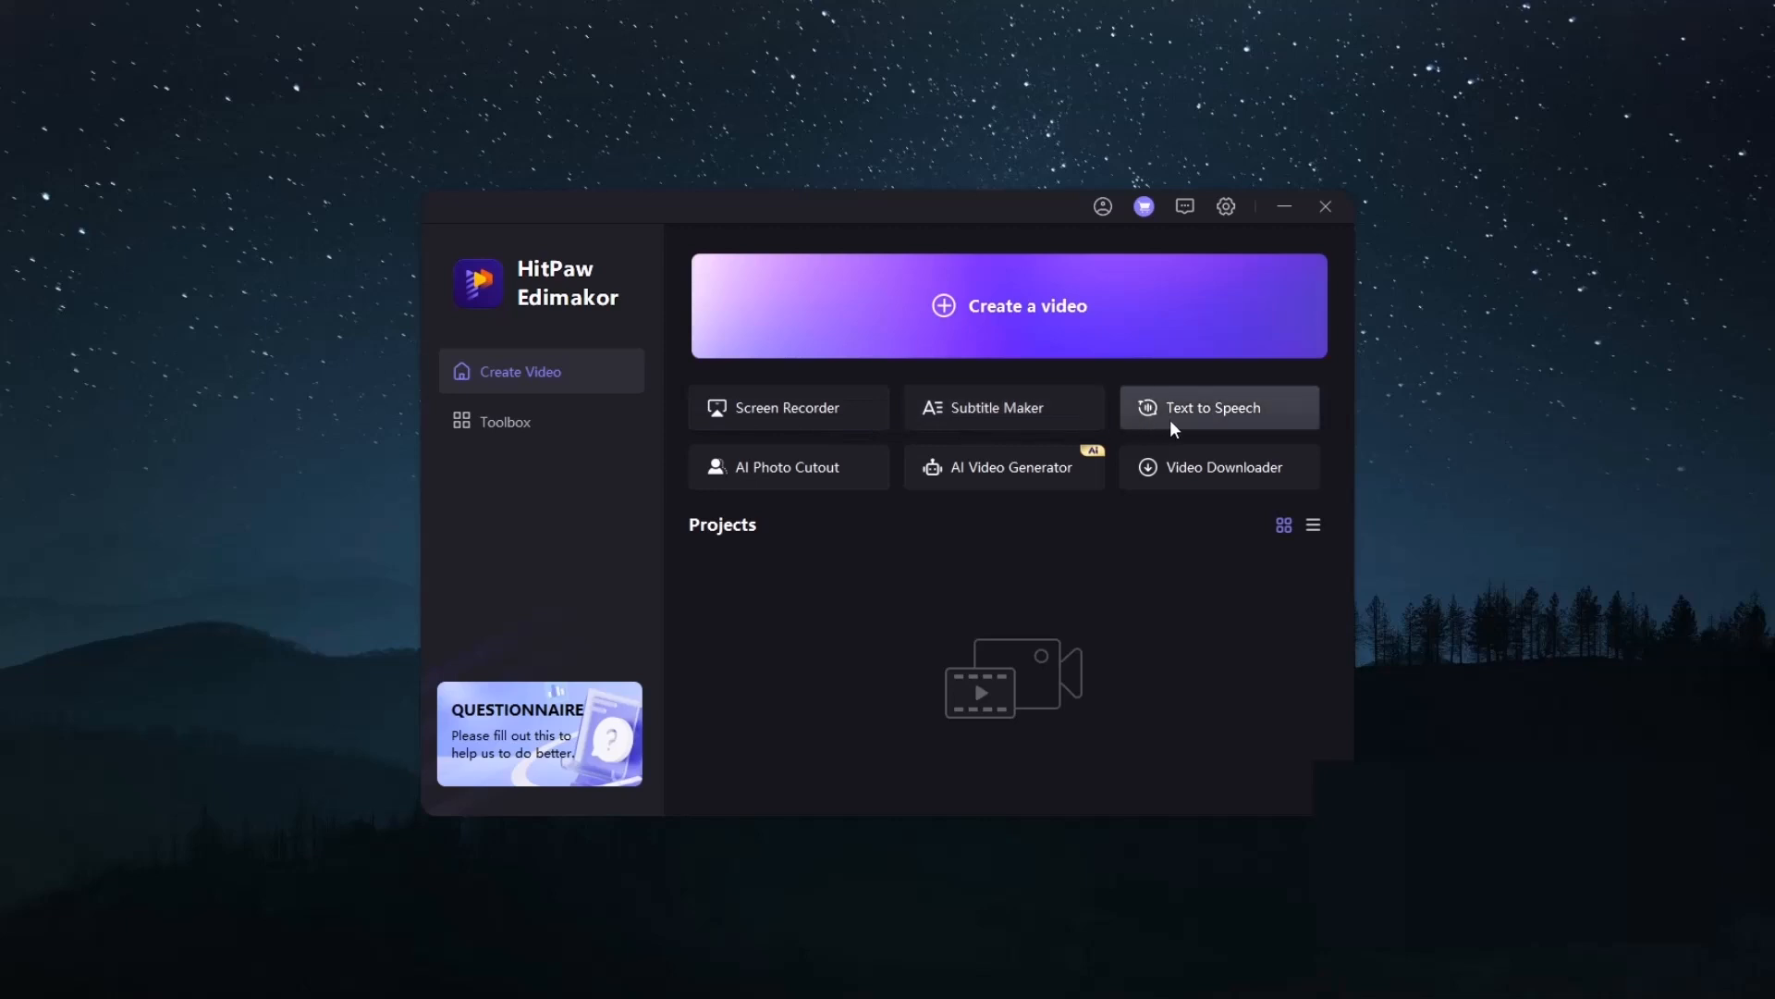
mouse_move(1000, 488)
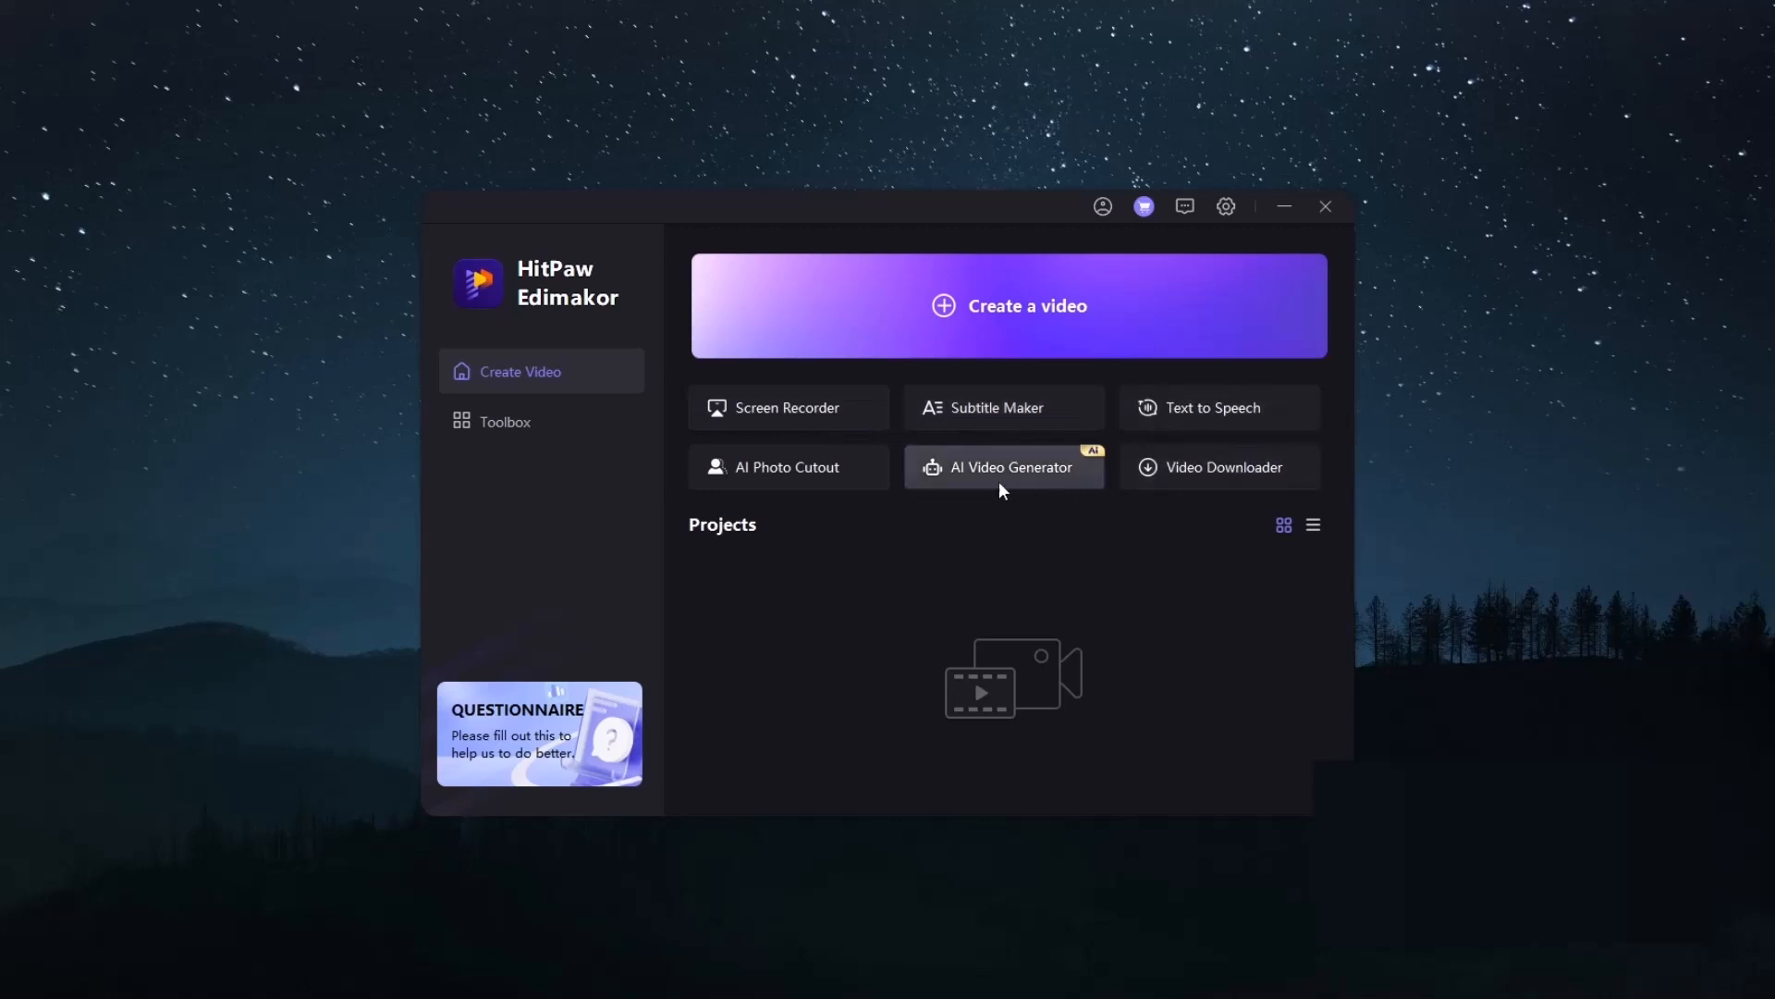
mouse_move(655, 460)
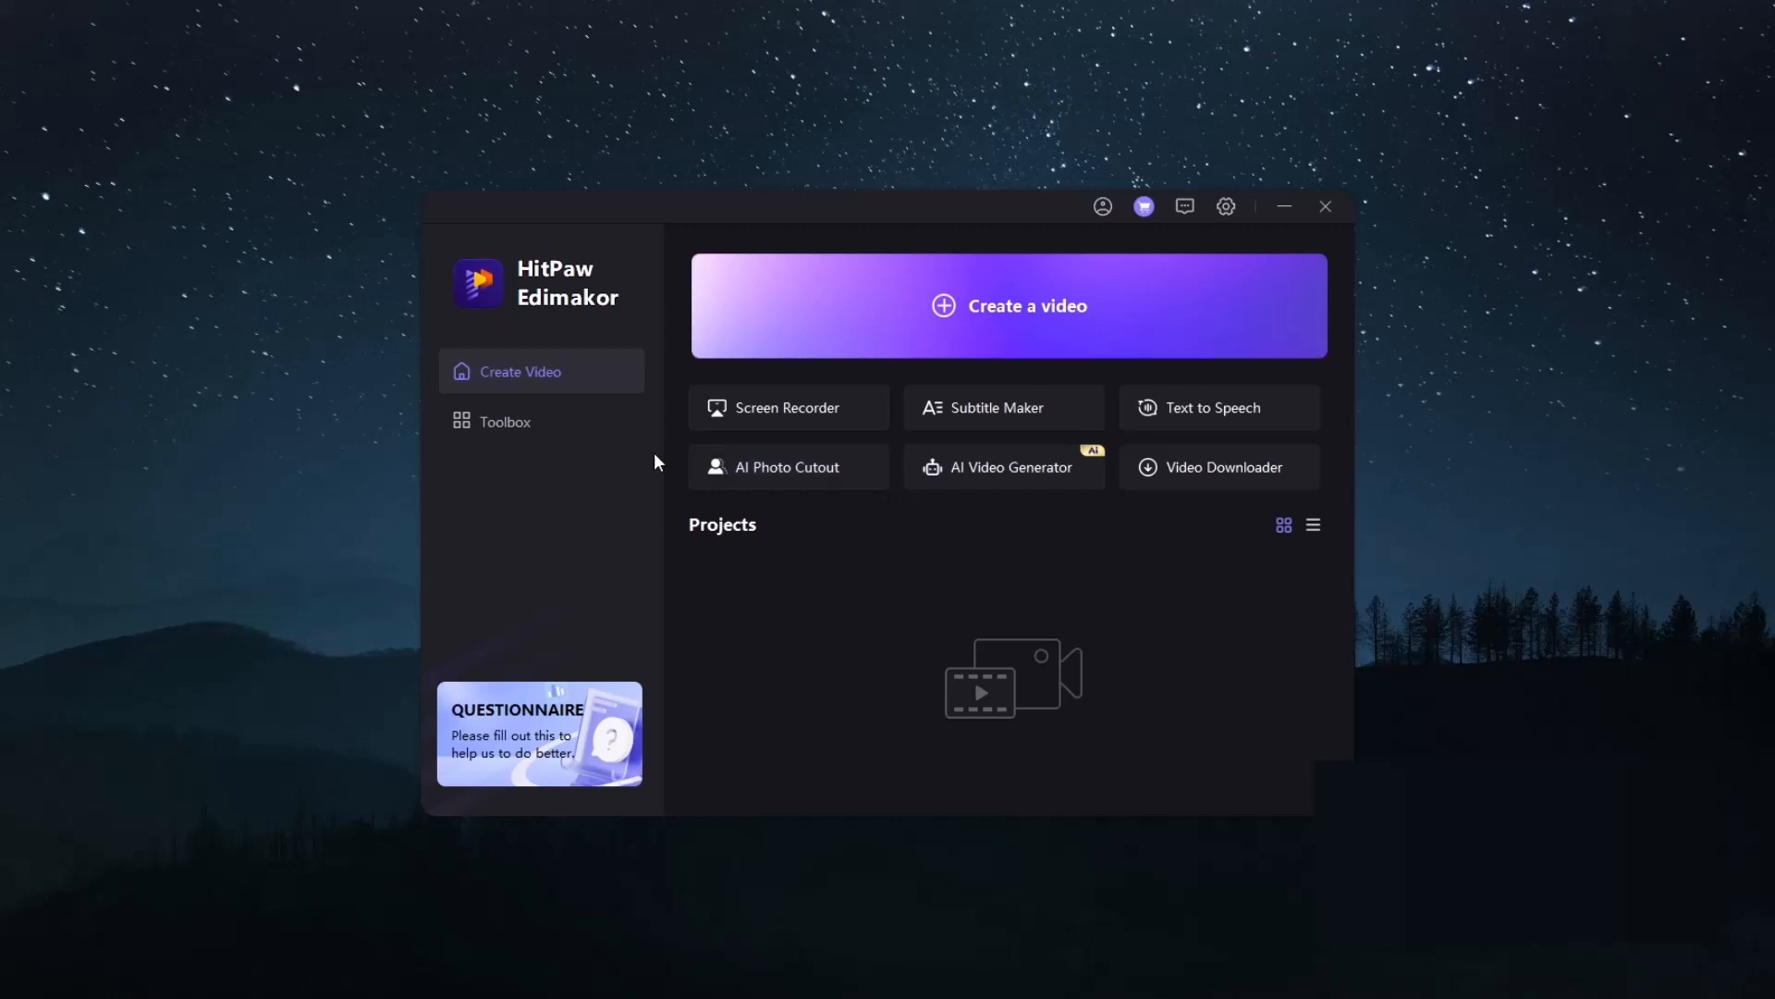
left_click(503, 421)
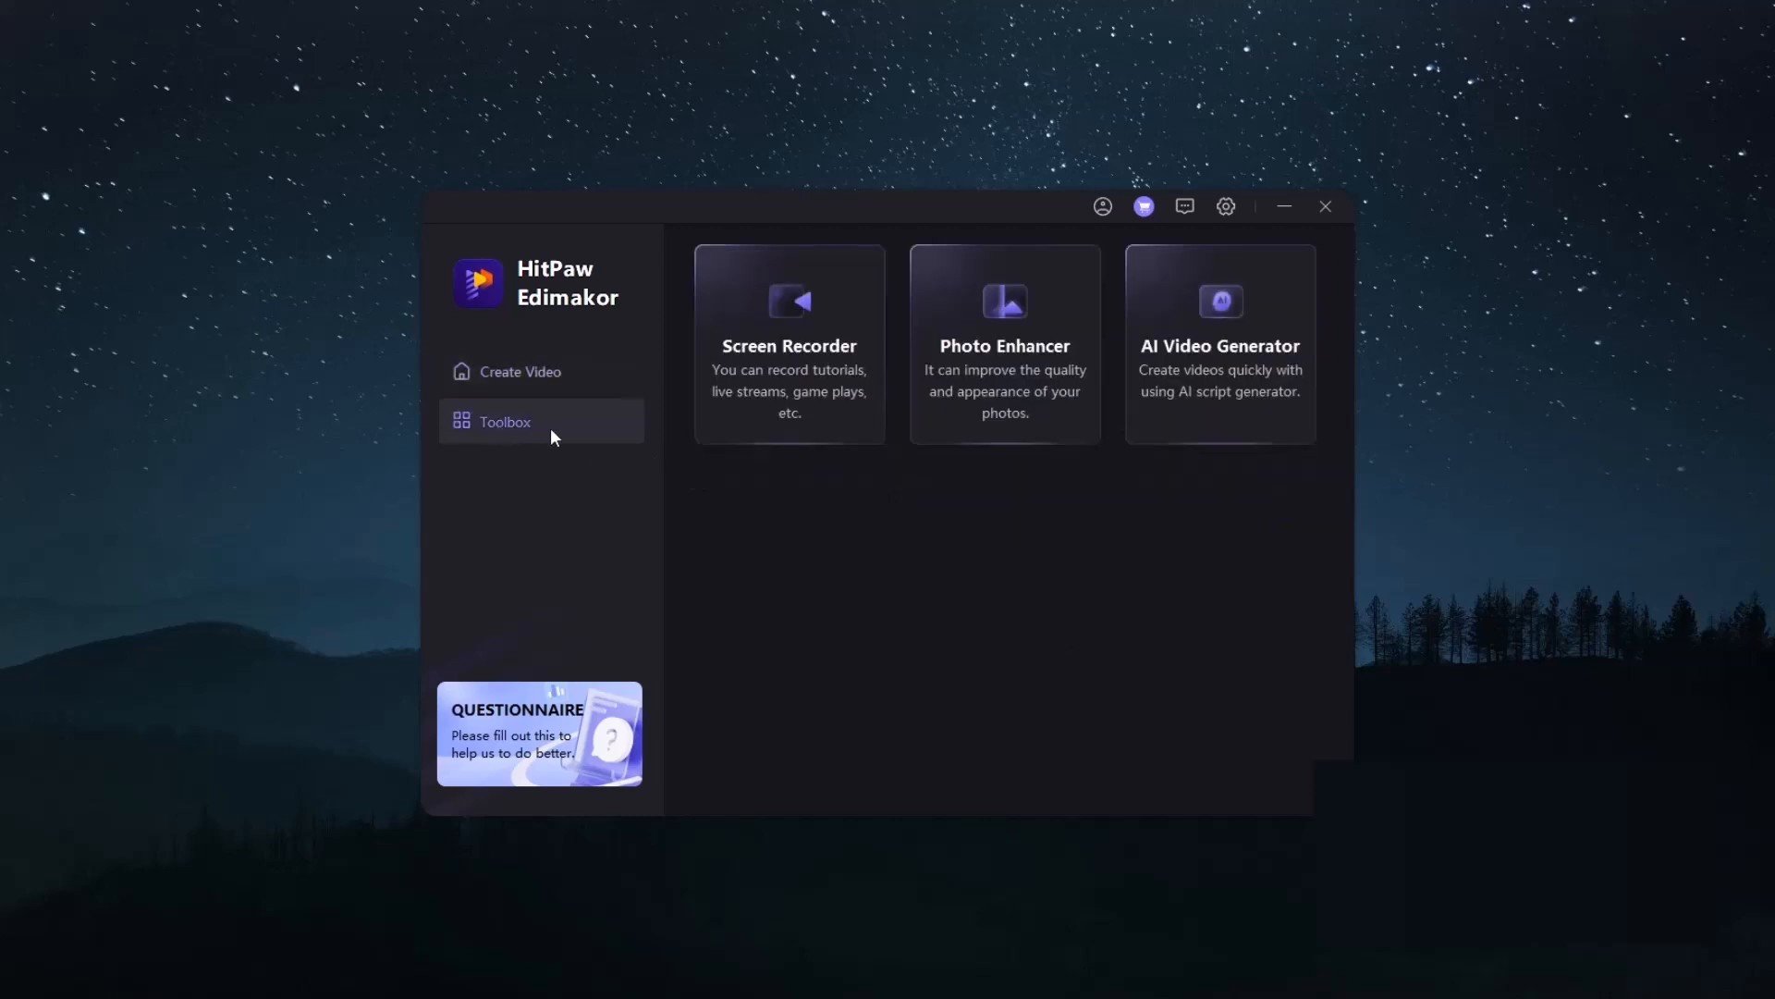
mouse_move(1167, 440)
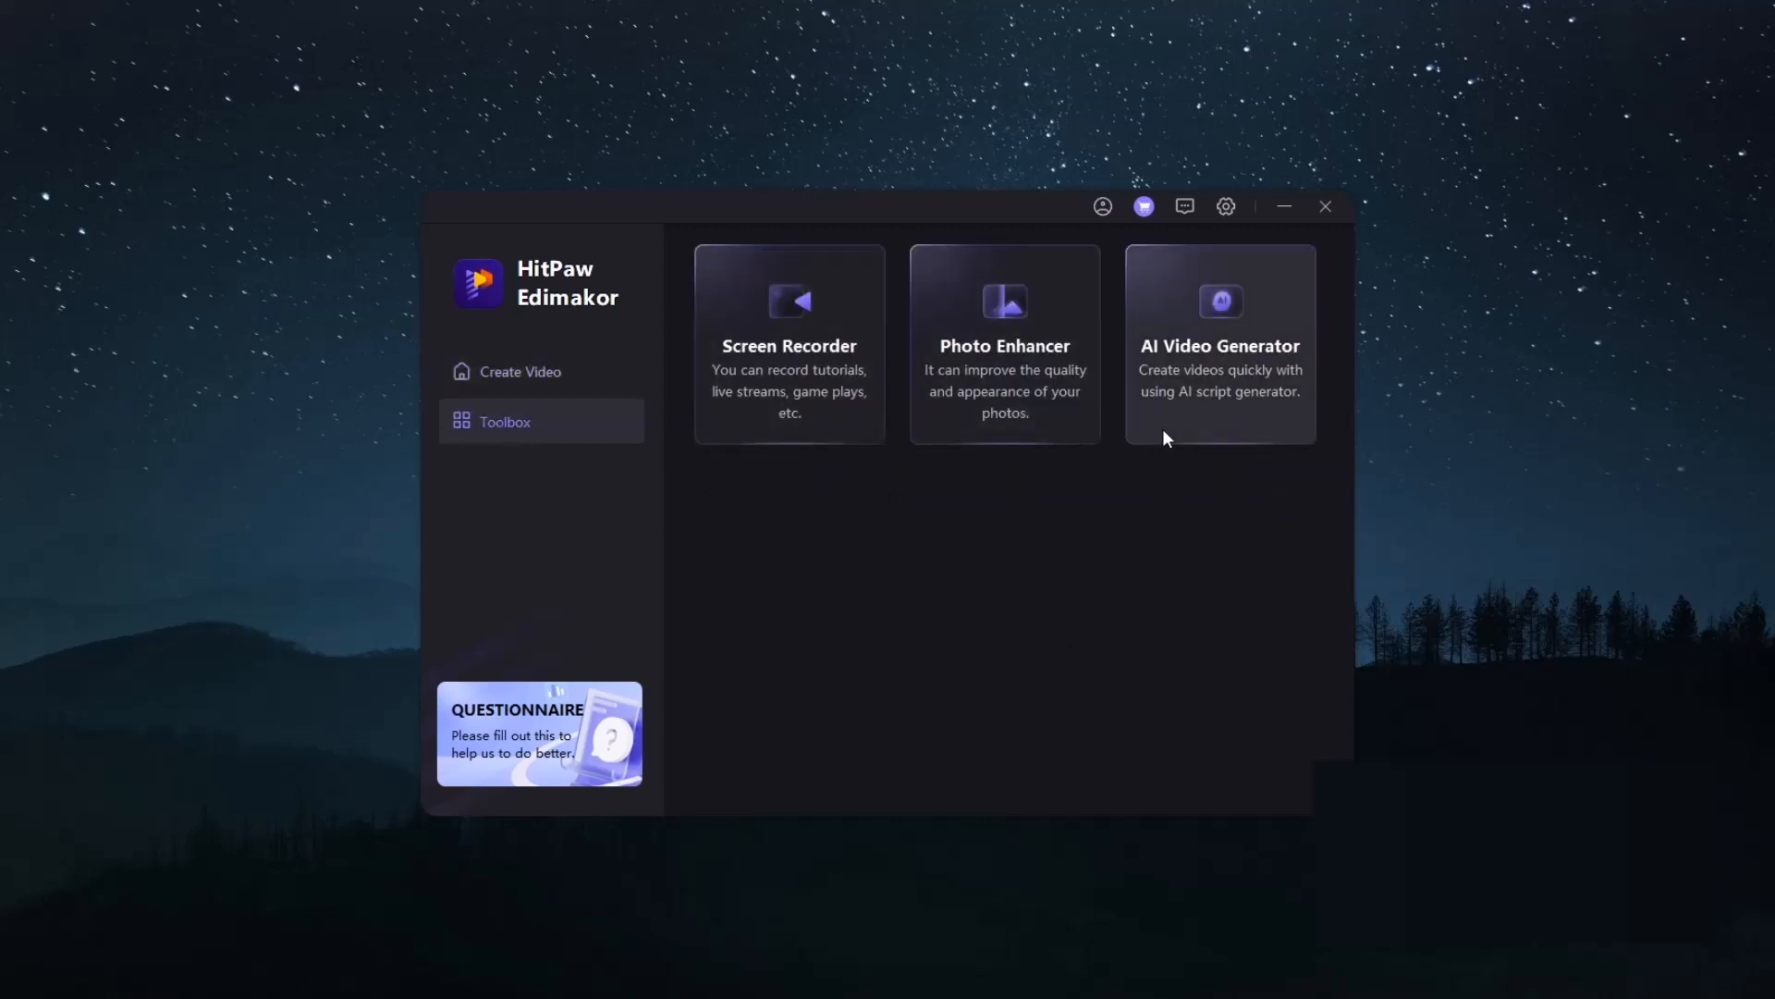
mouse_move(1198, 445)
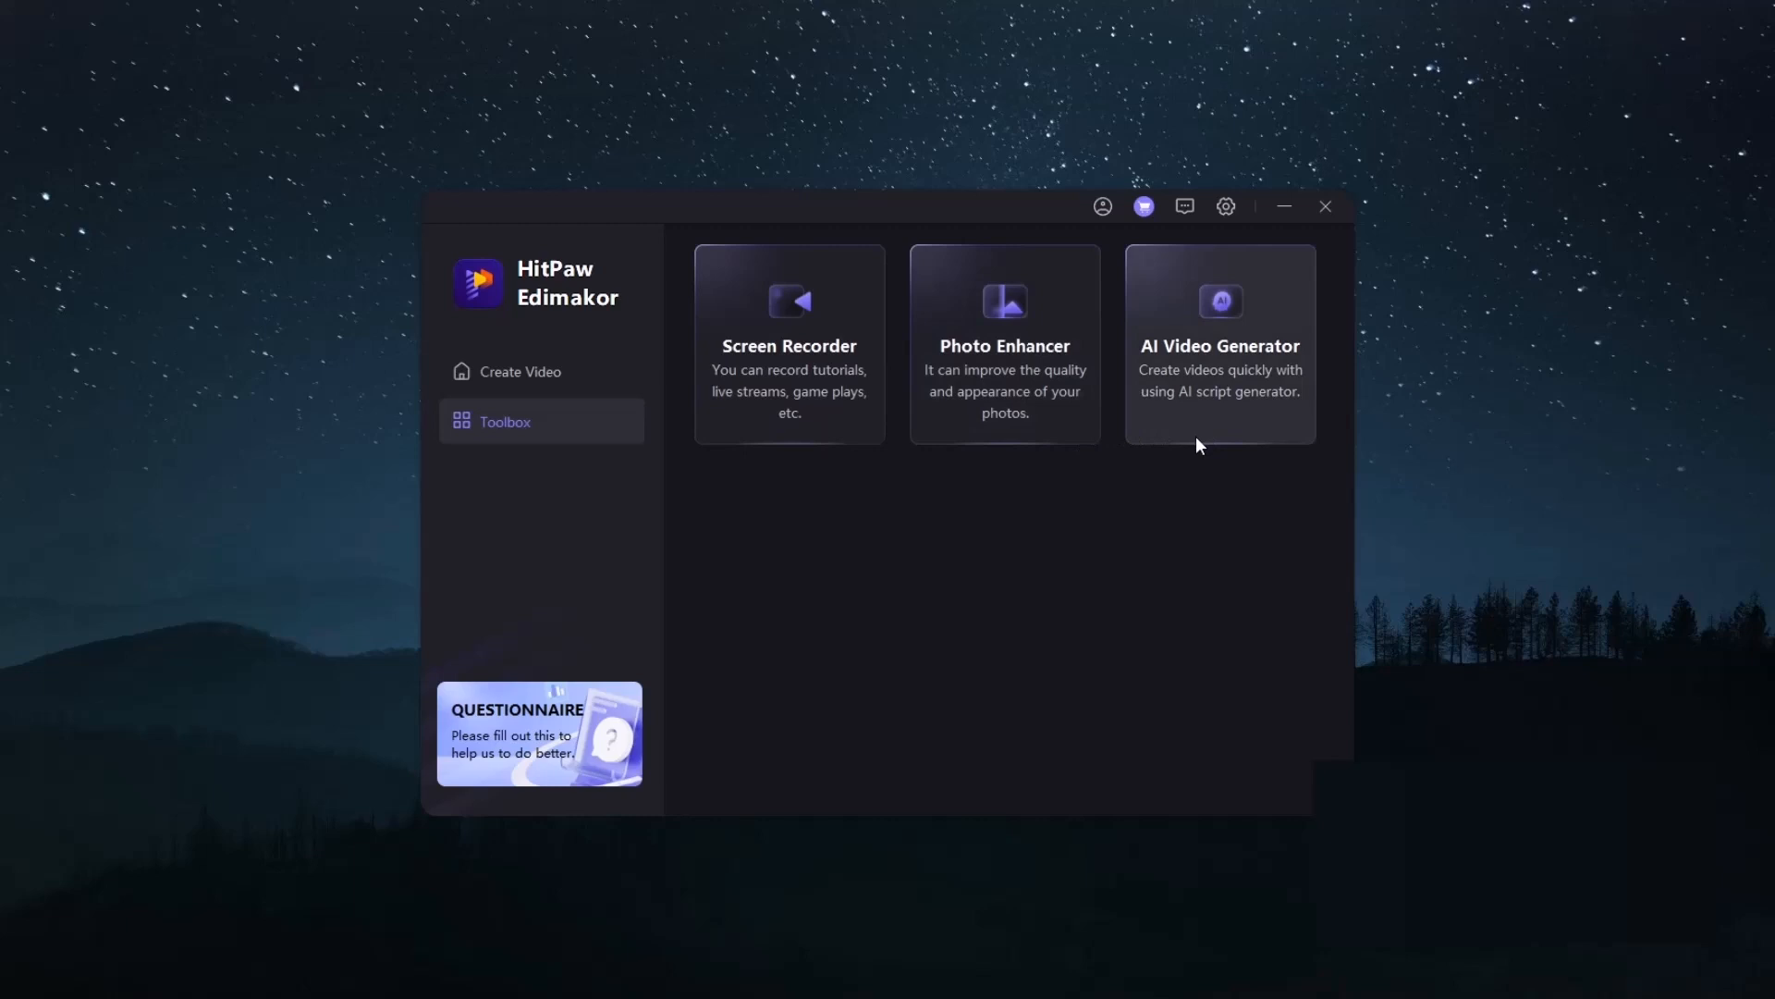
mouse_move(523, 382)
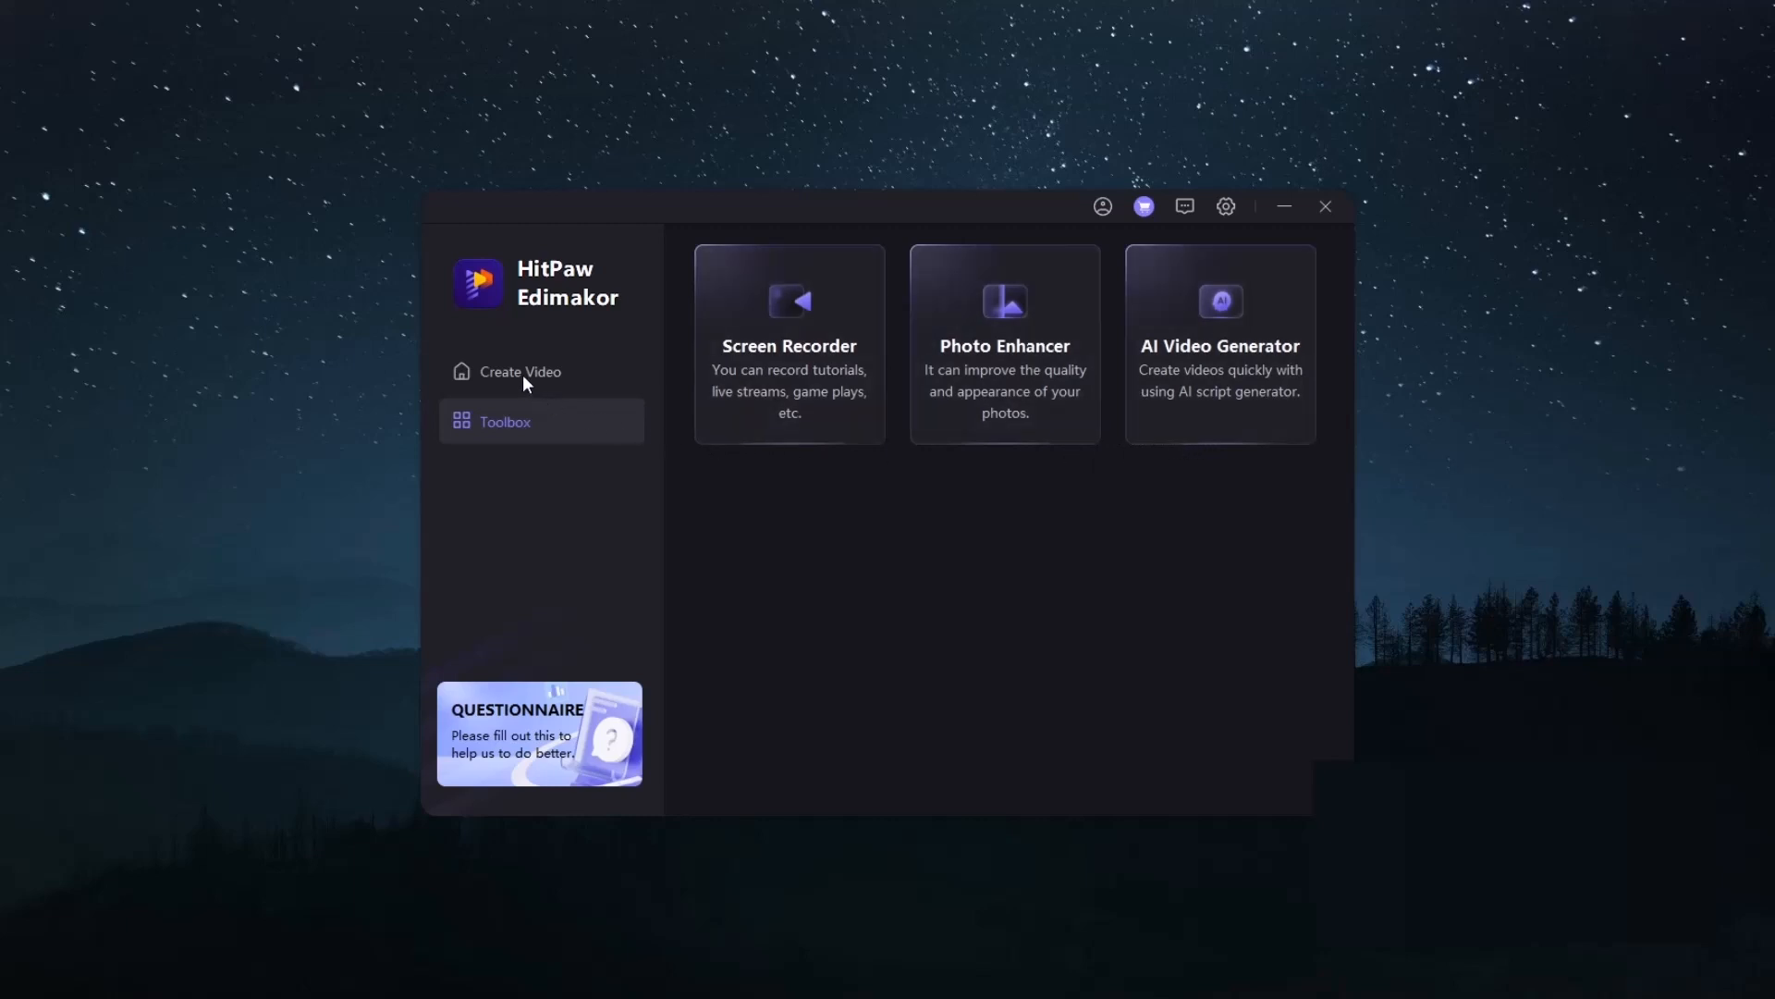
left_click(520, 372)
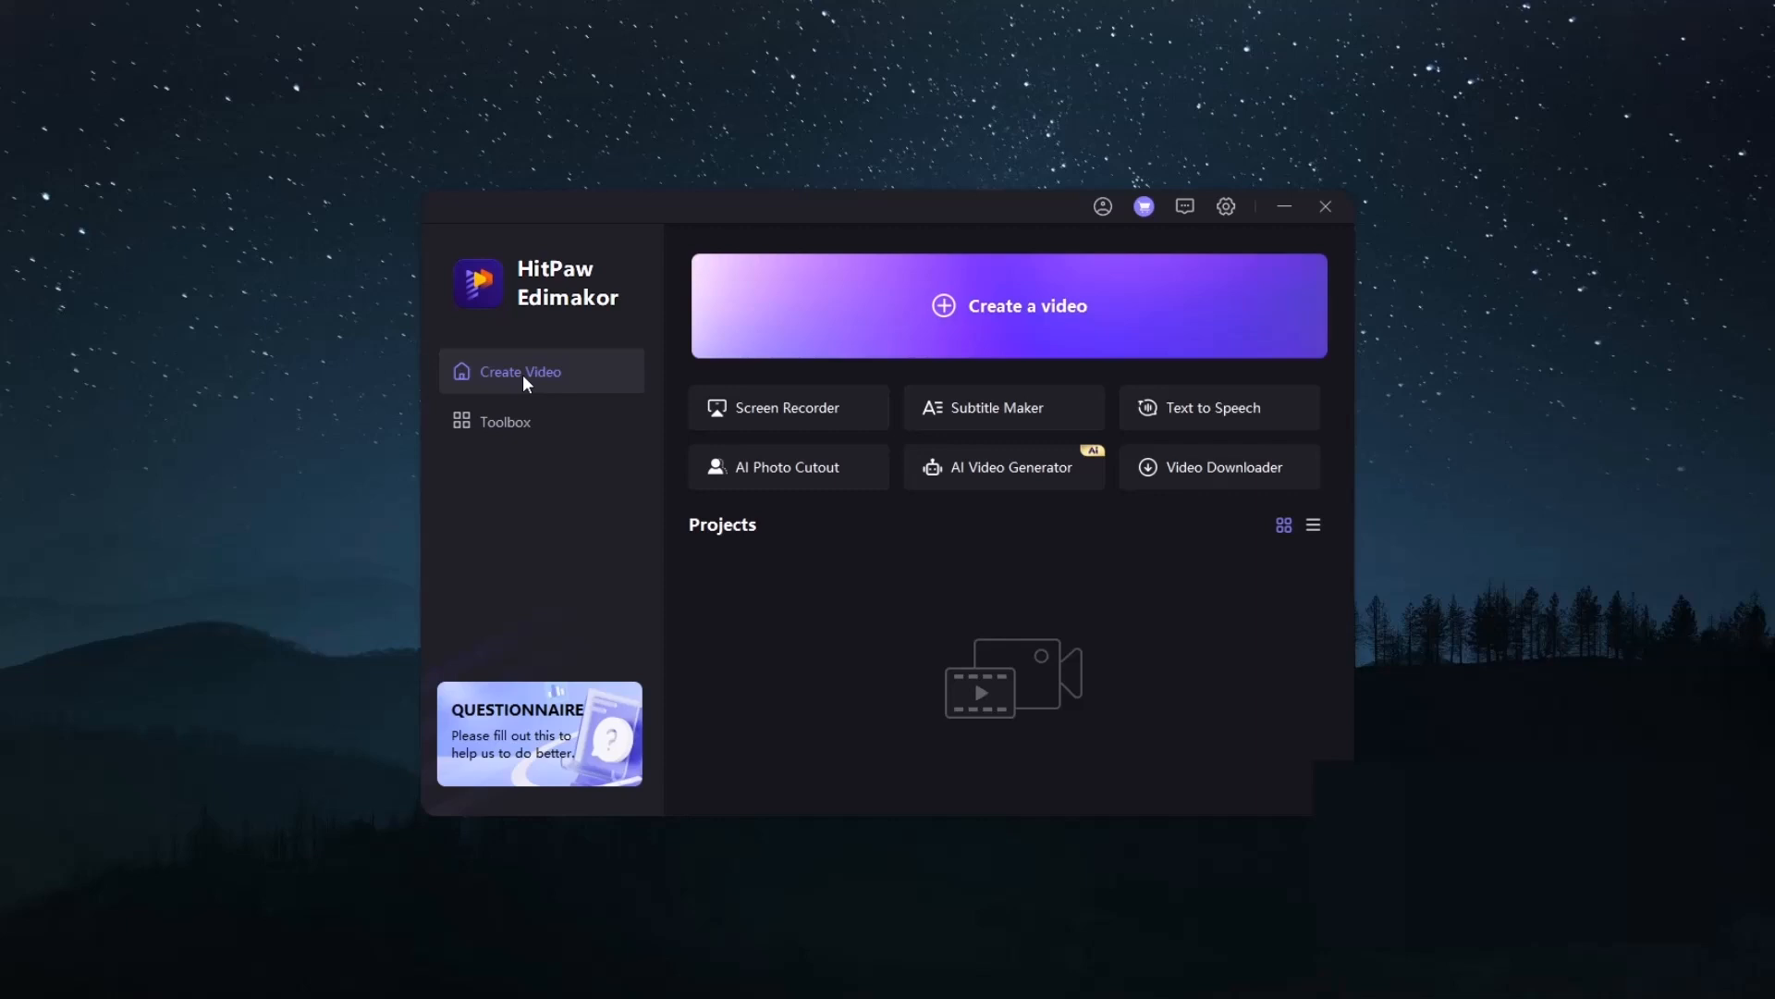
mouse_move(947, 328)
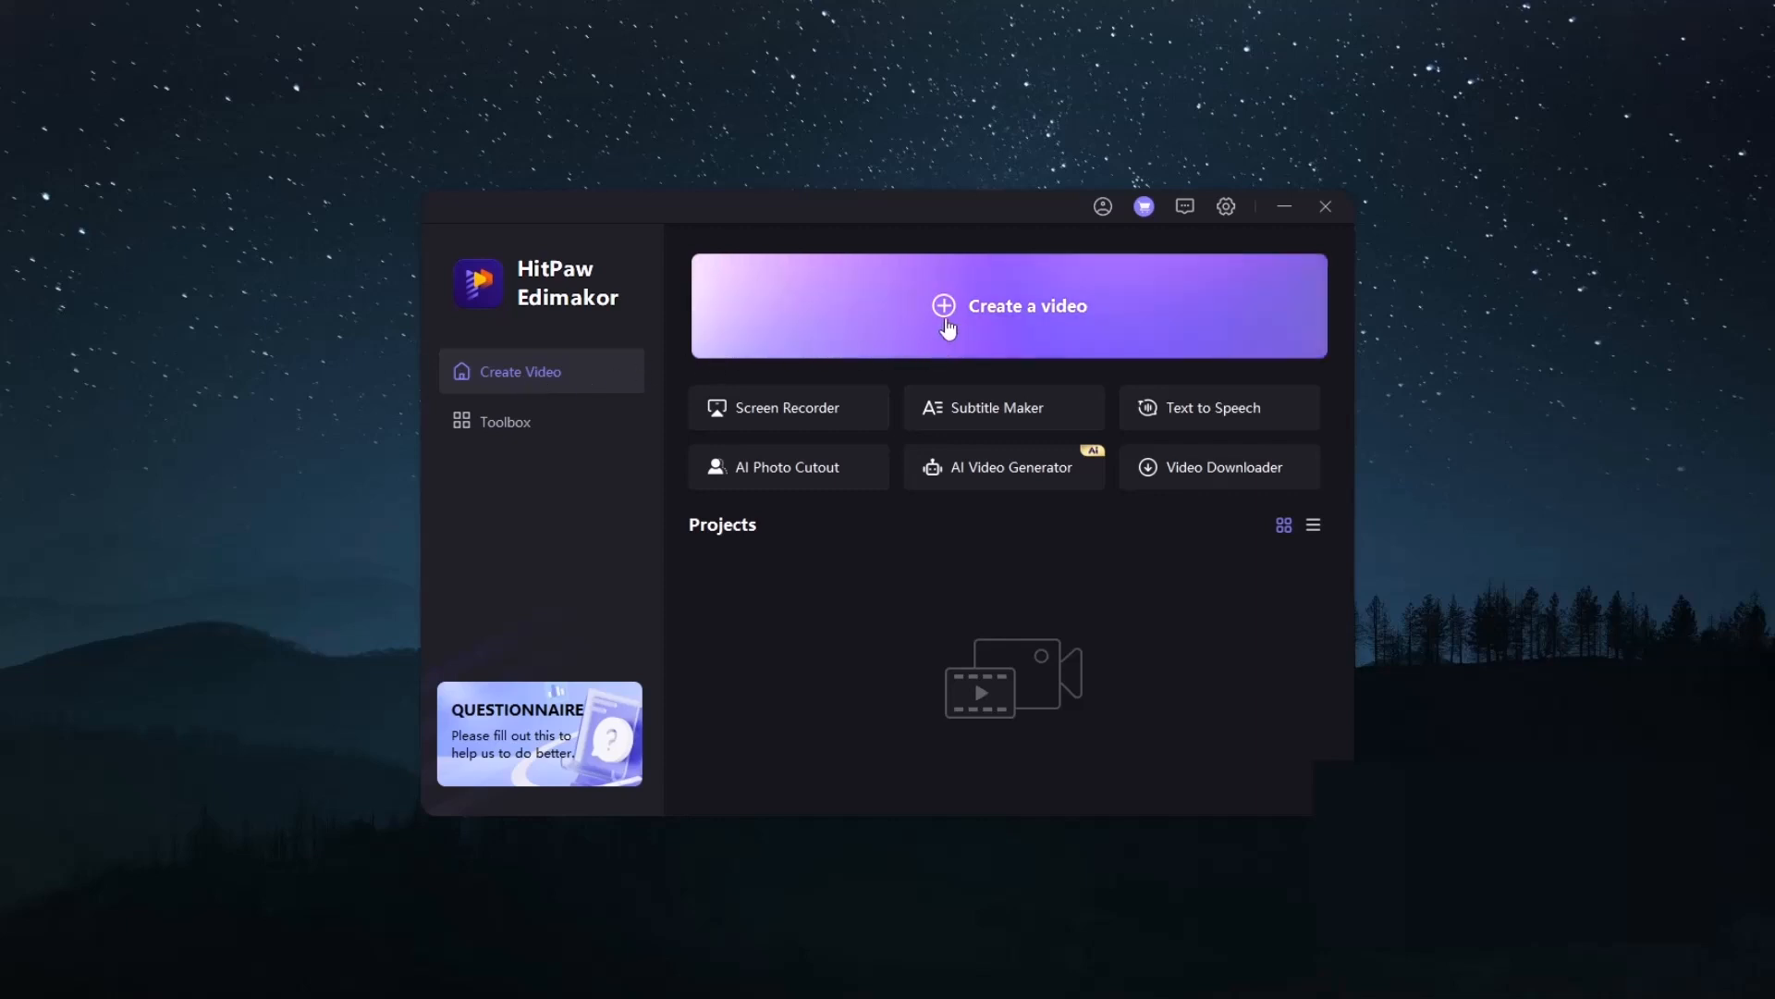
Step: Start a new video project and add the imported Rain song.mp4 clip to the timeline
left_click(1007, 305)
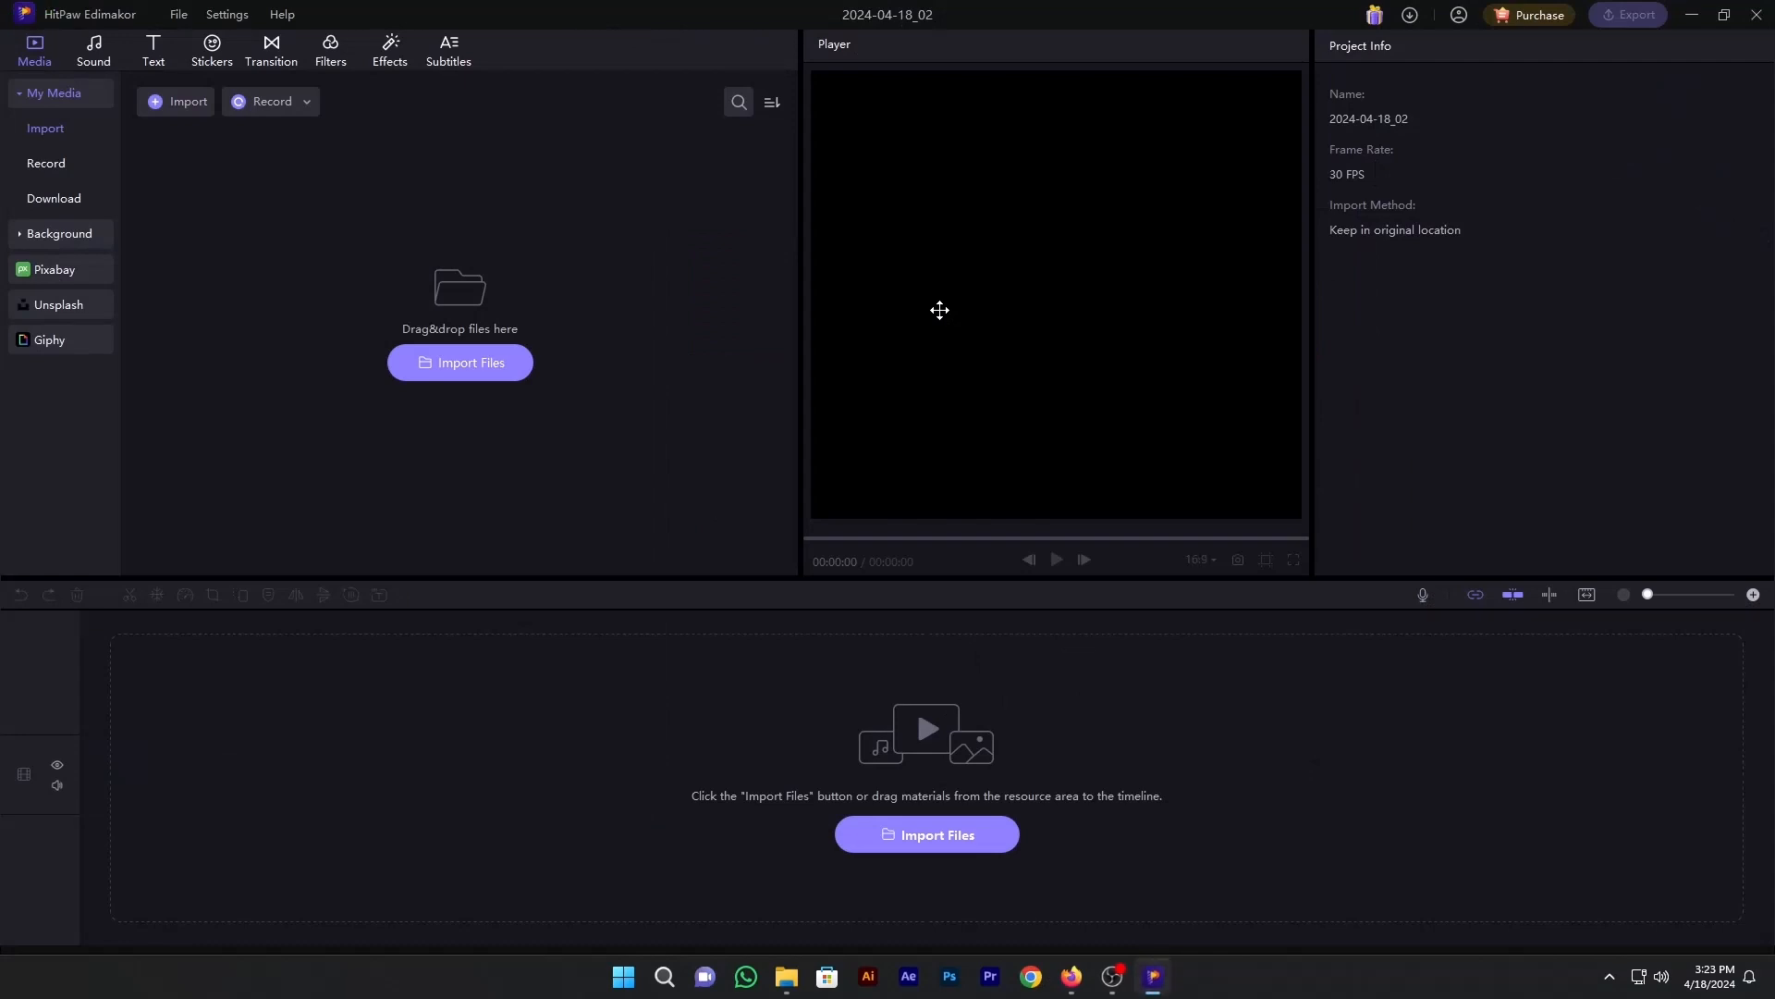
mouse_move(697, 379)
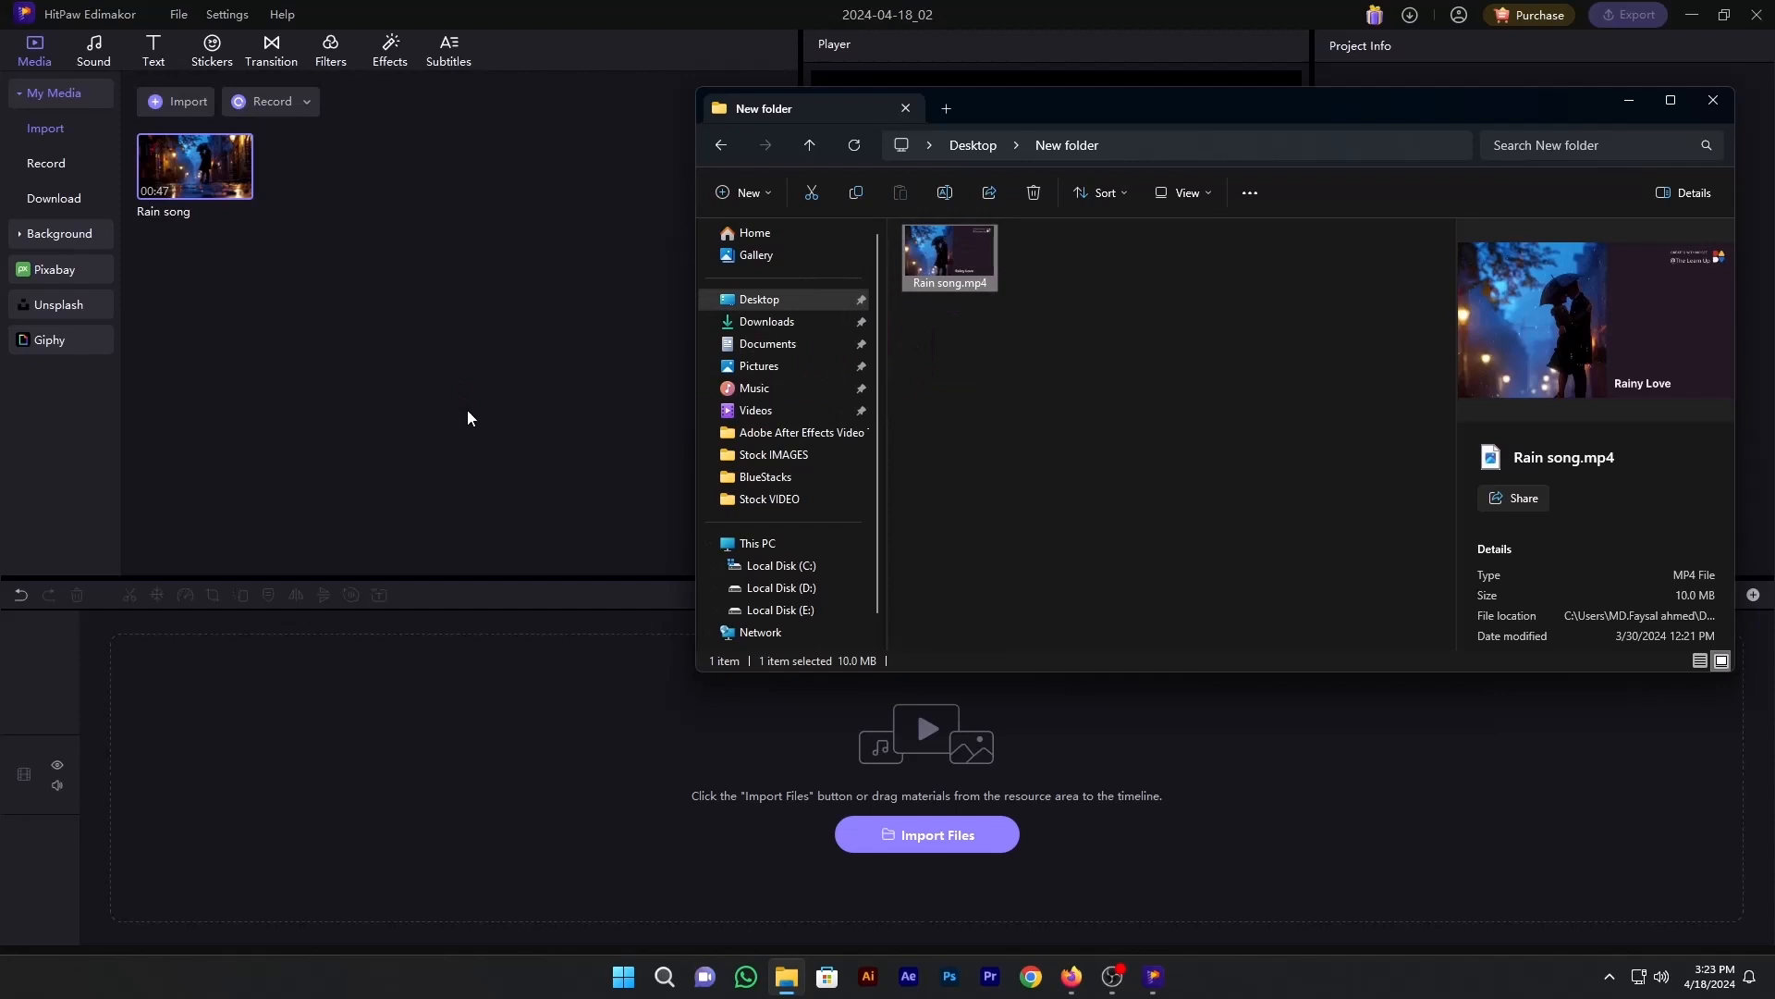
left_click(904, 109)
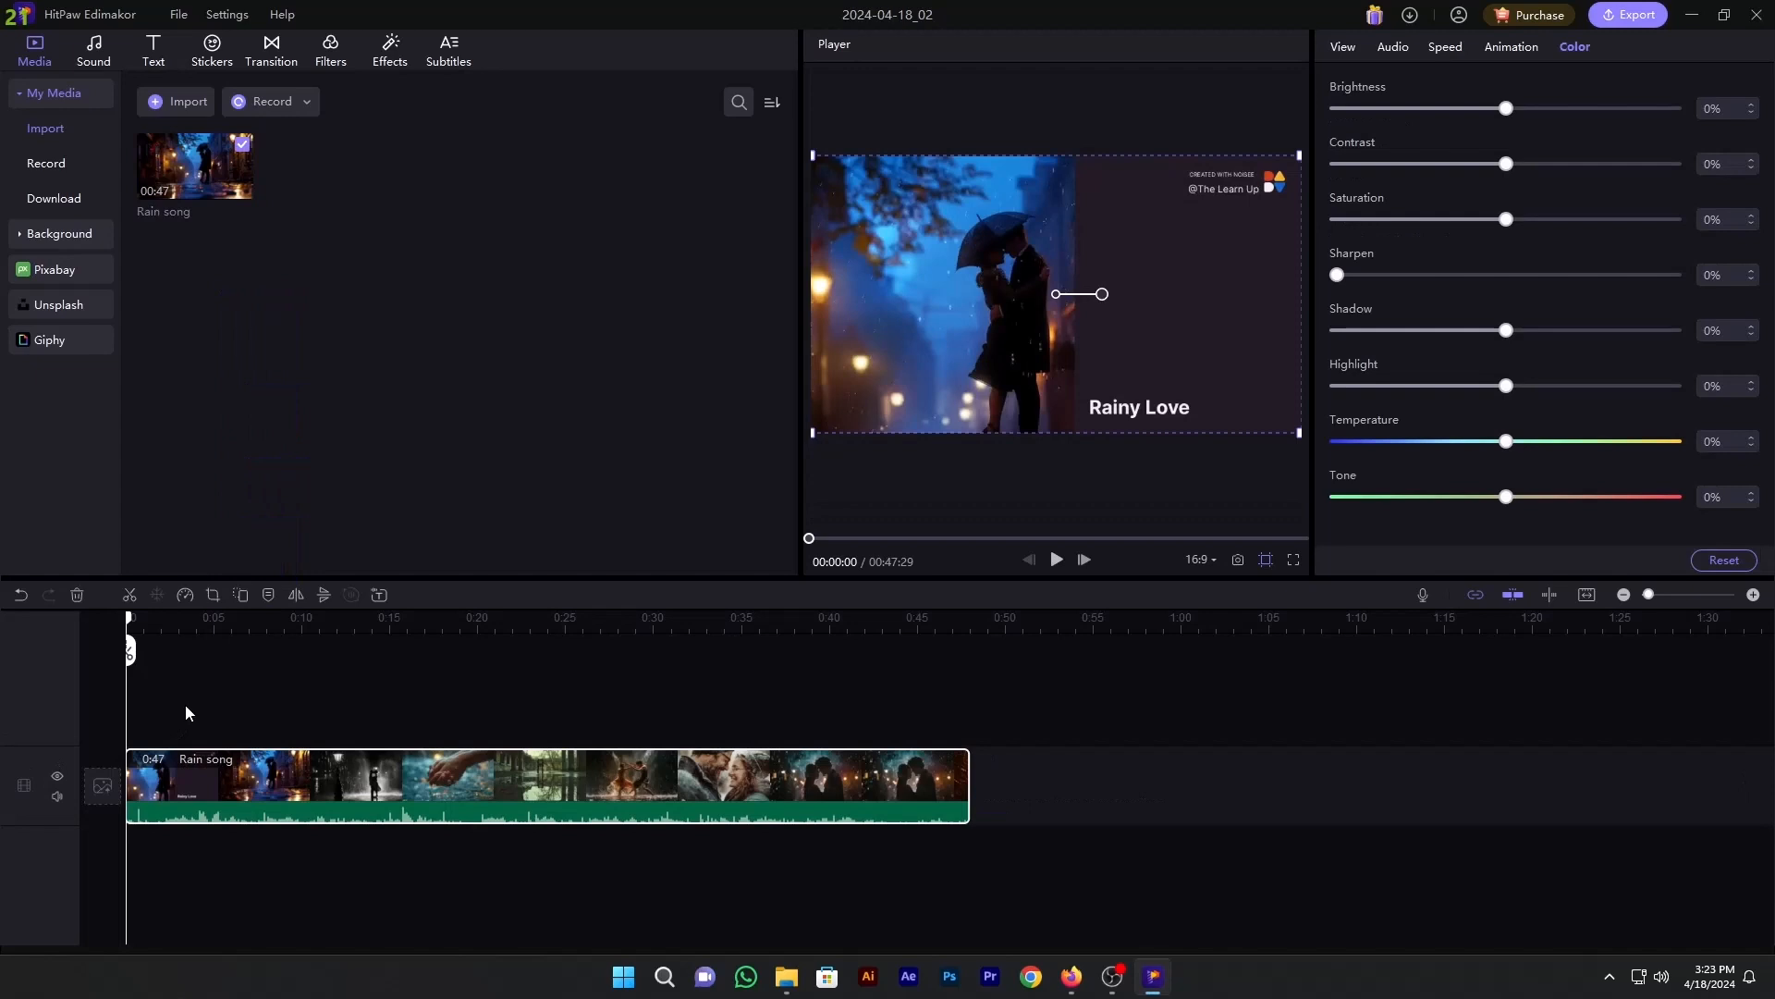
Step: Switch the frame from 16:9 to the Instagram 1:1 aspect ratio in the View settings
left_click(1342, 47)
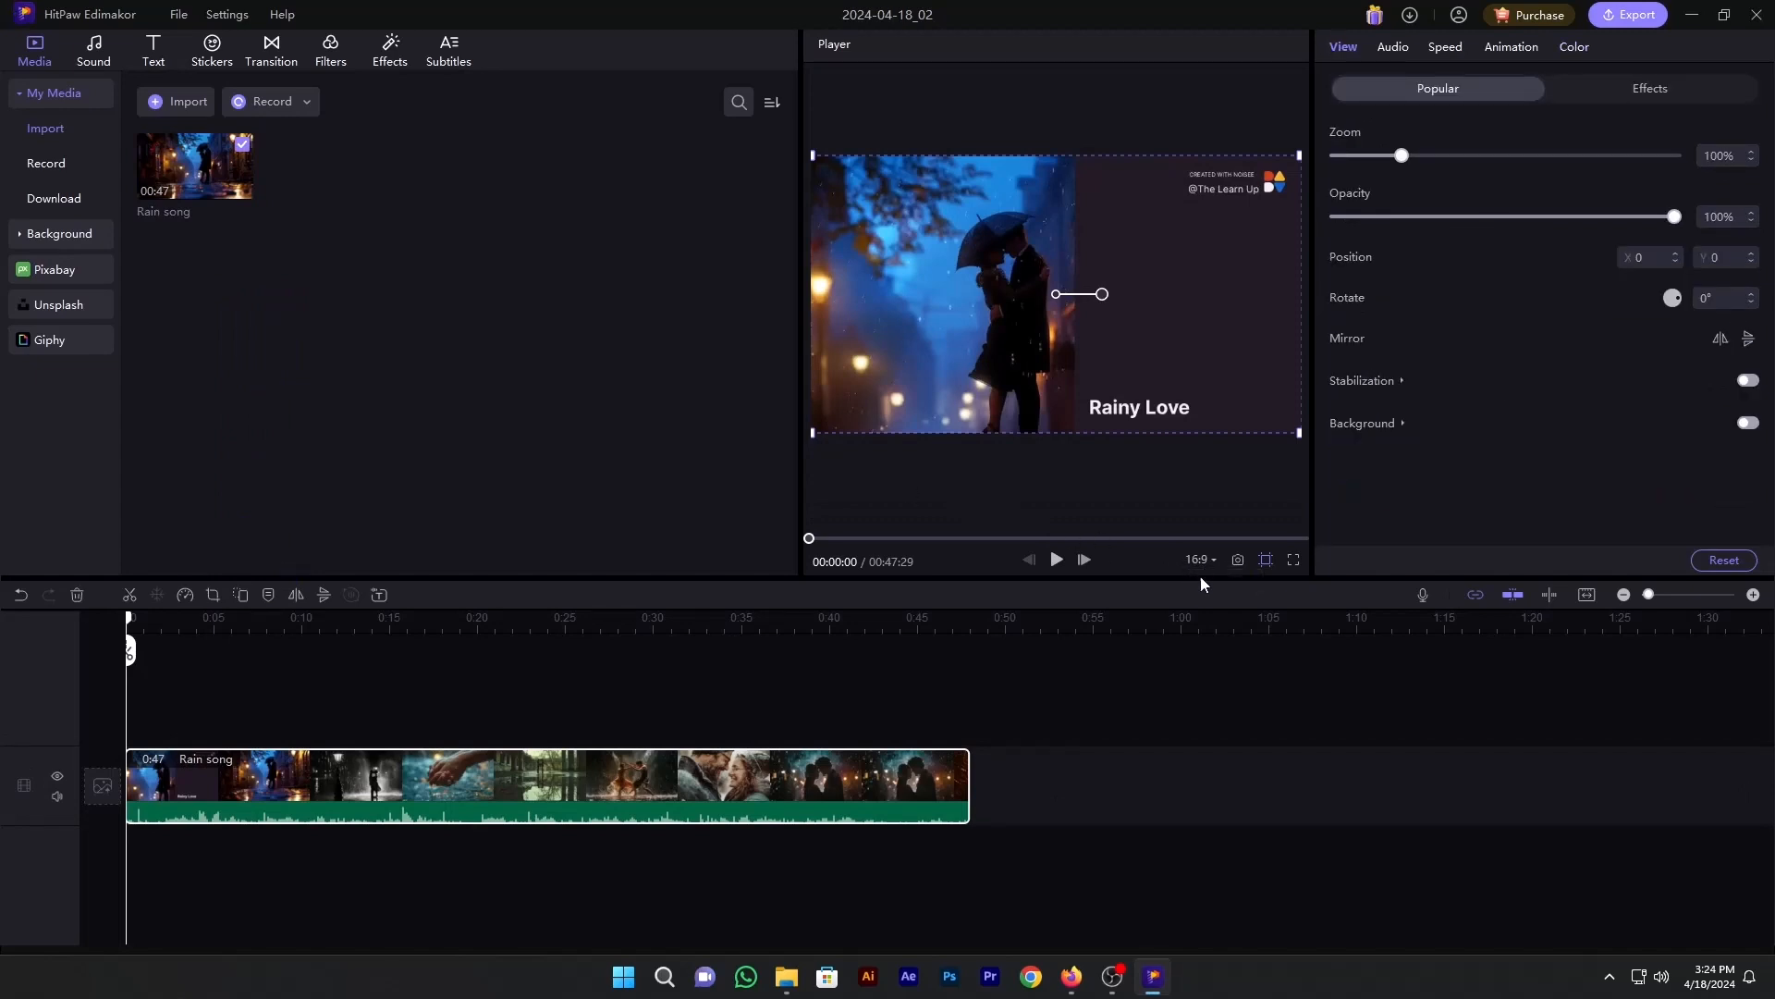
mouse_move(1198, 558)
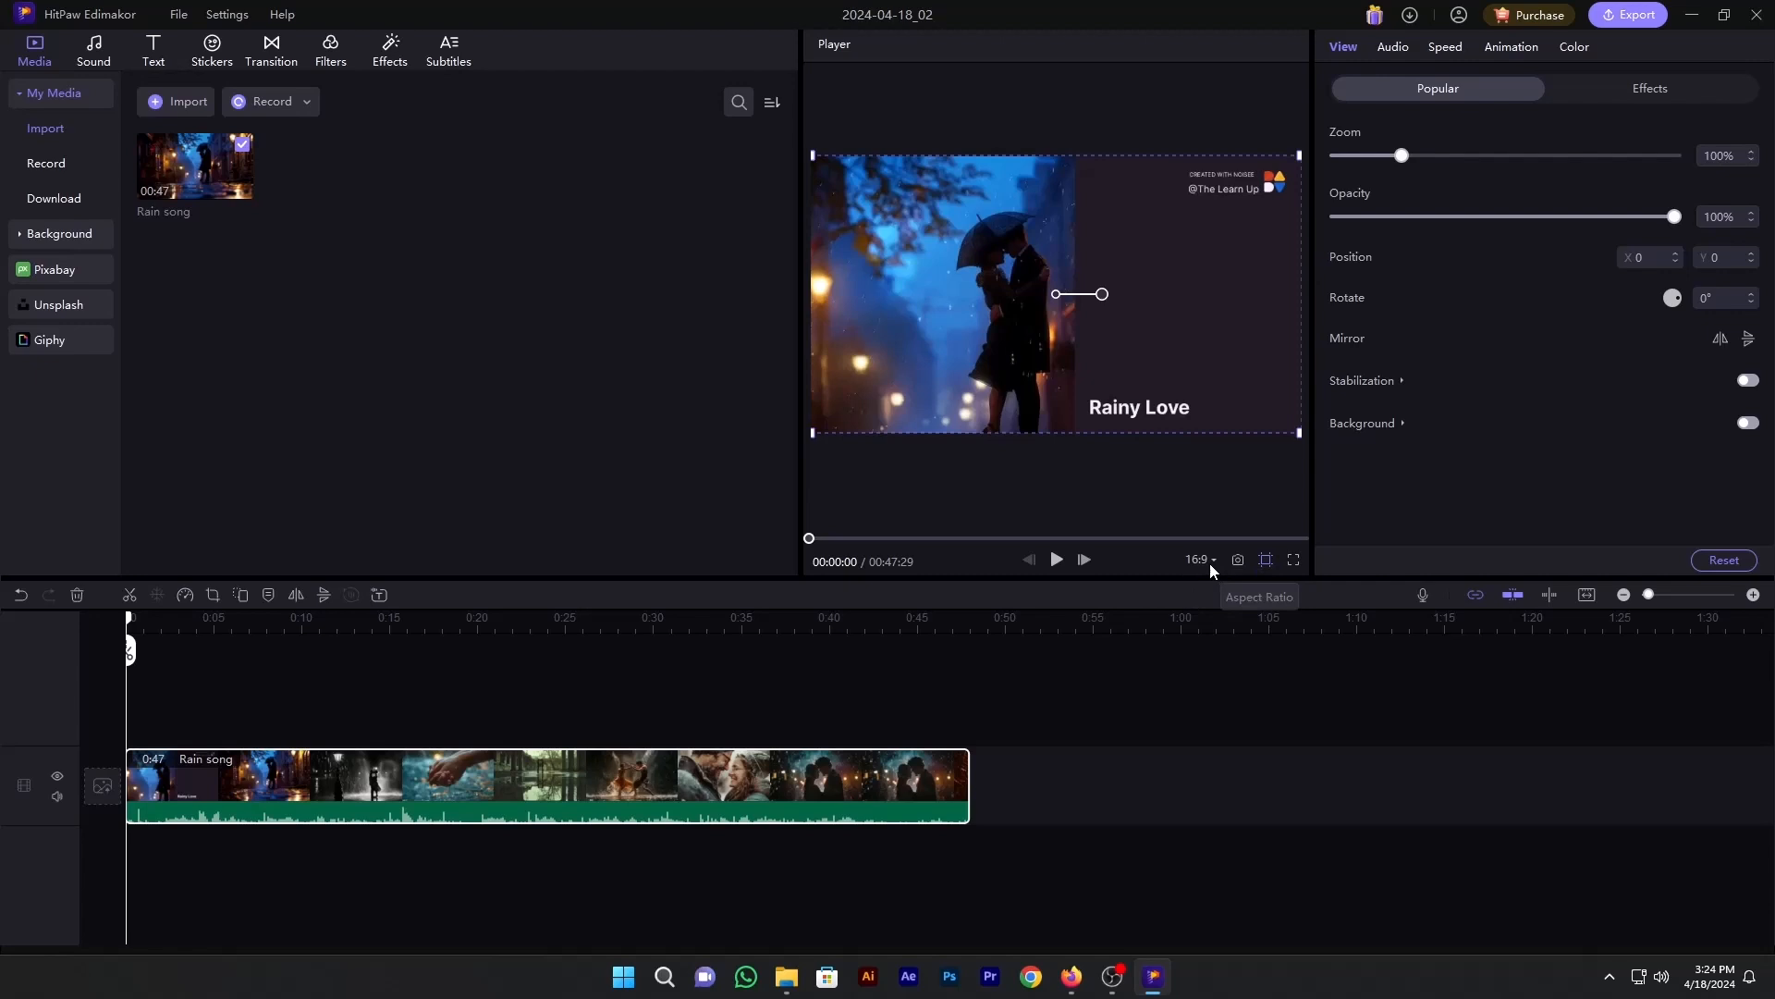
left_click(1200, 559)
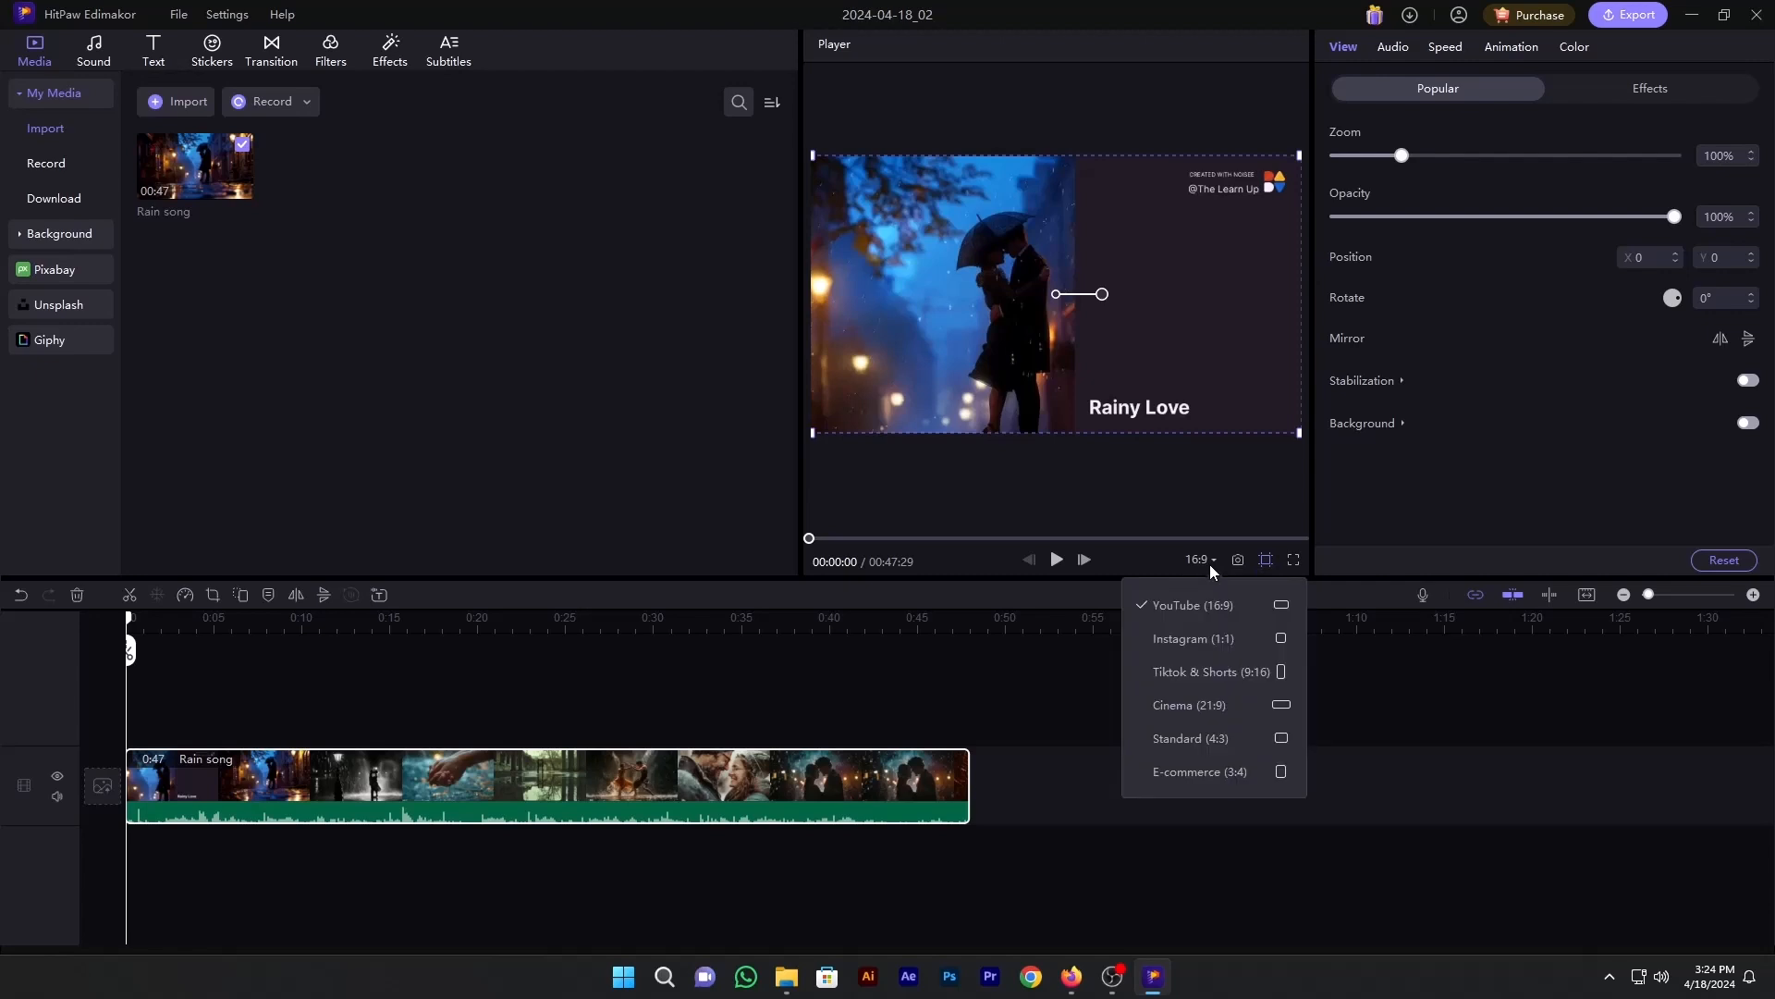
mouse_move(1193, 638)
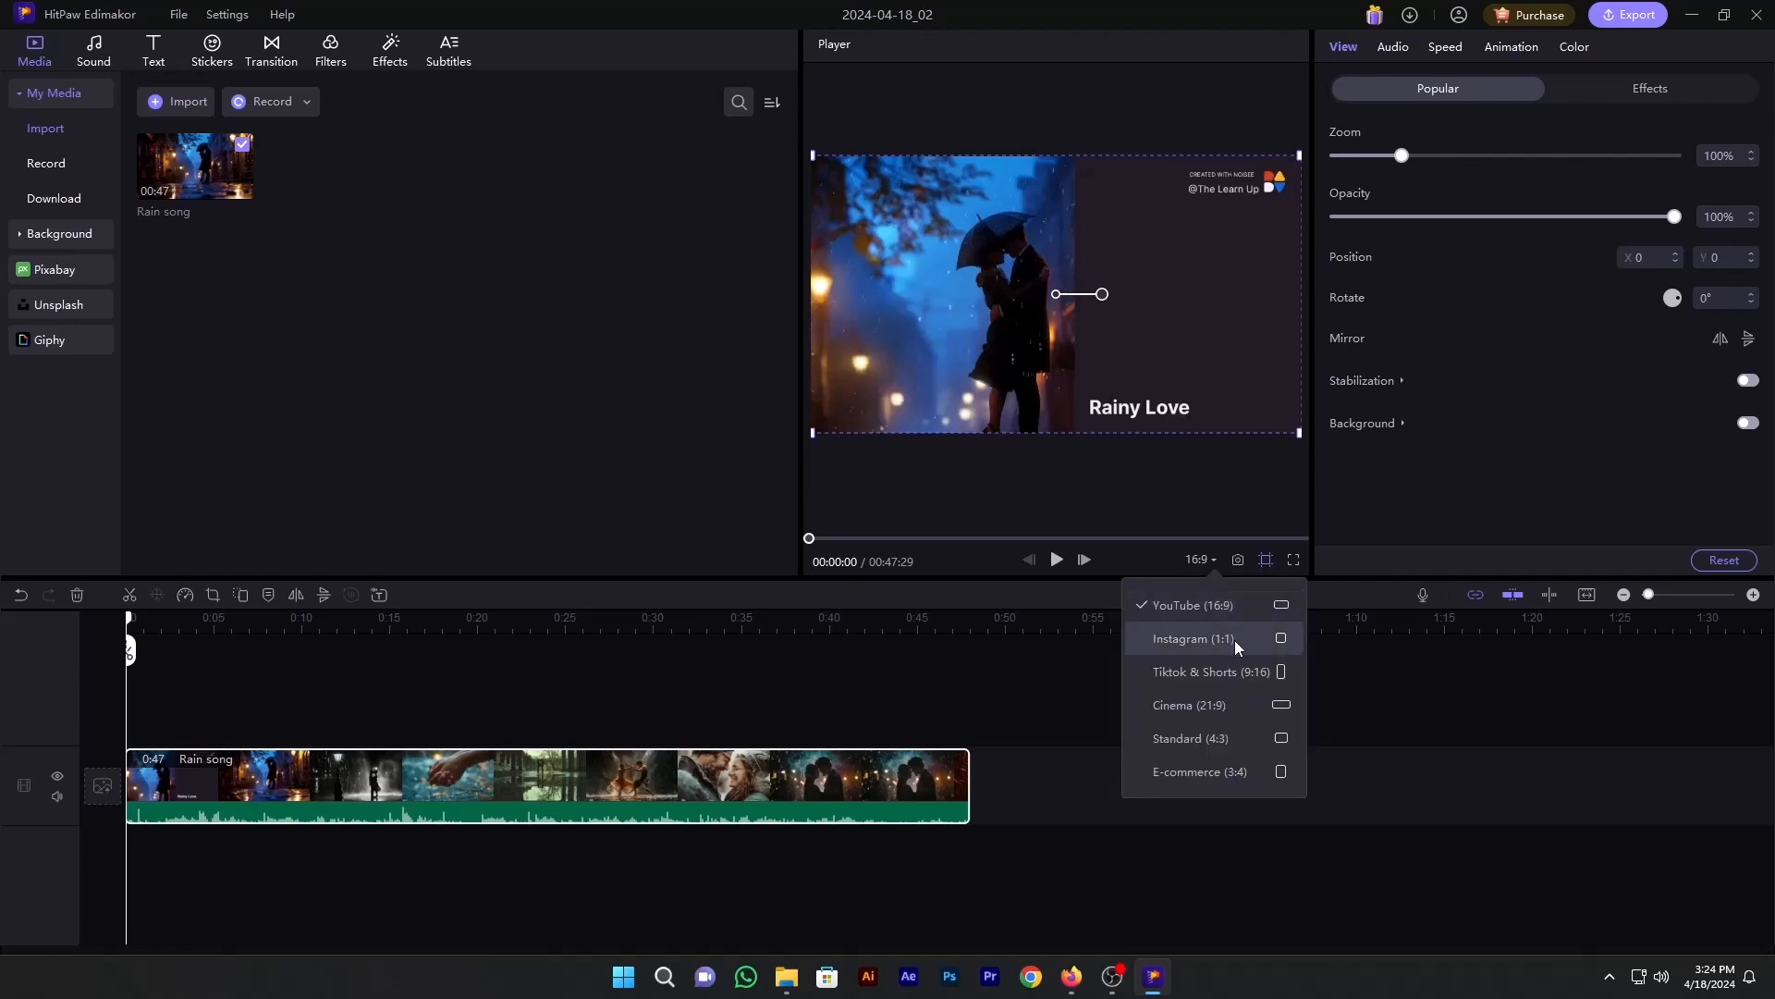
mouse_move(1230, 705)
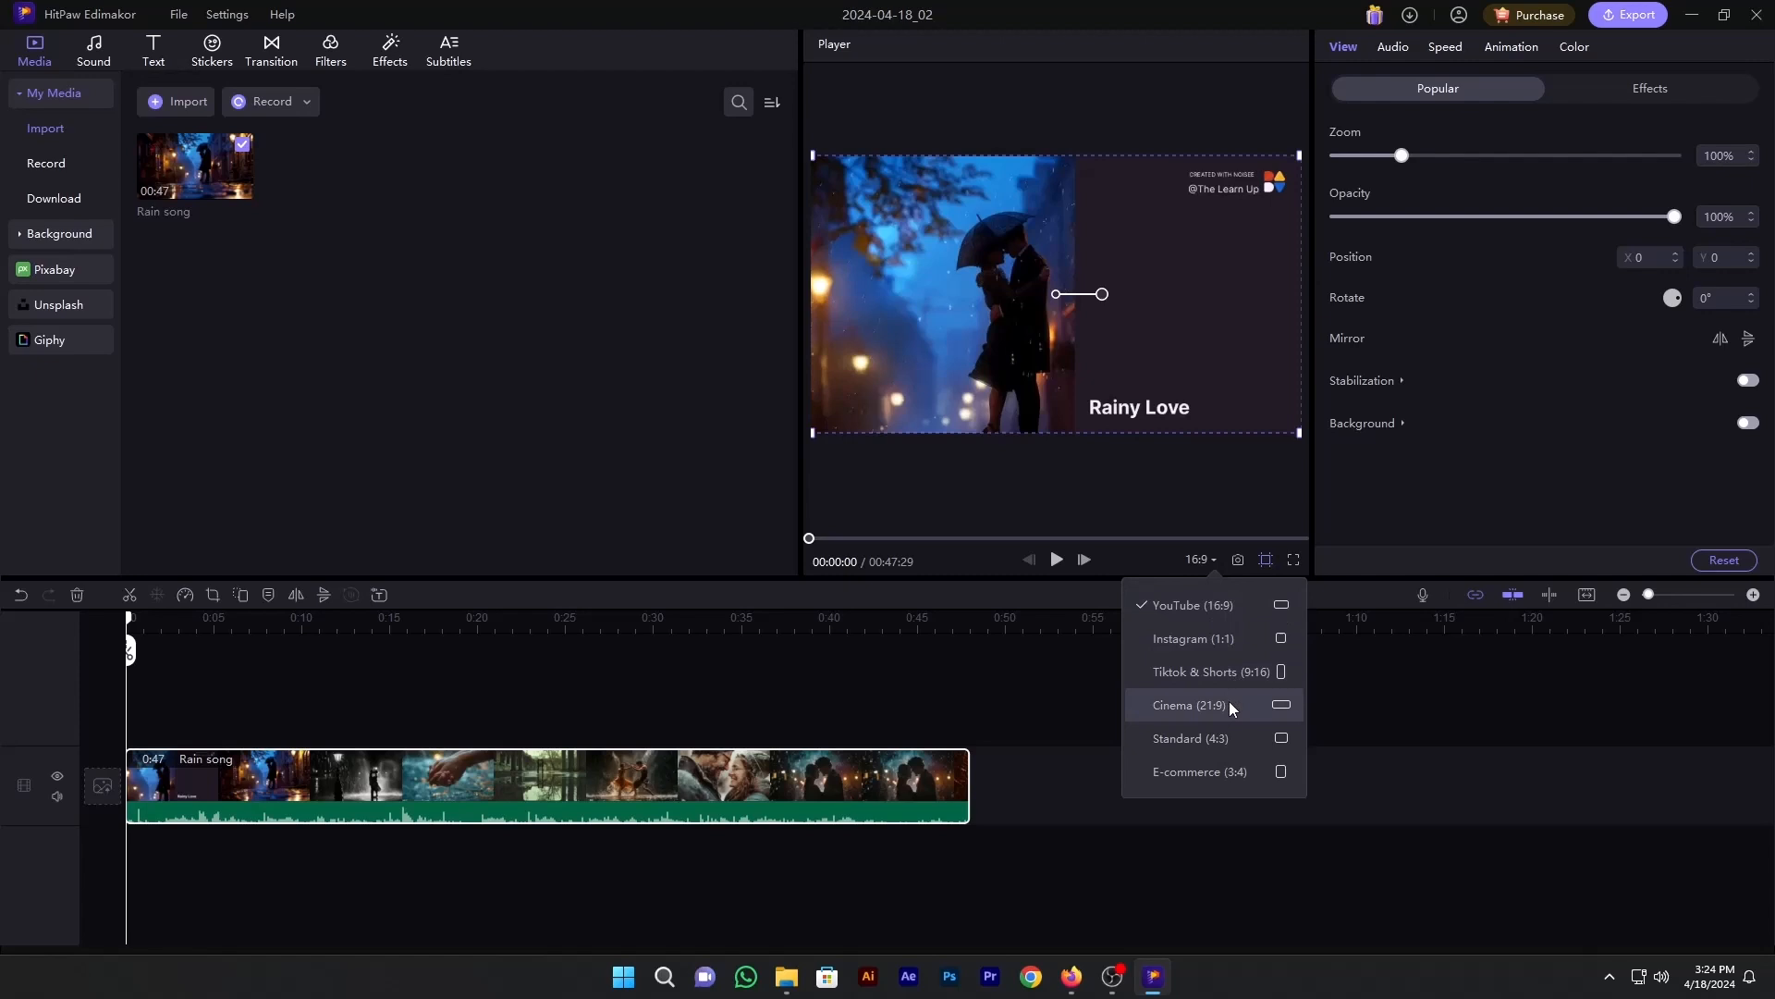
mouse_move(1231, 679)
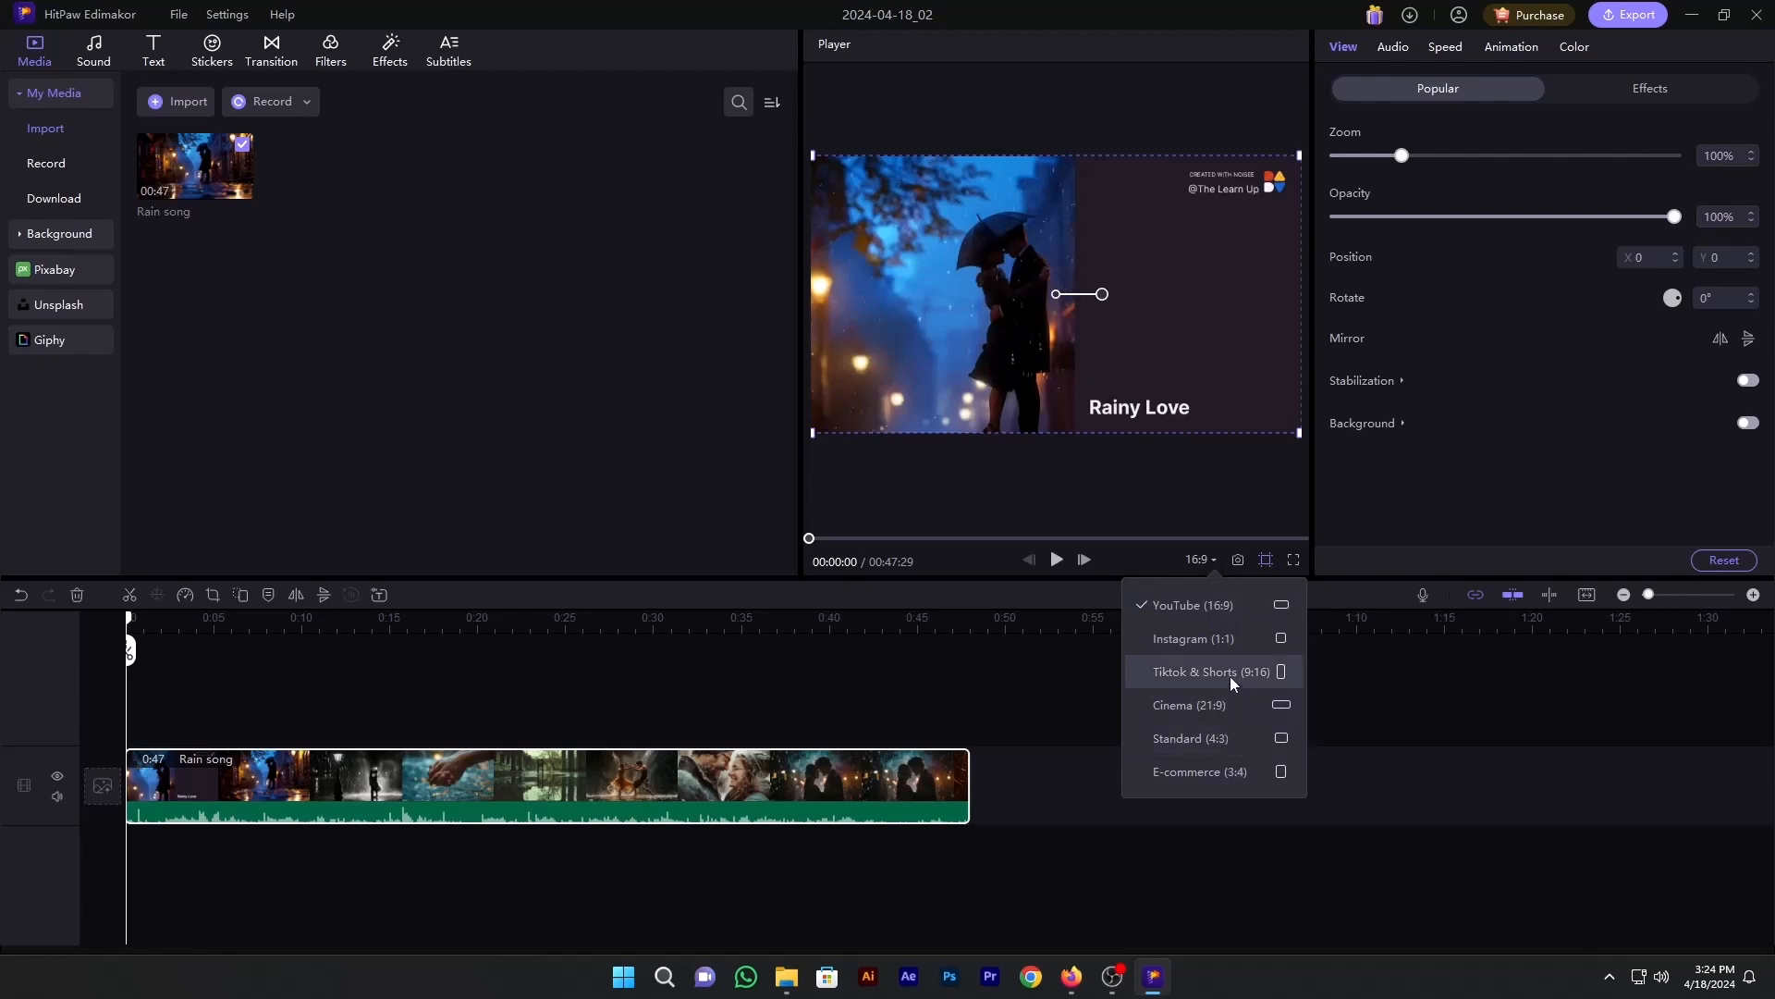
left_click(1187, 638)
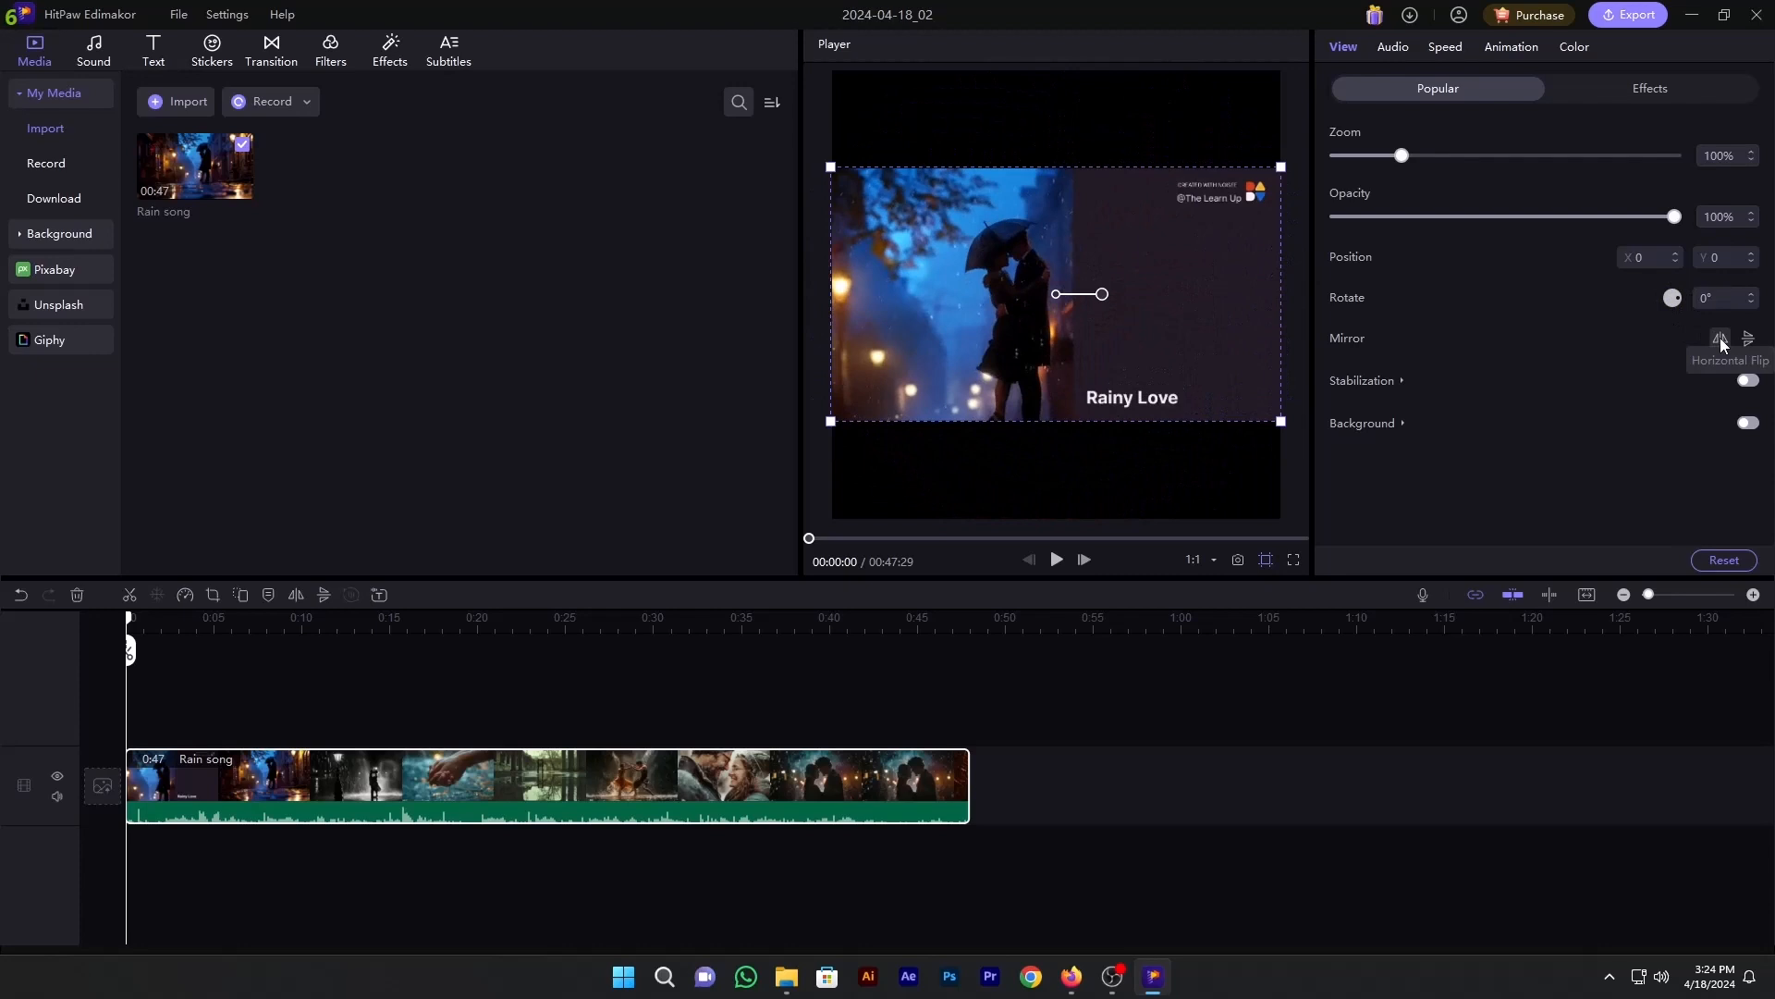
mouse_move(1742, 338)
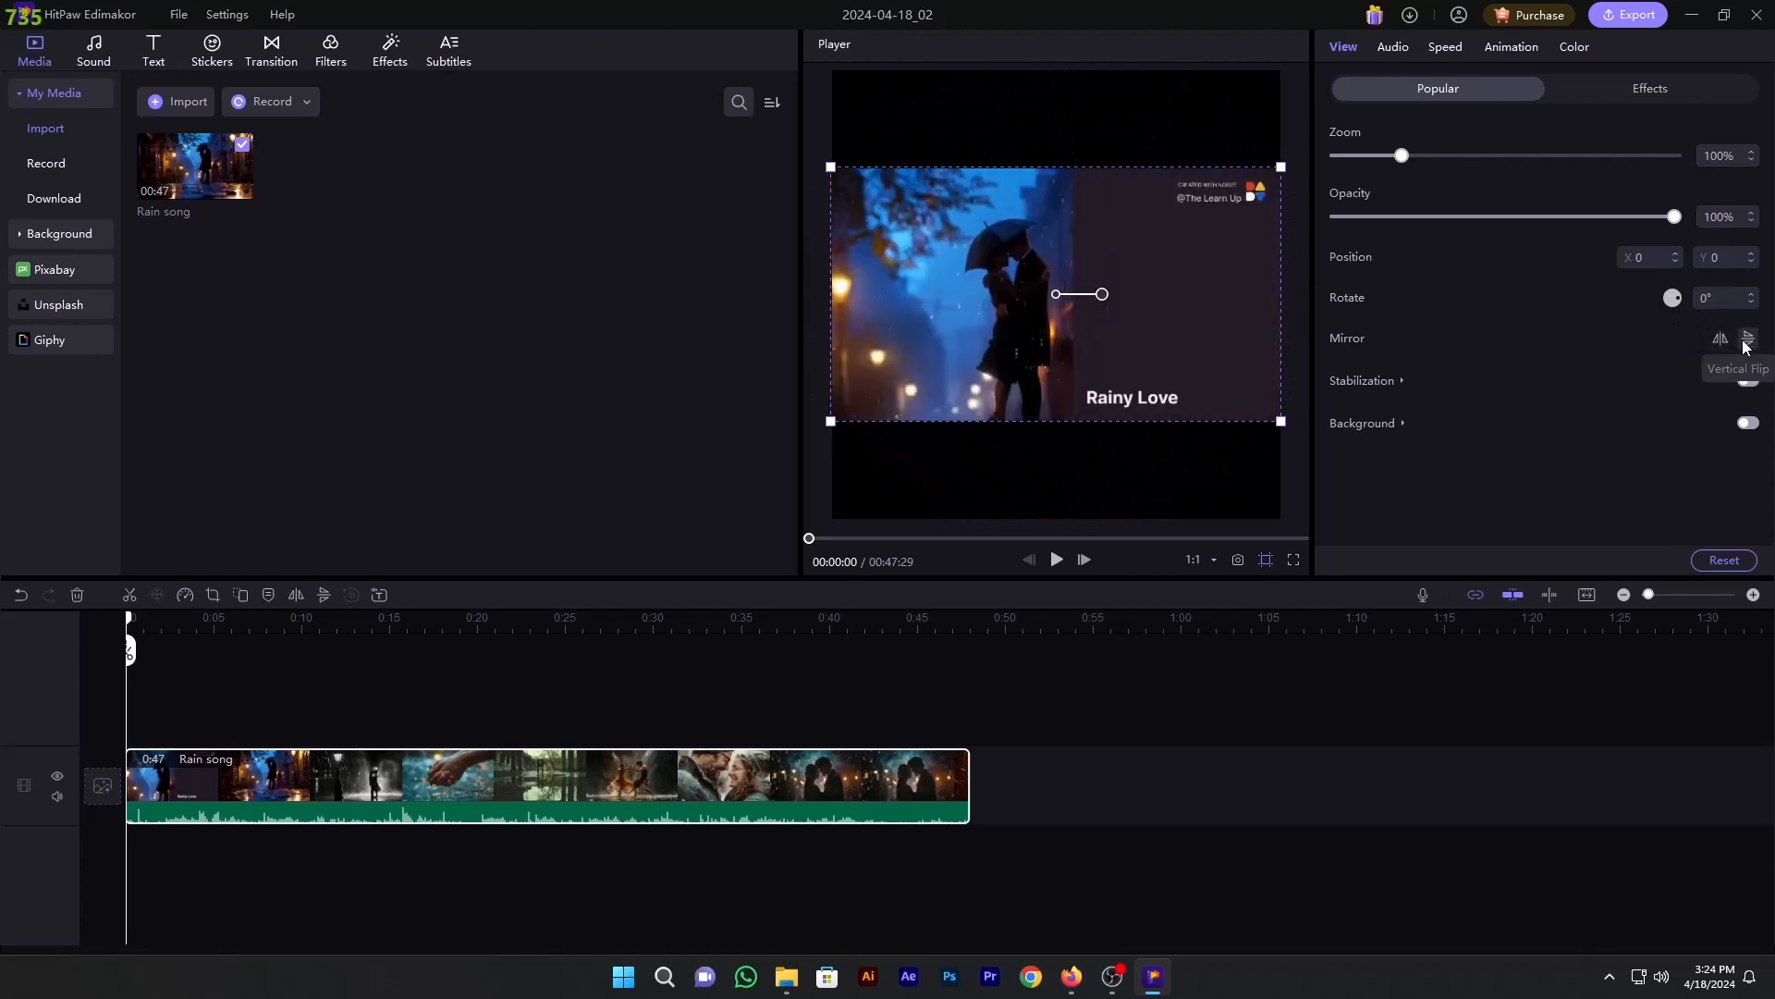
mouse_move(1682, 375)
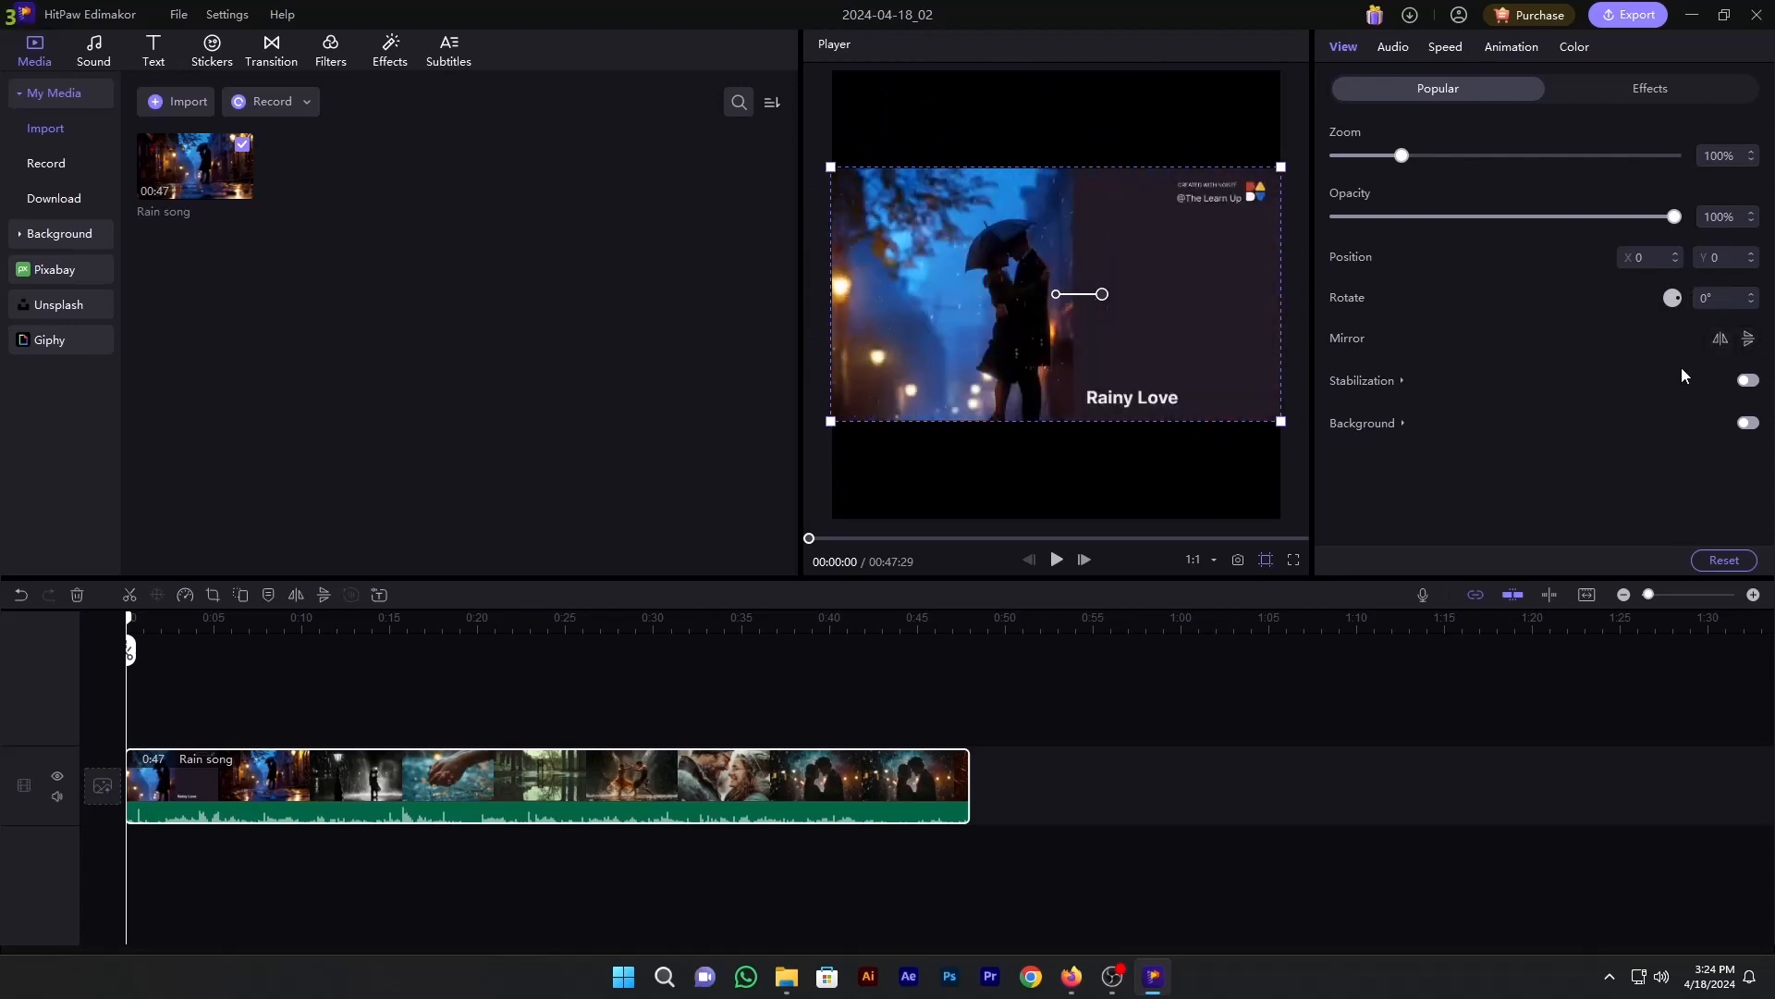
Step: Enable a 100% Gaussian Blur background behind the clip and apply it to all clips
left_click(1747, 422)
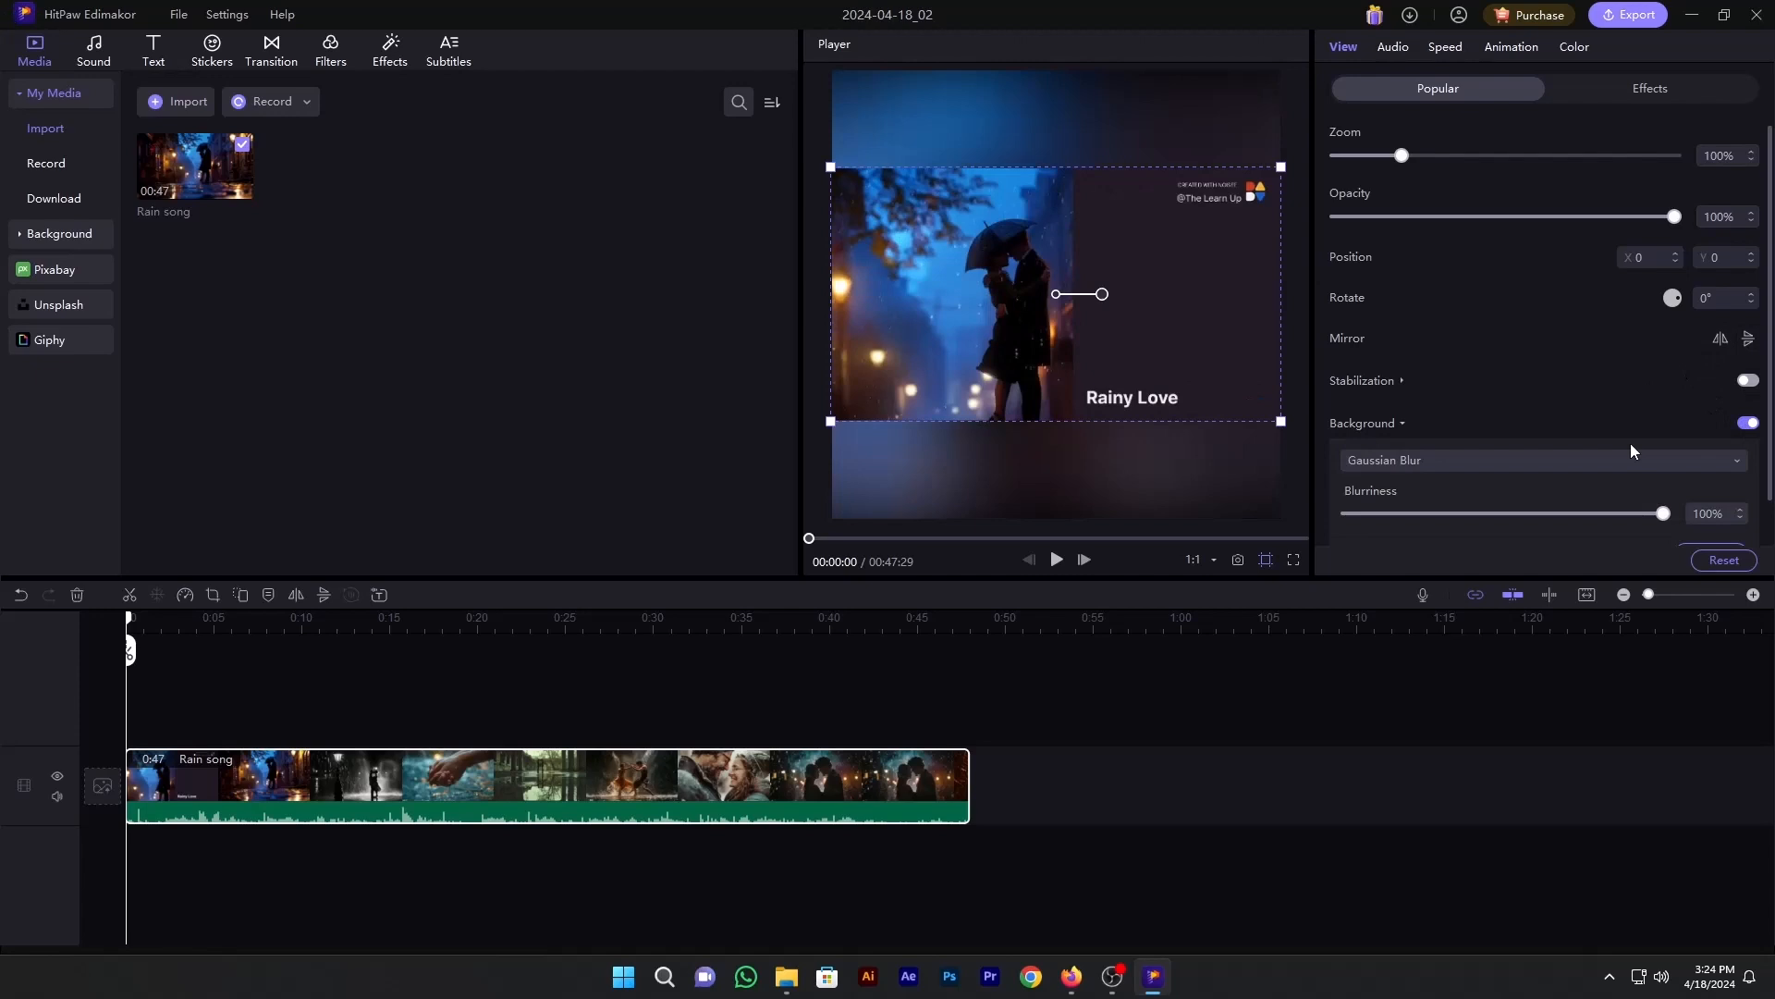
scroll("down", 3)
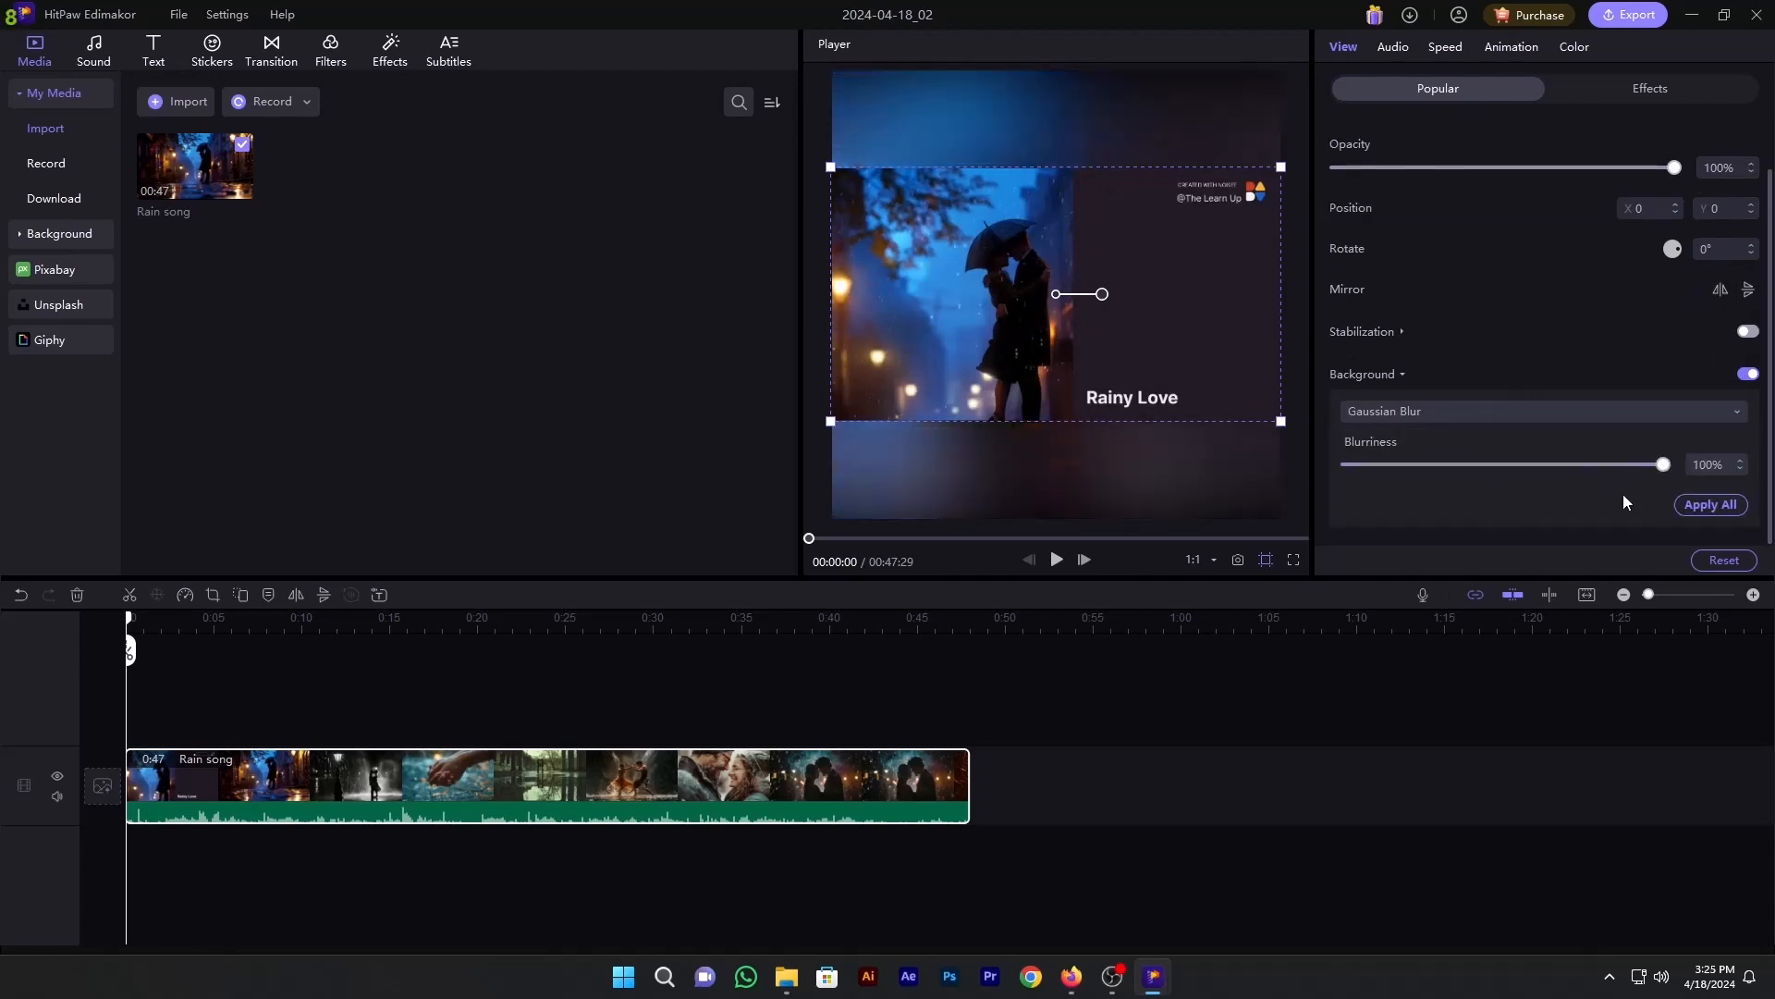
left_click(1390, 47)
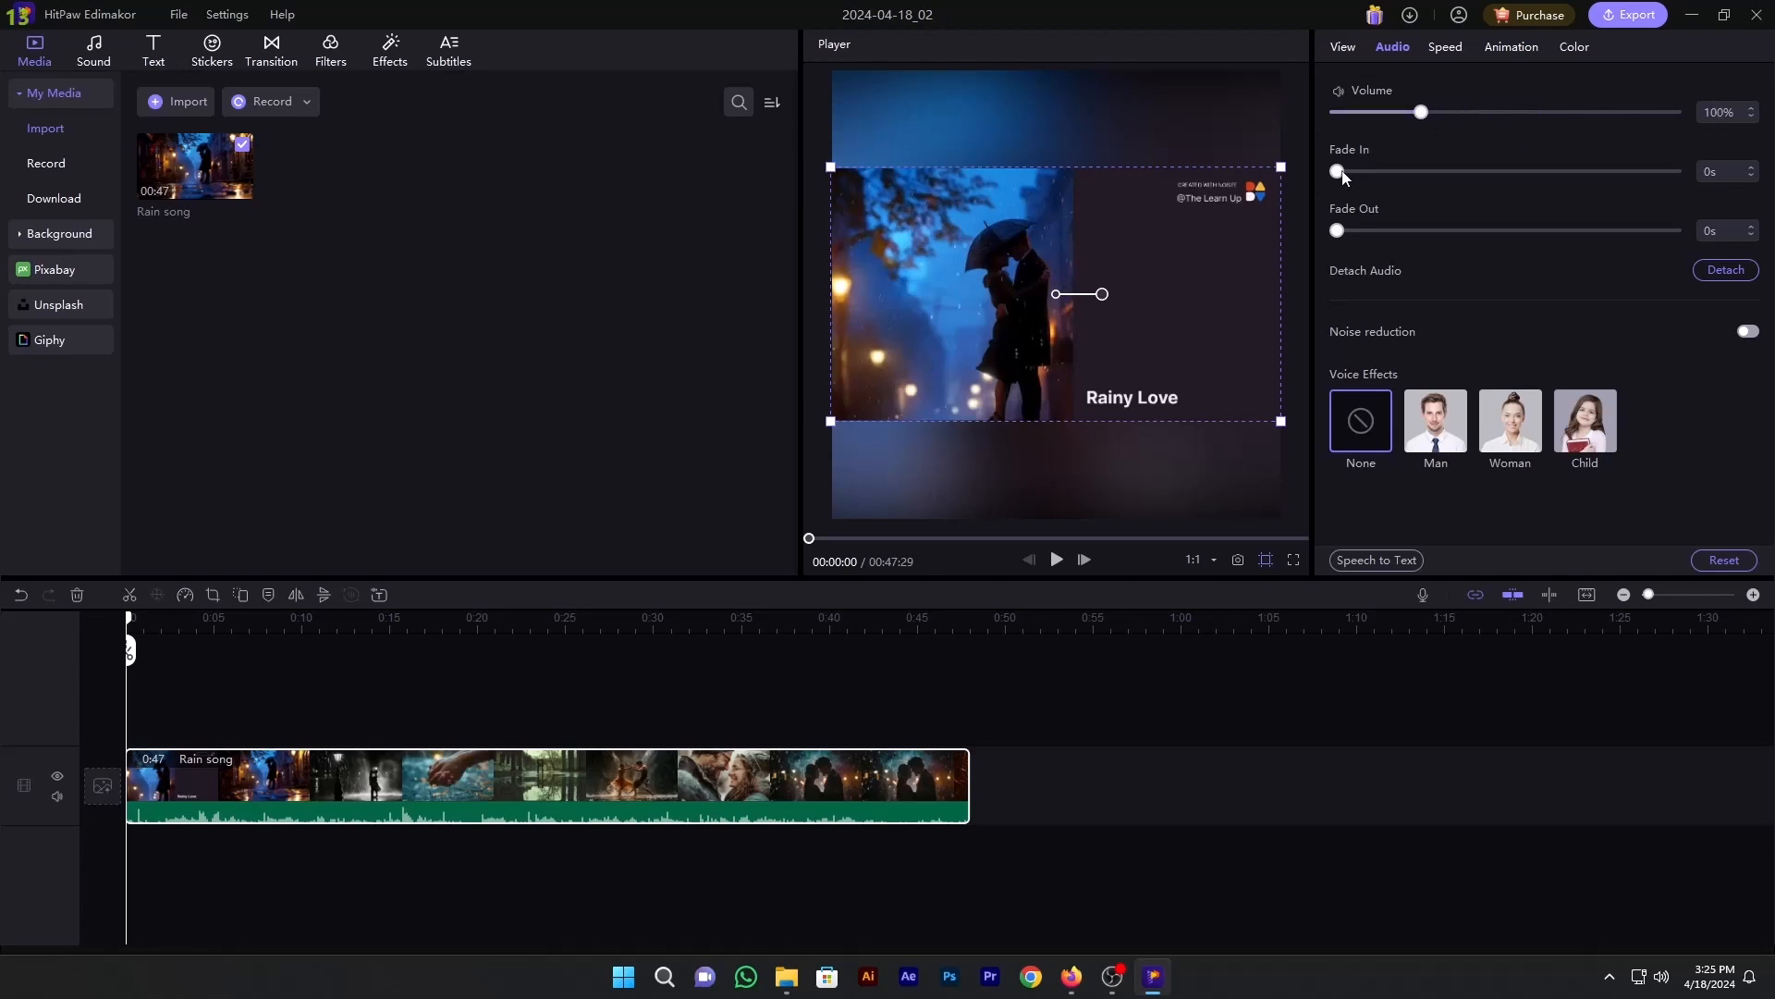
mouse_move(1343, 185)
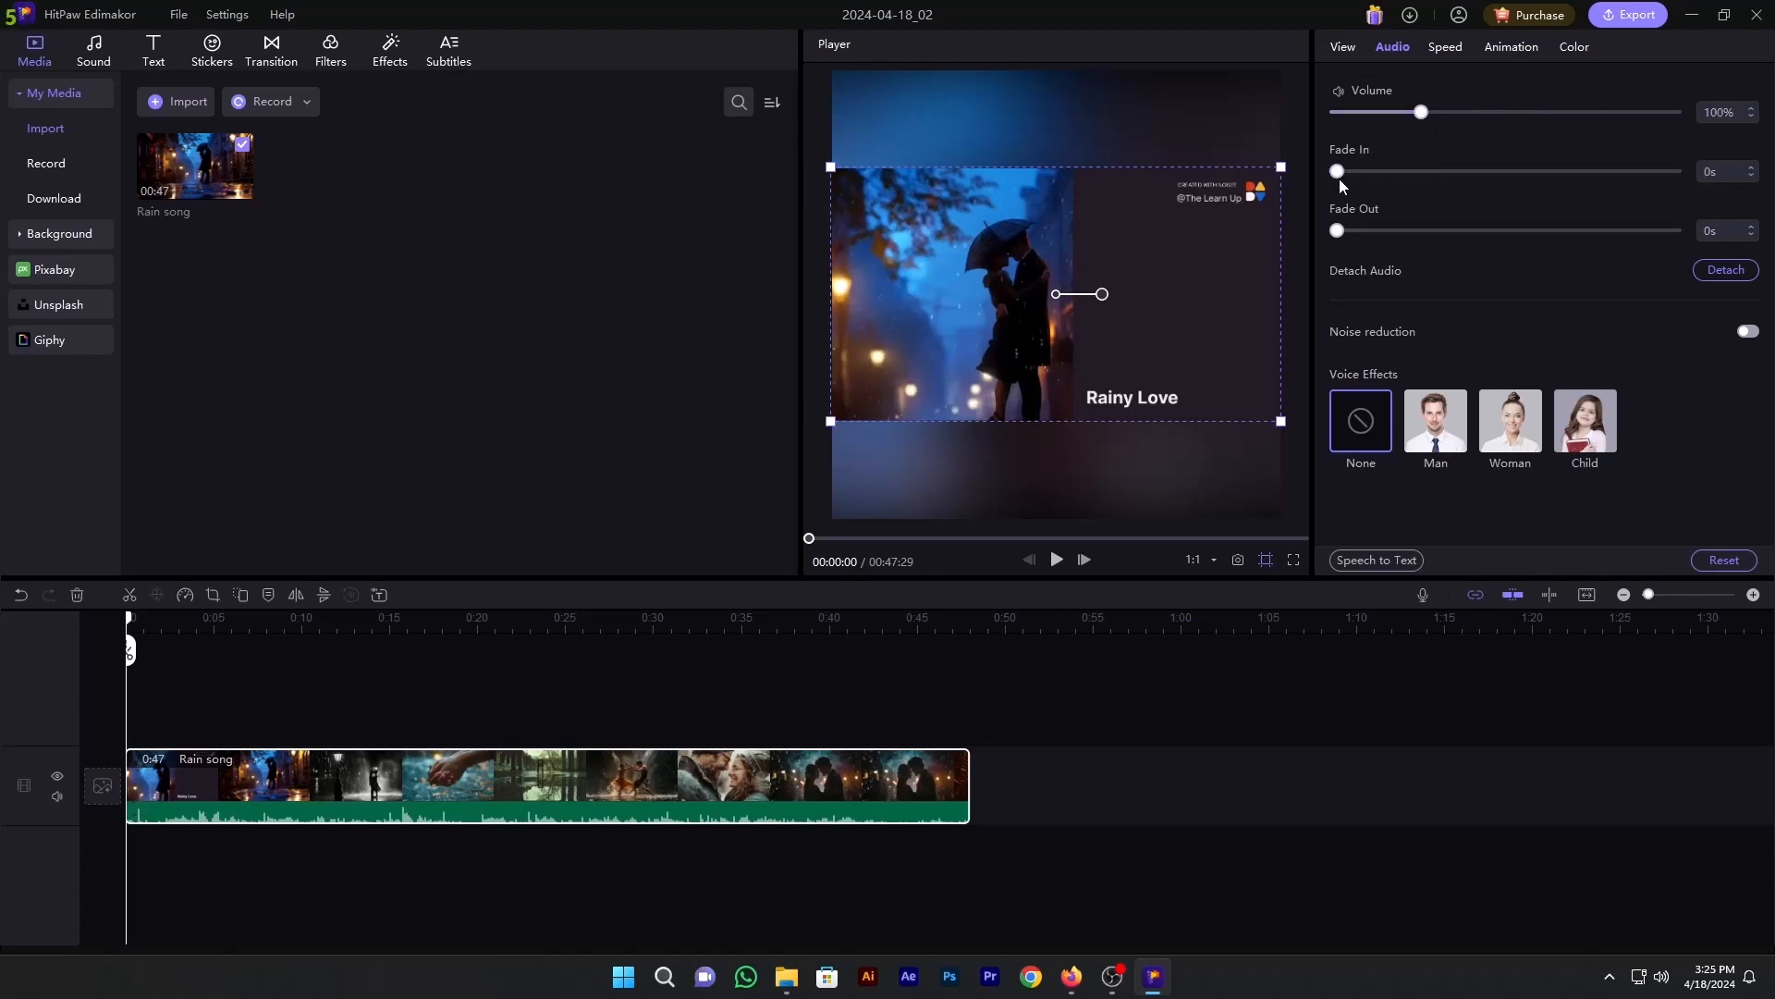
mouse_move(1522, 300)
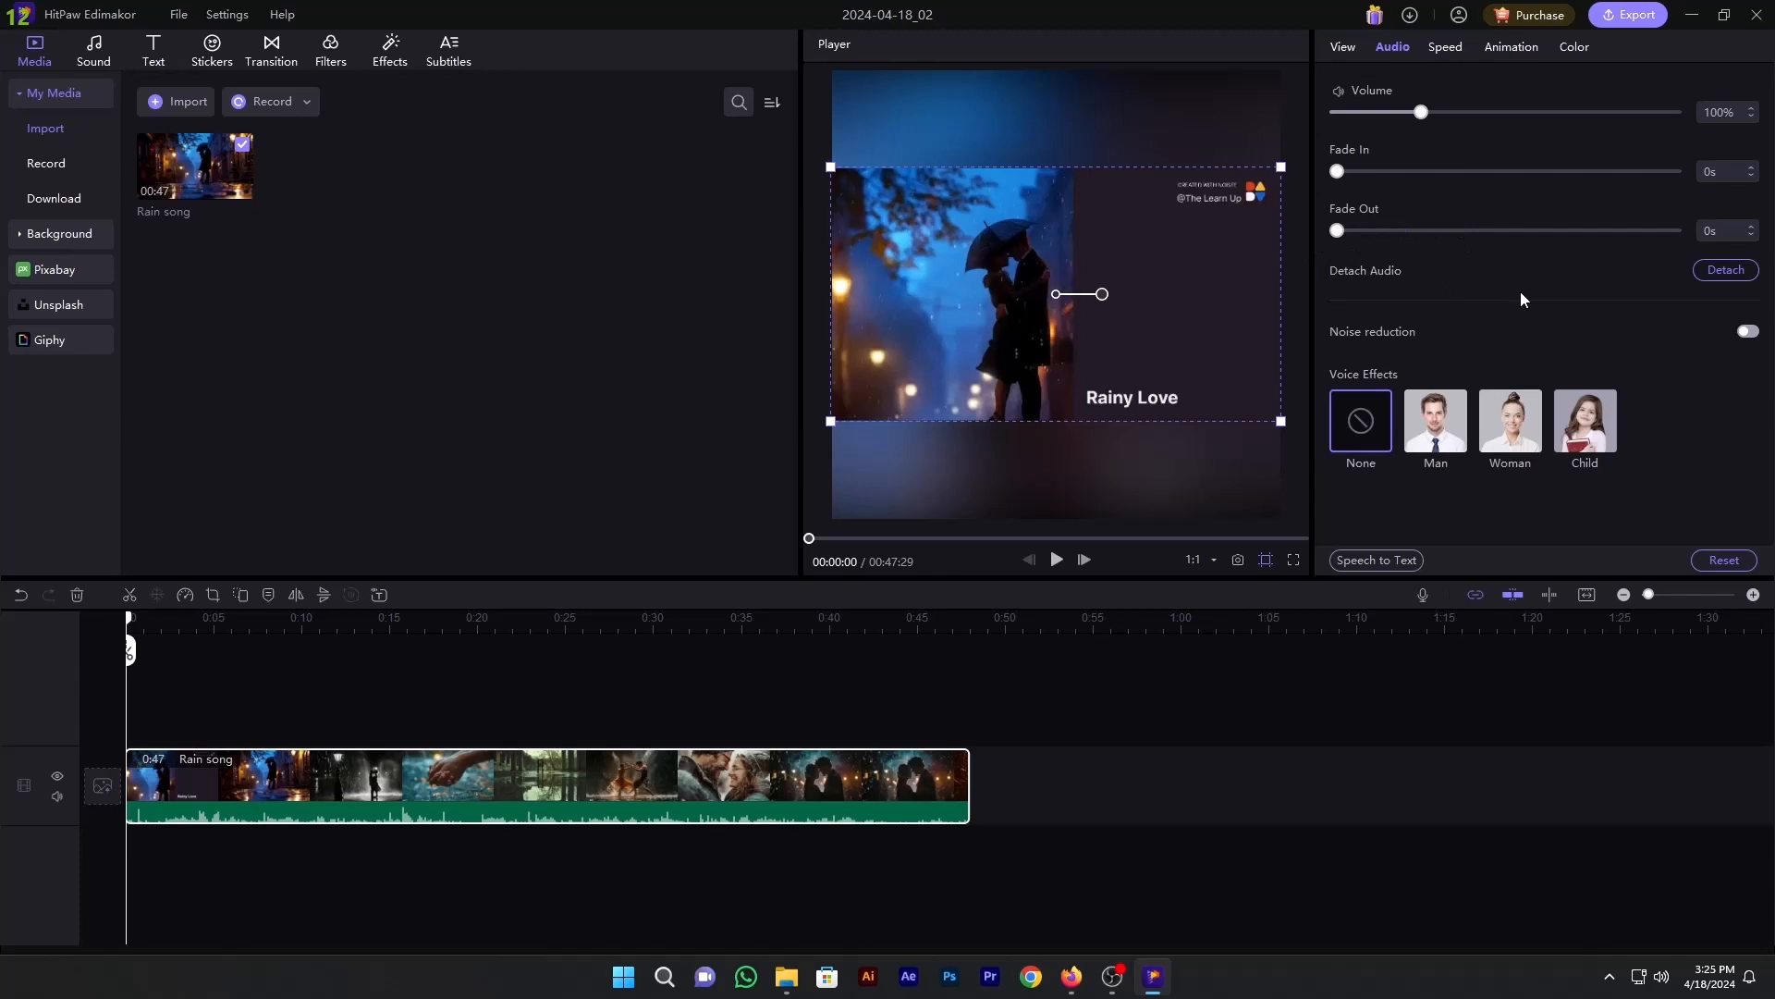
mouse_move(1439, 342)
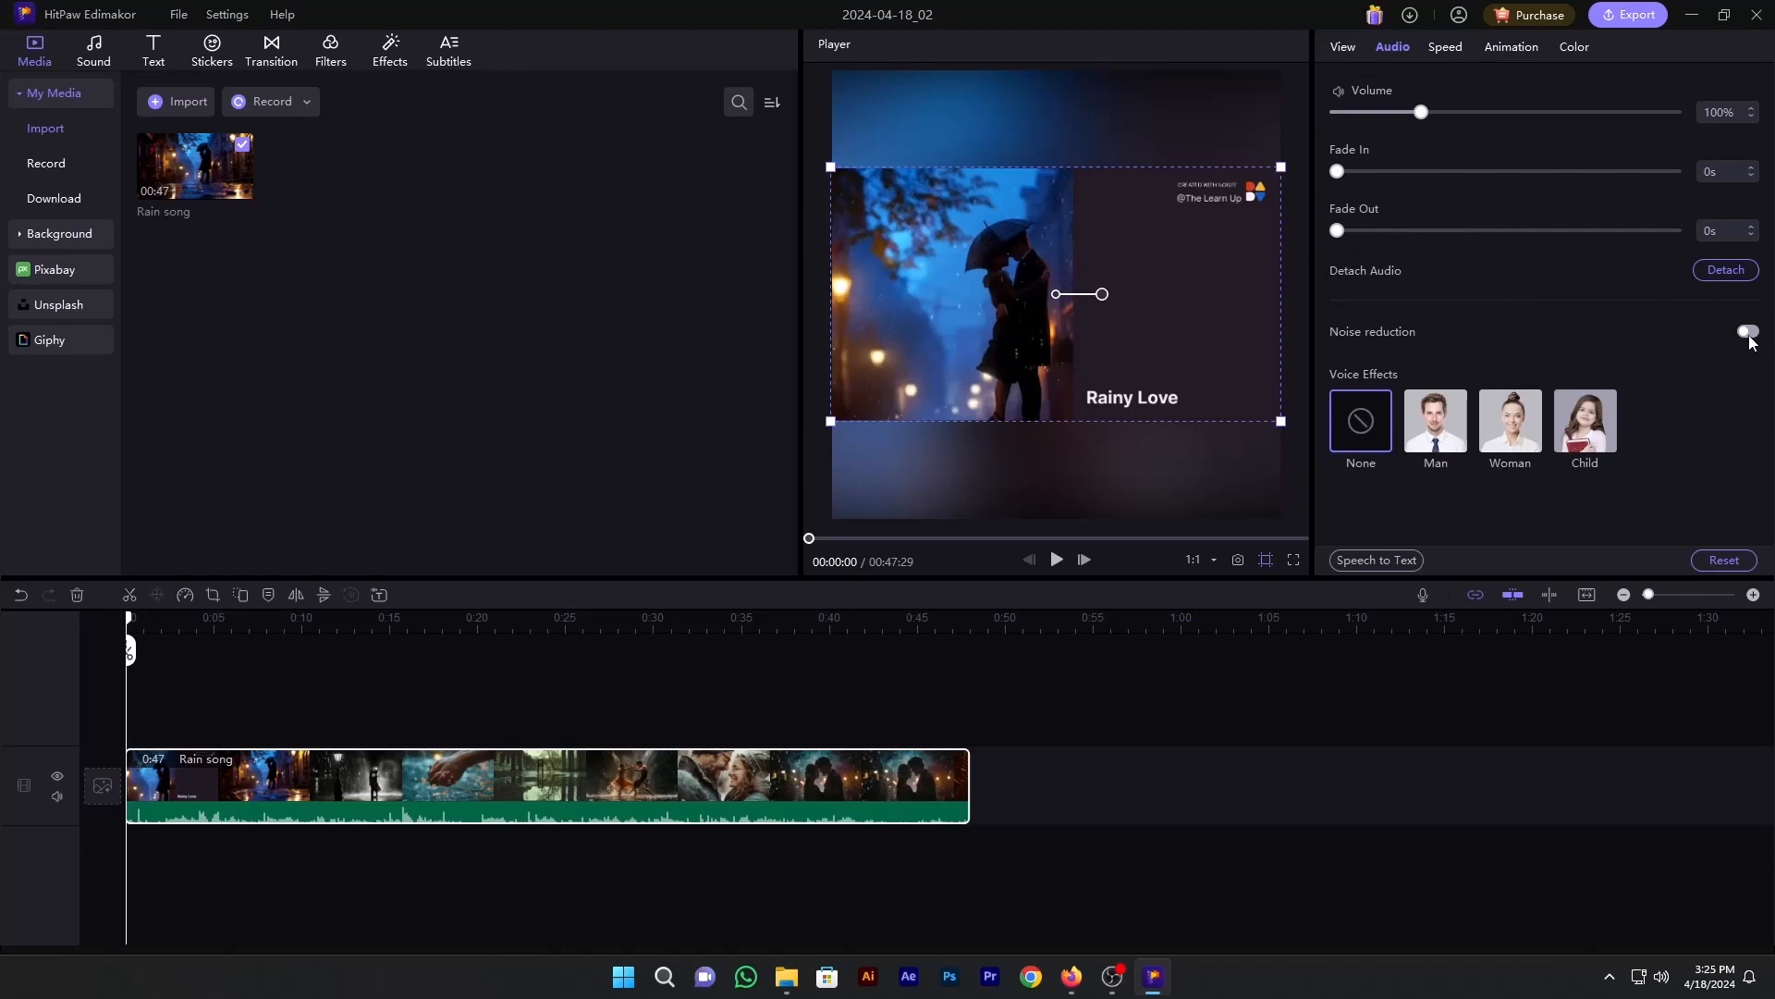
Step: Try noise reduction in the clip's audio settings, then show its speed settings at 1.0x
left_click(1747, 332)
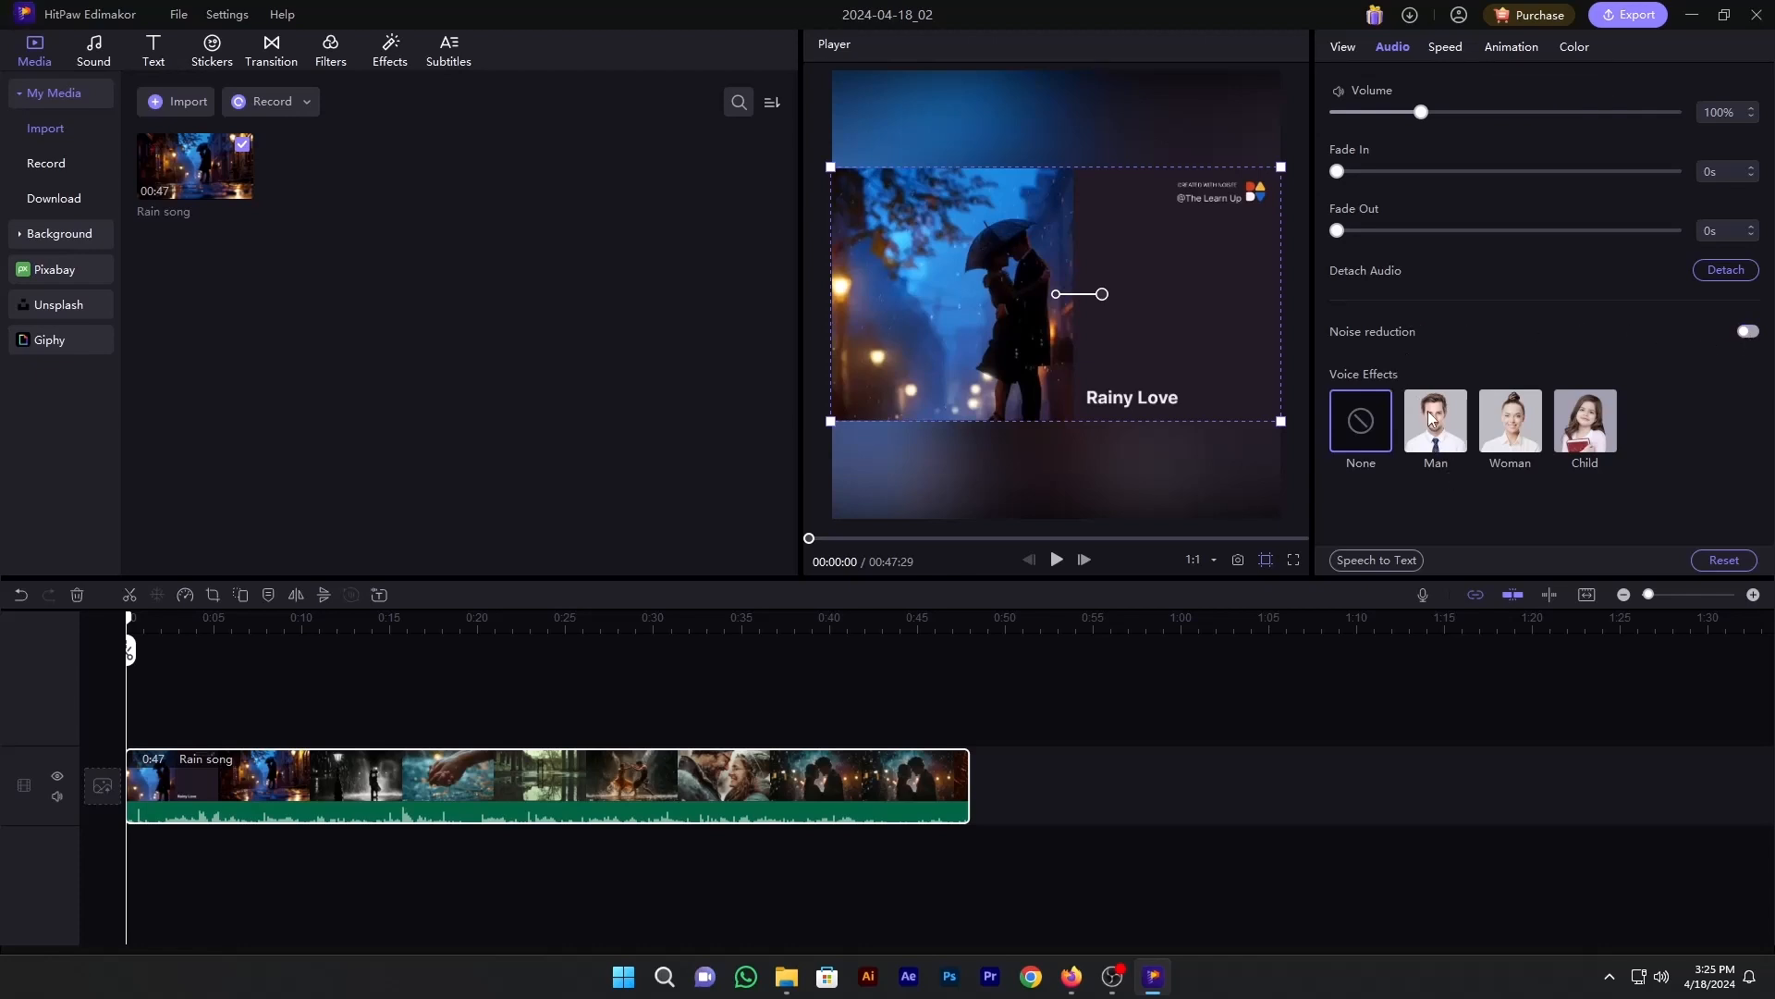
mouse_move(1504, 457)
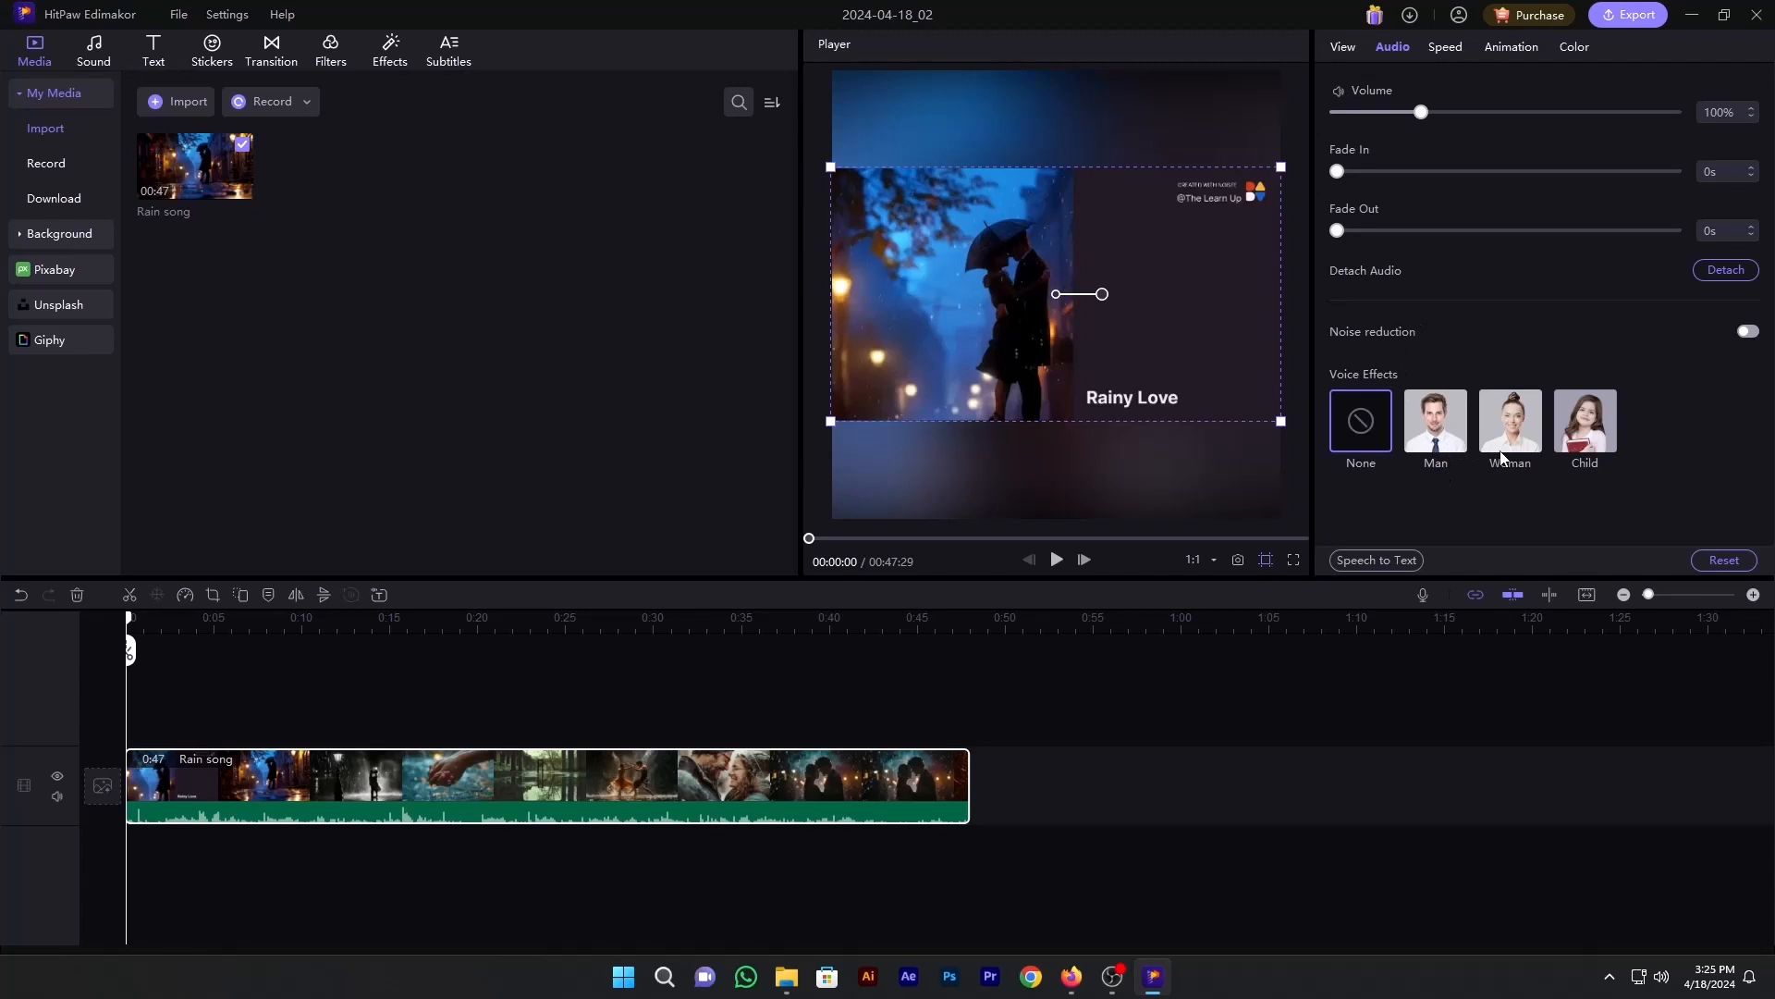
mouse_move(1487, 472)
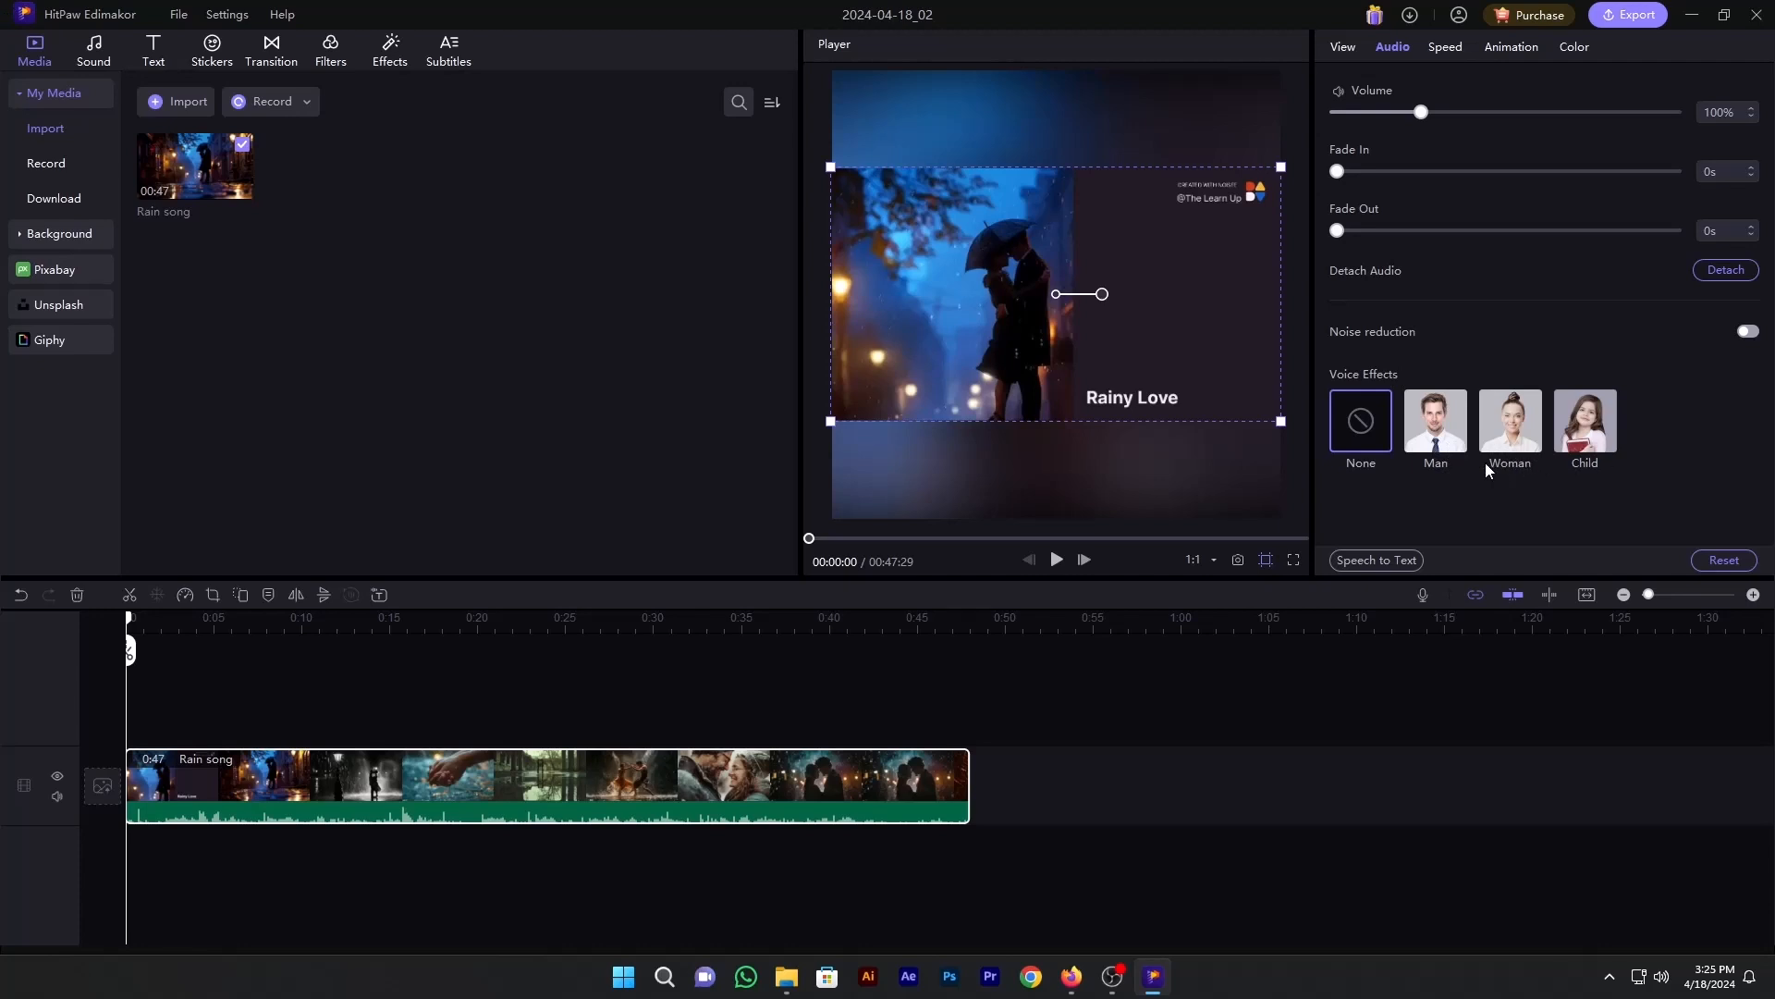
left_click(1445, 46)
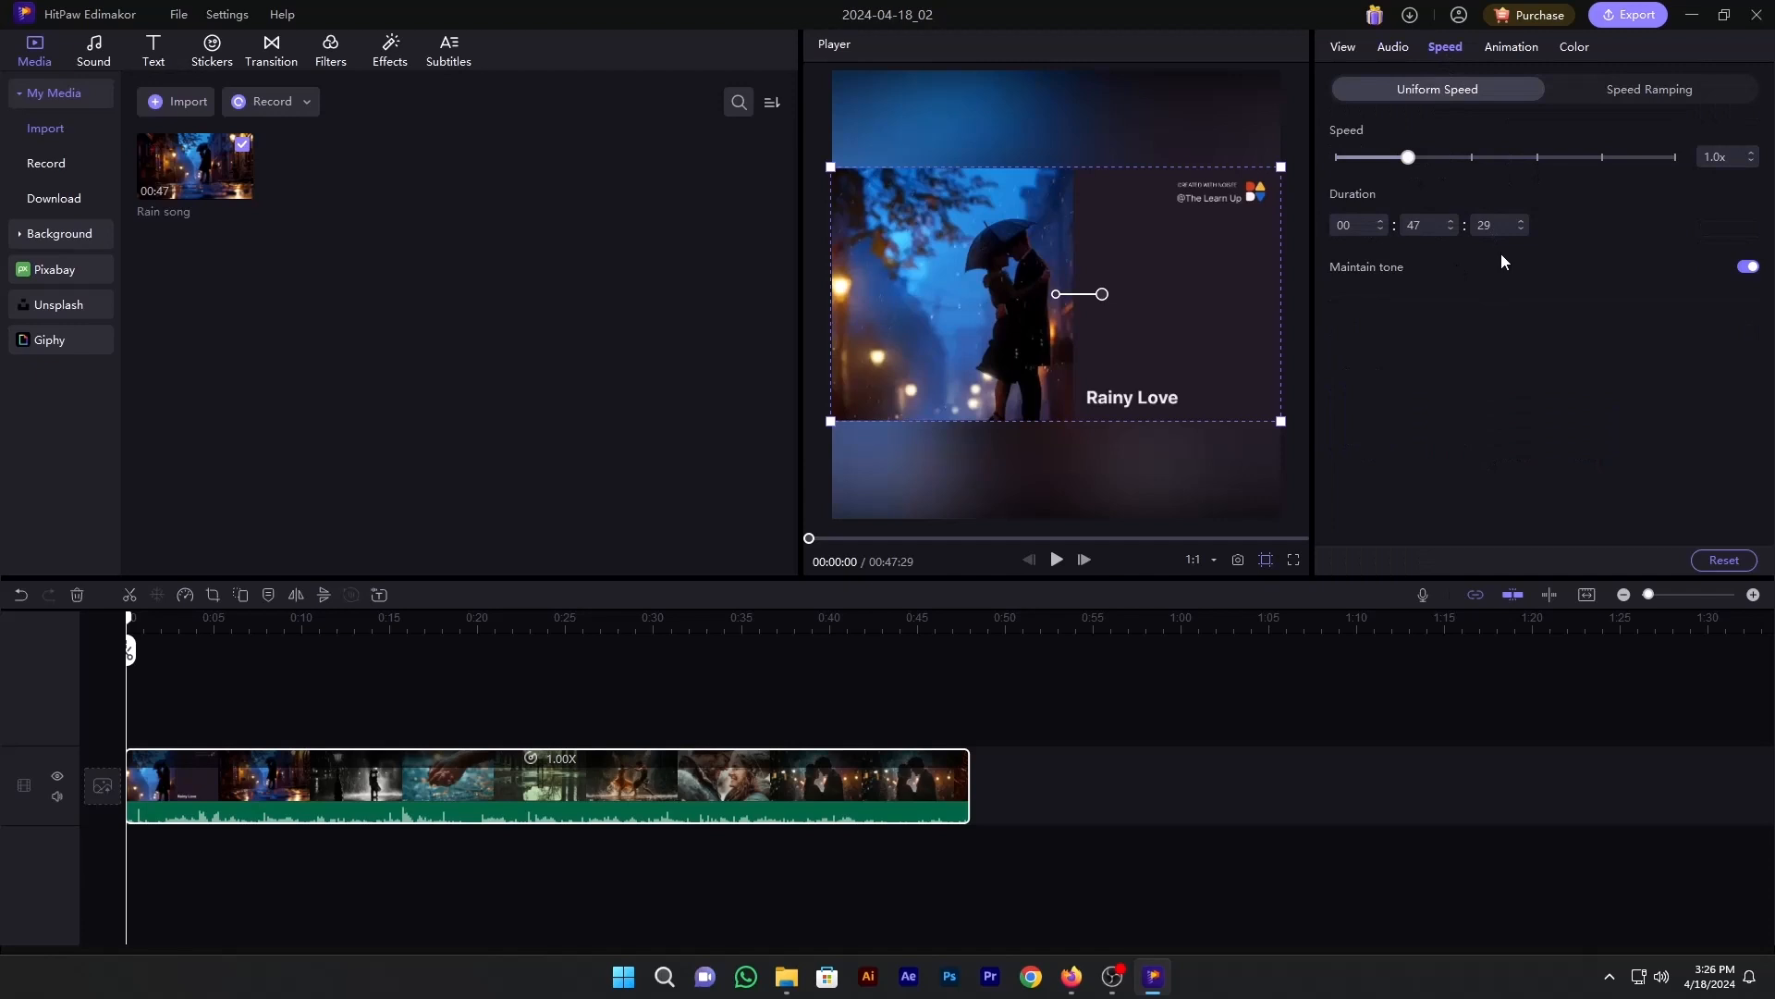
Step: Browse the clip's In, Out and Combo animation presets without applying any
left_click(1509, 46)
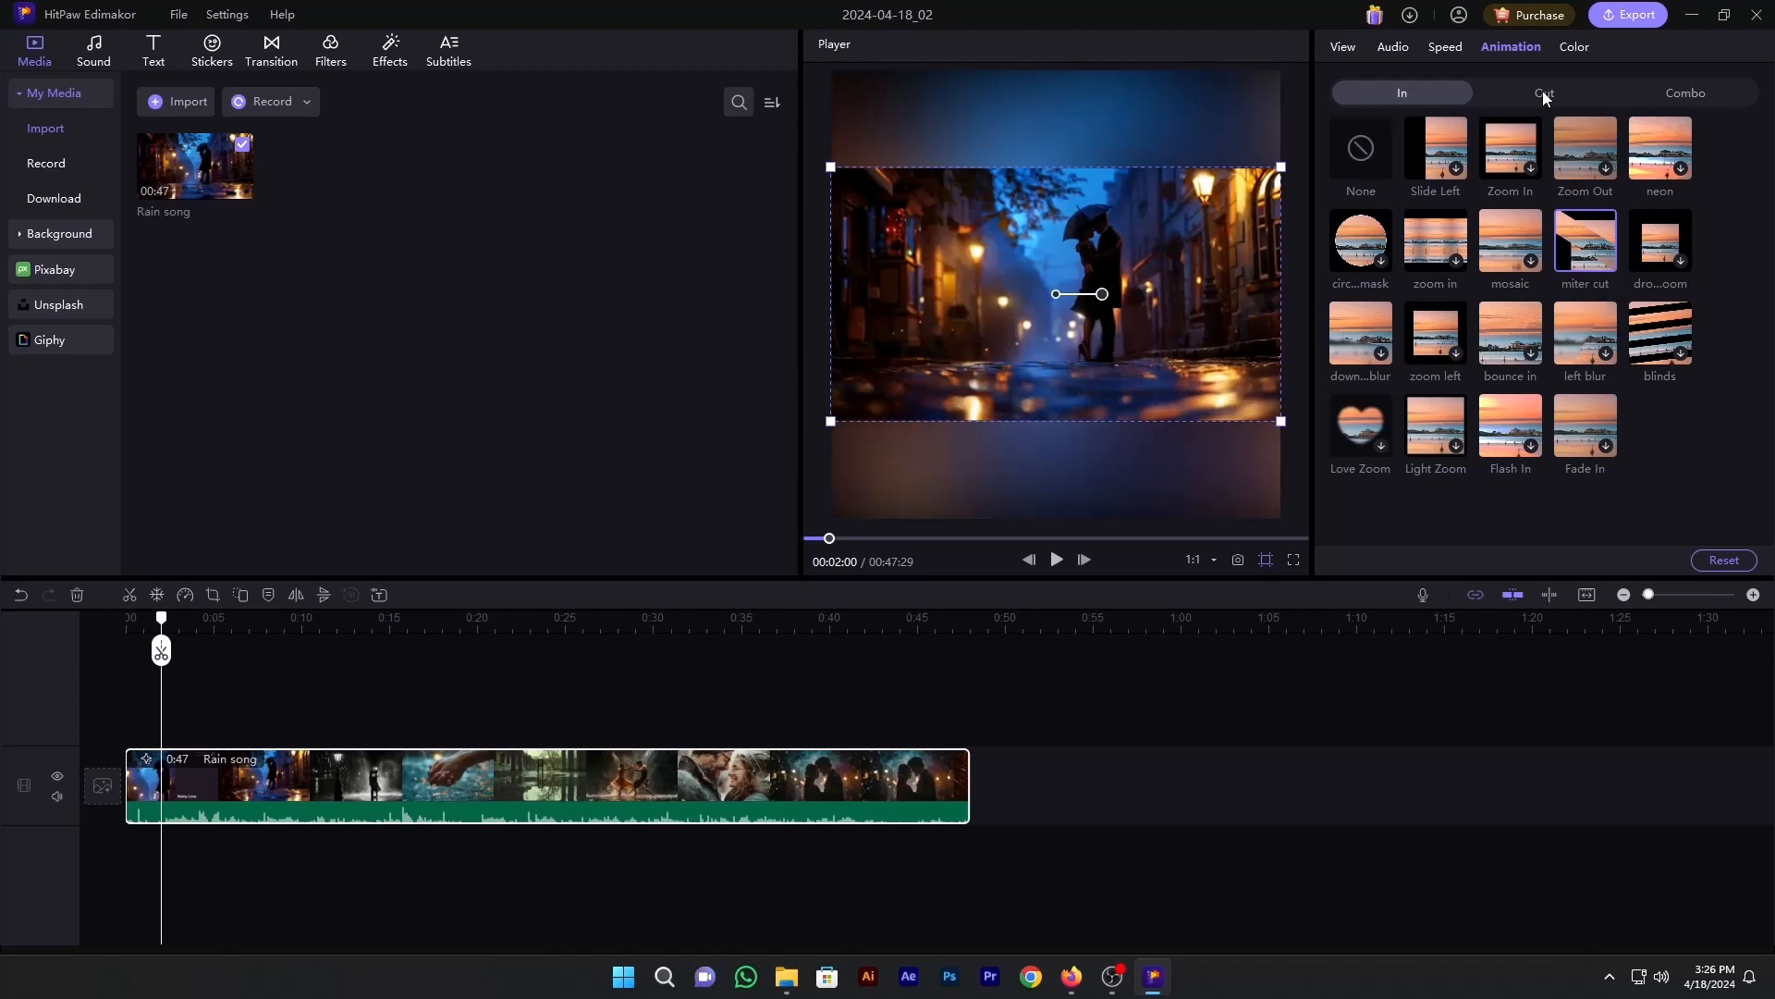
left_click(1542, 92)
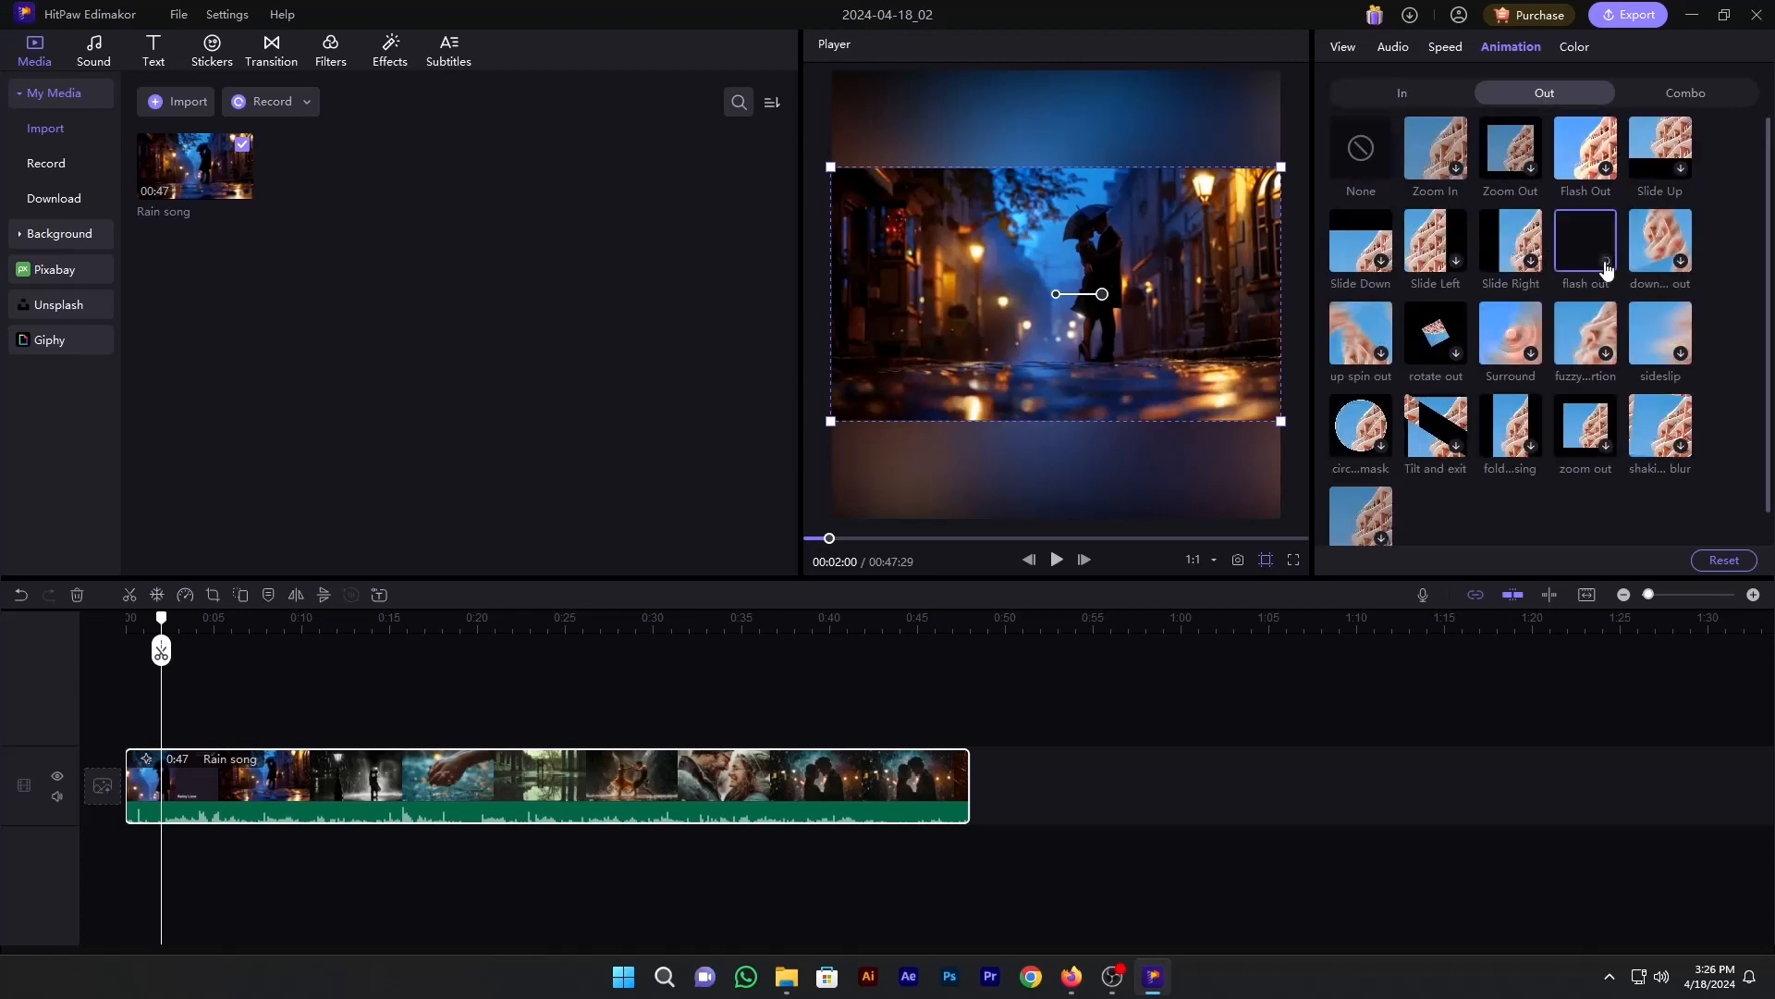
left_click(1685, 92)
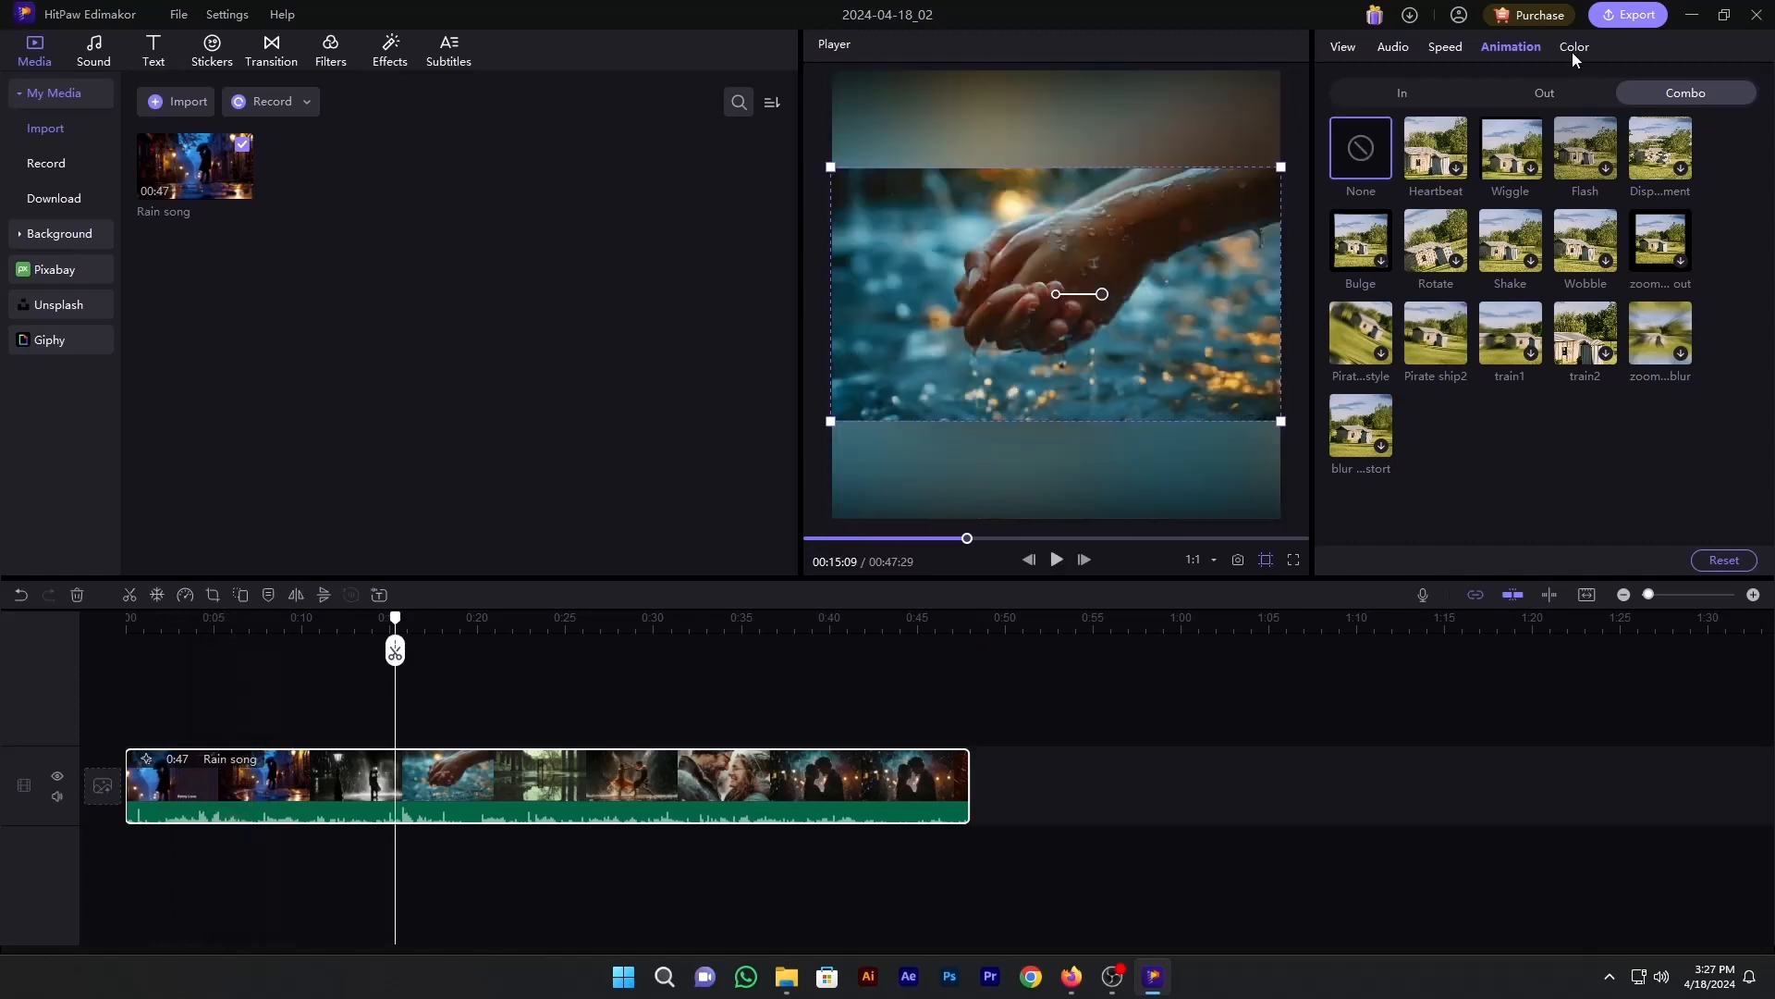
Step: Check the clip's colour adjustment sliders, then return to its basic View settings
left_click(1572, 46)
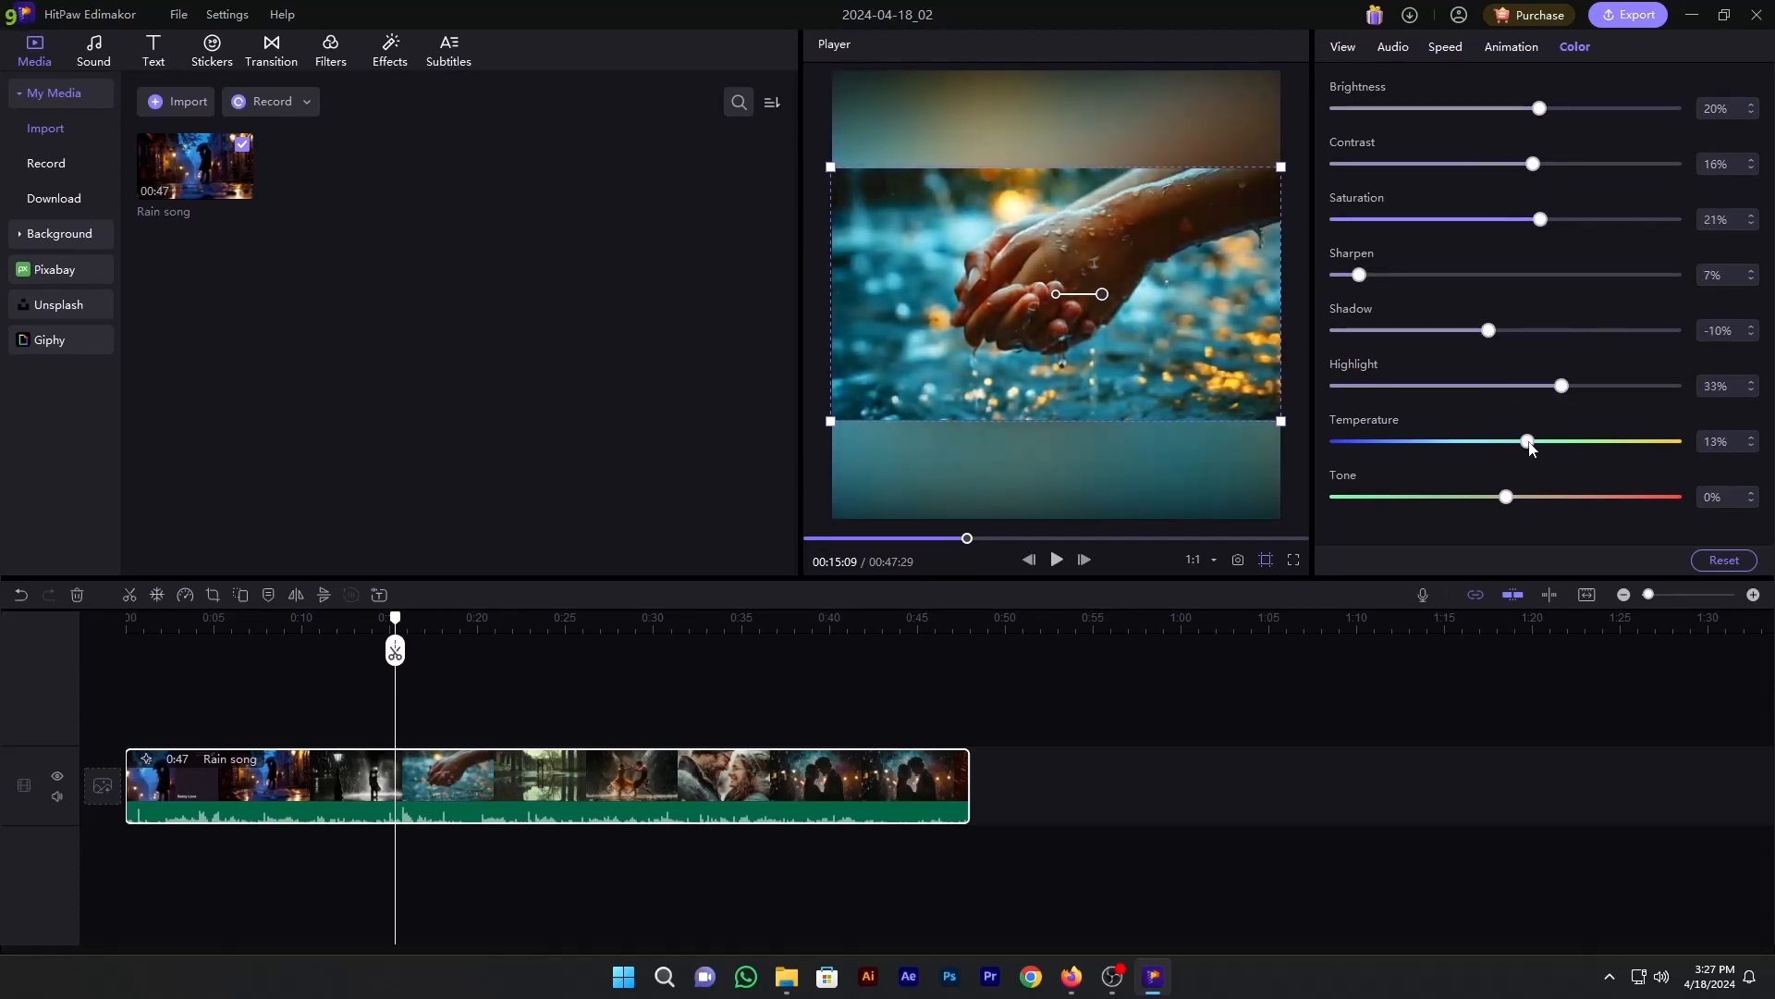
left_click(1343, 46)
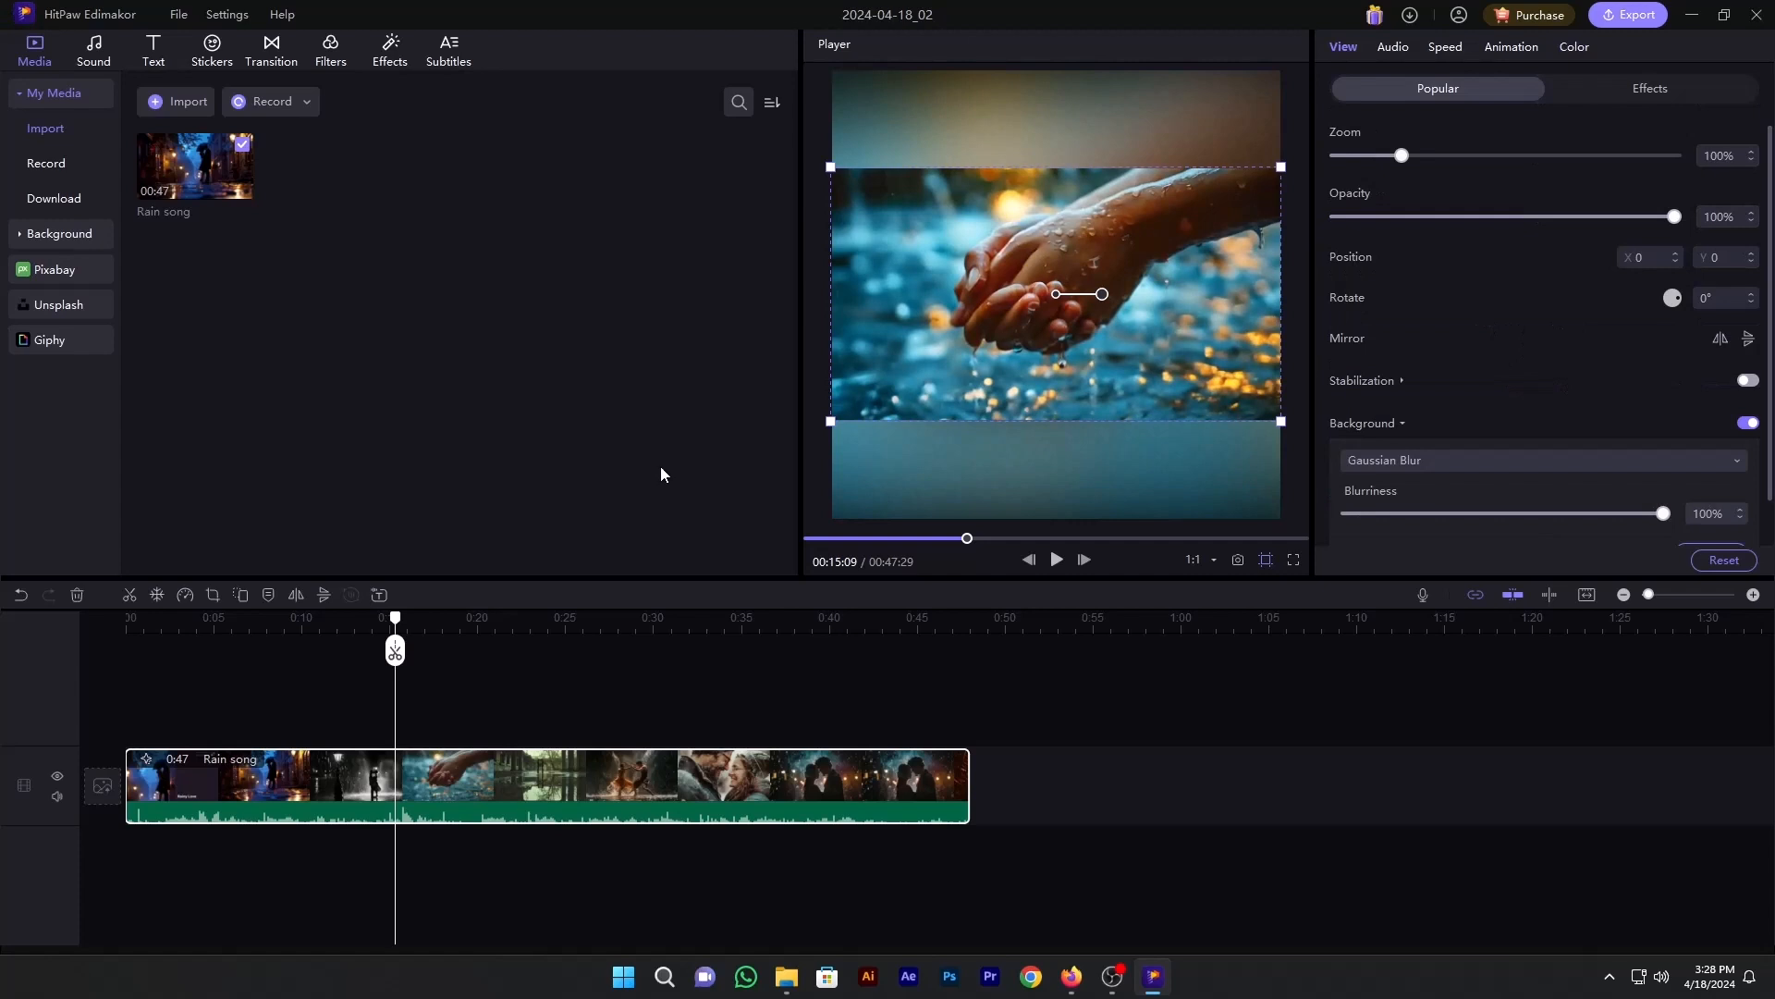
Step: Look over the Record options and scroll the stock sound effects (Wind, Thunder, Rain)
left_click(305, 100)
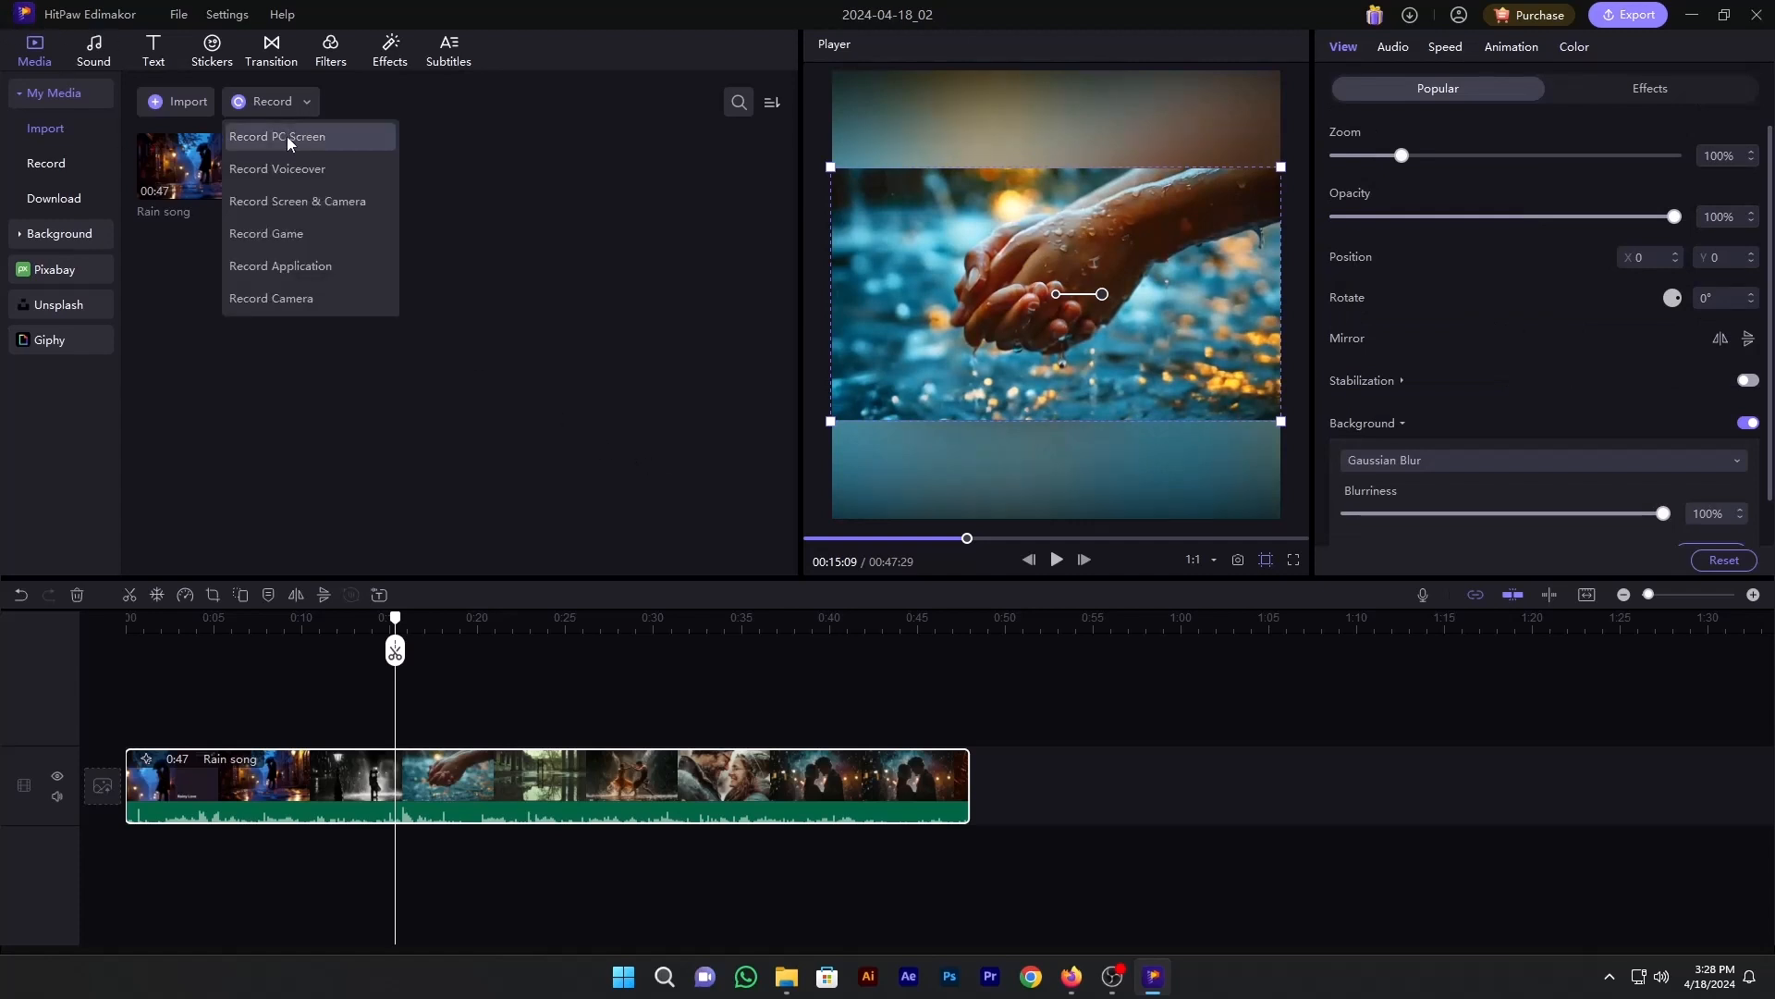
mouse_move(298, 235)
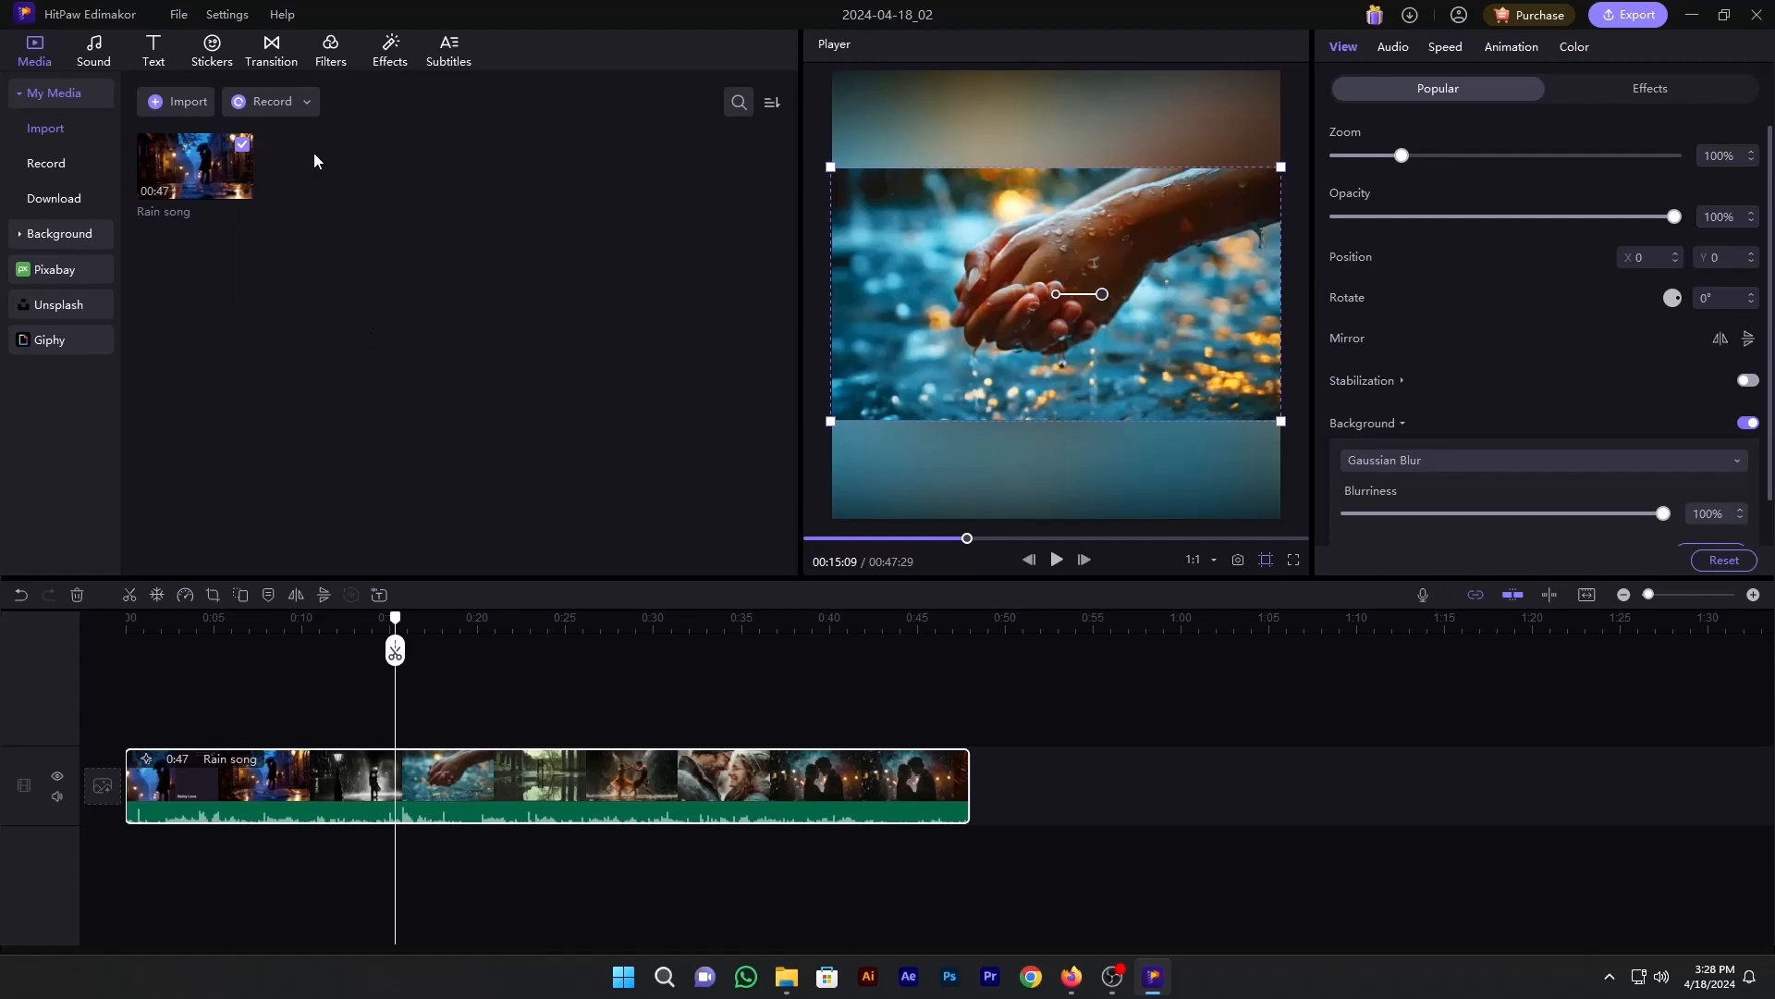
left_click(93, 48)
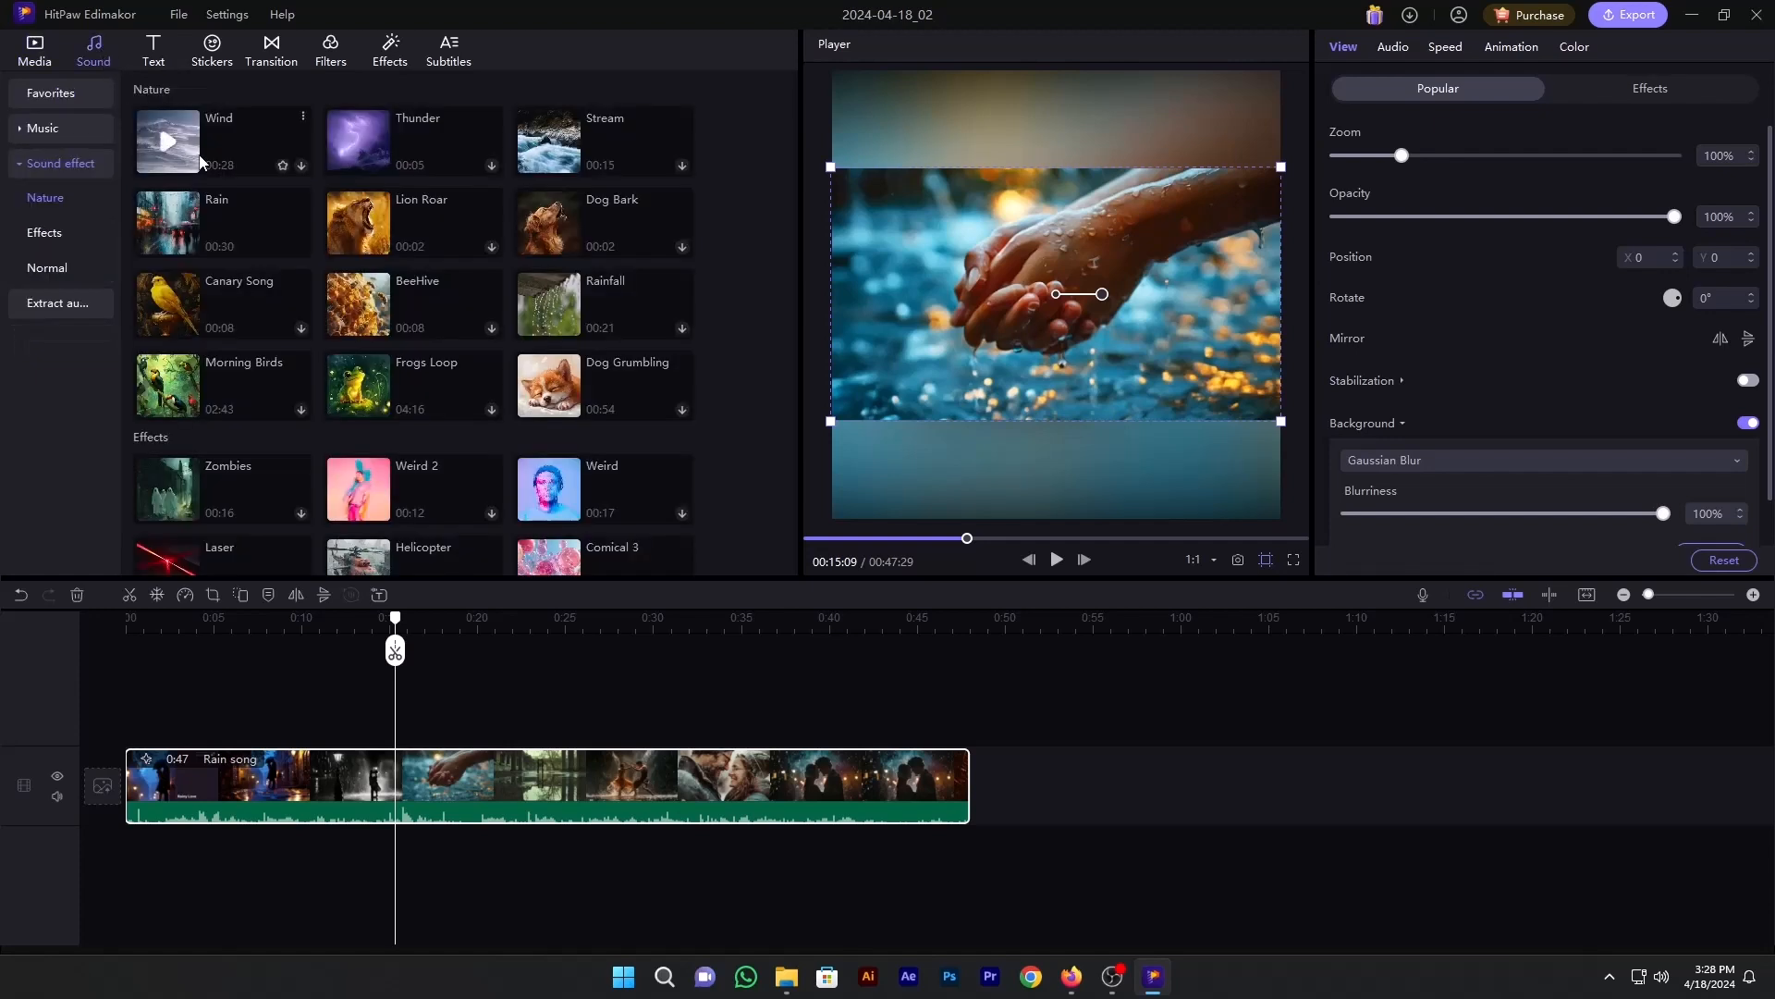
mouse_move(421, 209)
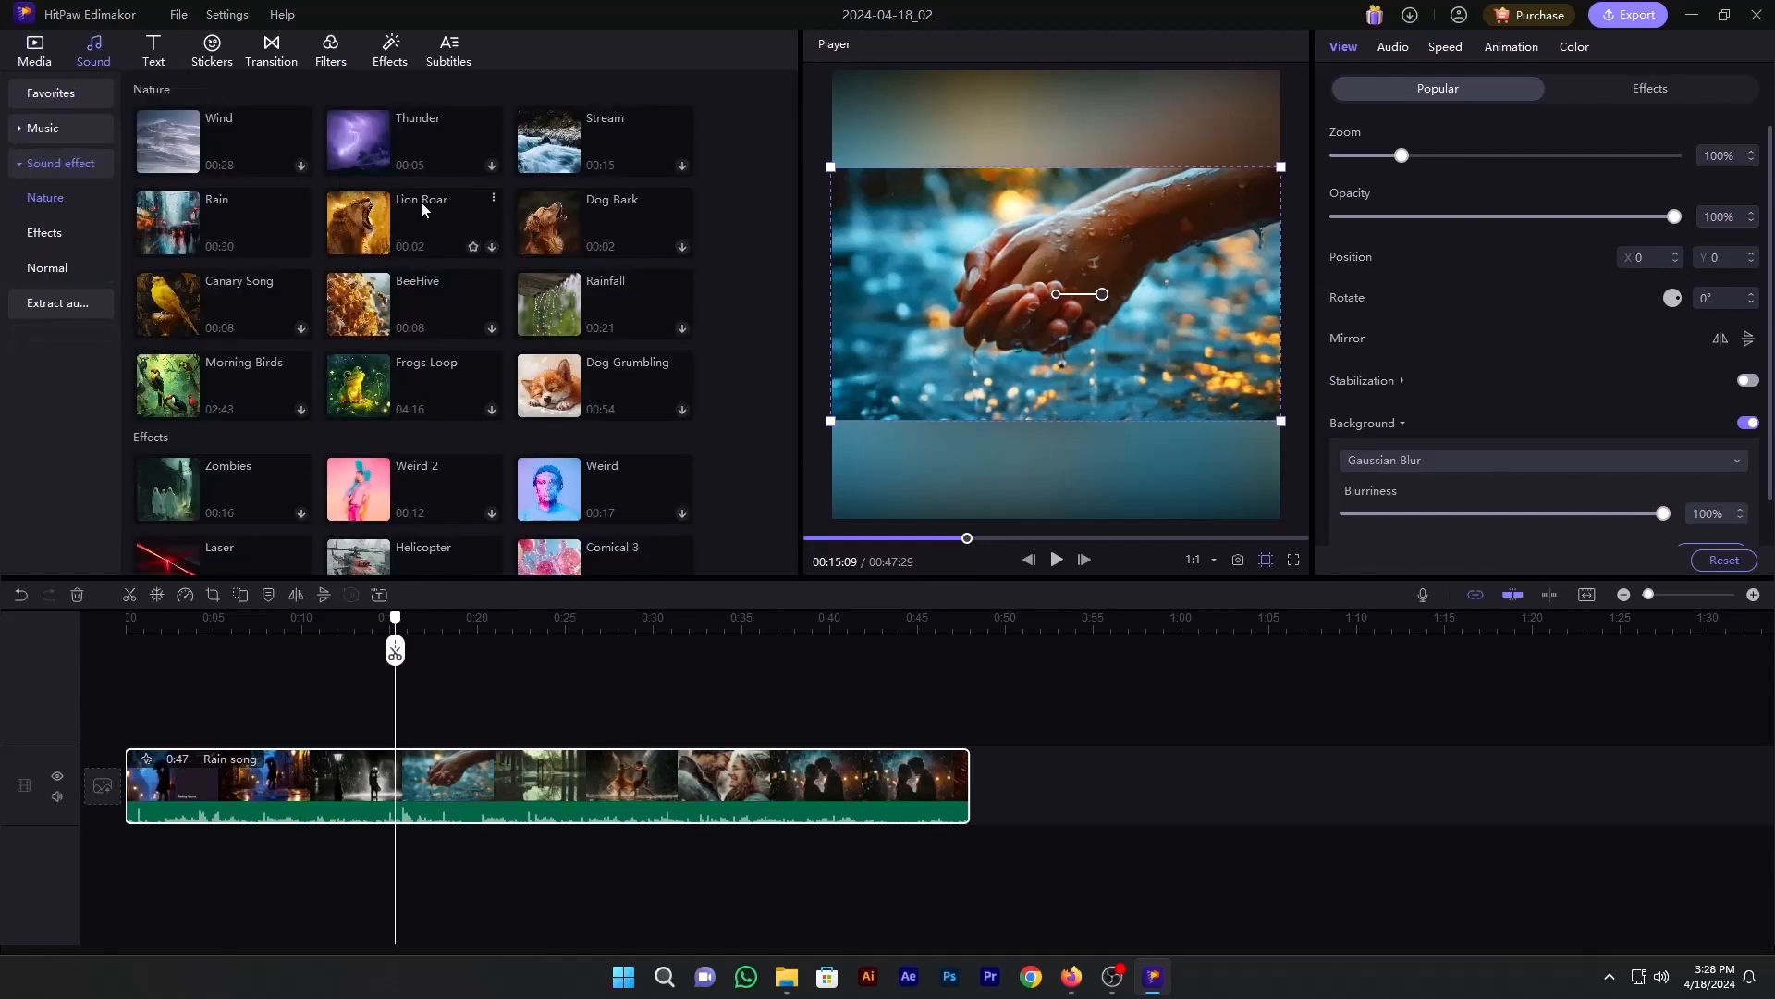
scroll("down", 3)
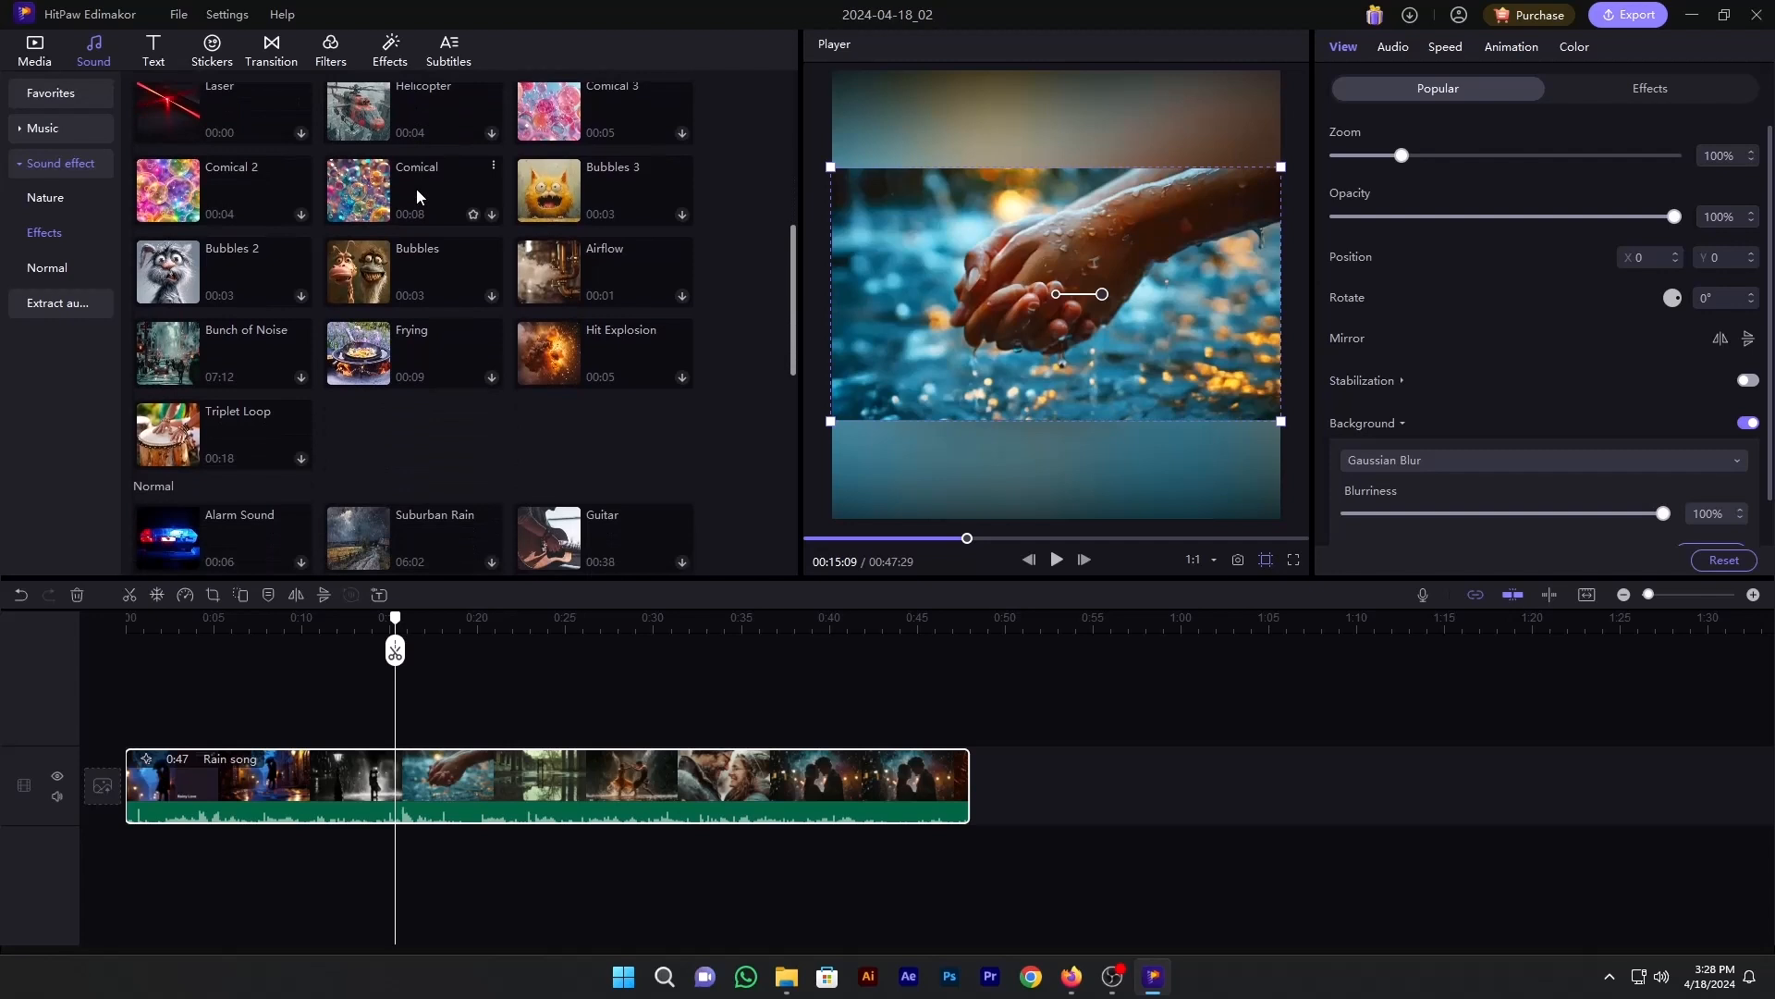
scroll("down", 3)
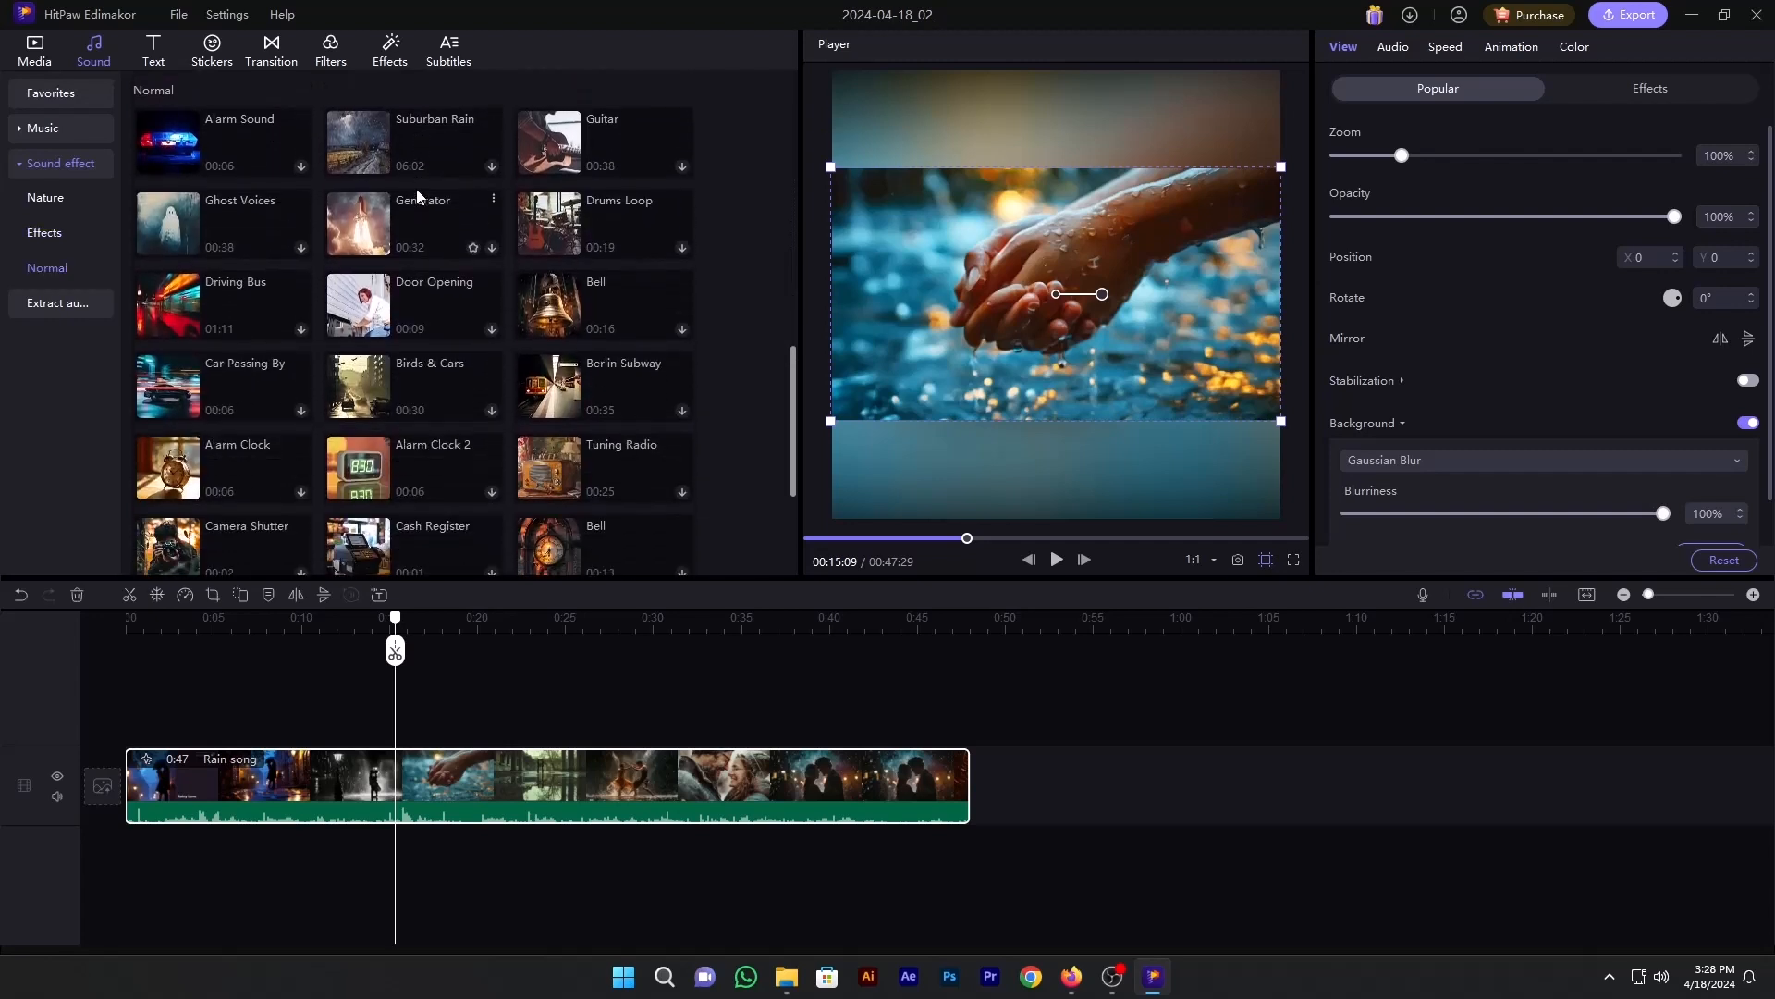
scroll("down", 3)
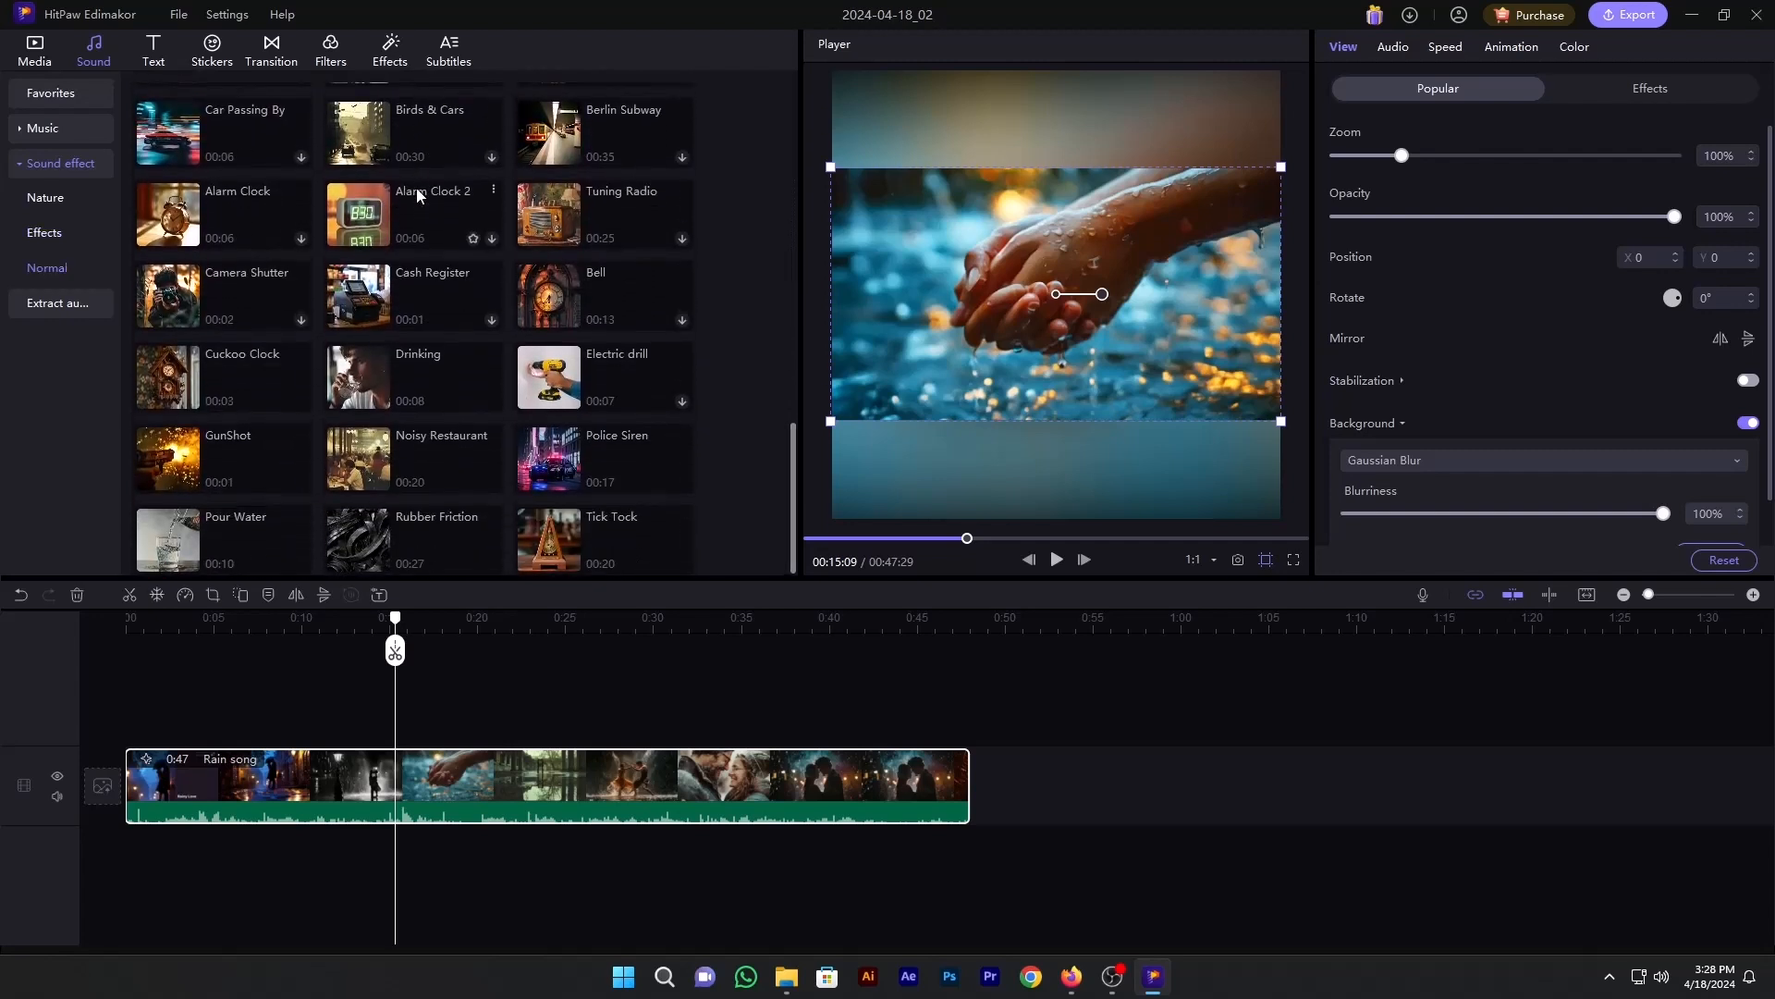
left_click(152, 48)
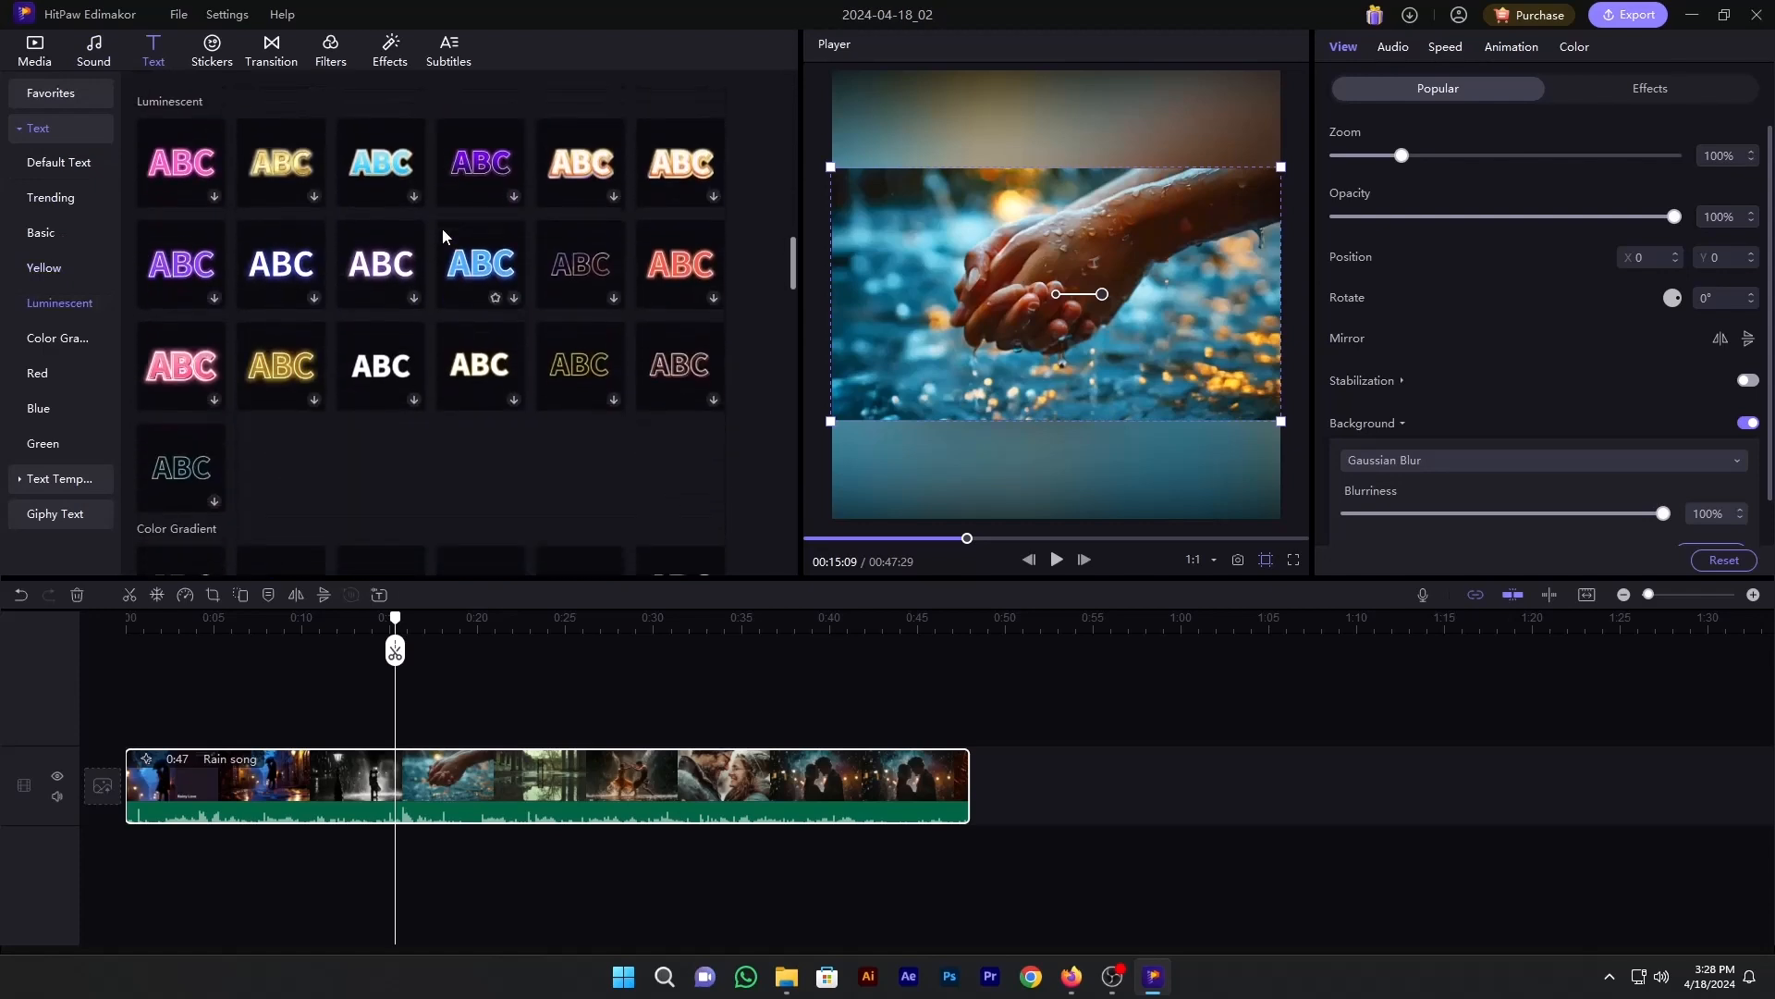
Step: Add a Trending YouTube channel template and a Yellow title reading 'The Learn Up'
scroll("up", 3)
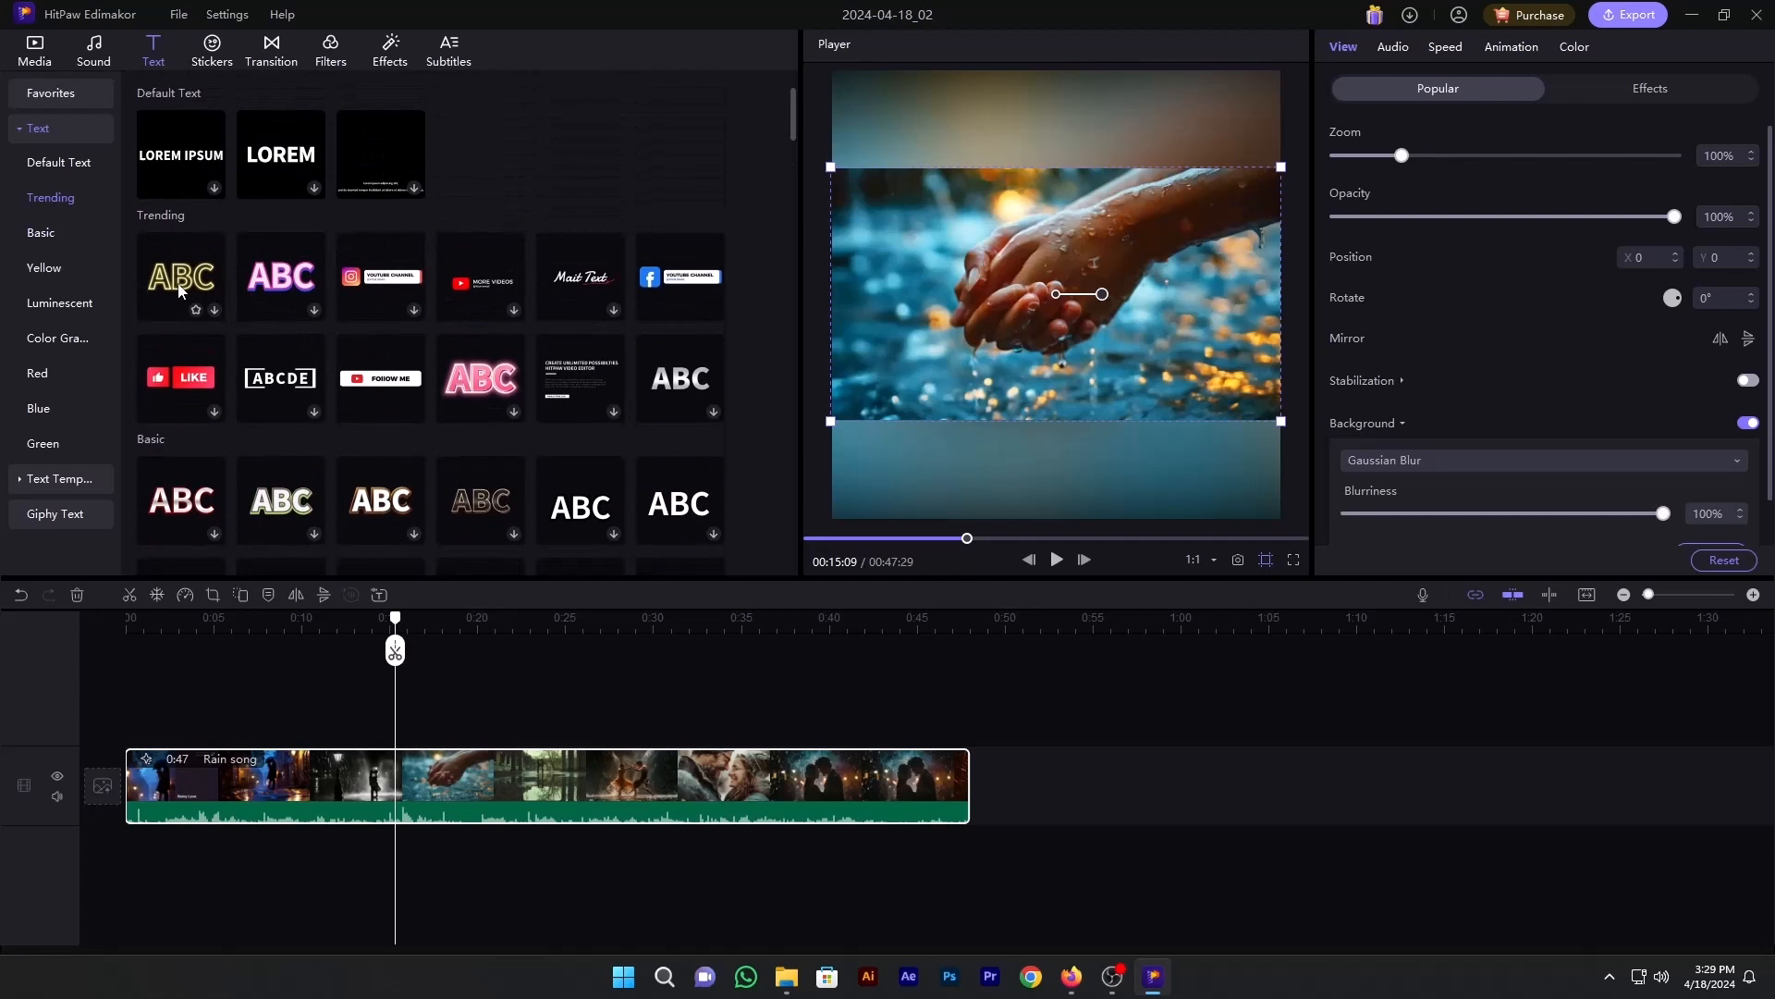
mouse_move(673, 296)
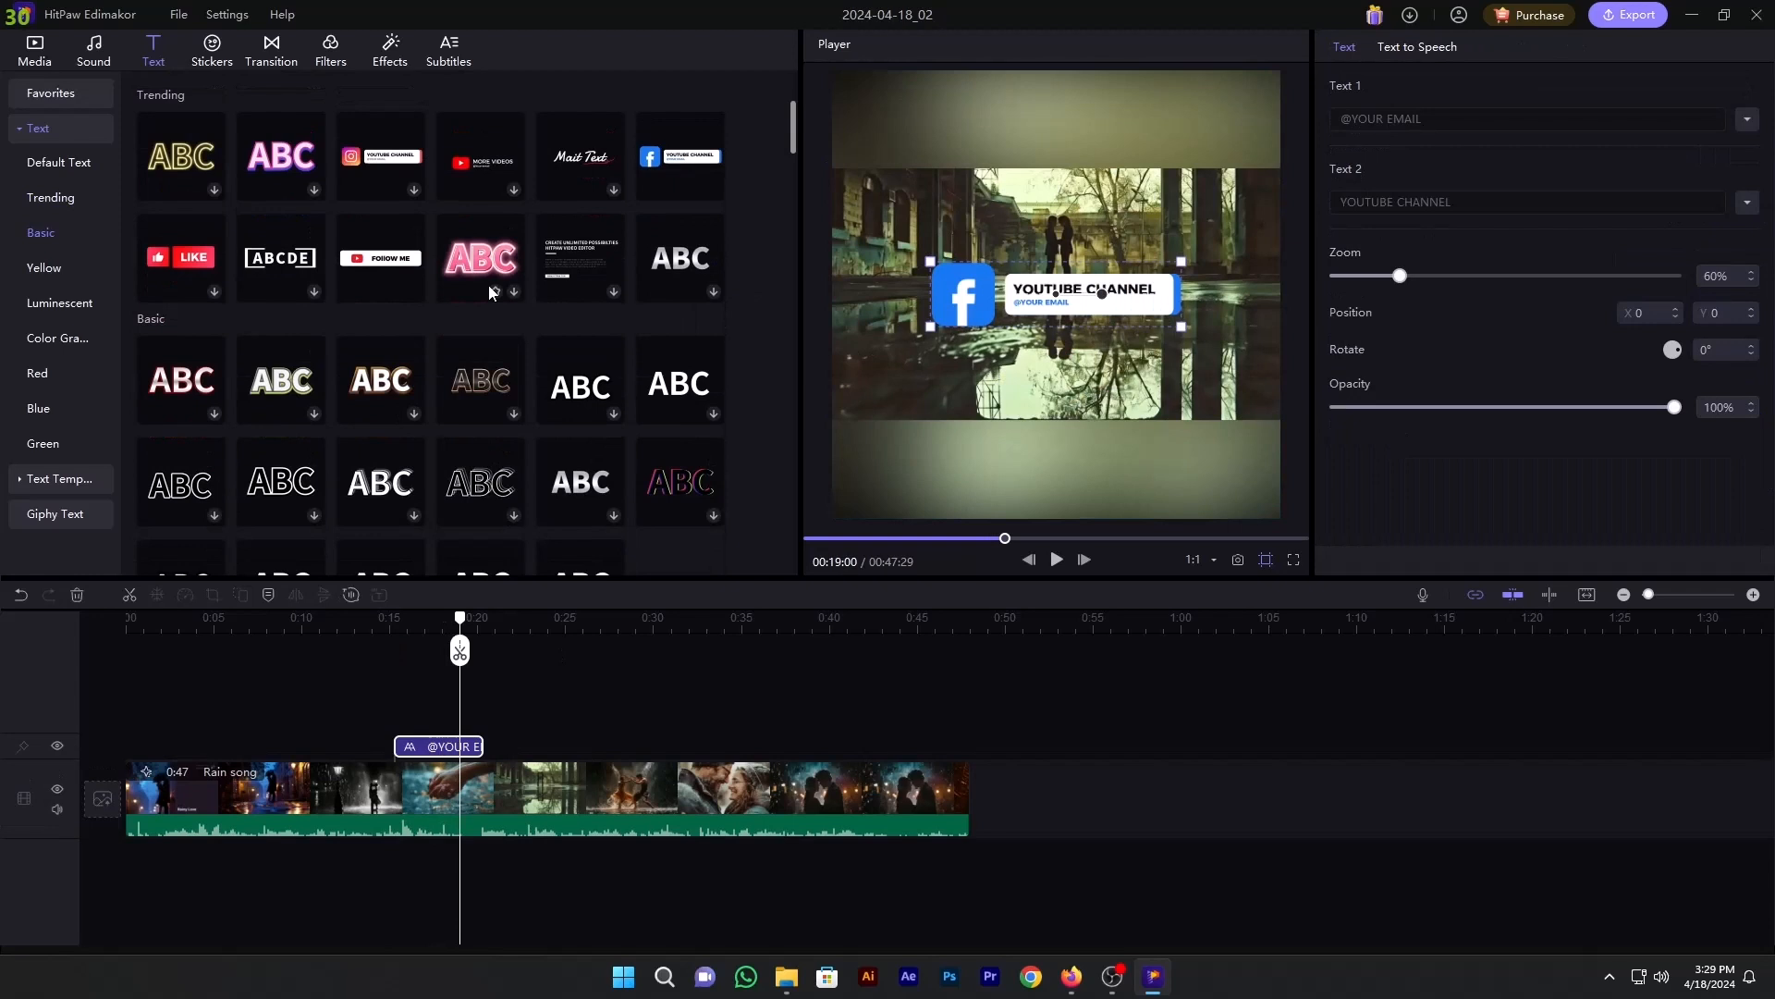
scroll("down", 3)
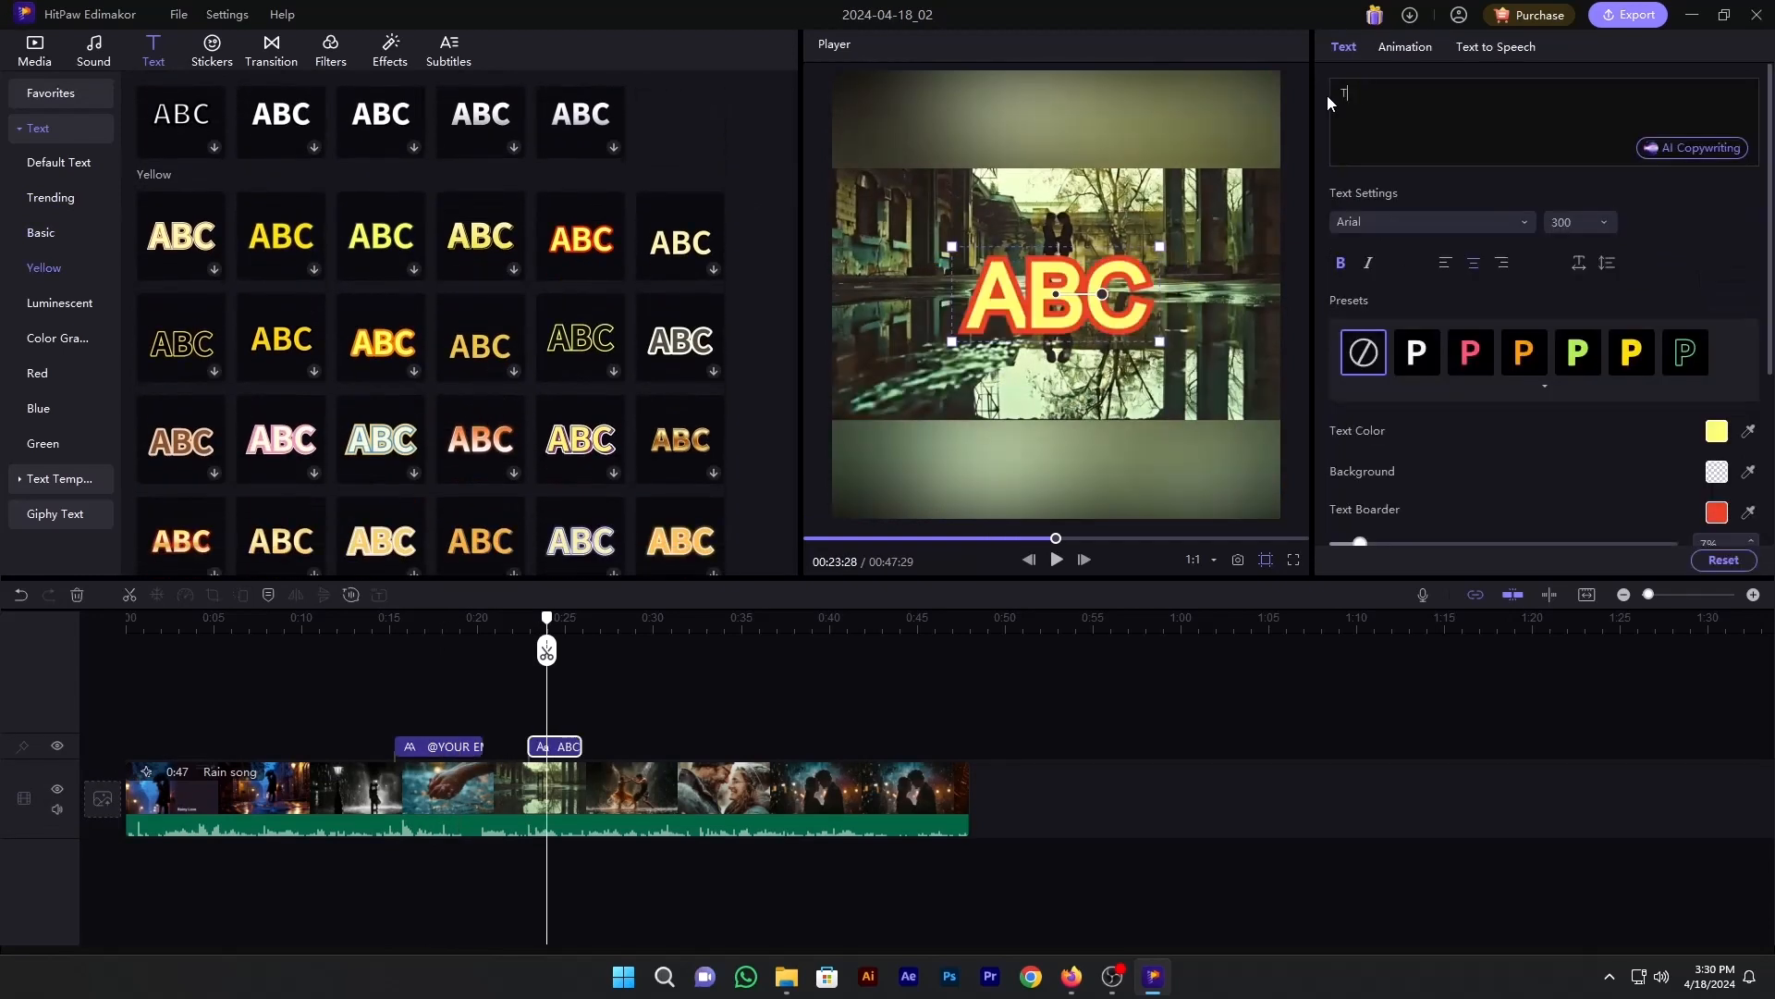
type("The Learn")
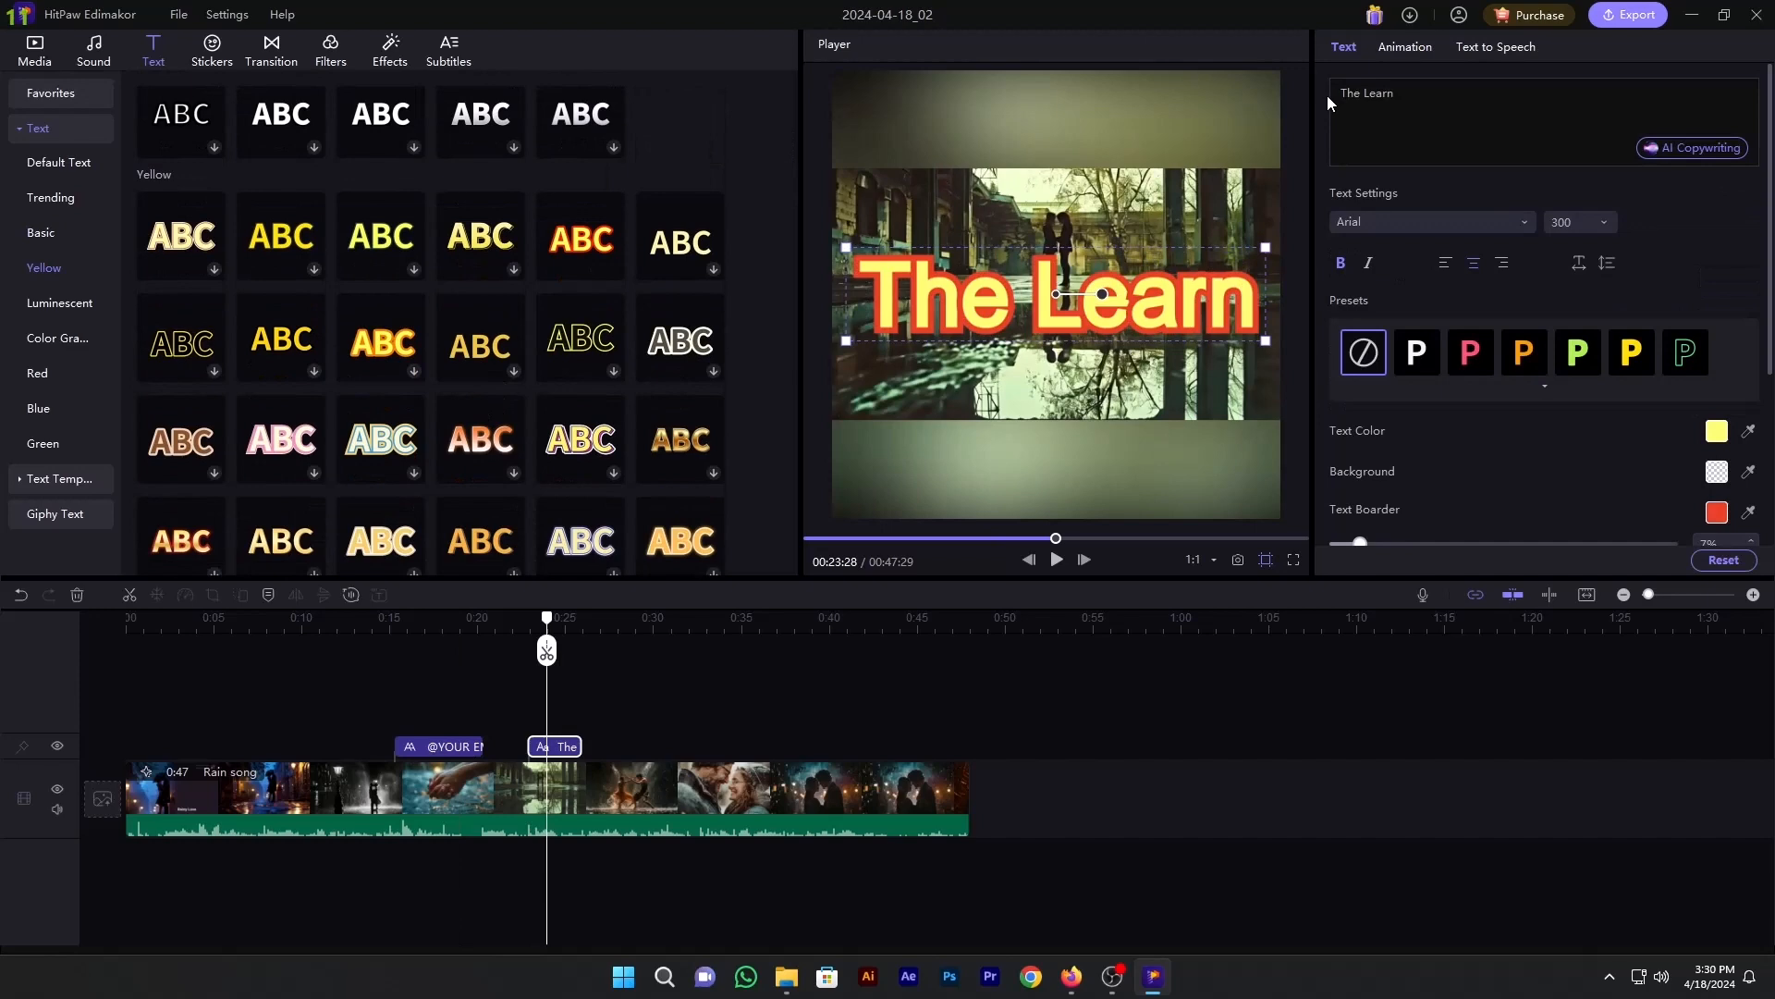
type("Up")
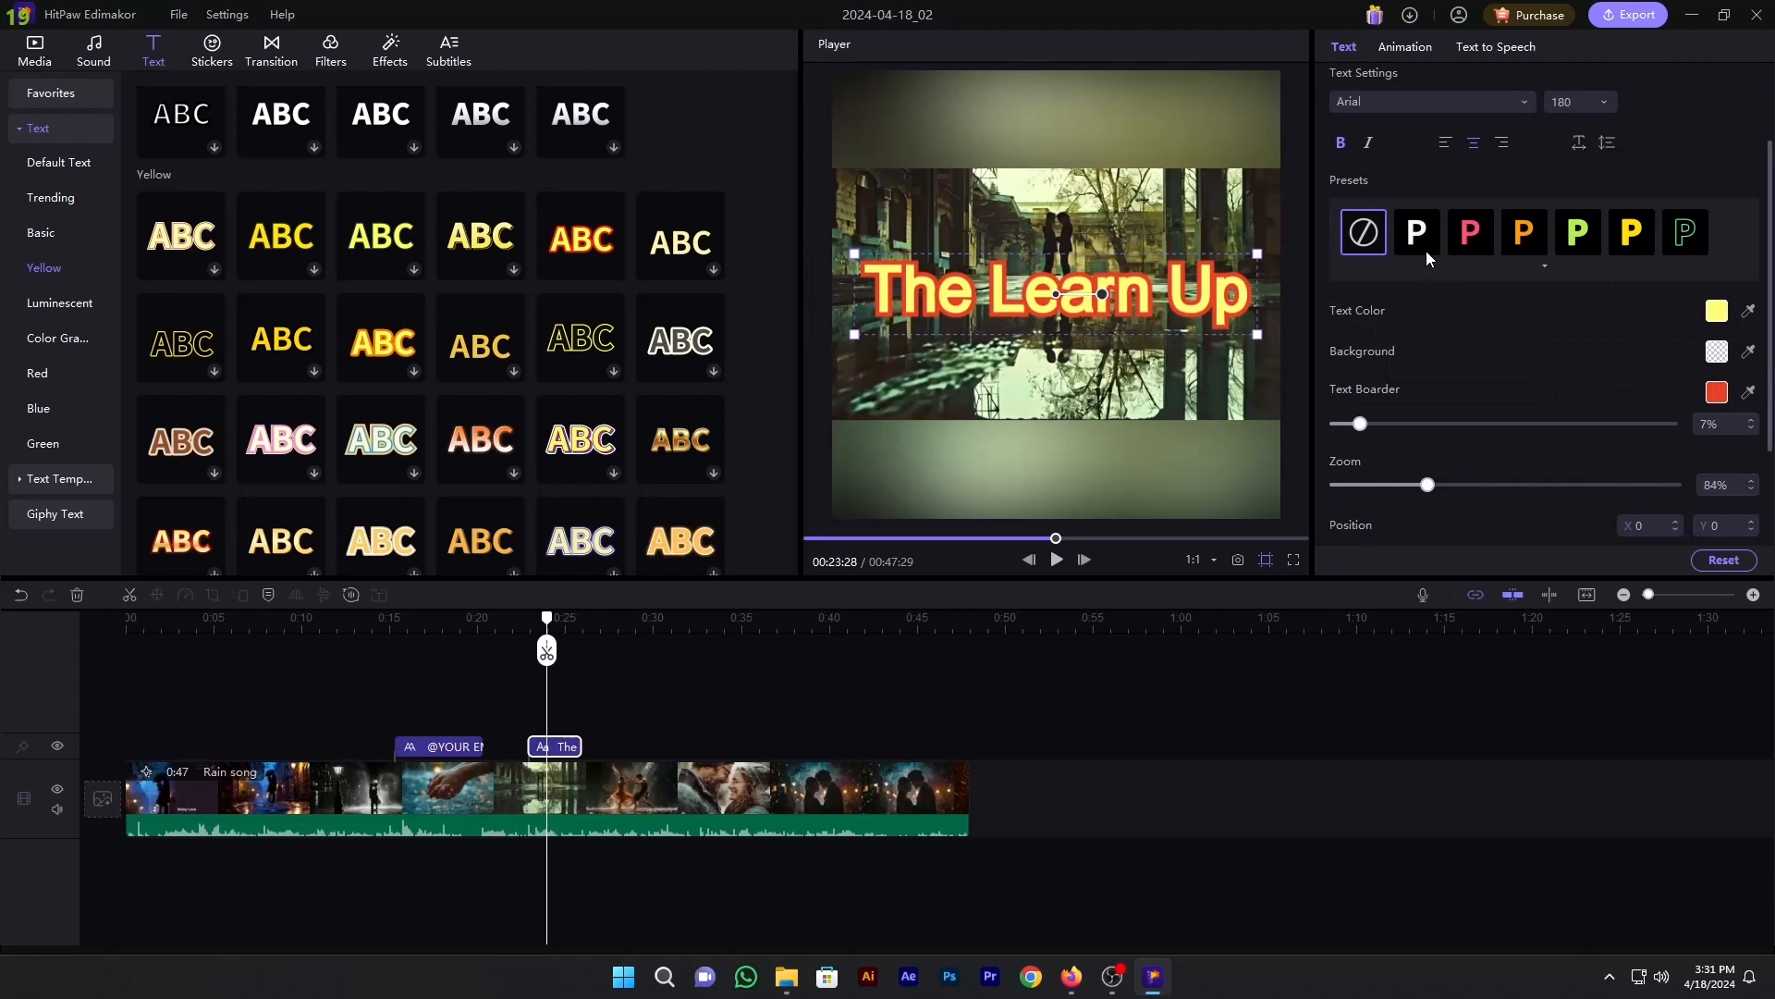
Step: Try the green outlined style on the title and revert it to the yellow style
left_click(1685, 233)
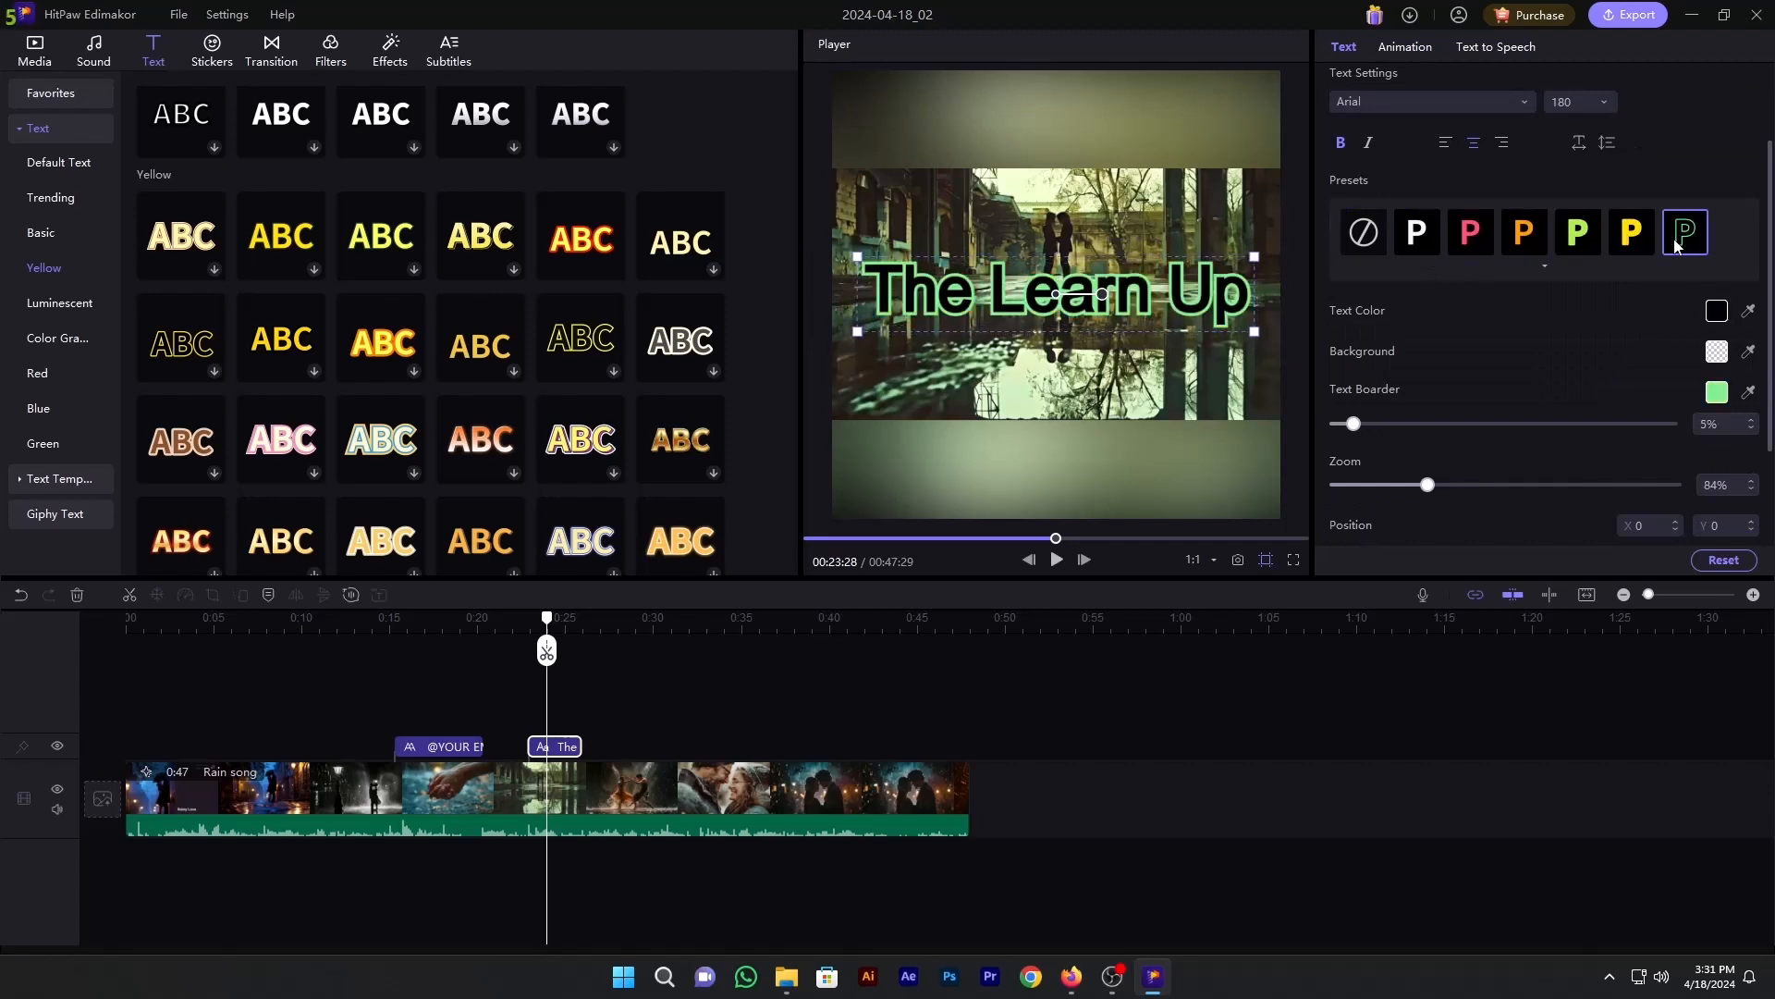
left_click(1363, 233)
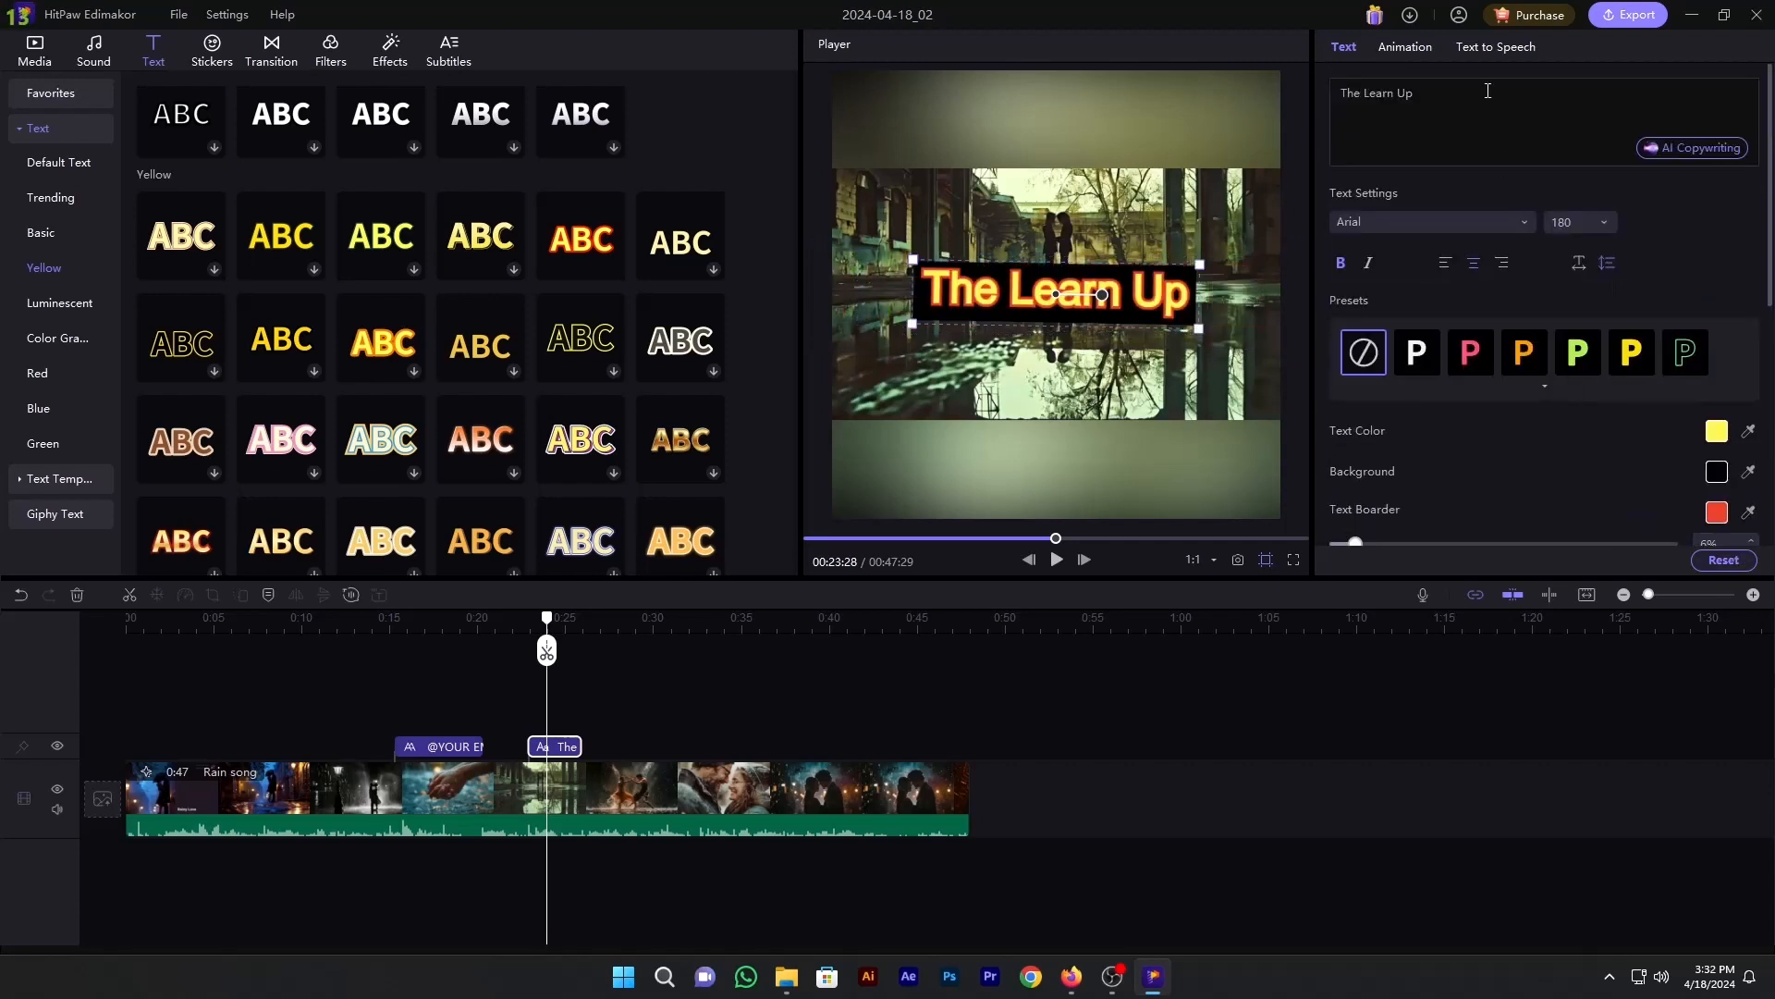
left_click(1403, 46)
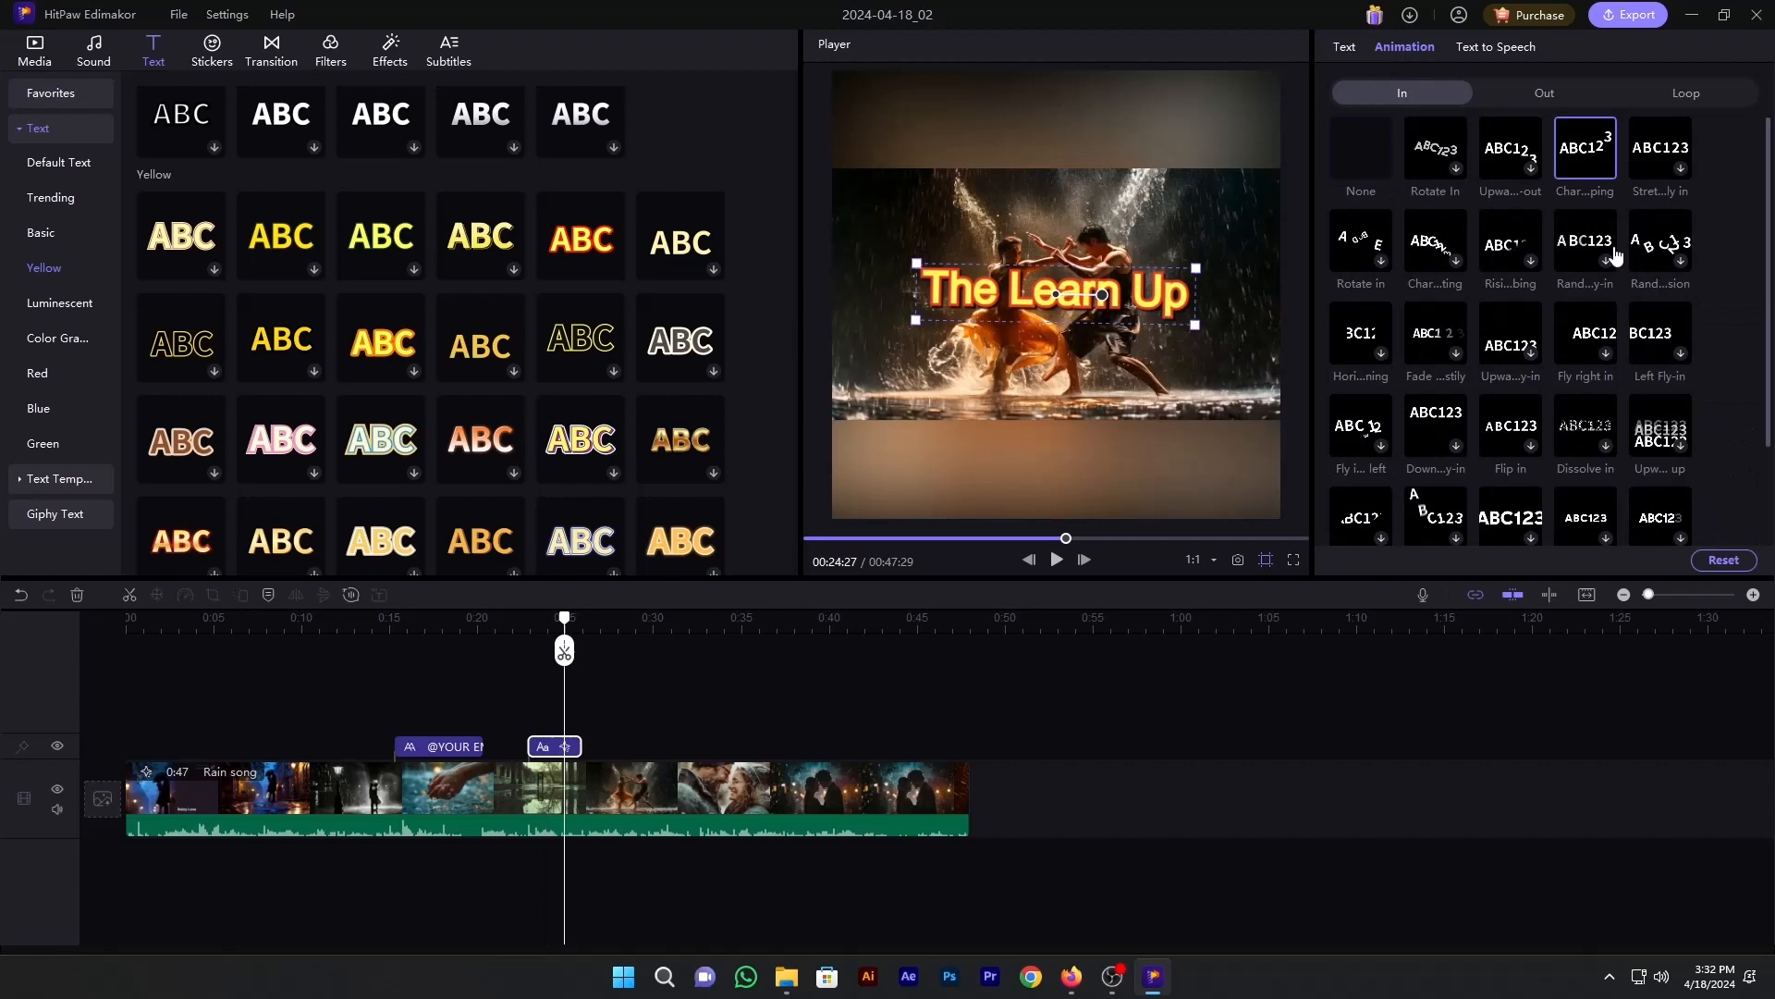
Step: Give the title an In animation, glance at its text-to-speech voices, and return to Text settings
left_click(1052, 559)
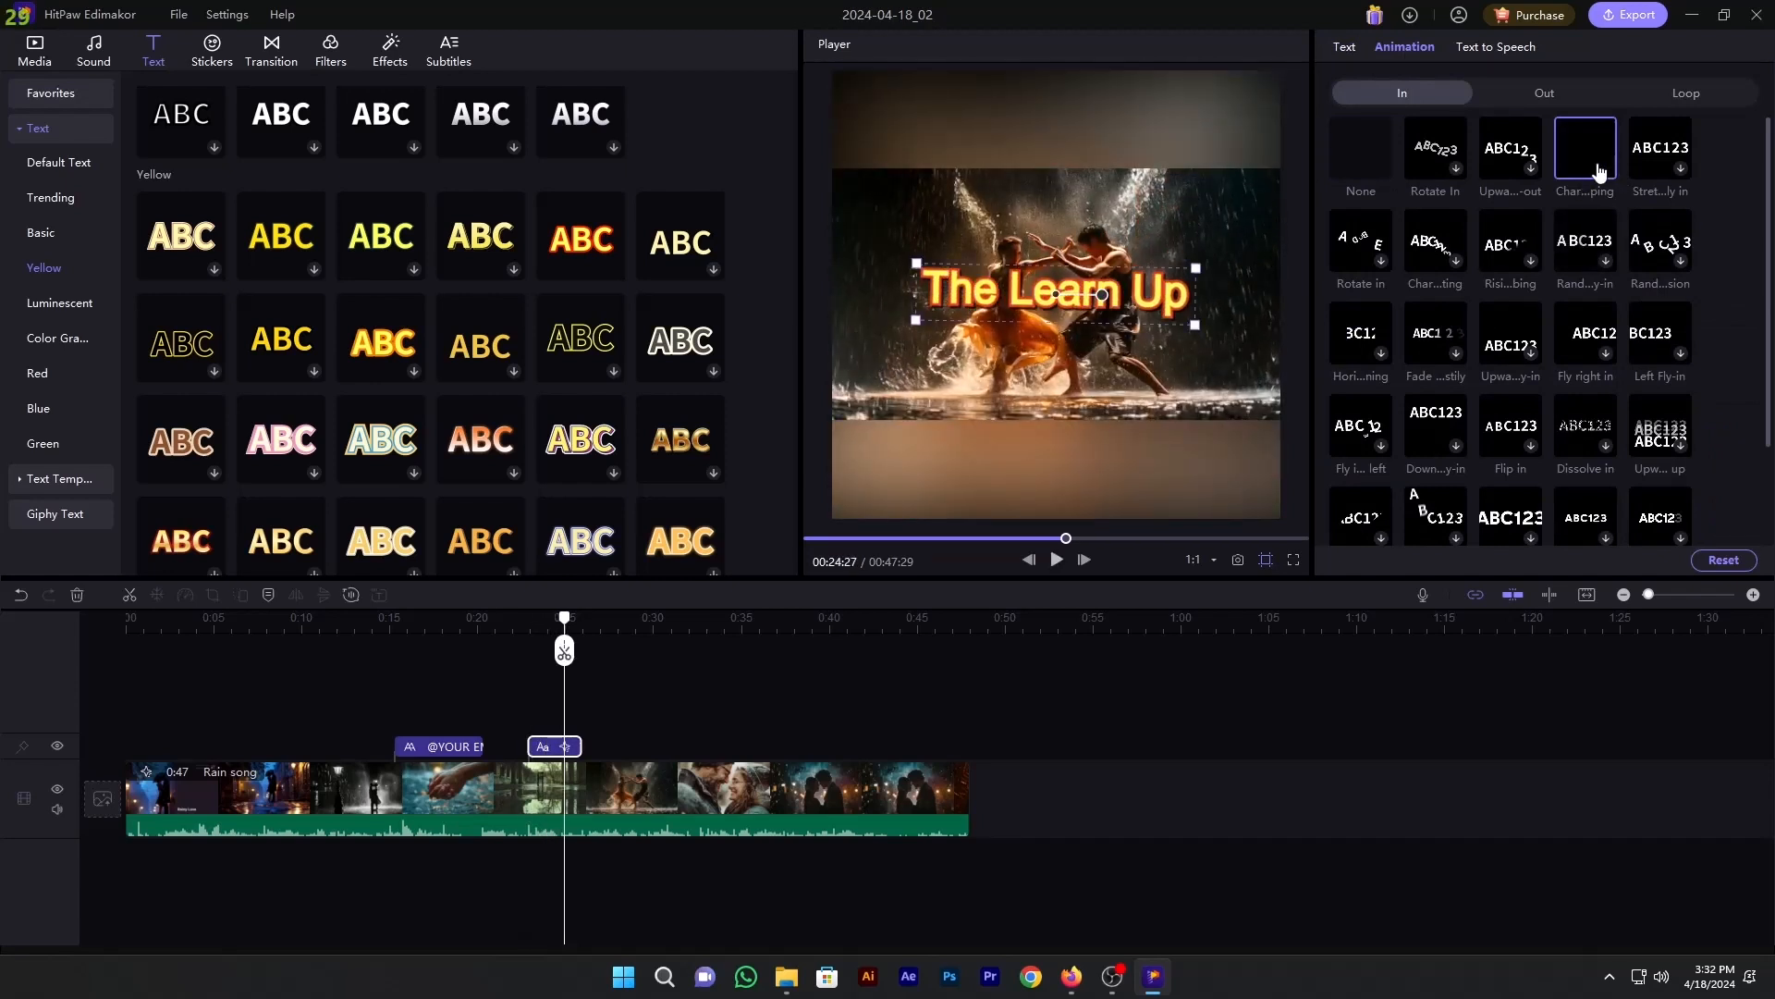
left_click(1494, 47)
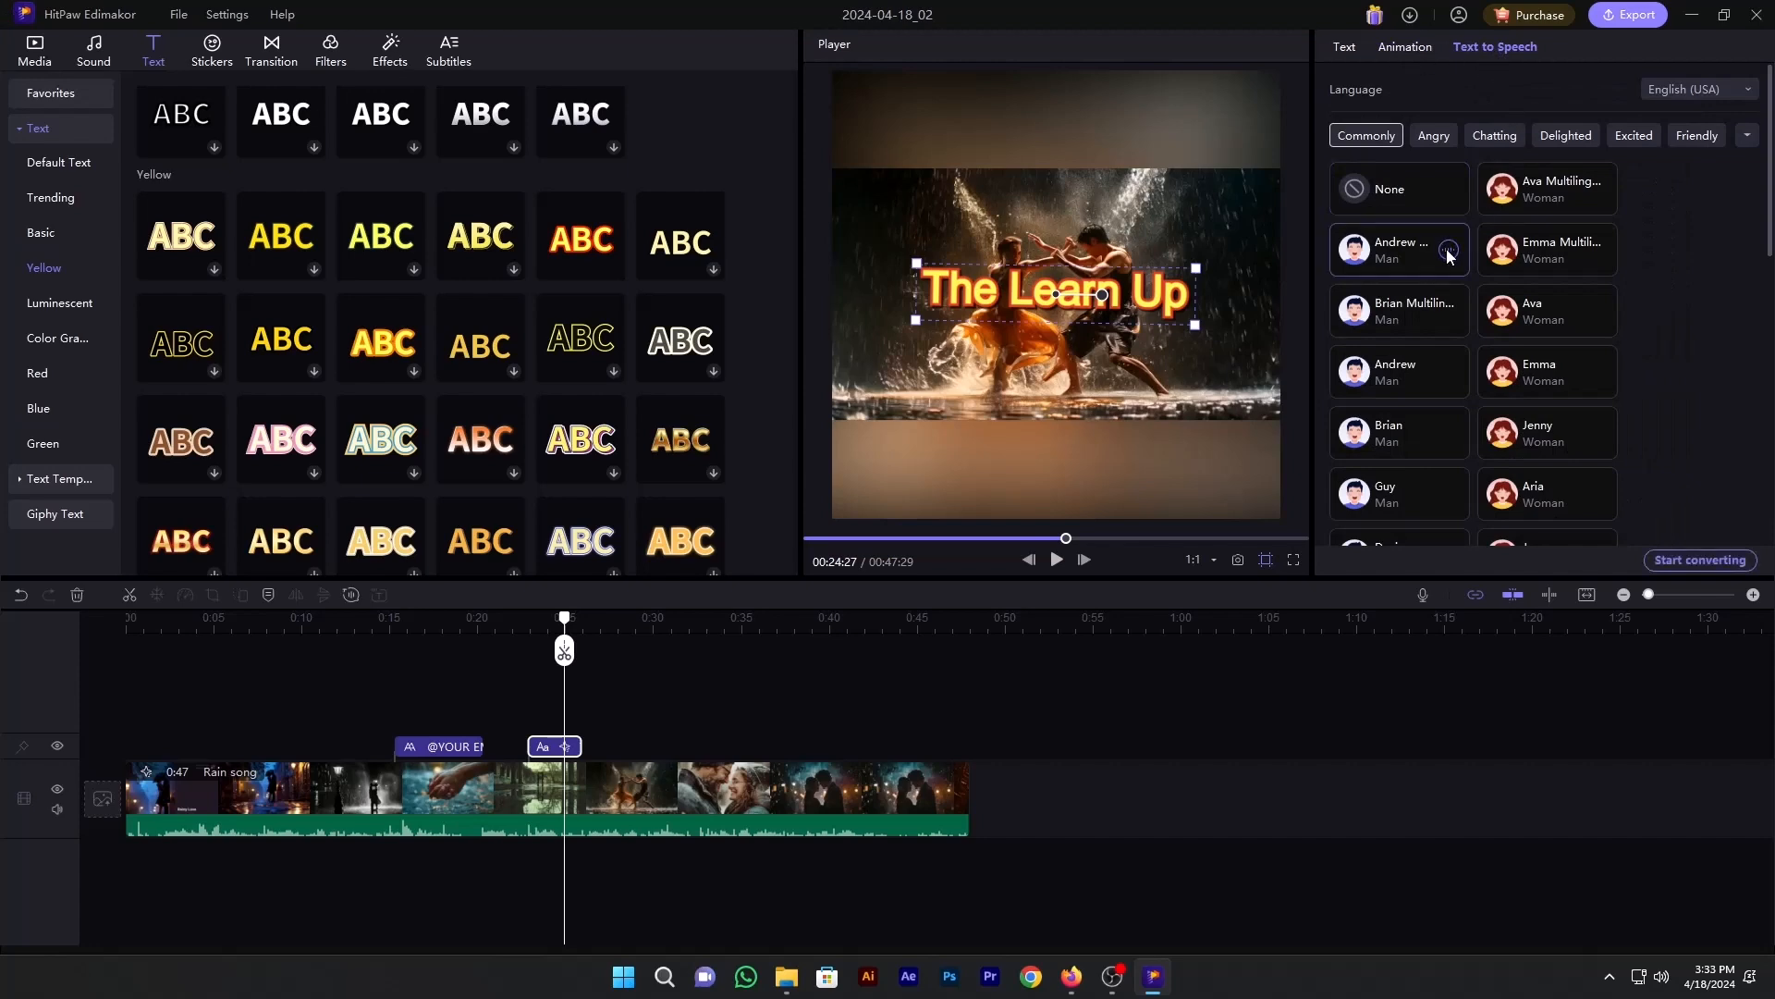
left_click(1343, 46)
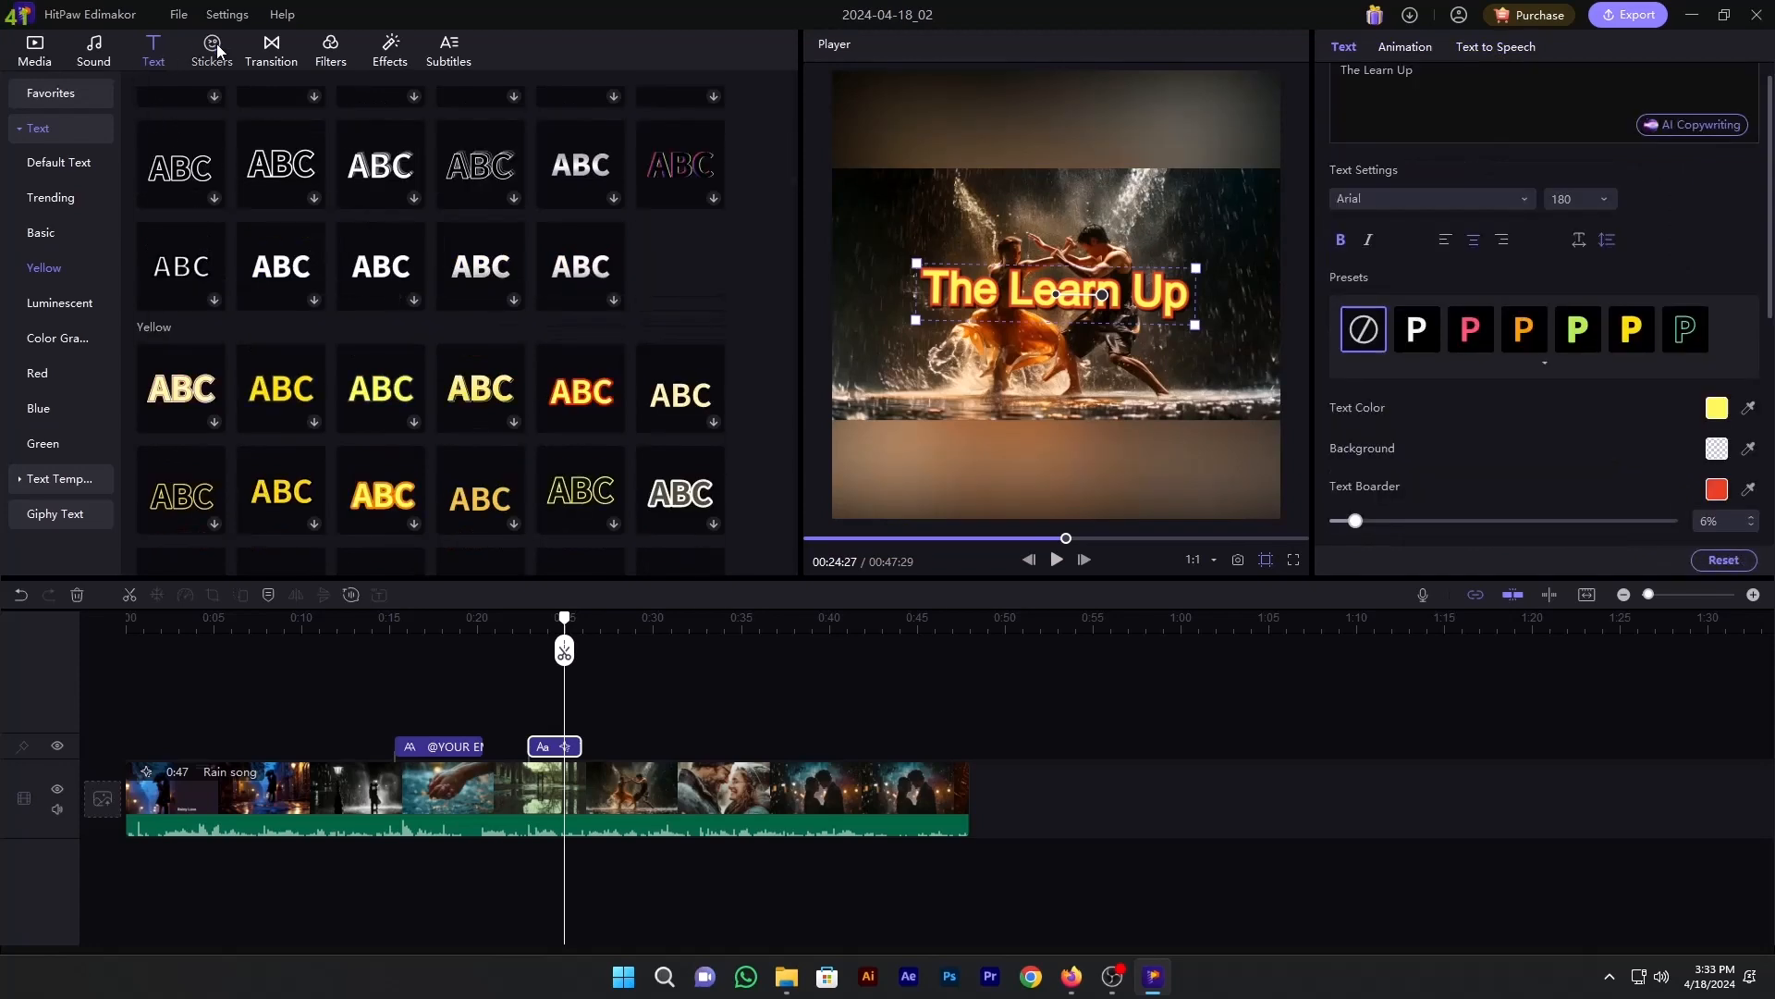
Step: Place a sticker from the library on its own track near 28 s and preview it
left_click(211, 50)
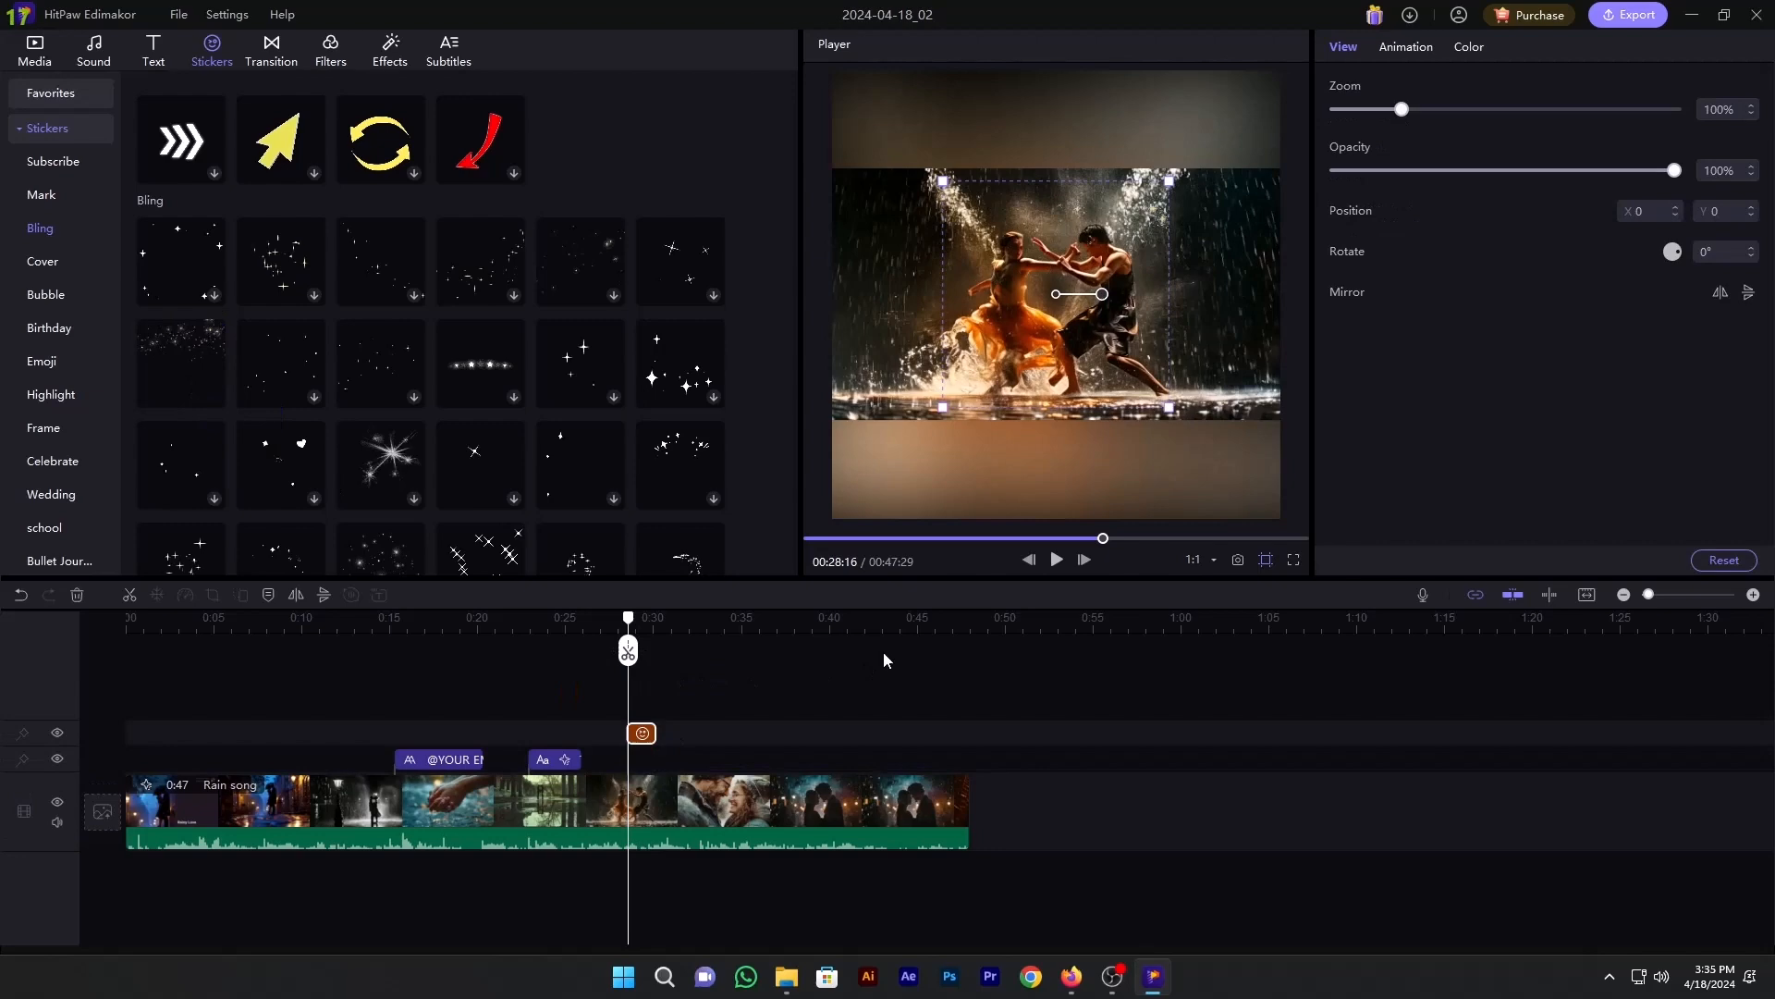
left_click(1054, 564)
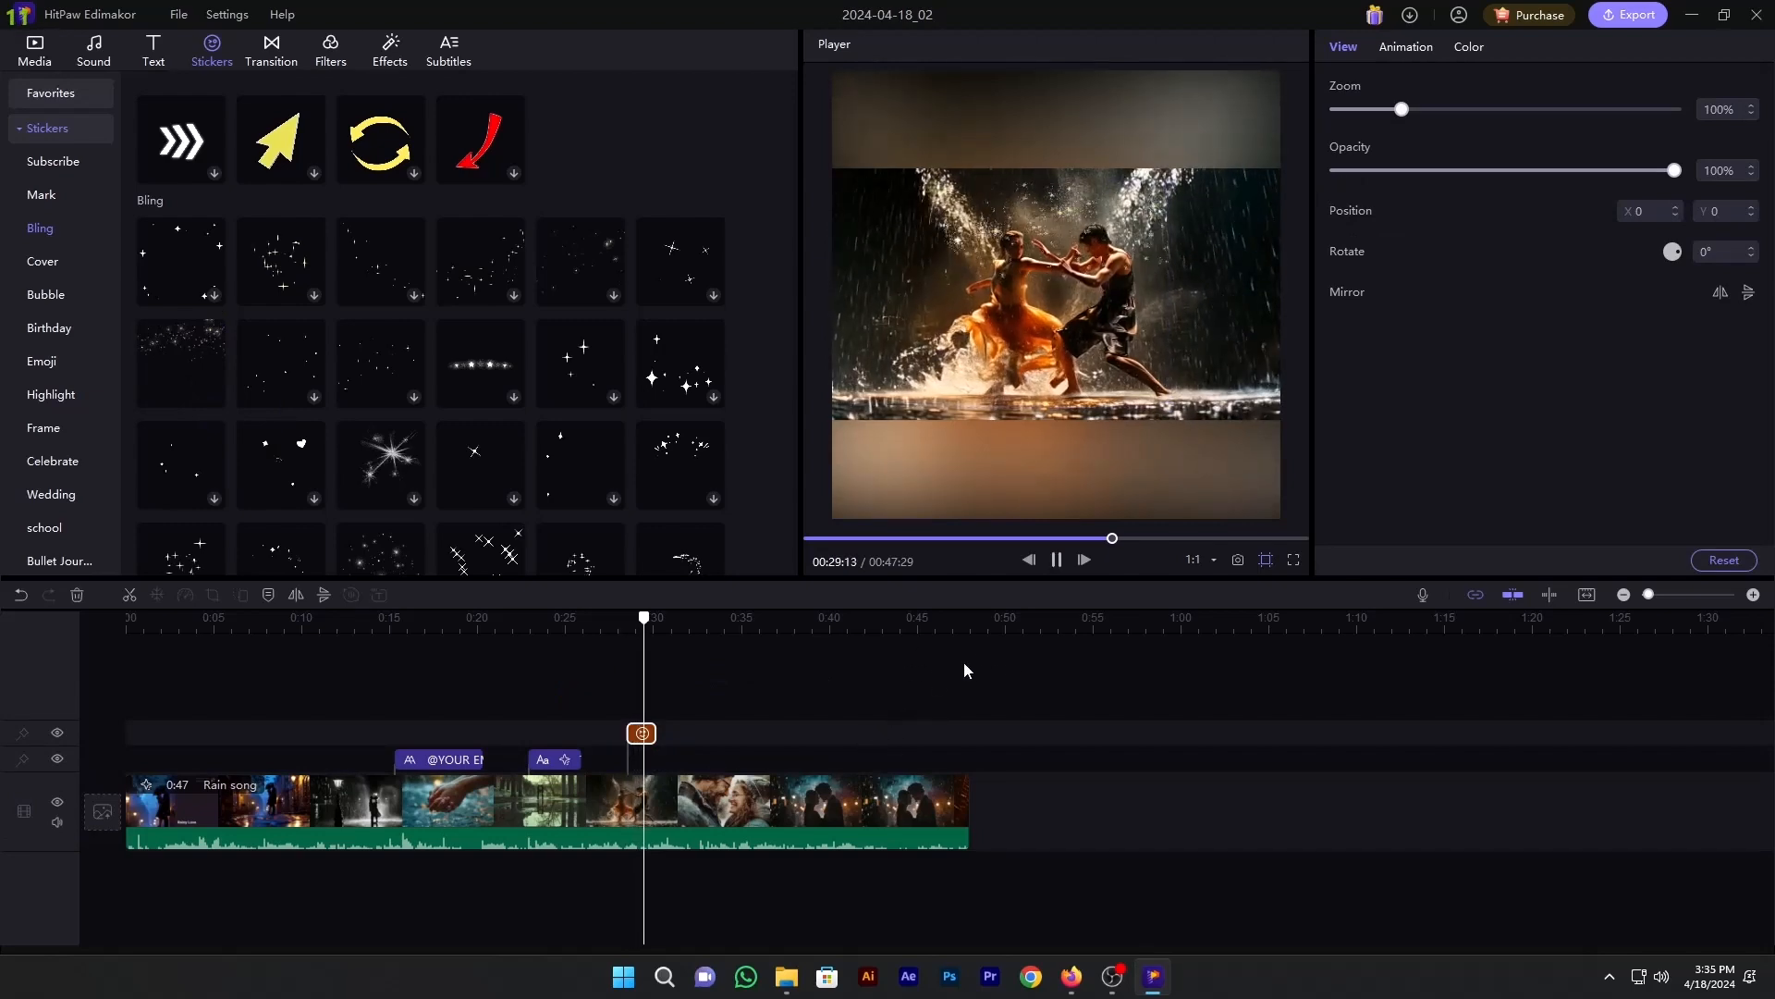
left_click(52, 163)
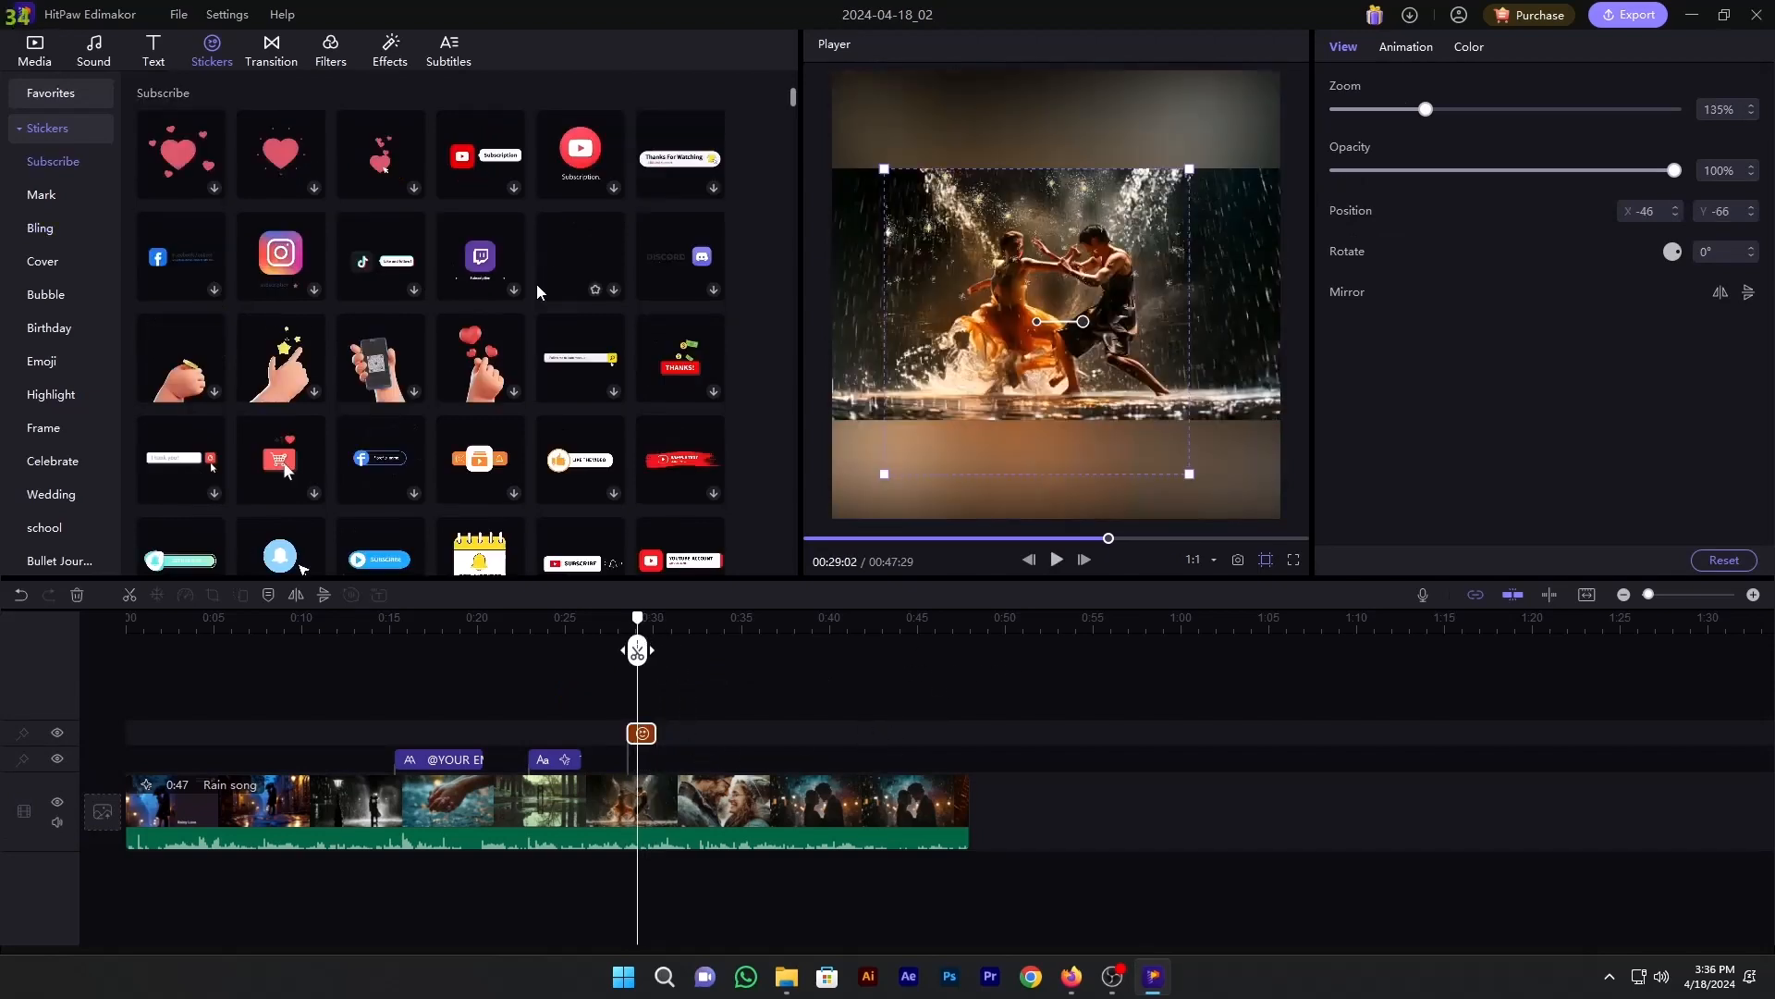
left_click(270, 49)
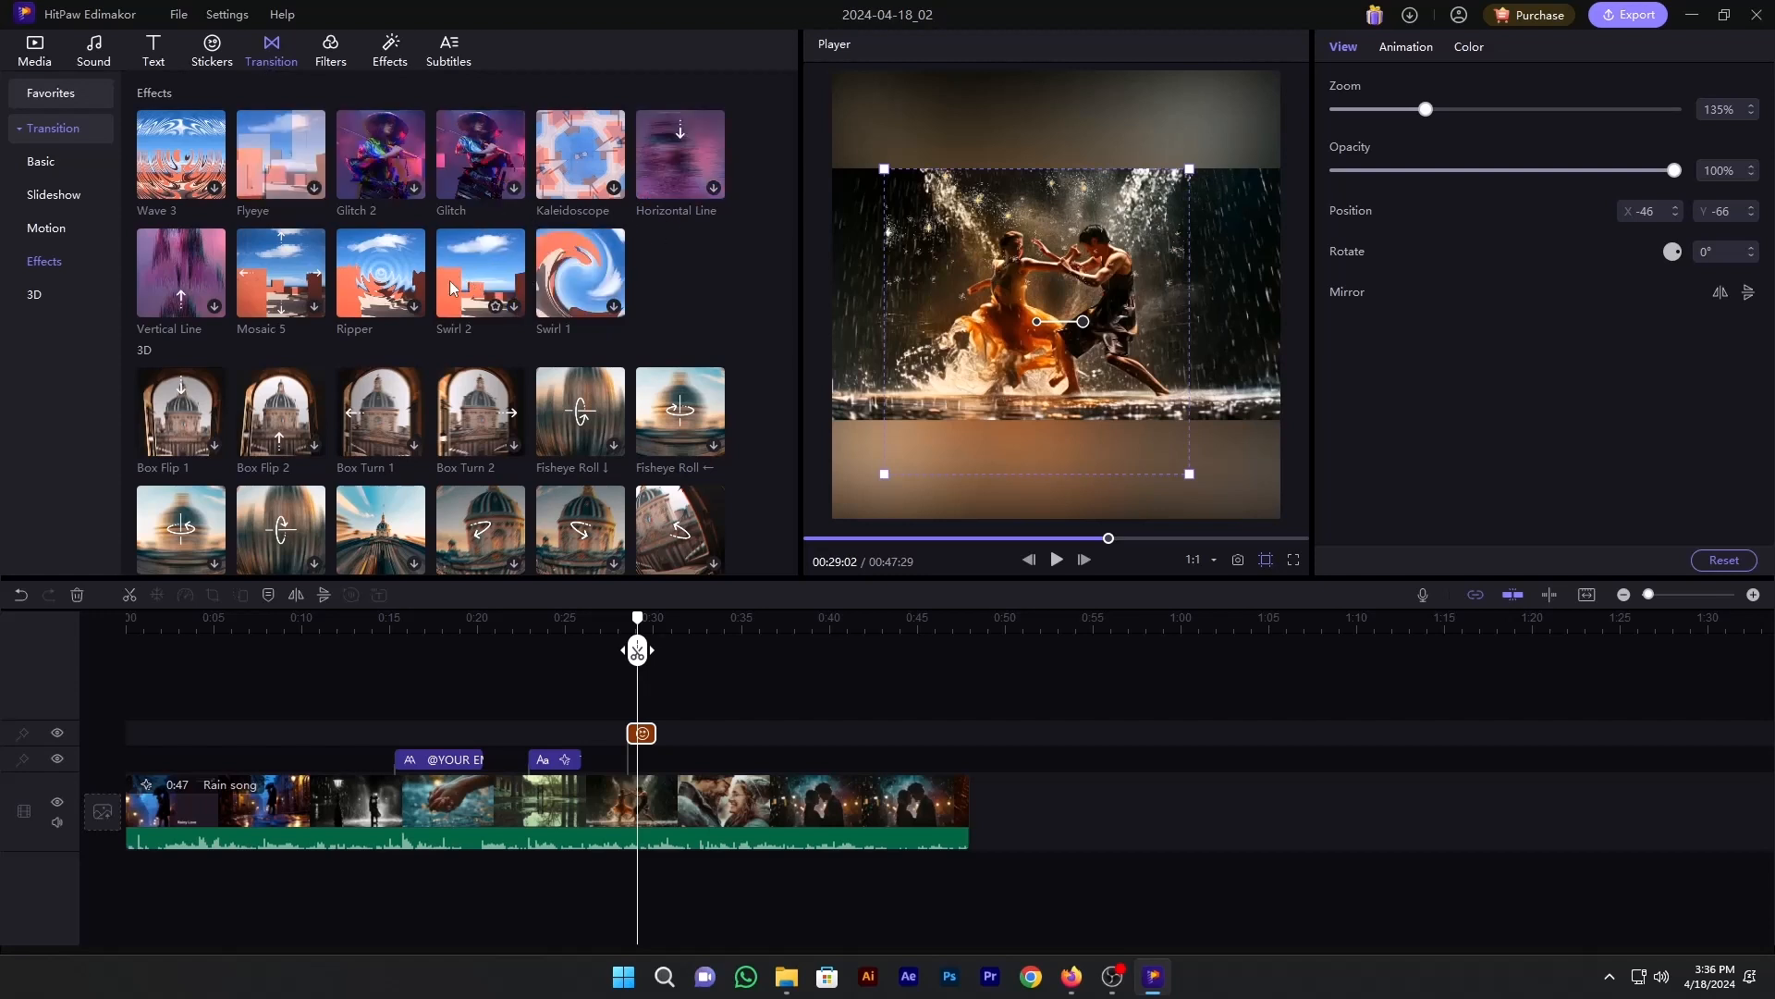
Step: Browse the transition library, then the filters including the Classic category
scroll("down", 3)
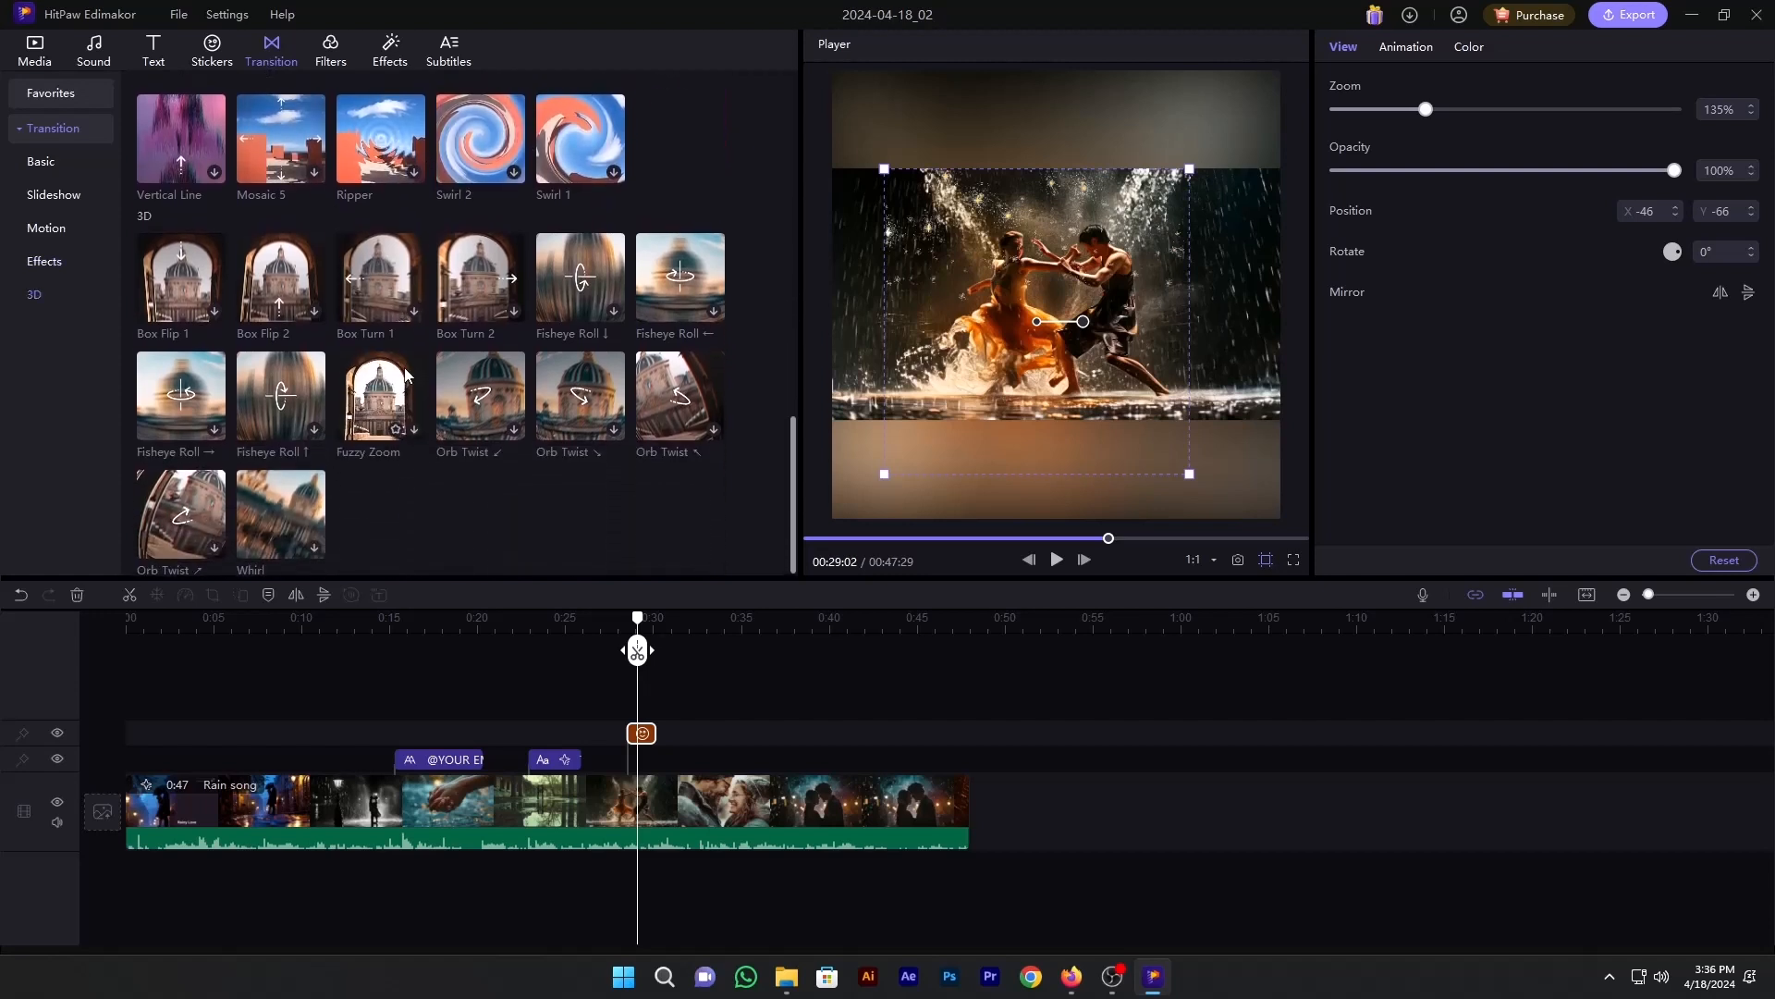
scroll("up", 3)
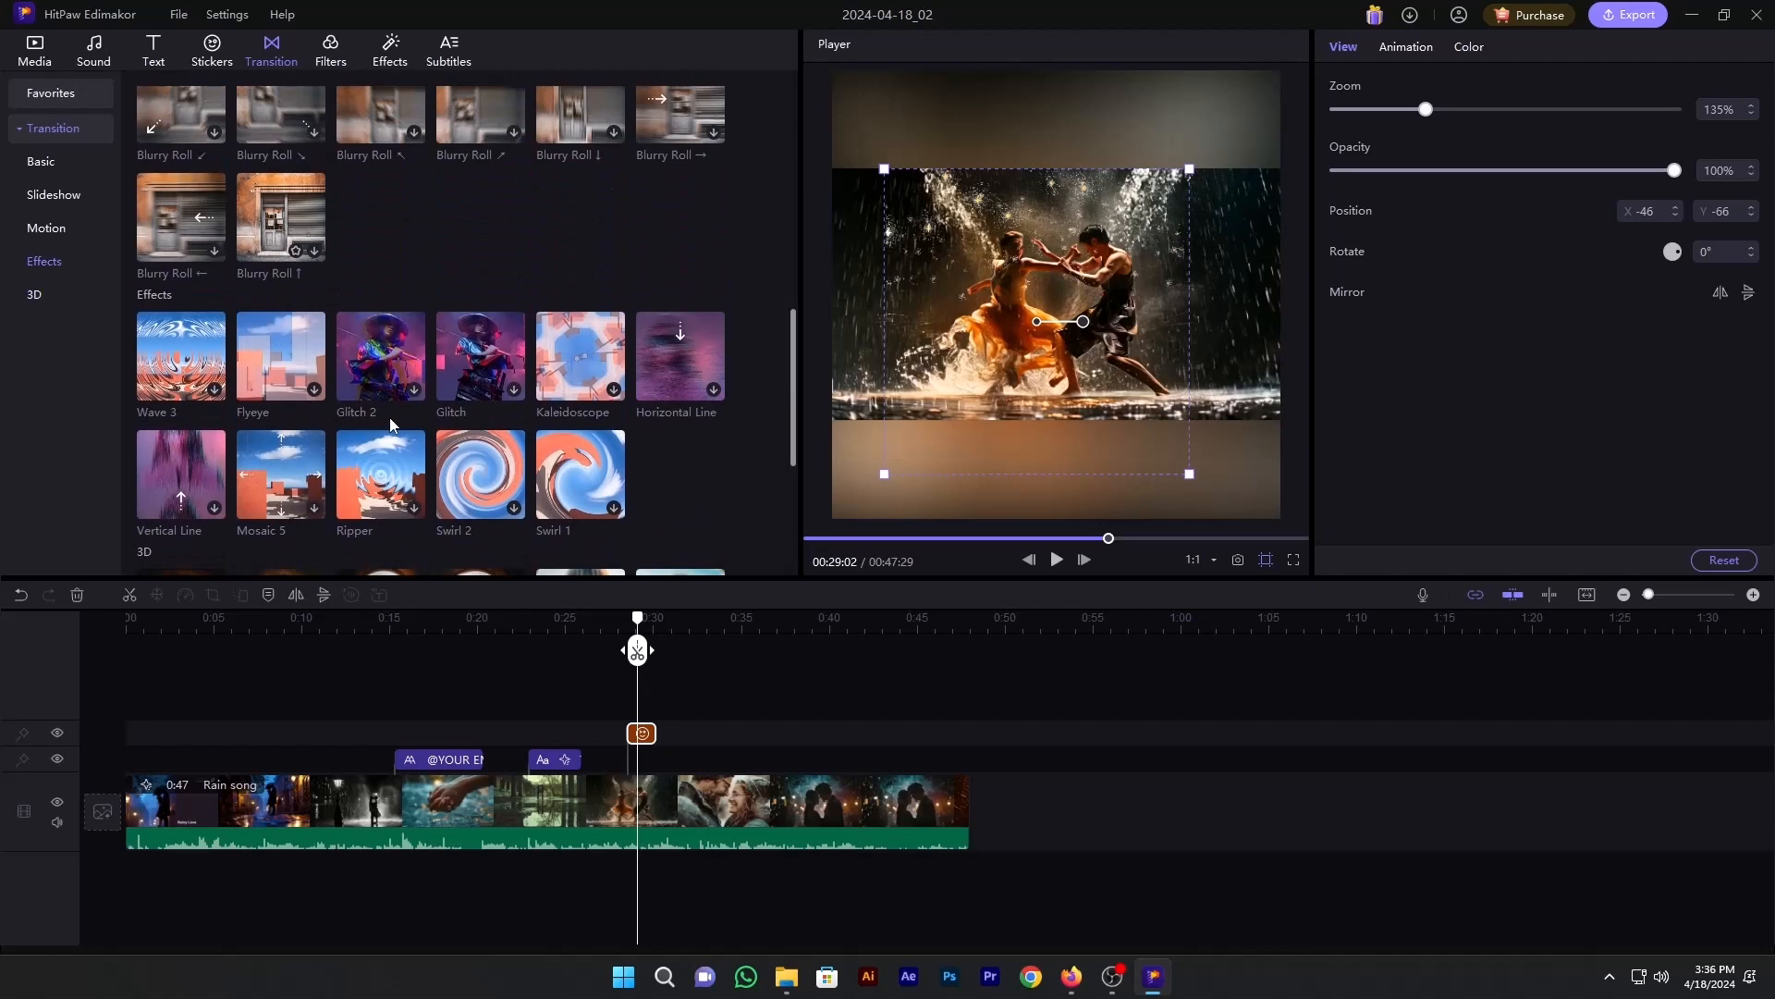
left_click(329, 50)
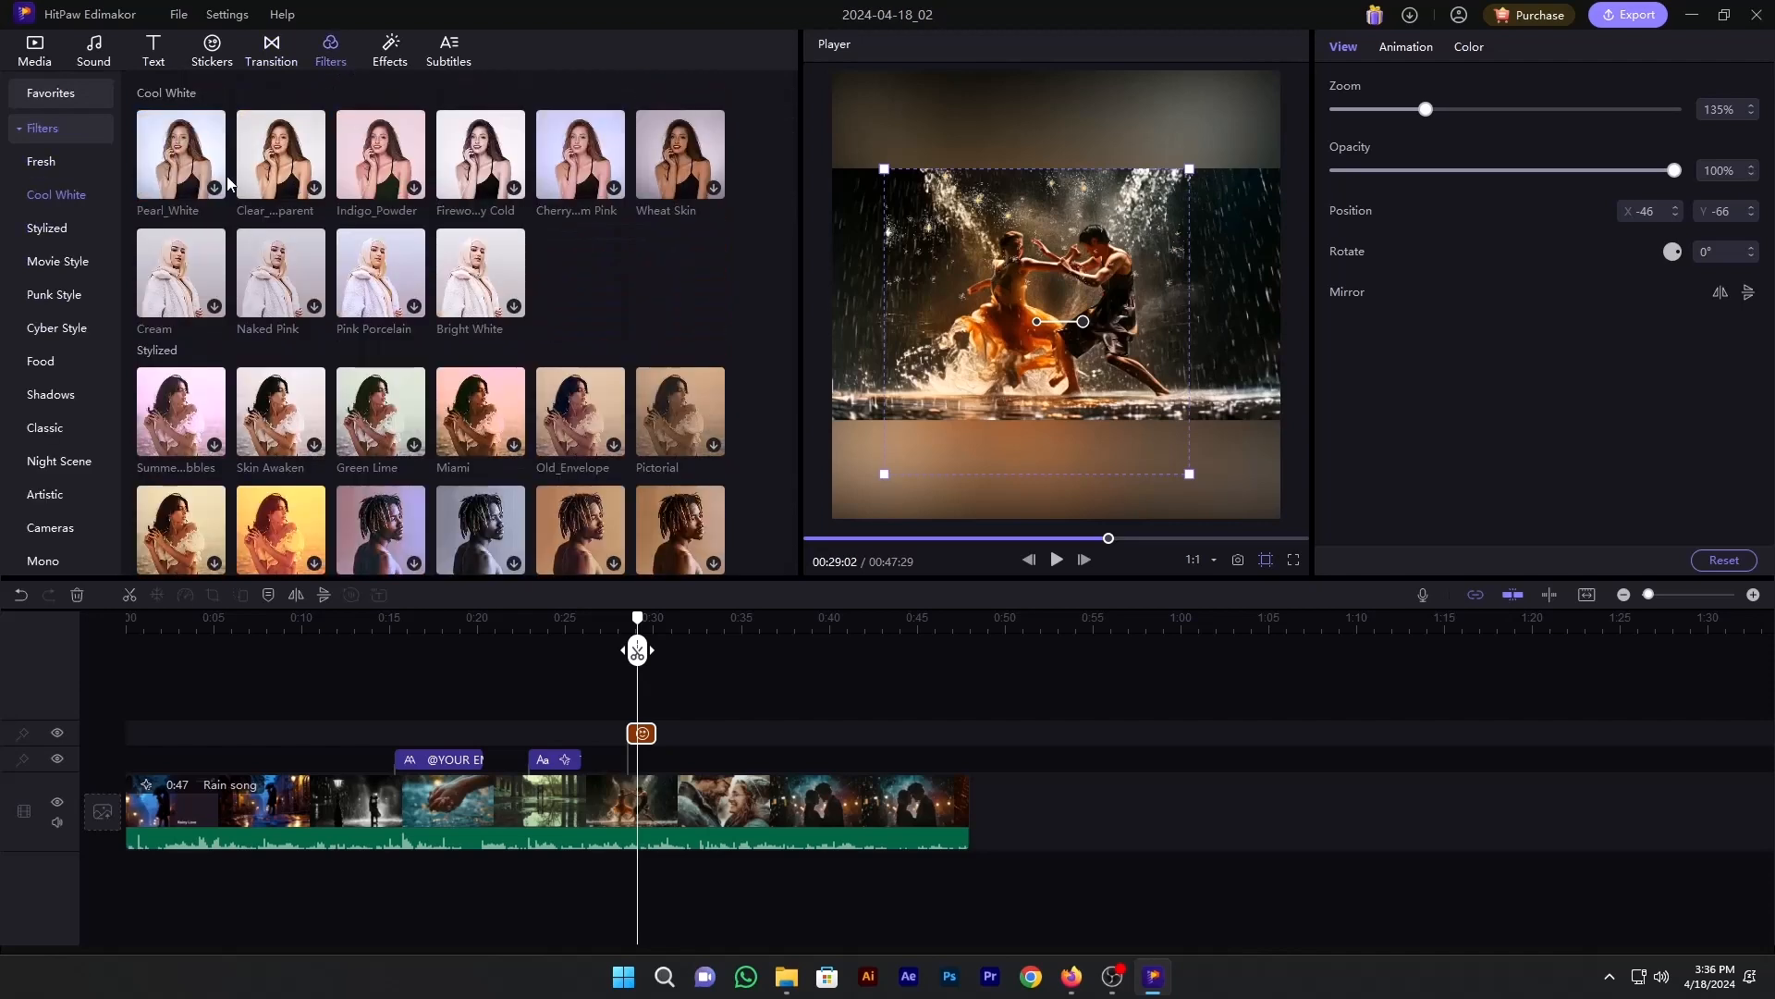
scroll("down", 3)
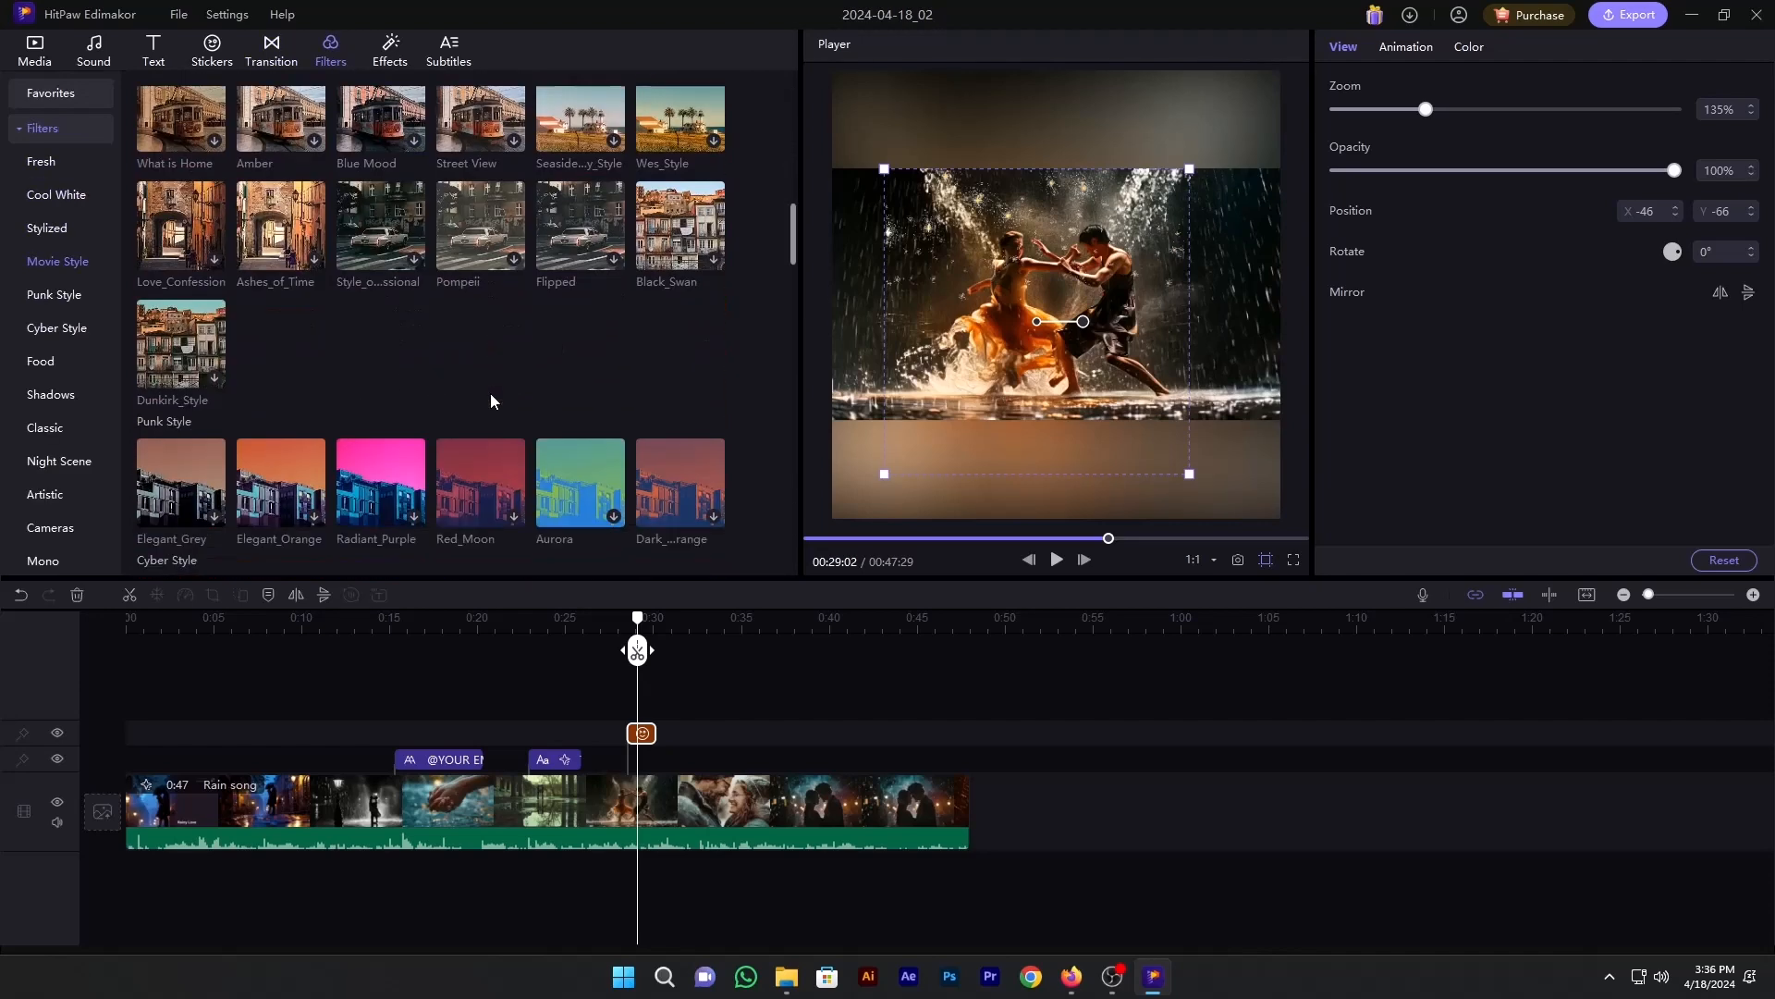
left_click(44, 431)
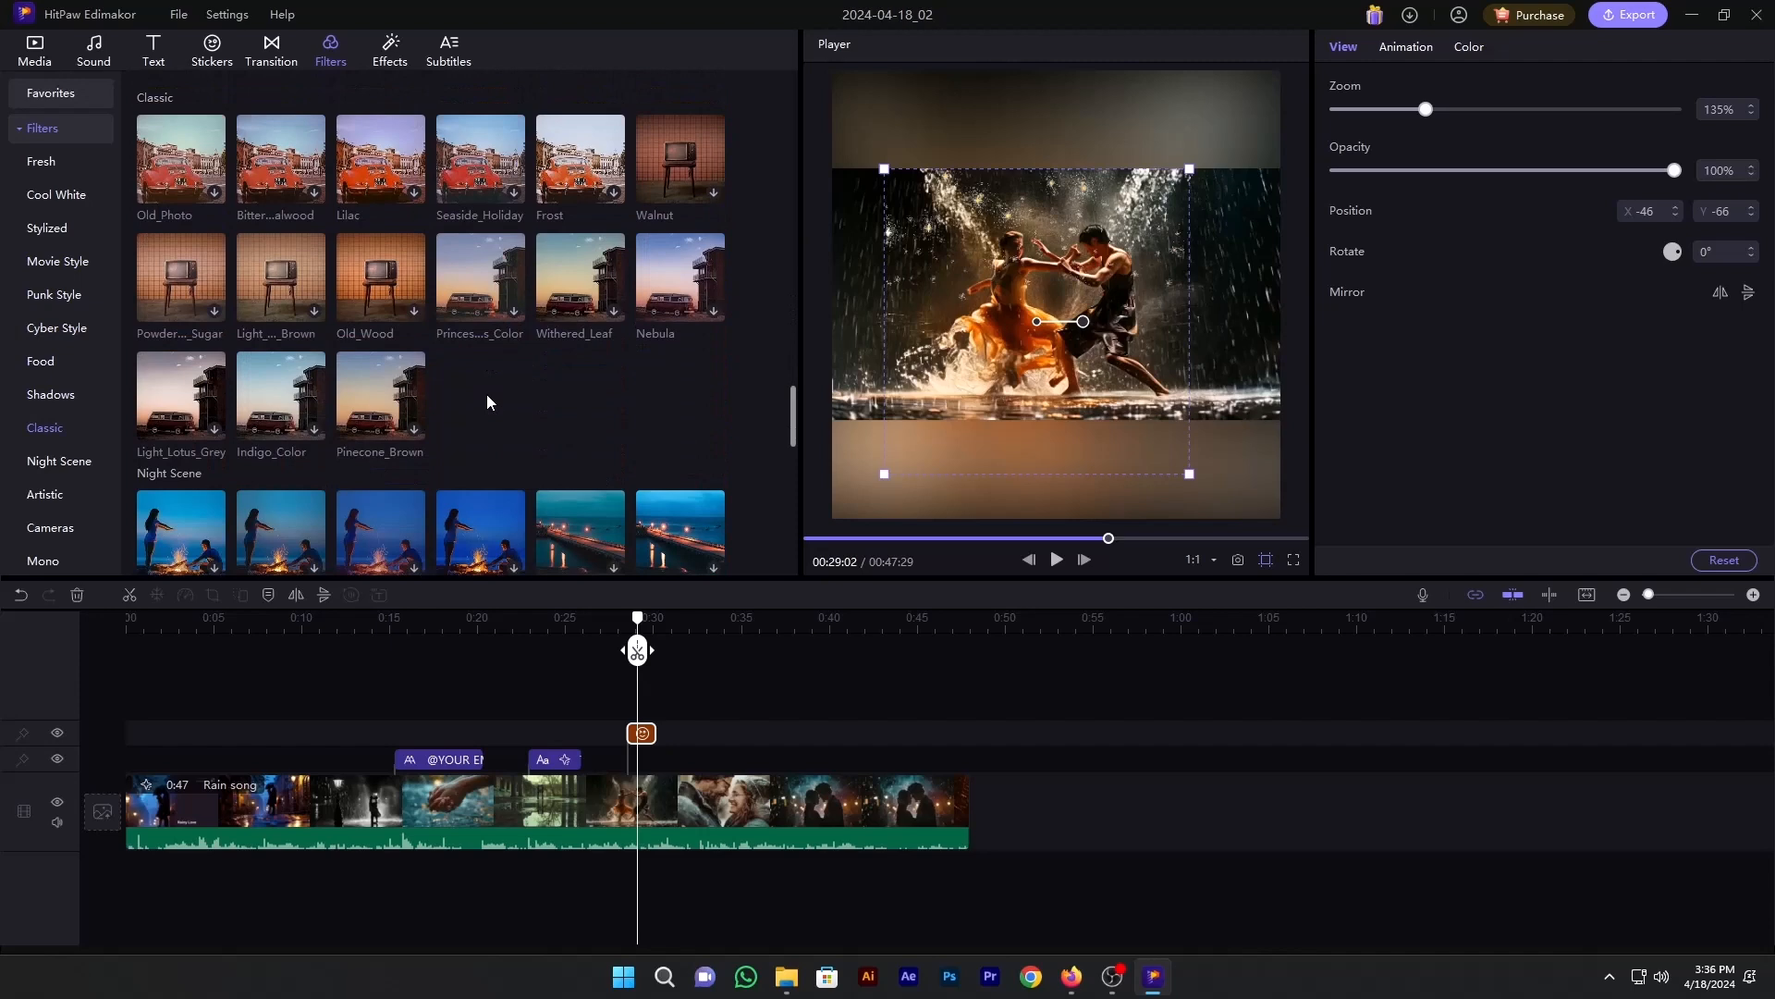
Step: Browse the visual effects library and move on to the subtitle tools
left_click(389, 48)
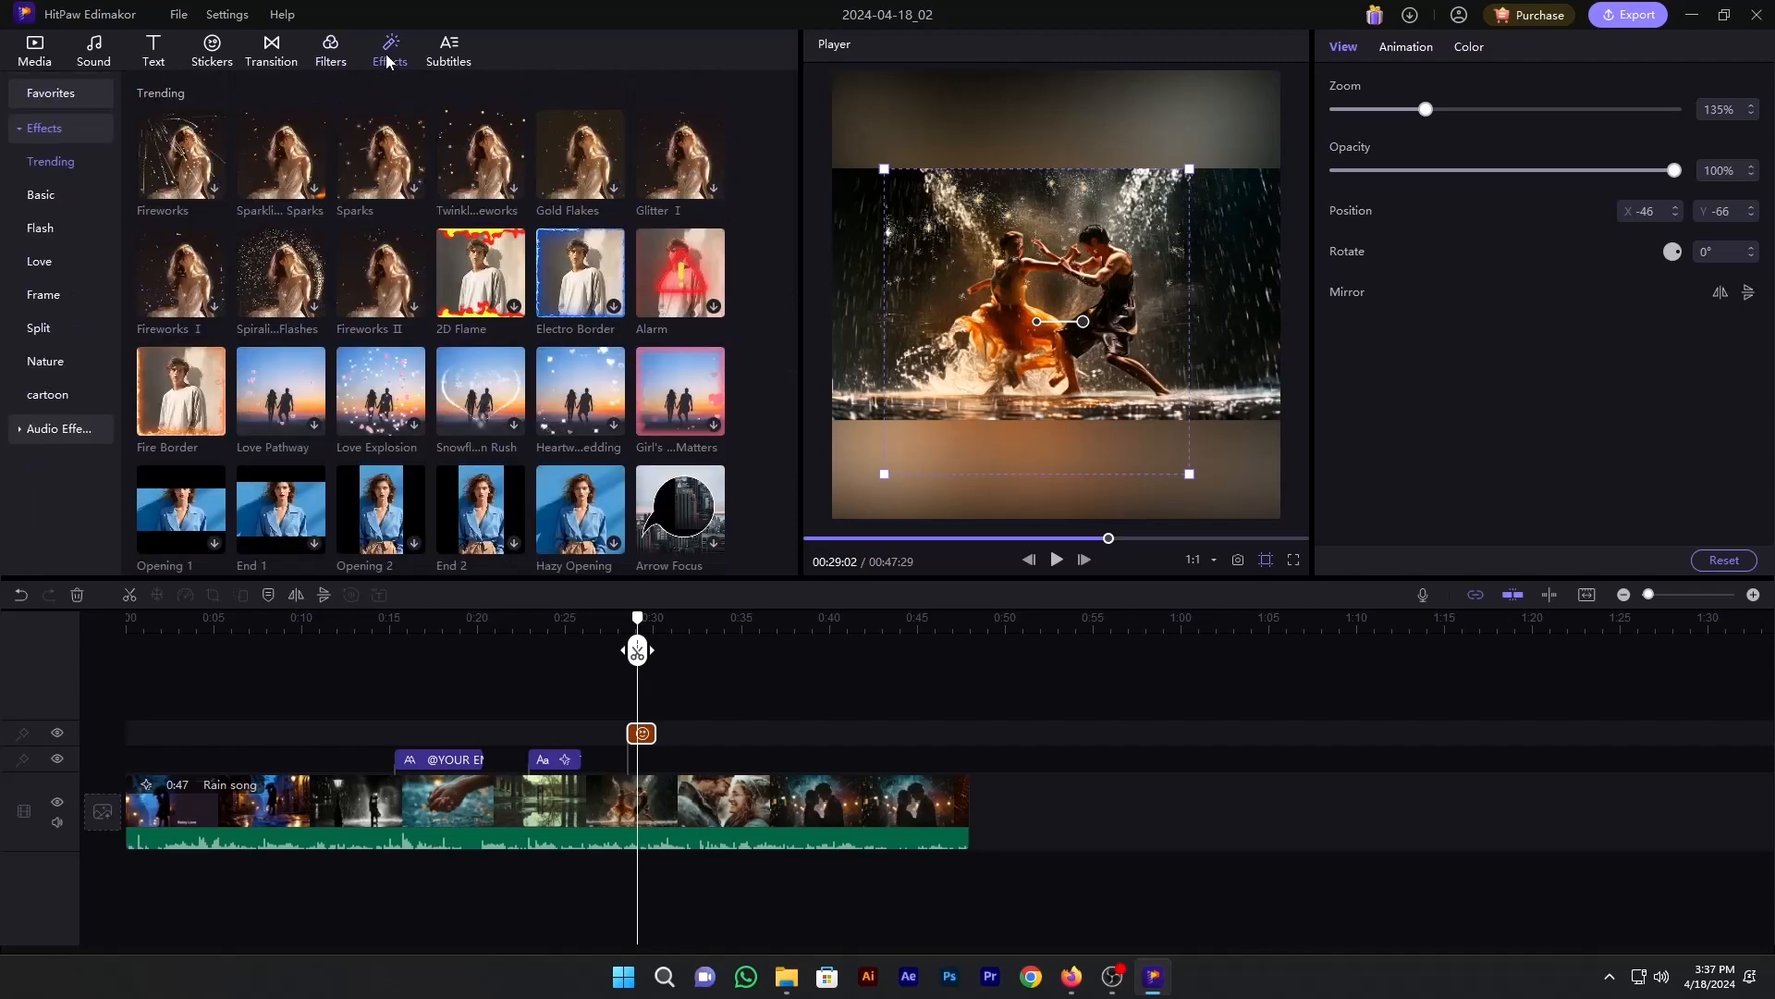
mouse_move(442, 209)
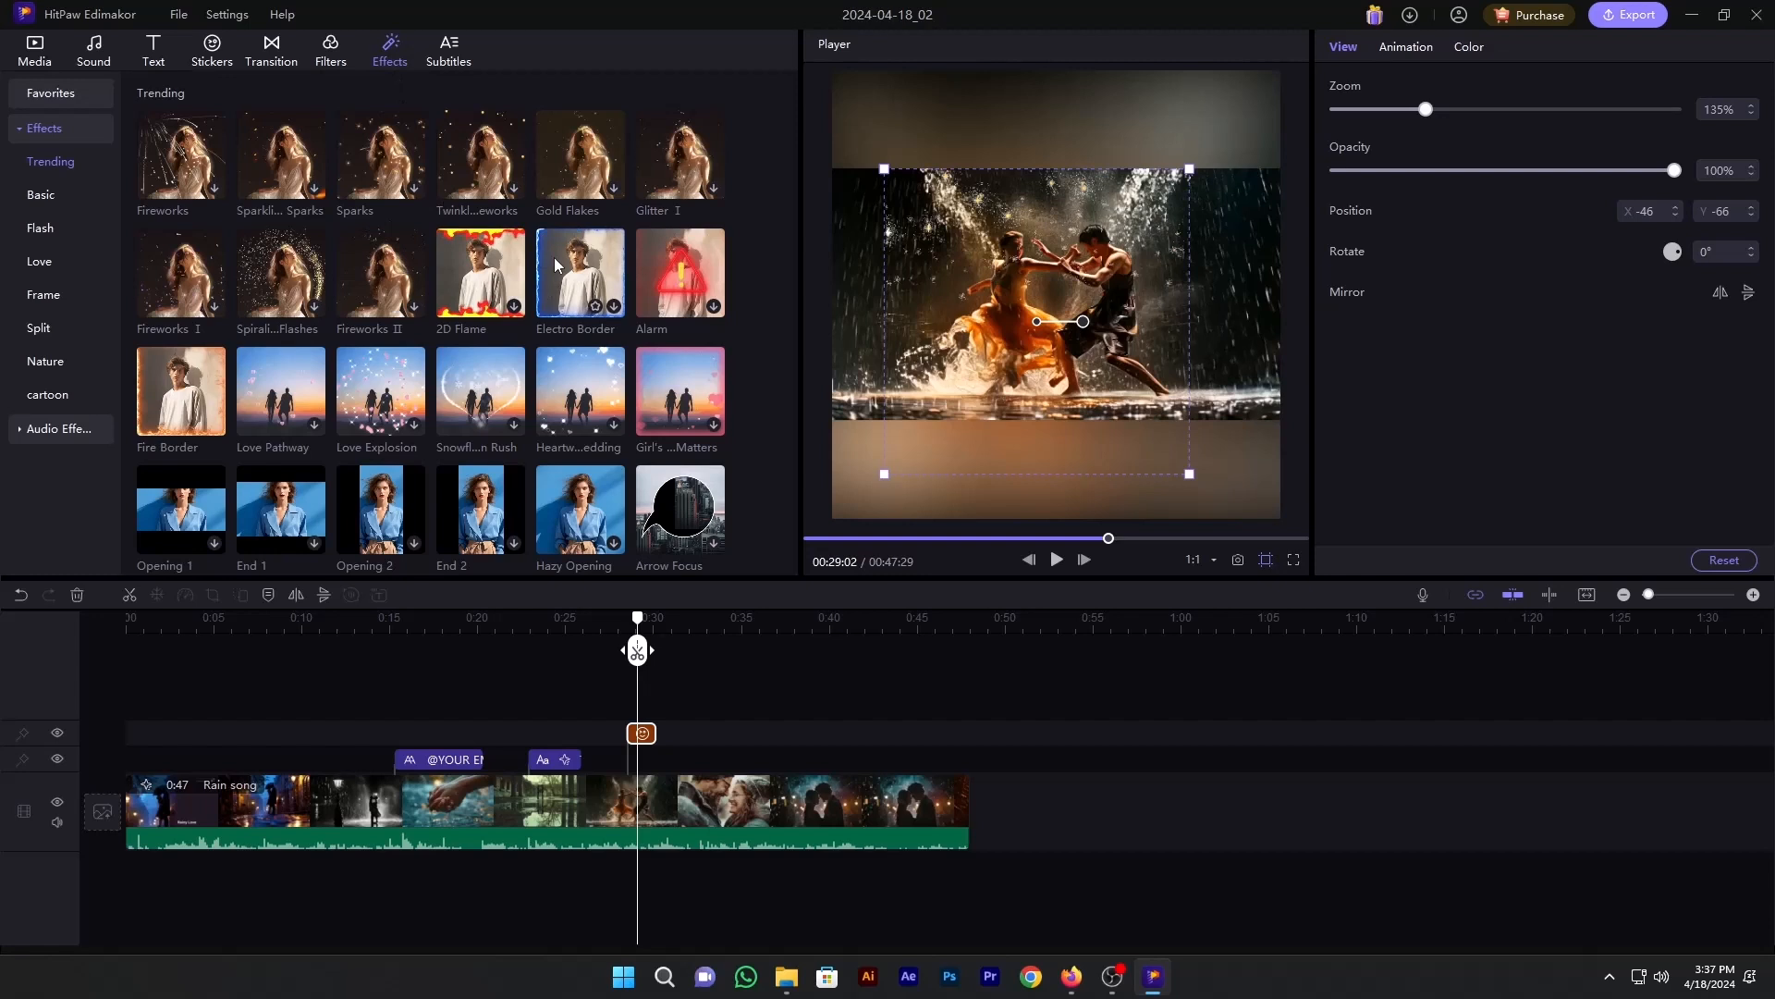
left_click(447, 50)
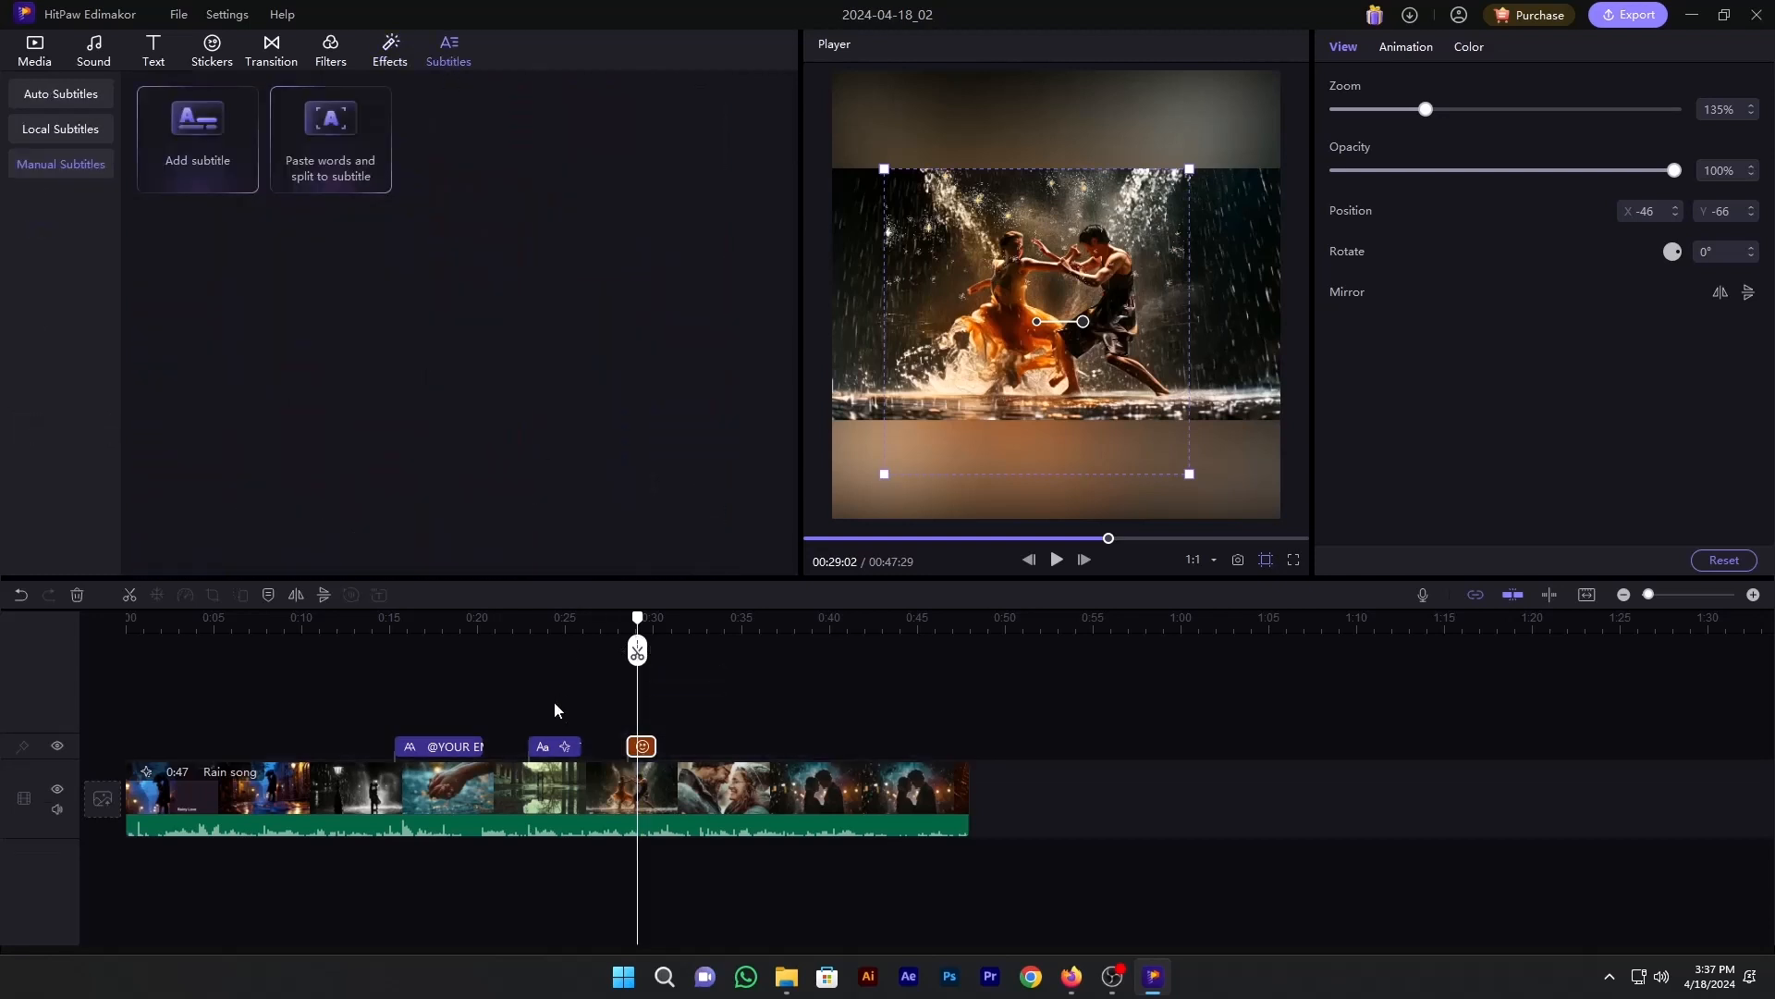
Step: Auto-generate subtitles for the selected Rain clip and view the eight-line list
left_click(59, 94)
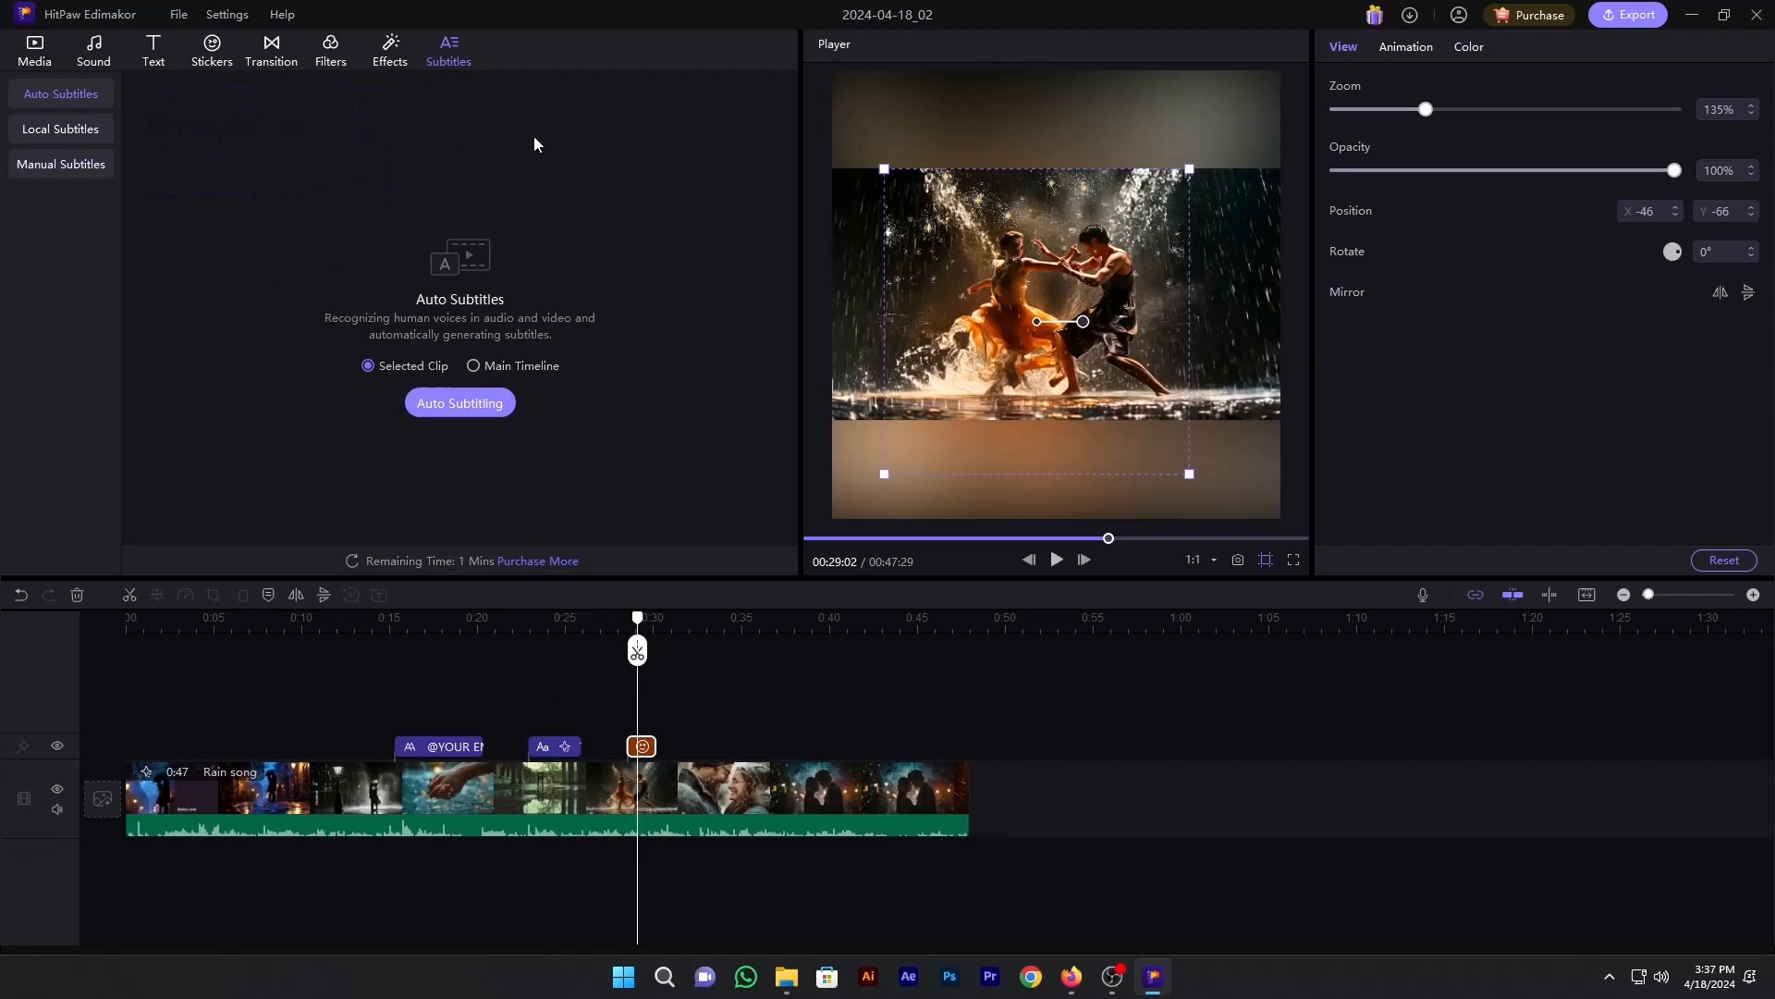
mouse_move(105, 109)
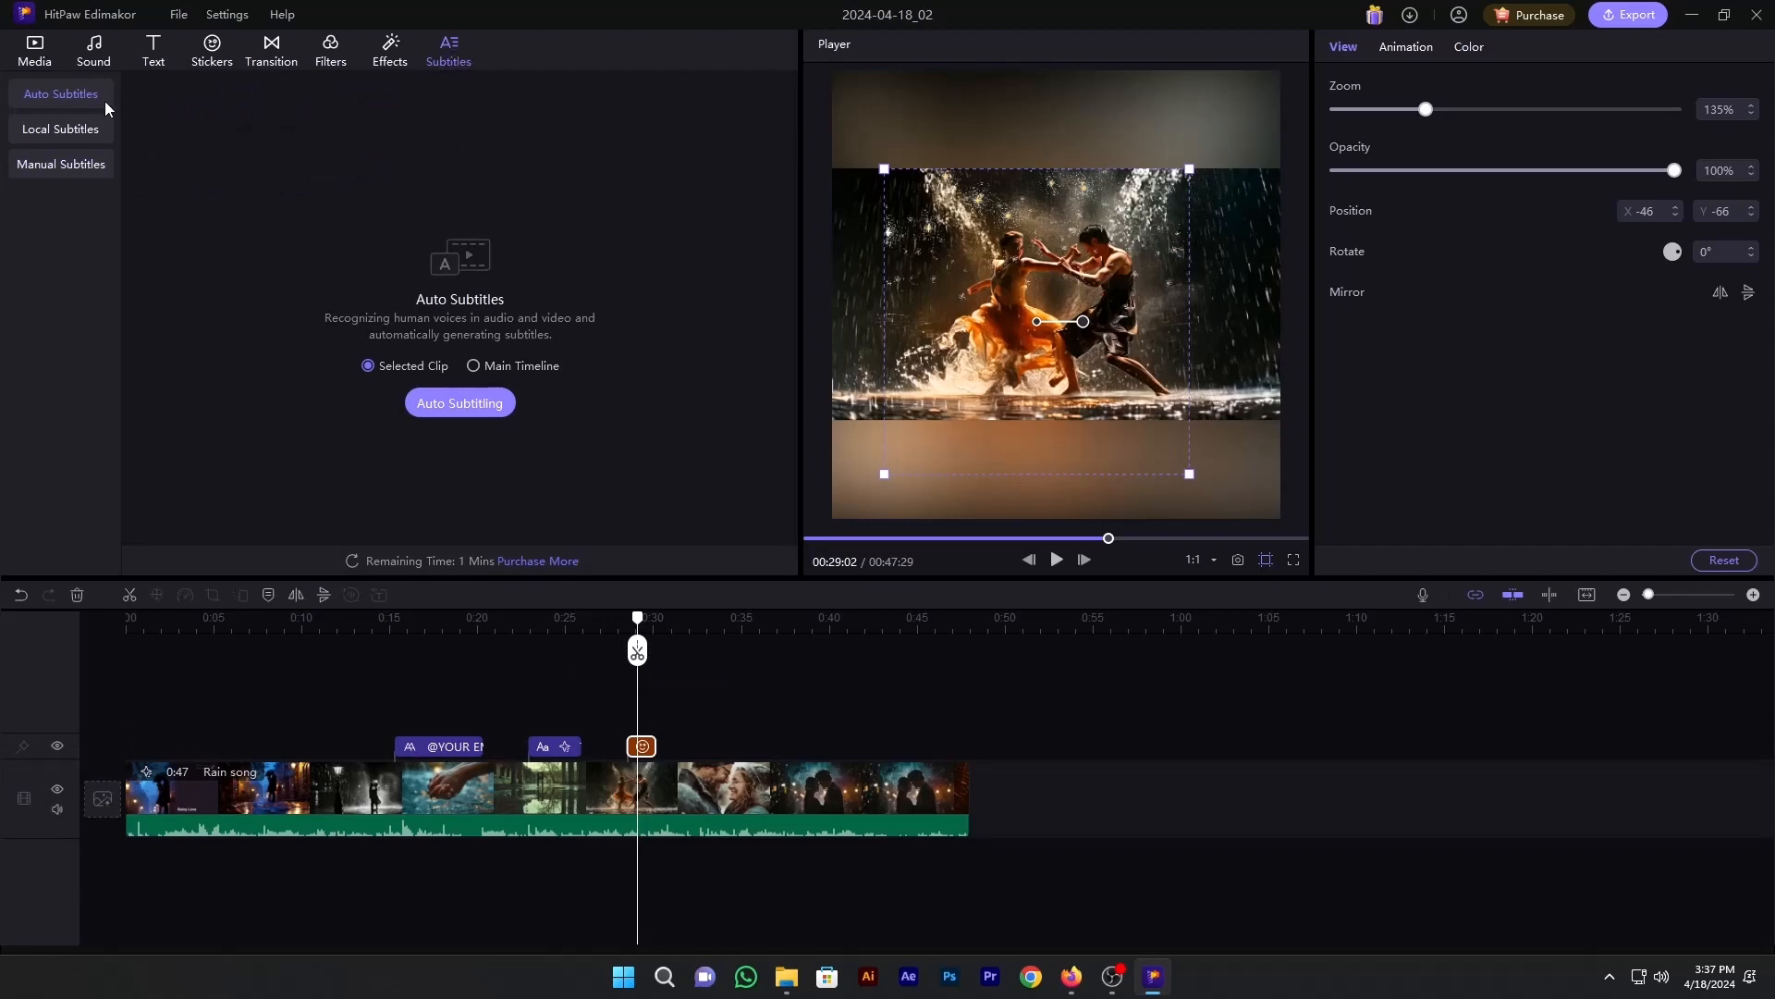
mouse_move(335, 368)
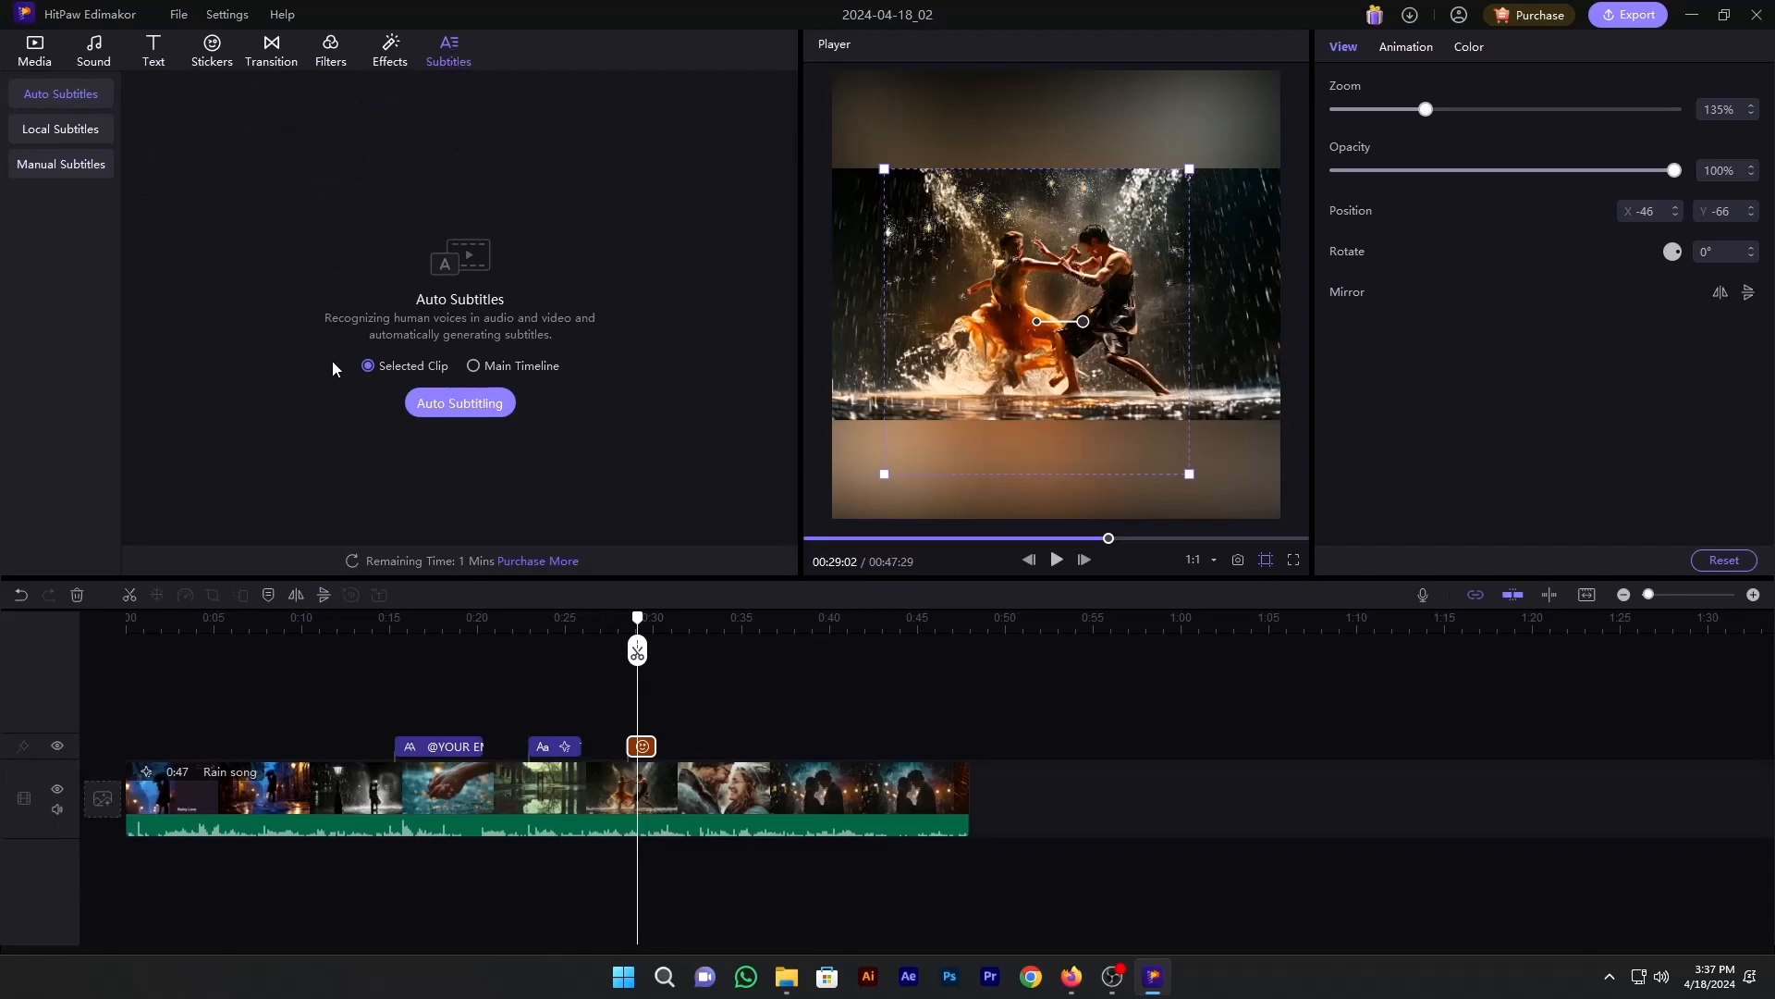
left_click(458, 405)
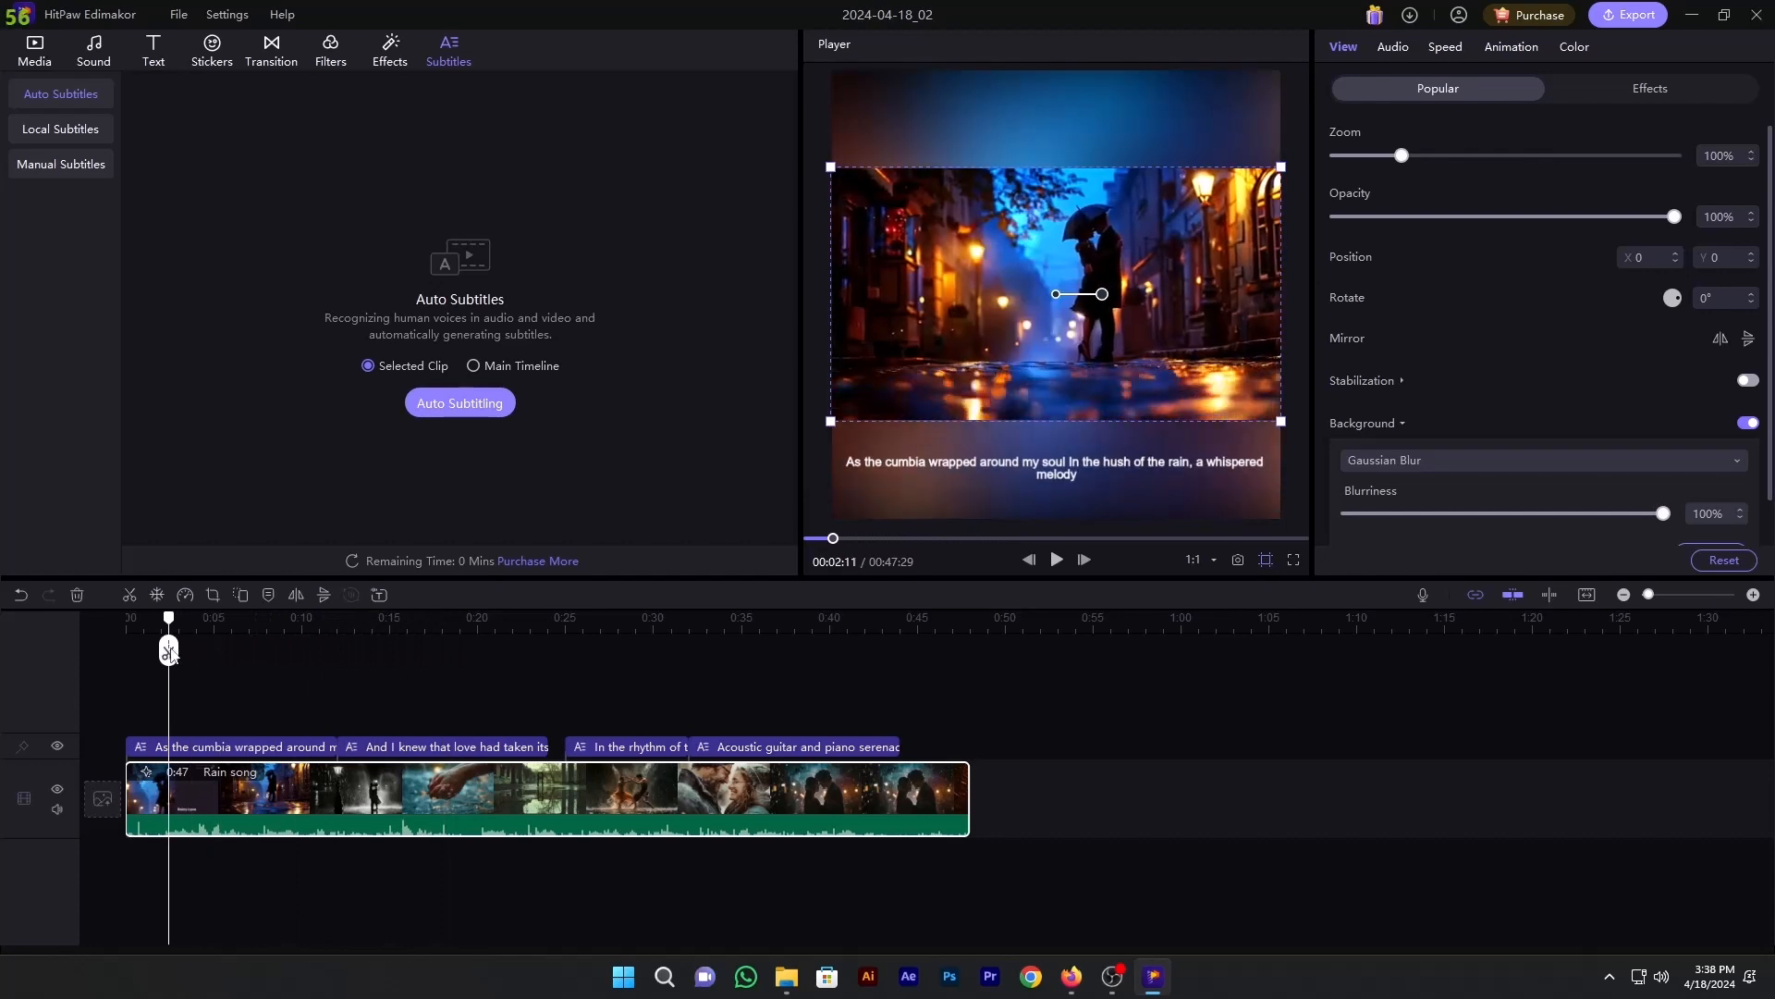
left_click(33, 50)
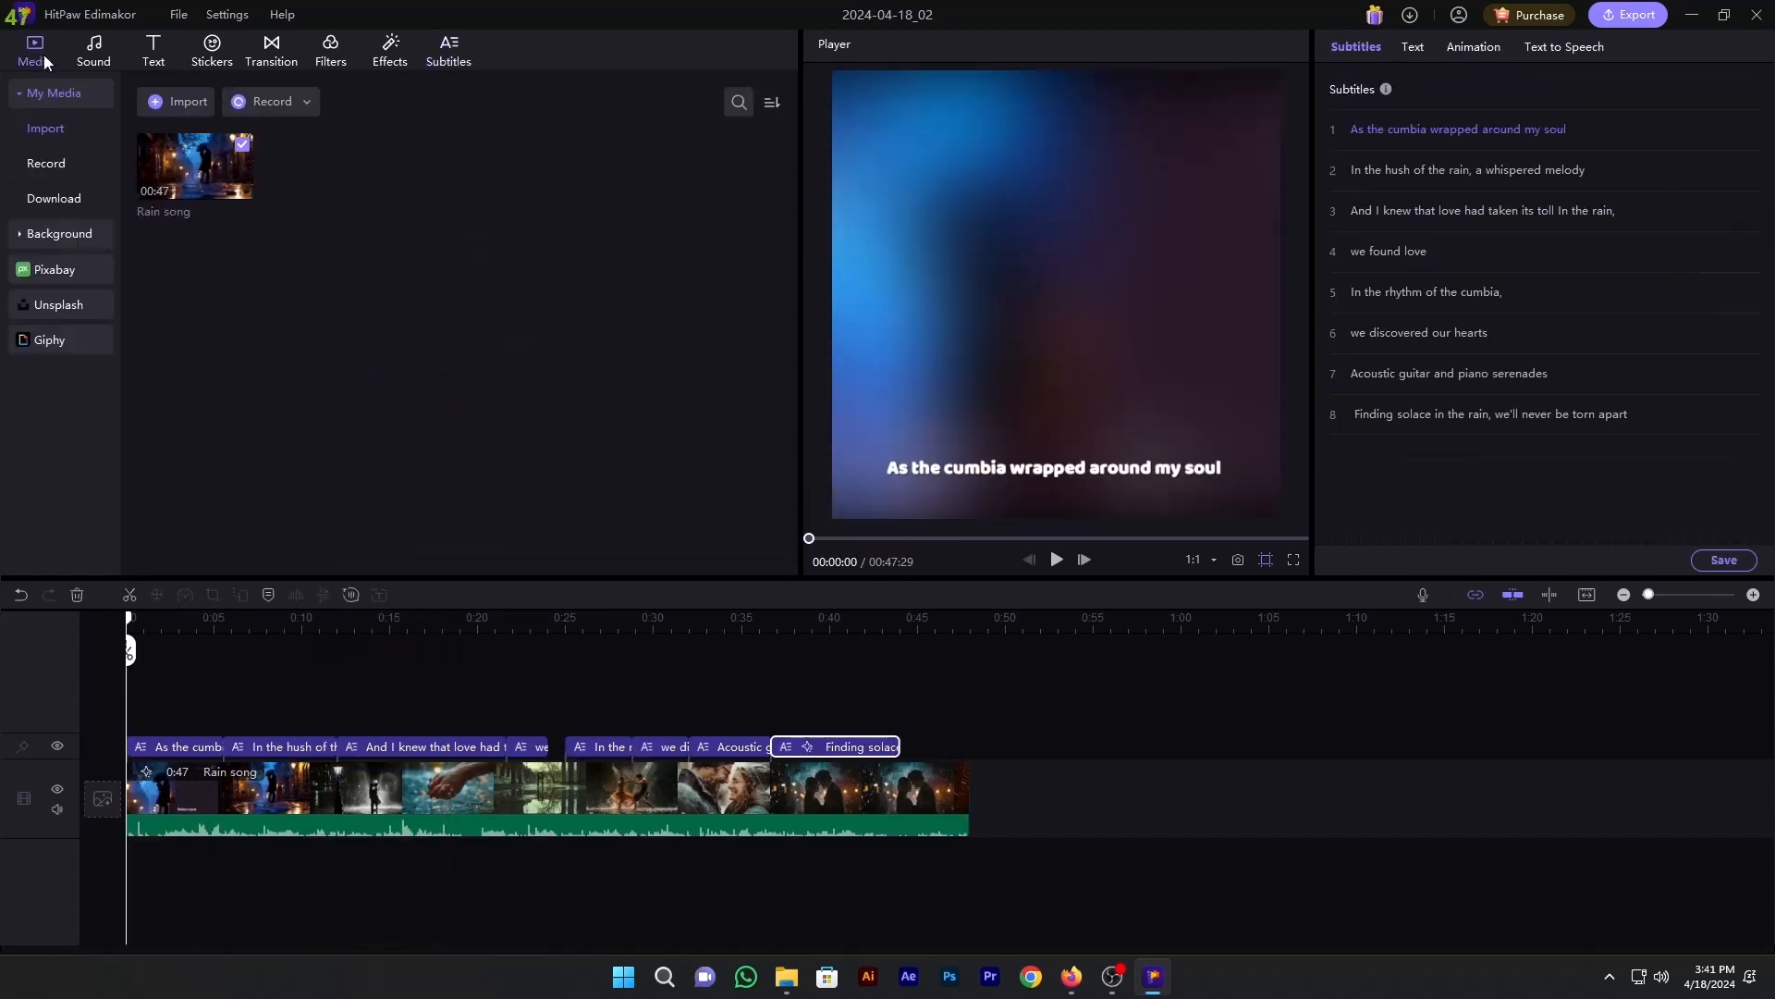
Step: Browse the Record options and stock backgrounds, viewing Artistry and Landscape categories
left_click(44, 165)
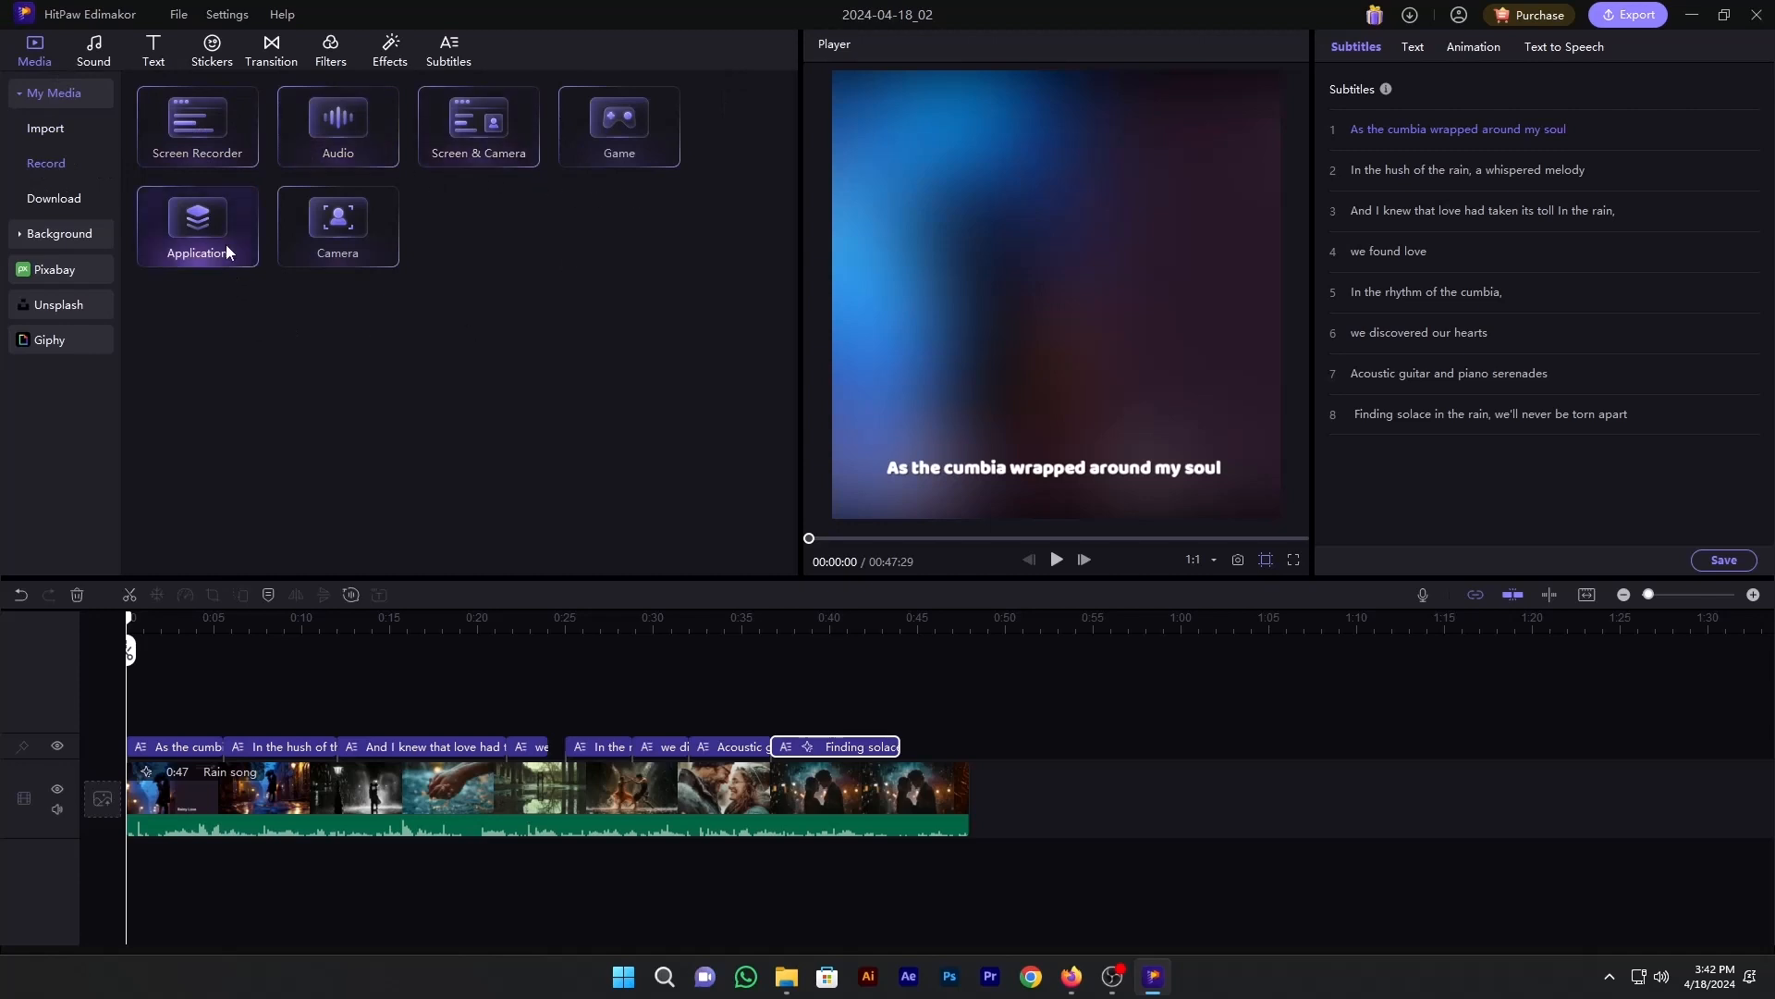
mouse_move(357, 280)
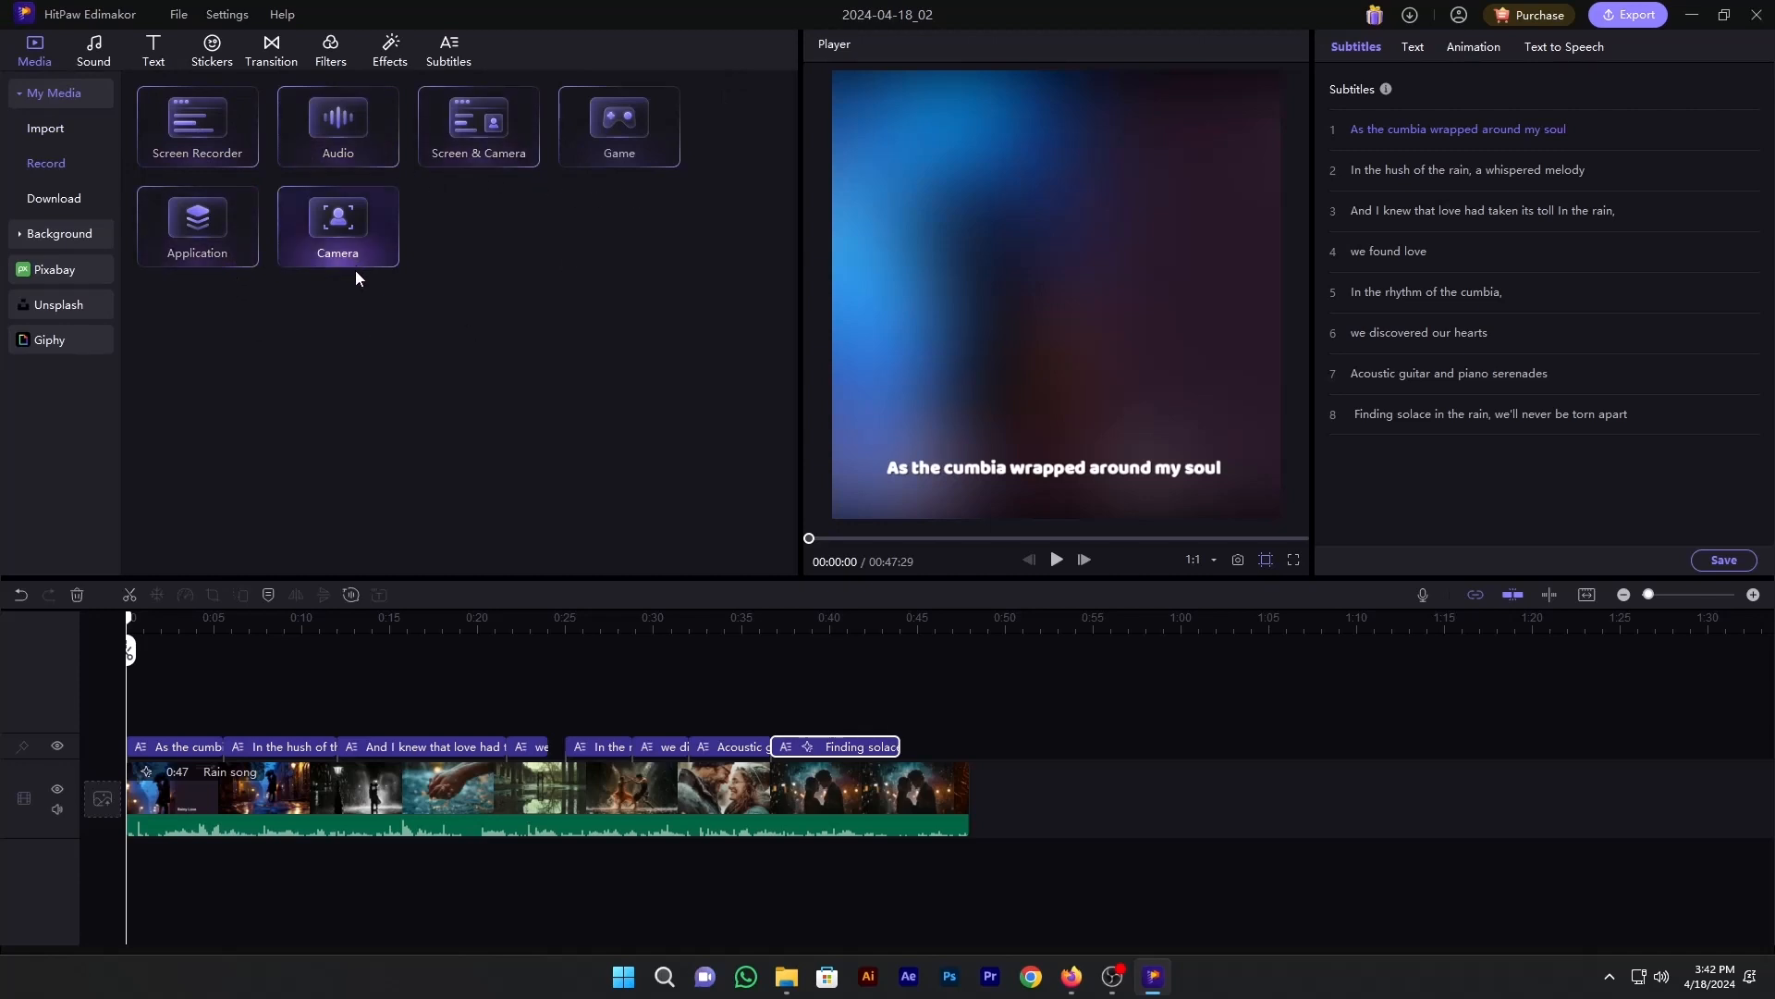
left_click(54, 200)
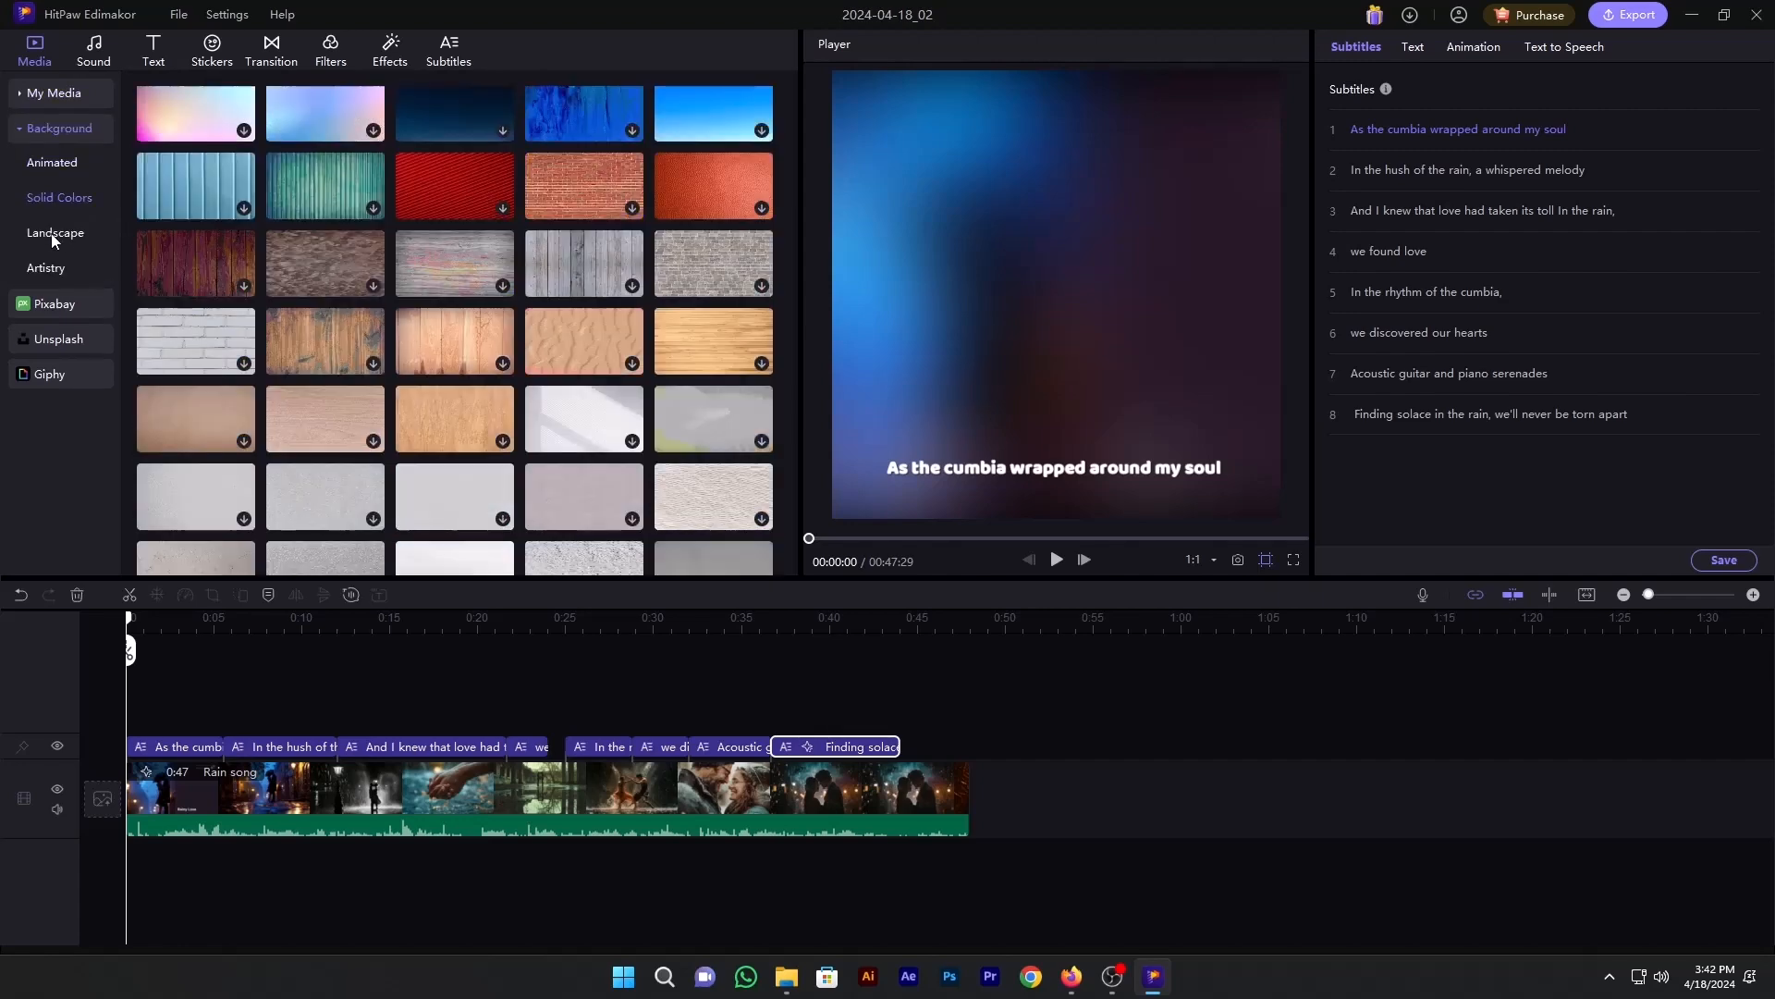
left_click(44, 268)
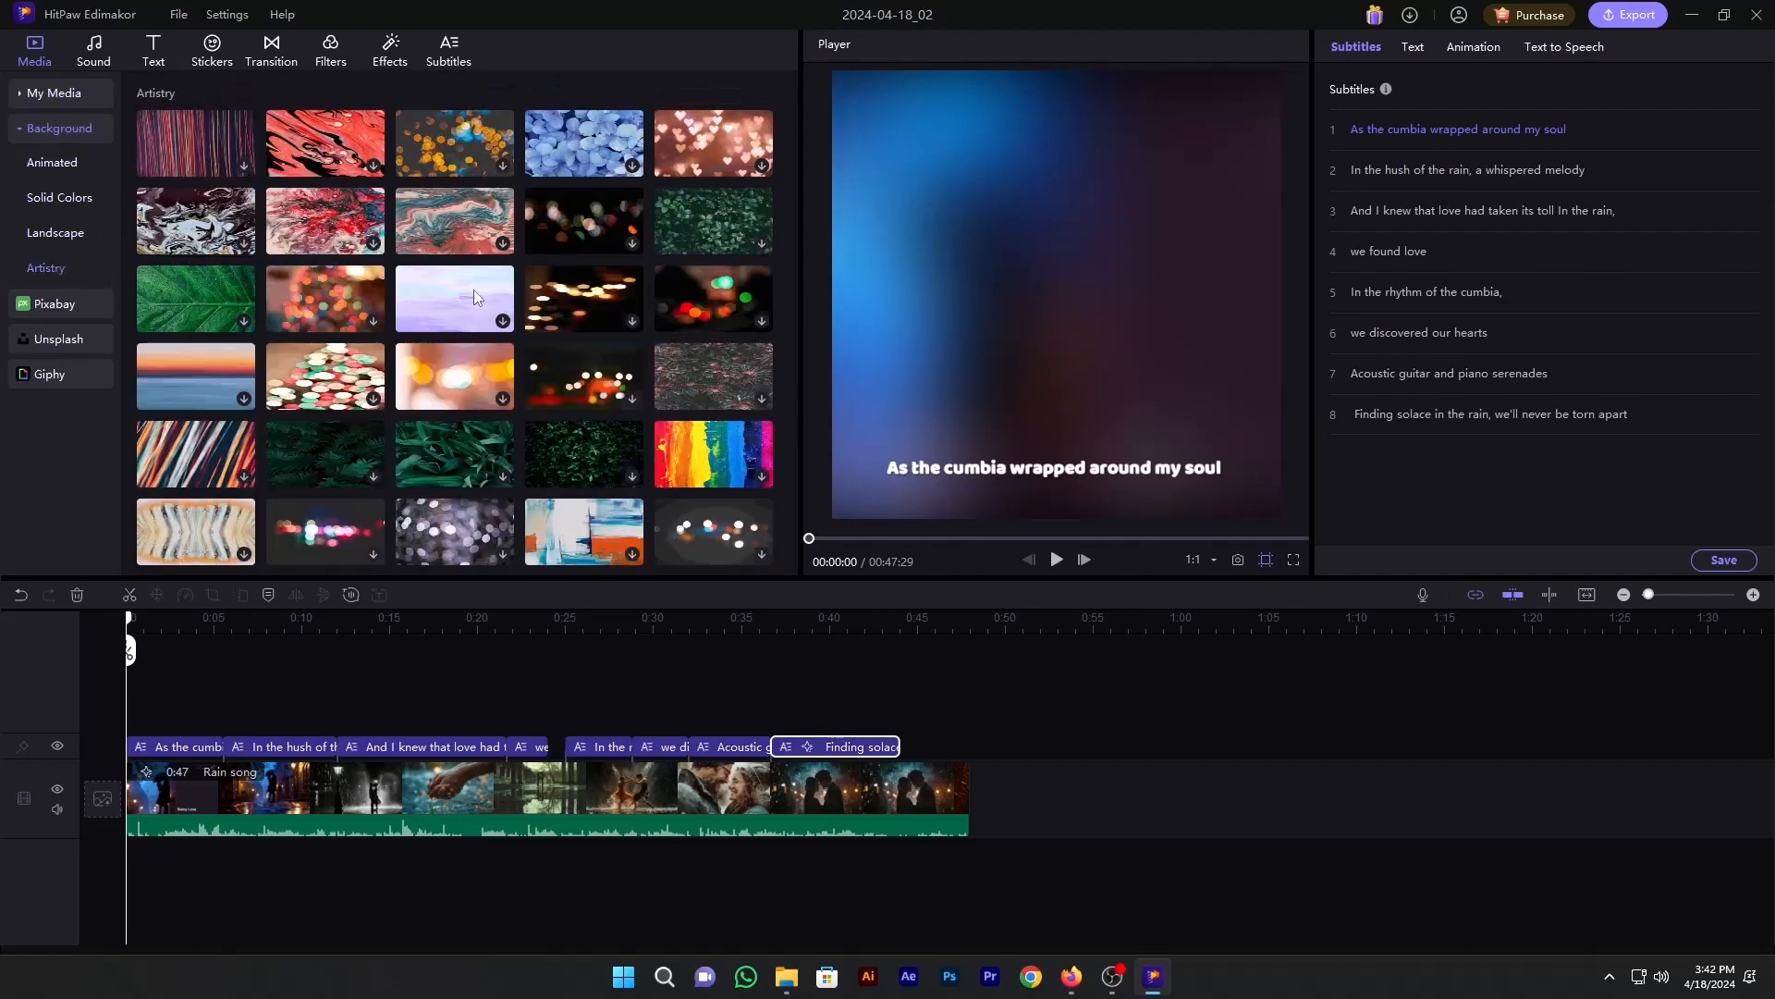
left_click(54, 233)
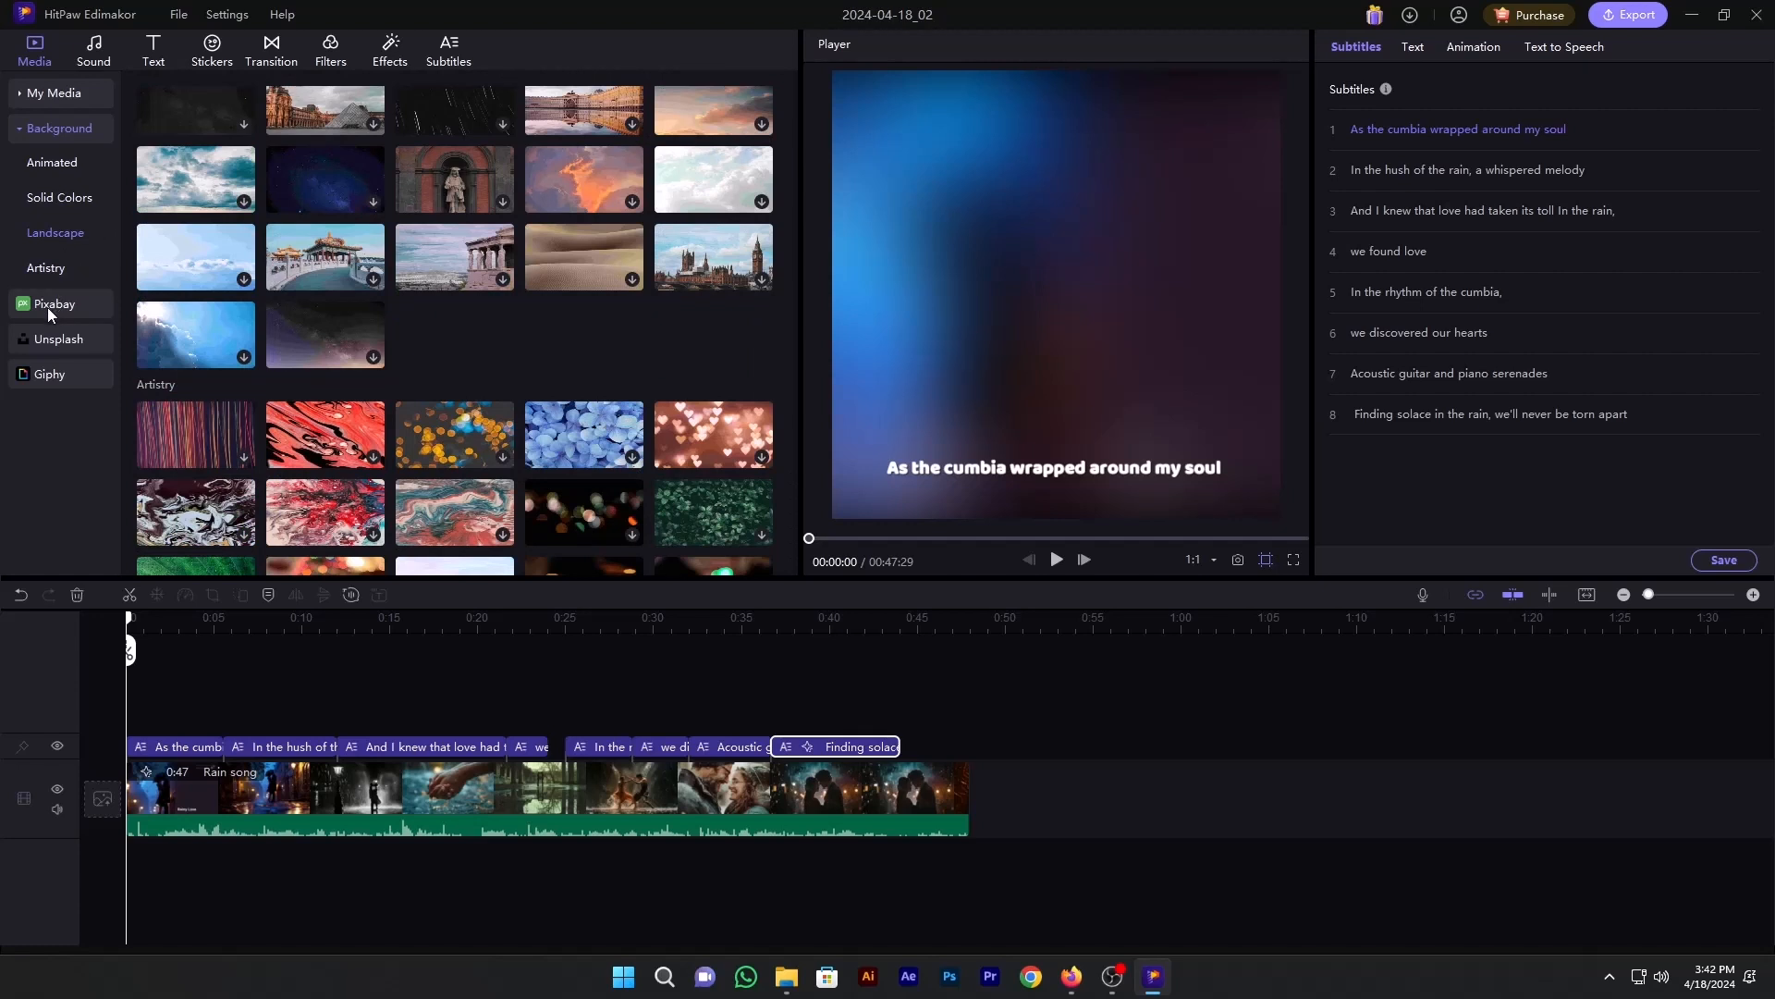
Step: Add a Pixabay white-flowers clip after the Rain clip and move playback into it
left_click(53, 303)
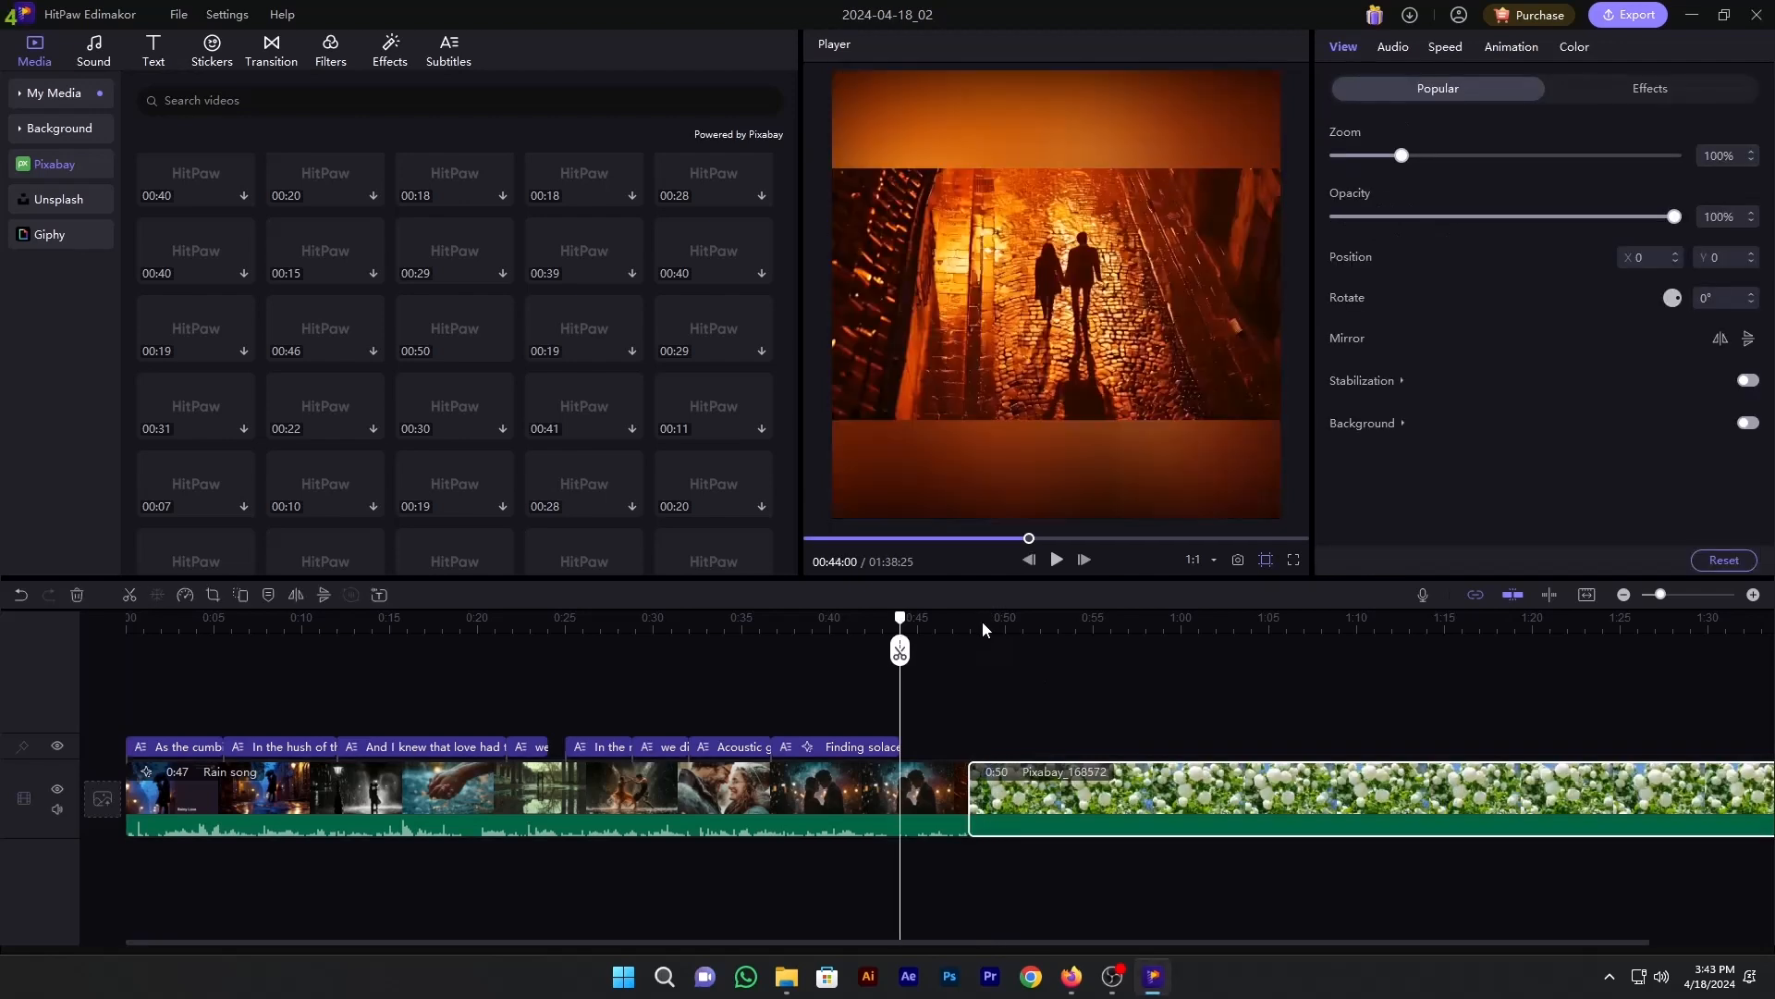
left_click(1054, 559)
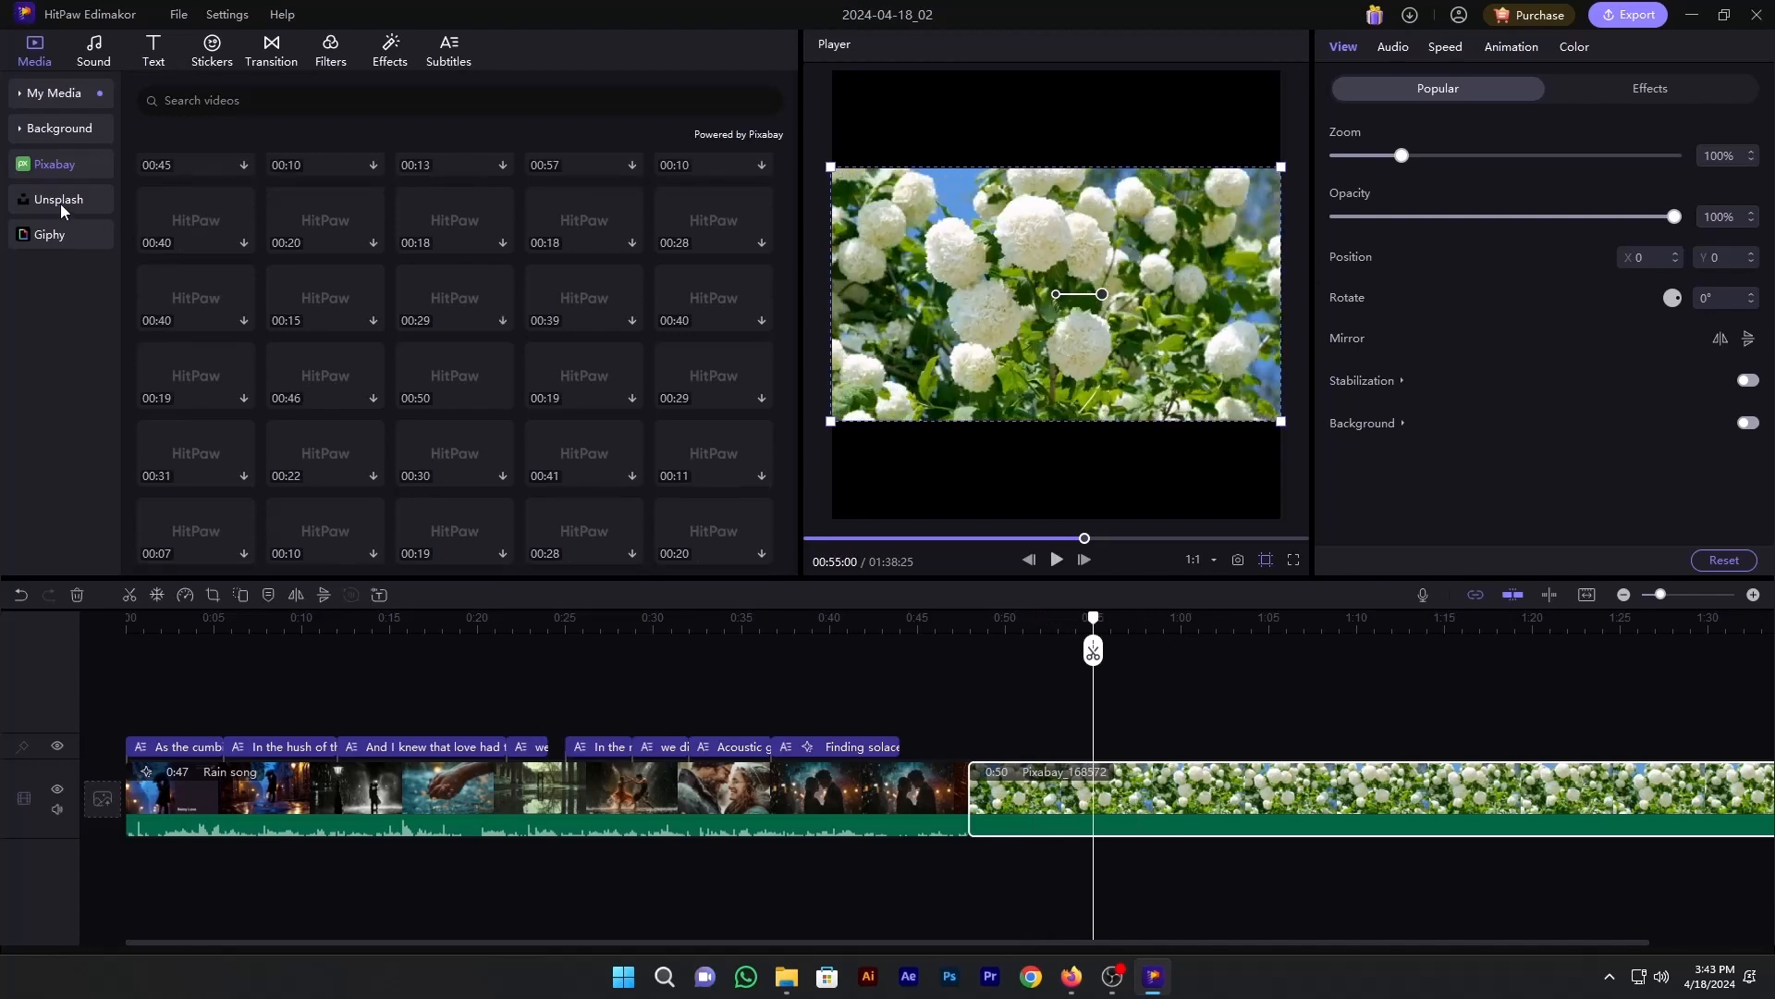
Step: Browse Unsplash images, then Giphy stickers and GIFs, without adding anything
left_click(58, 200)
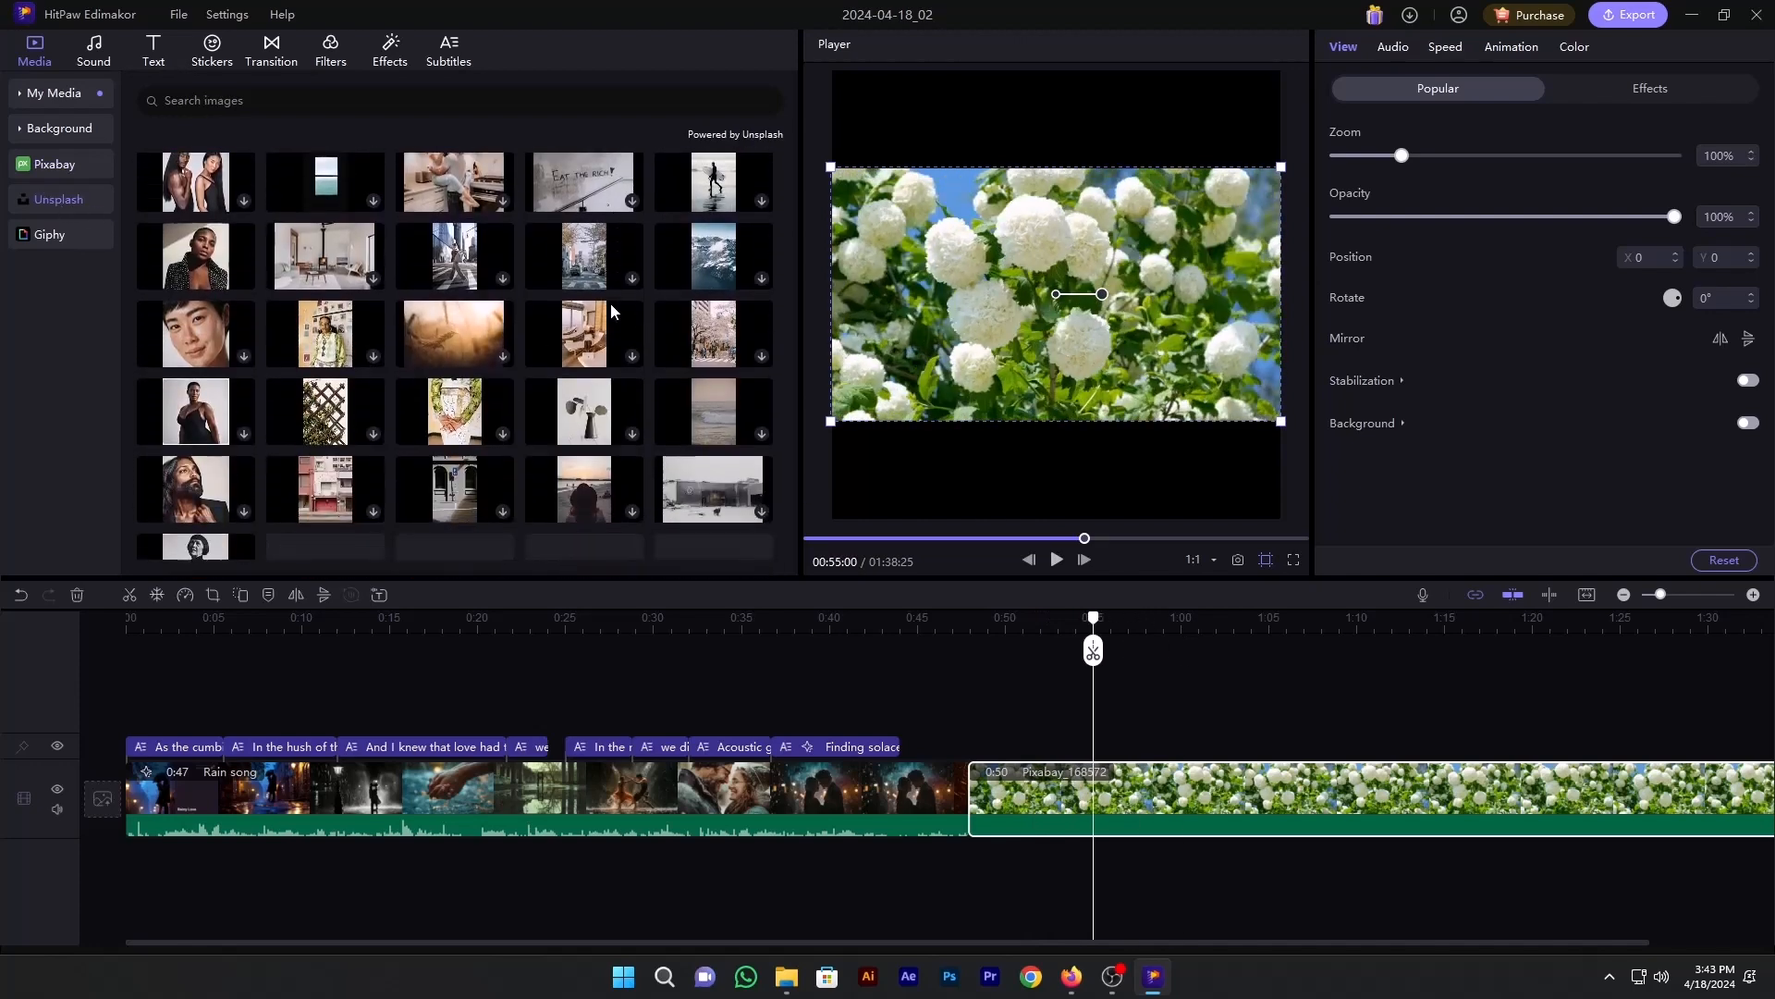
scroll("down", 3)
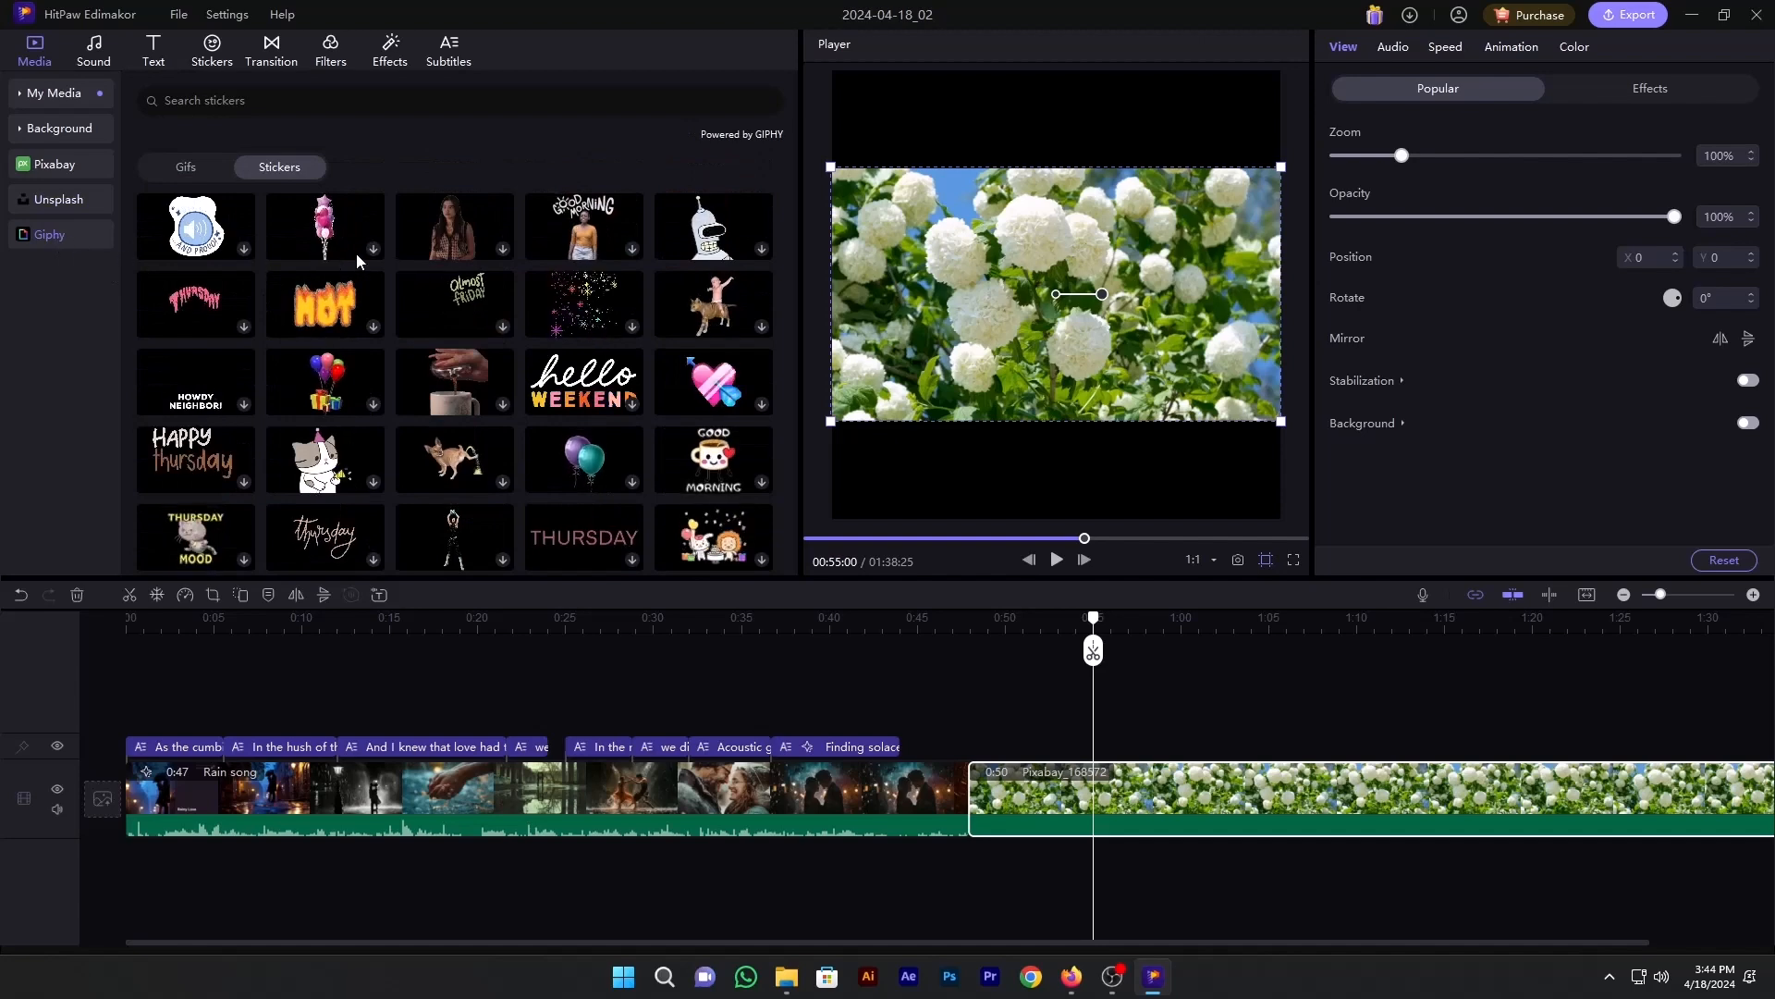
left_click(185, 167)
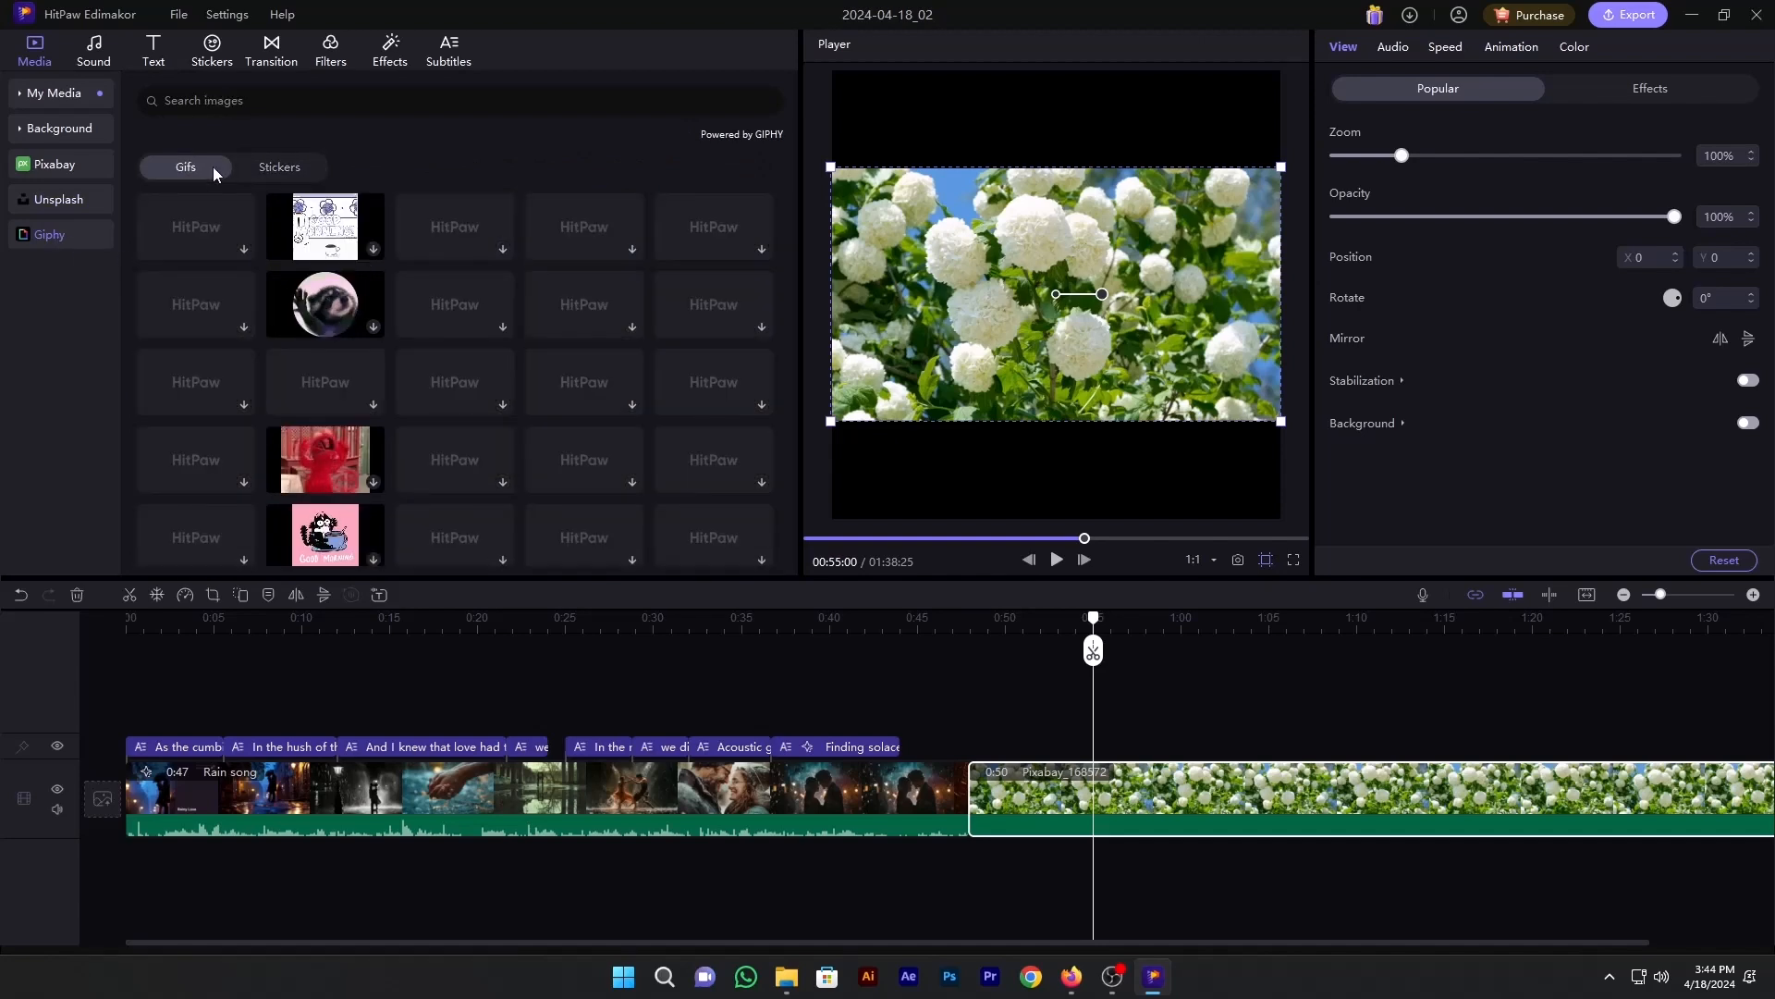
scroll("down", 3)
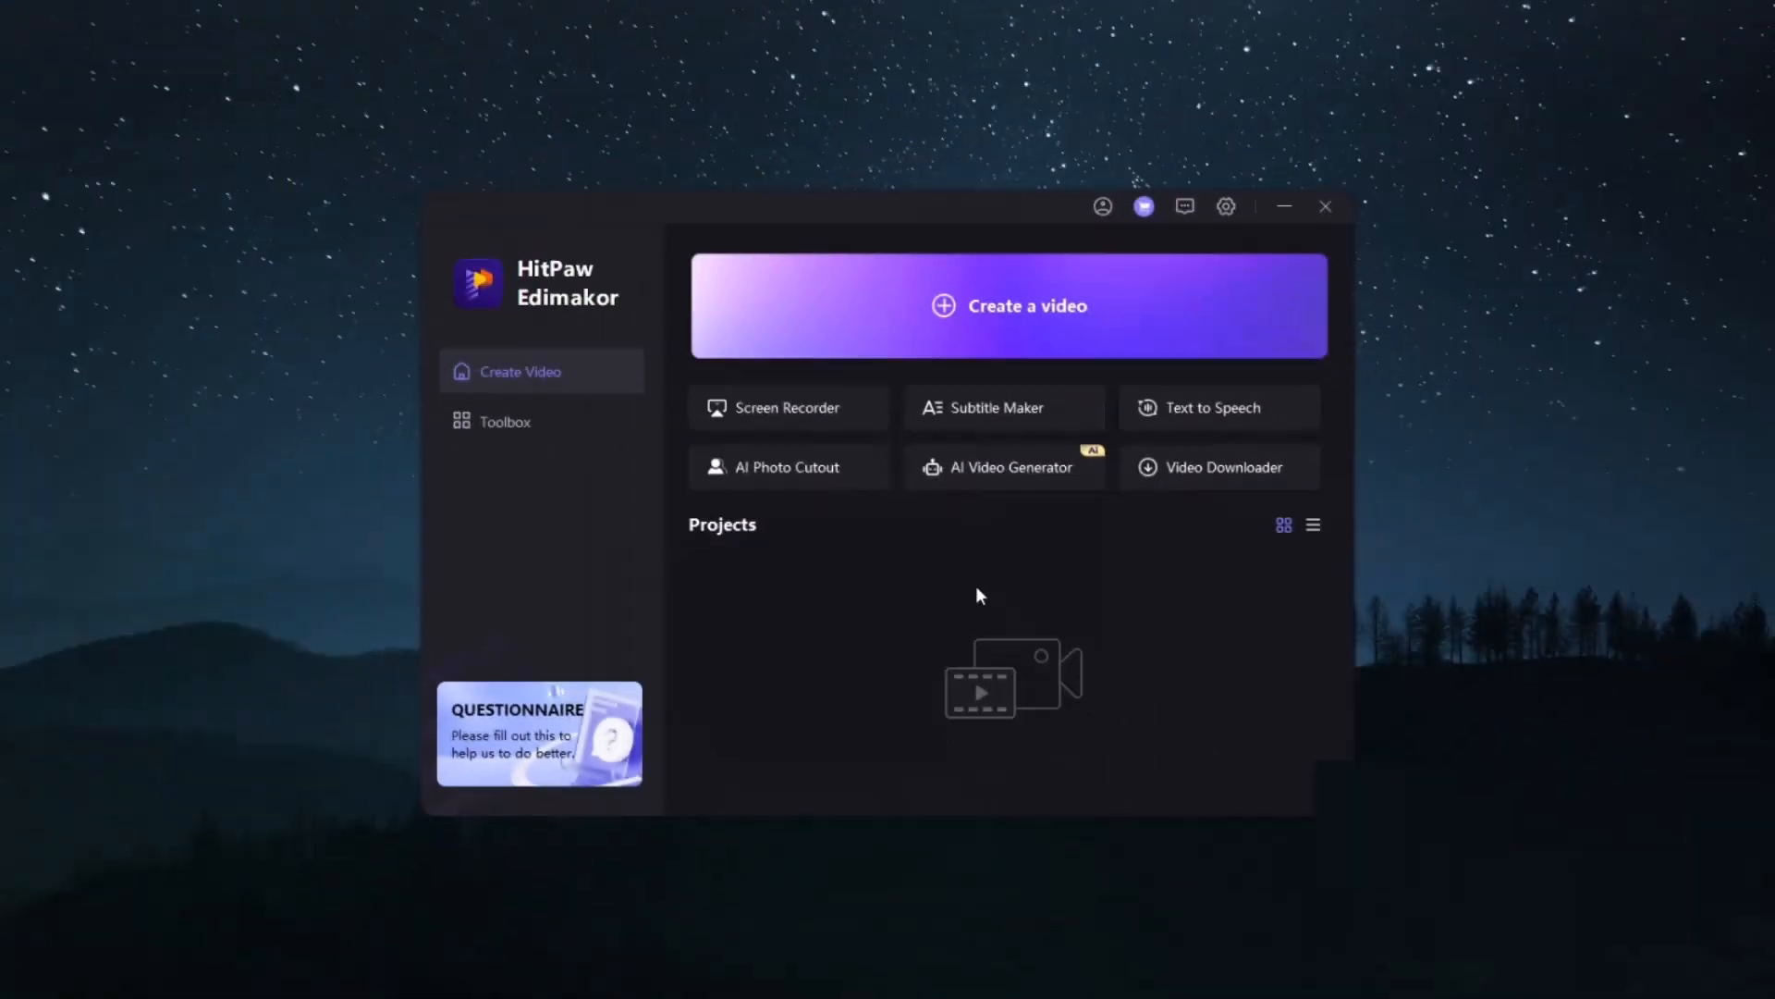
left_click(1006, 305)
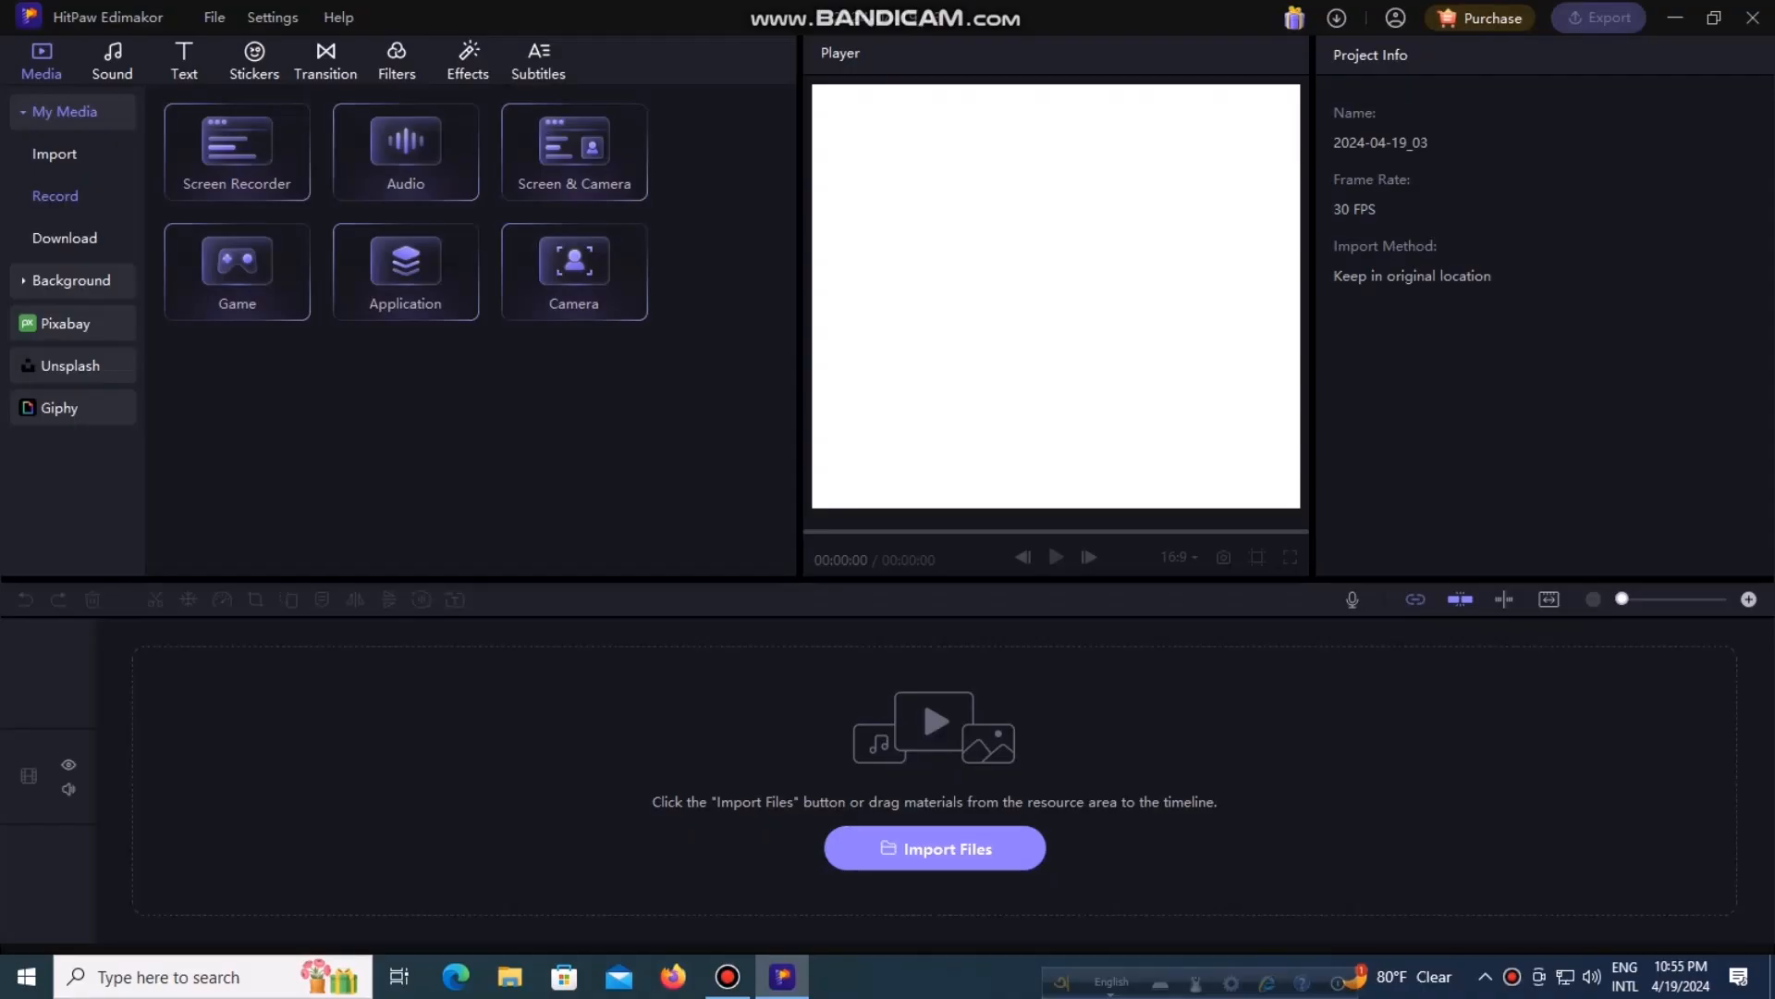
left_click(237, 153)
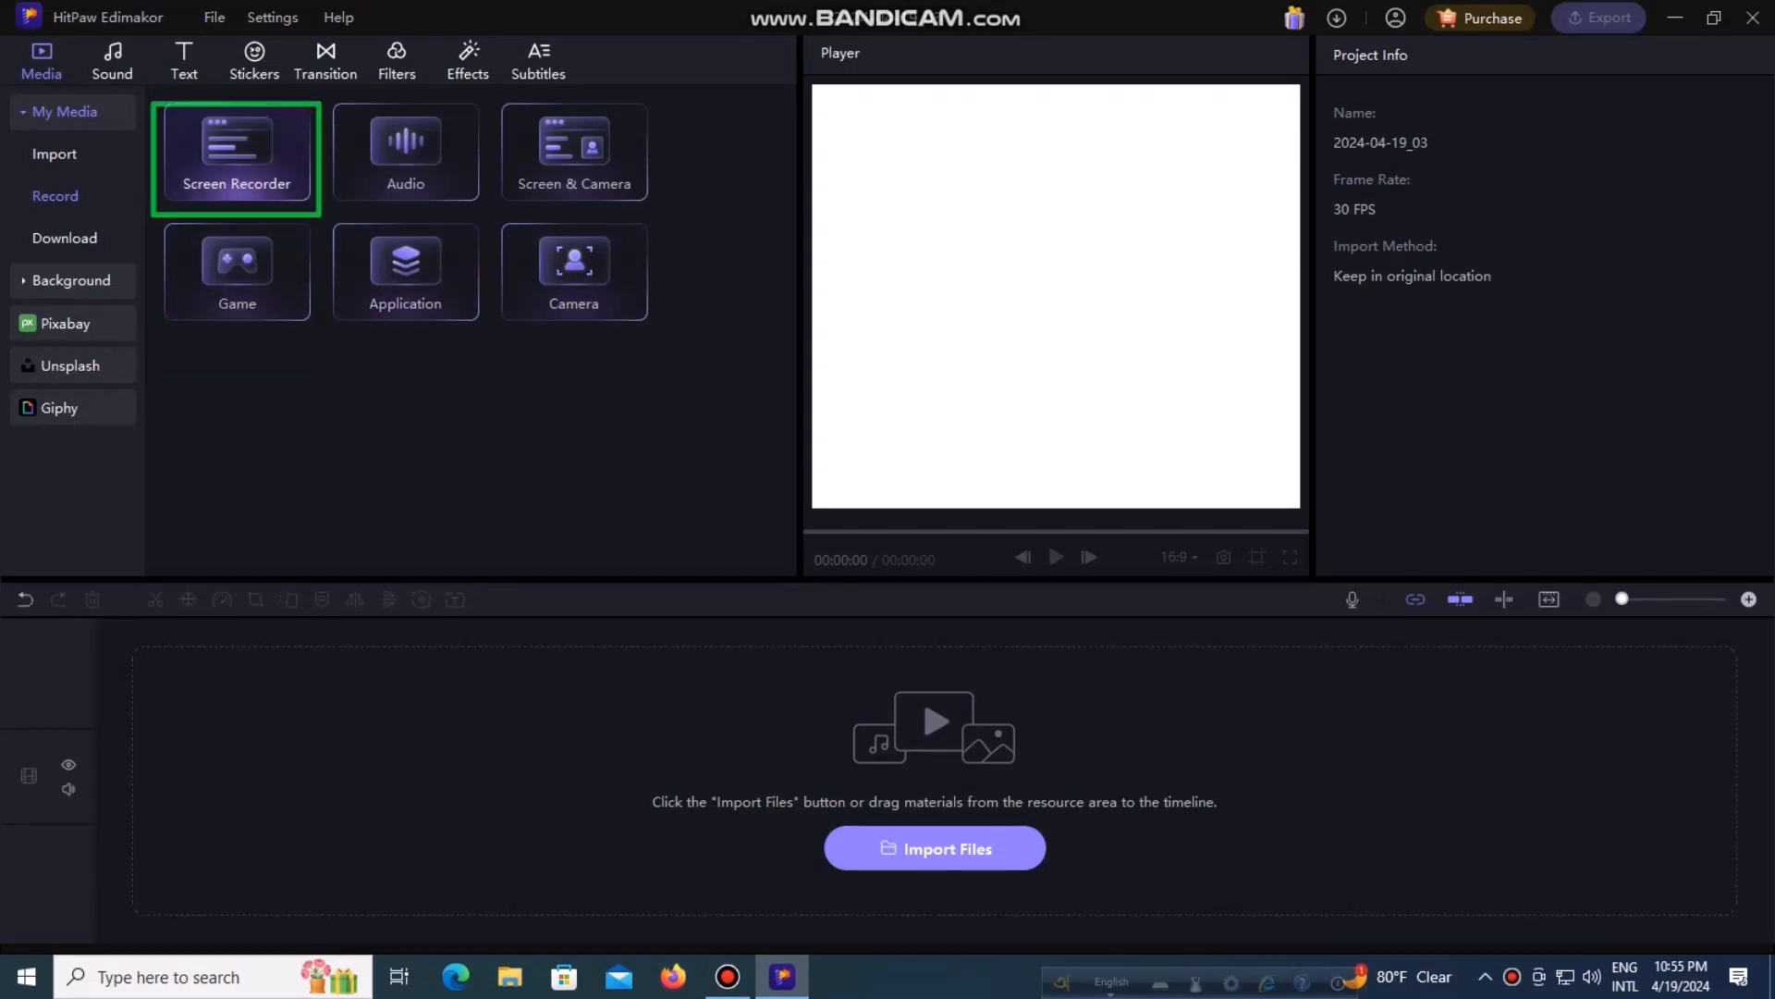
left_click(237, 270)
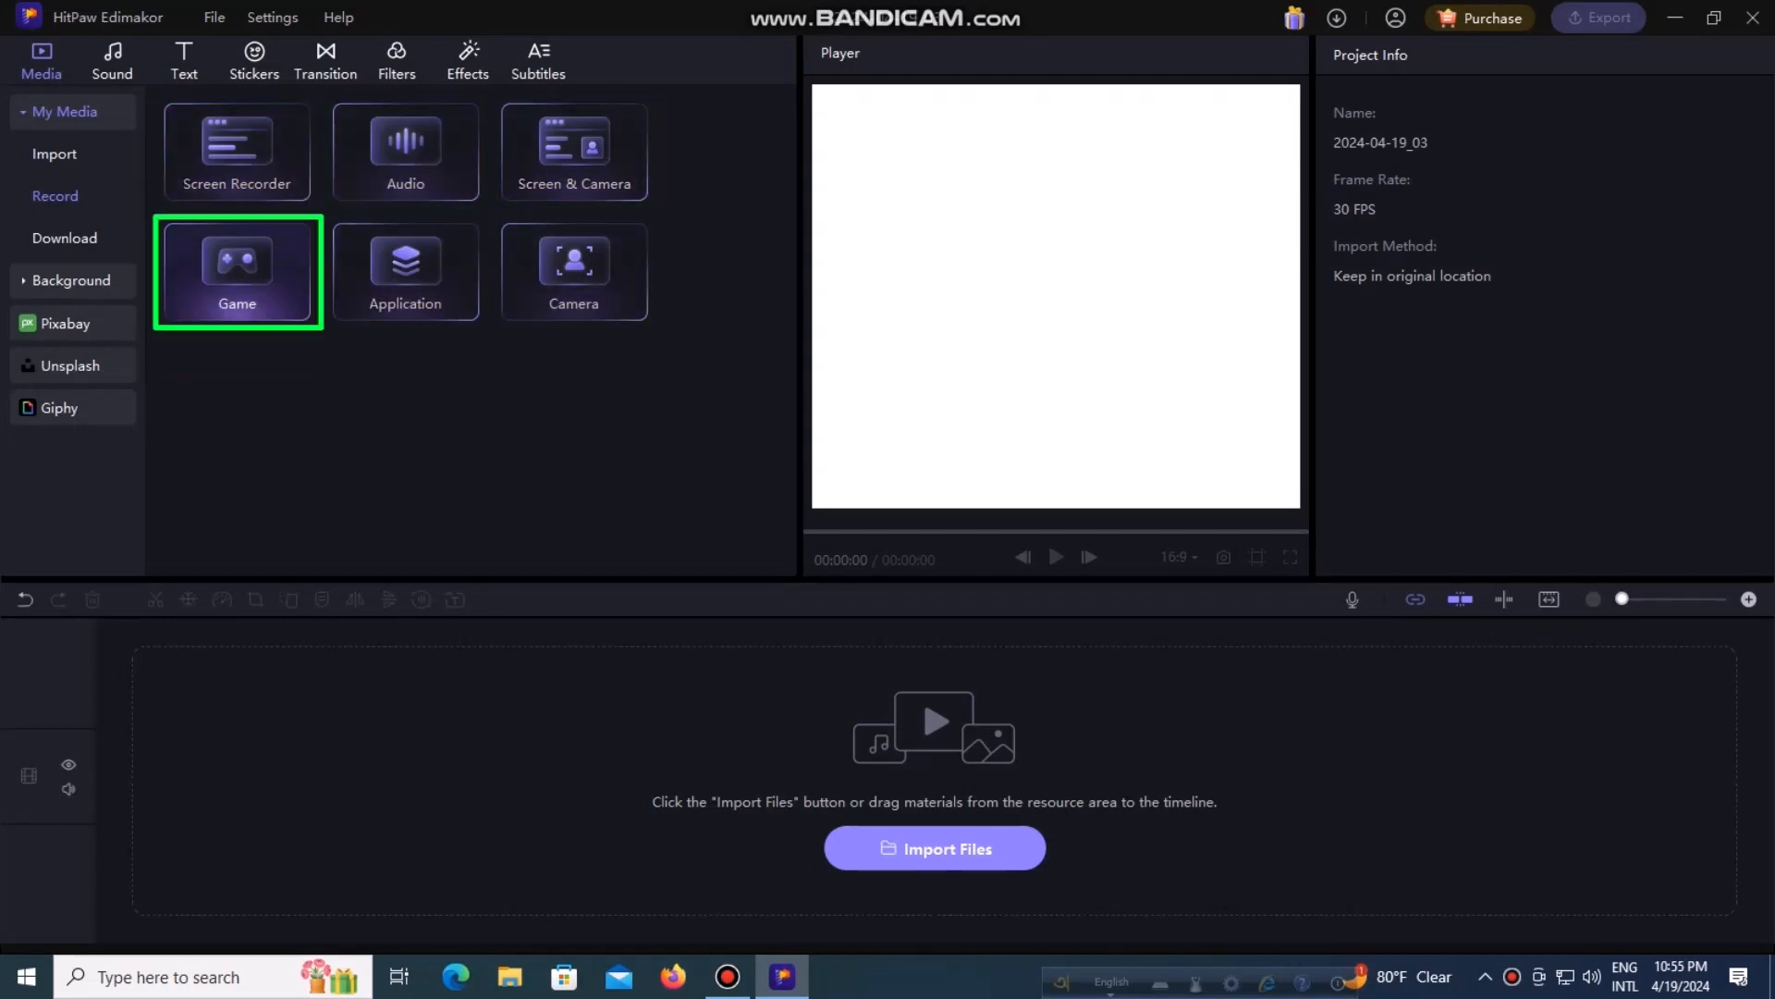
left_click(573, 270)
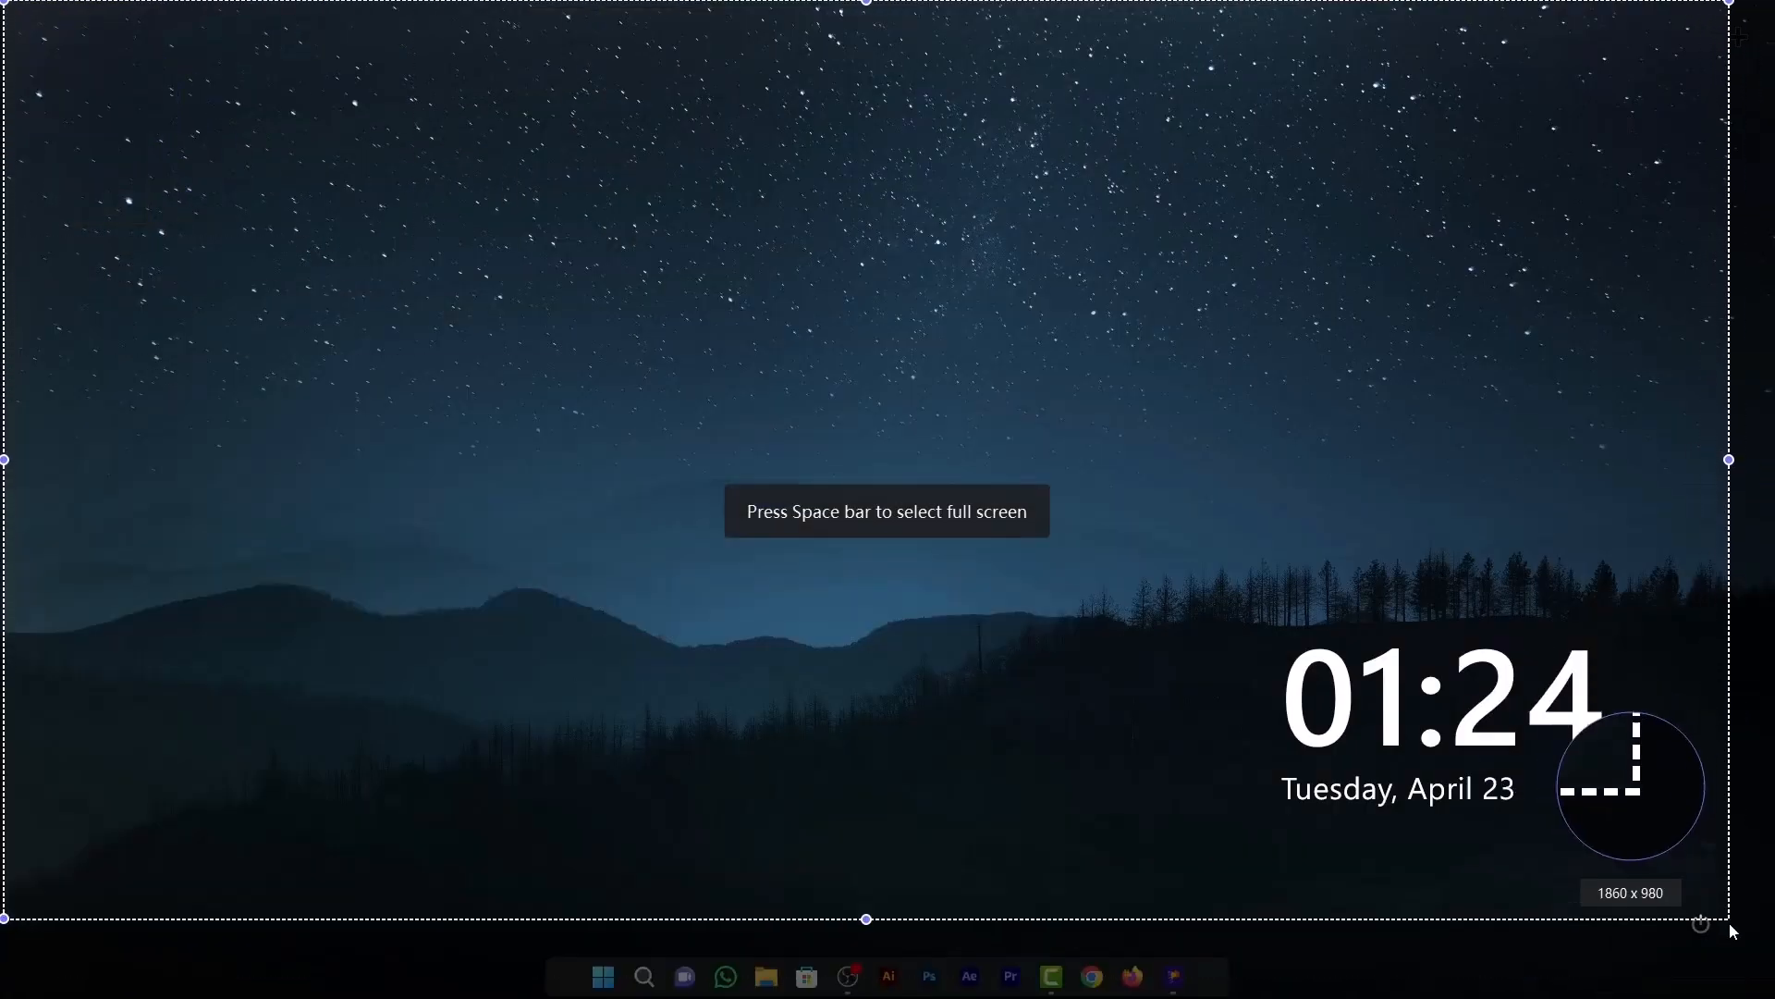
key("space")
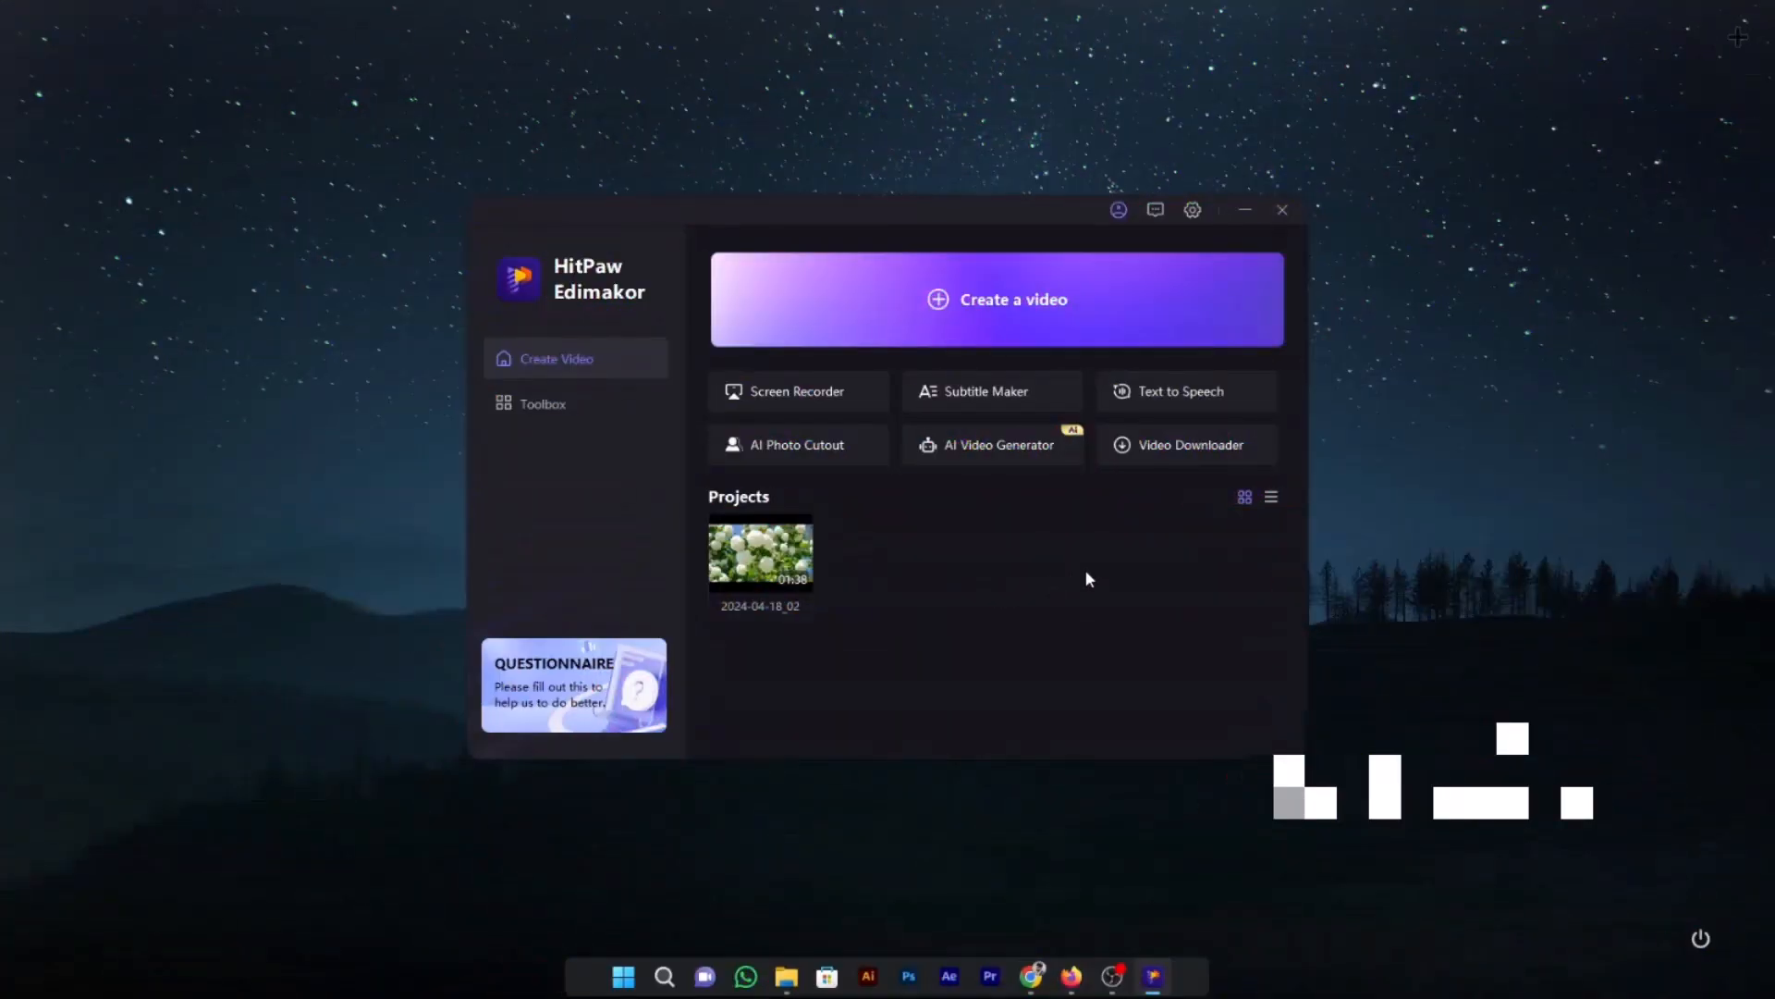
mouse_move(1187, 444)
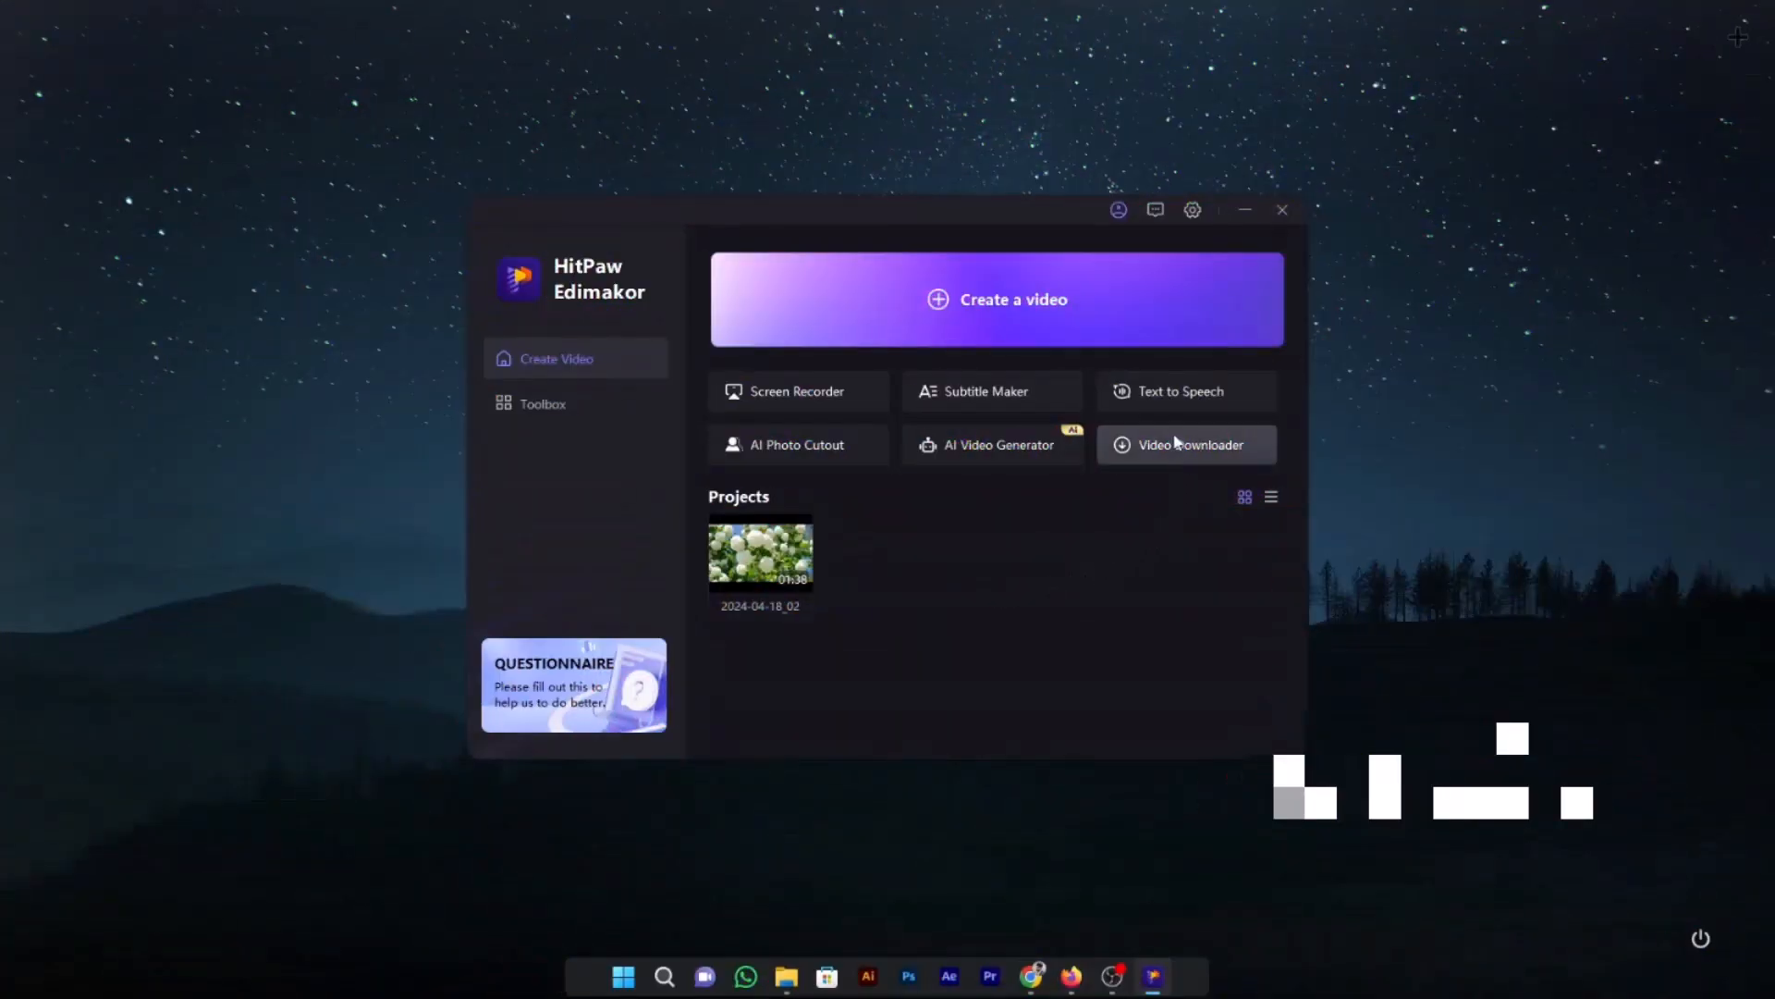
Step: Paste the 'Hello everyone… HitPaw Edimakor' script into Paste words and split to subtitle
left_click(994, 299)
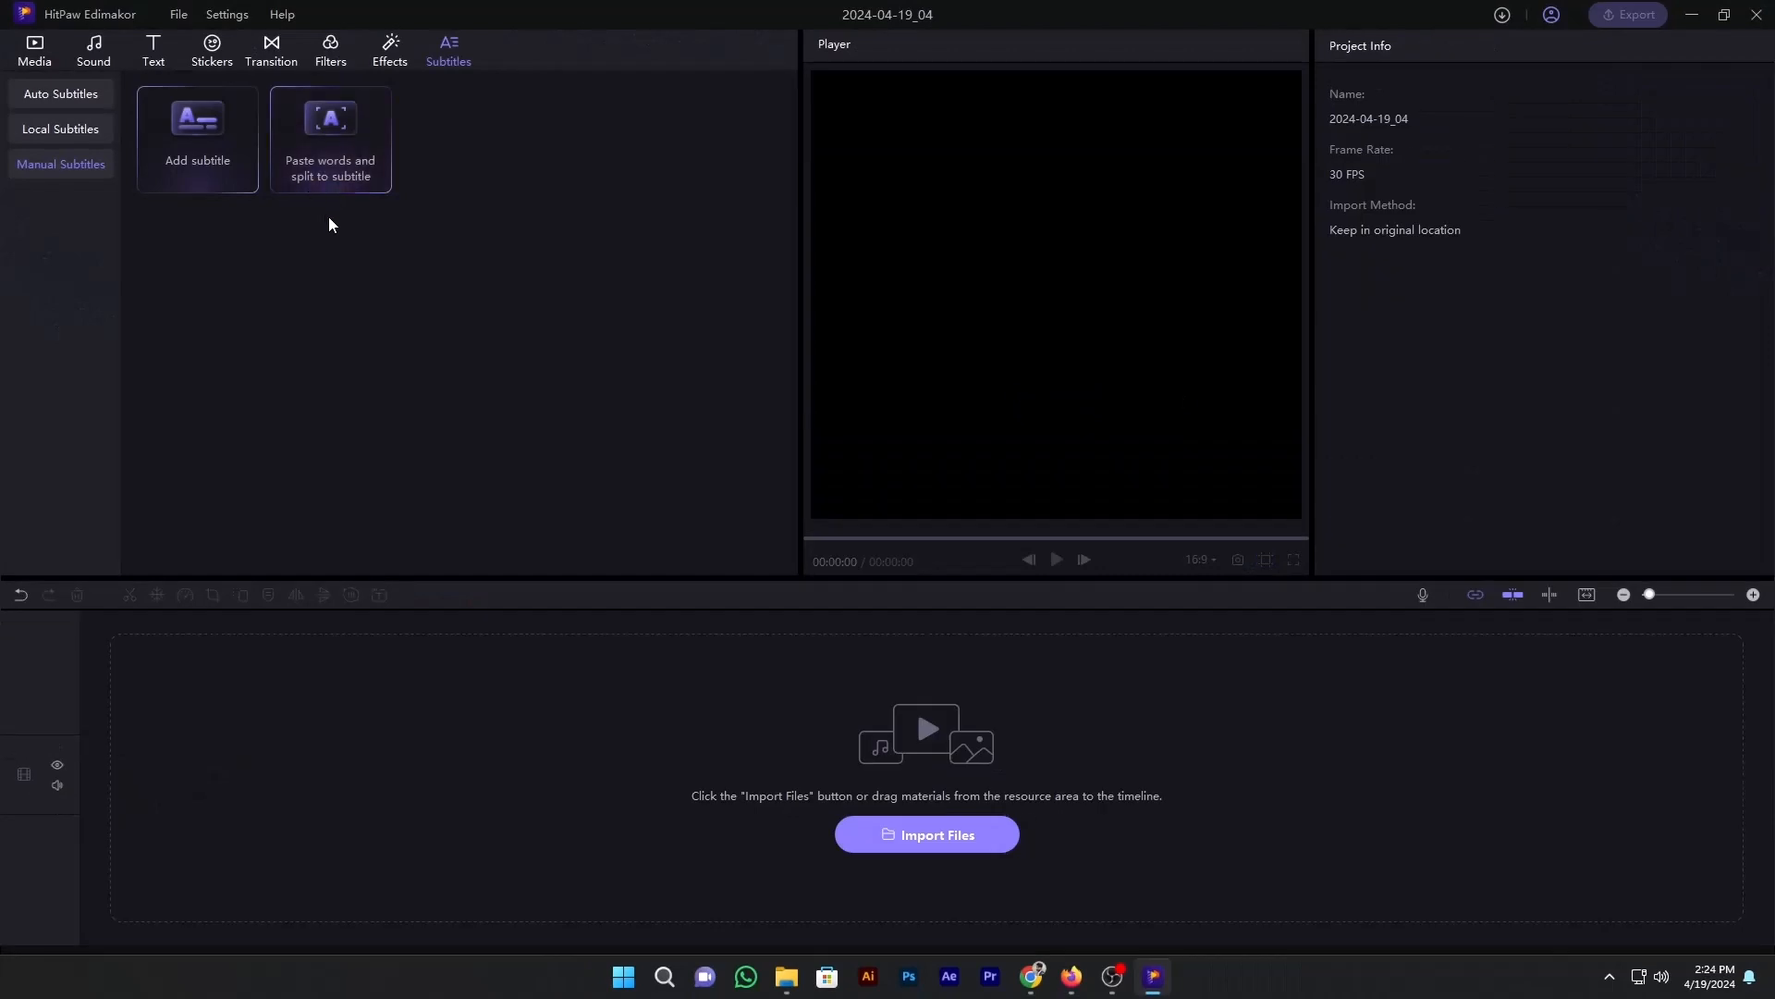
left_click(329, 138)
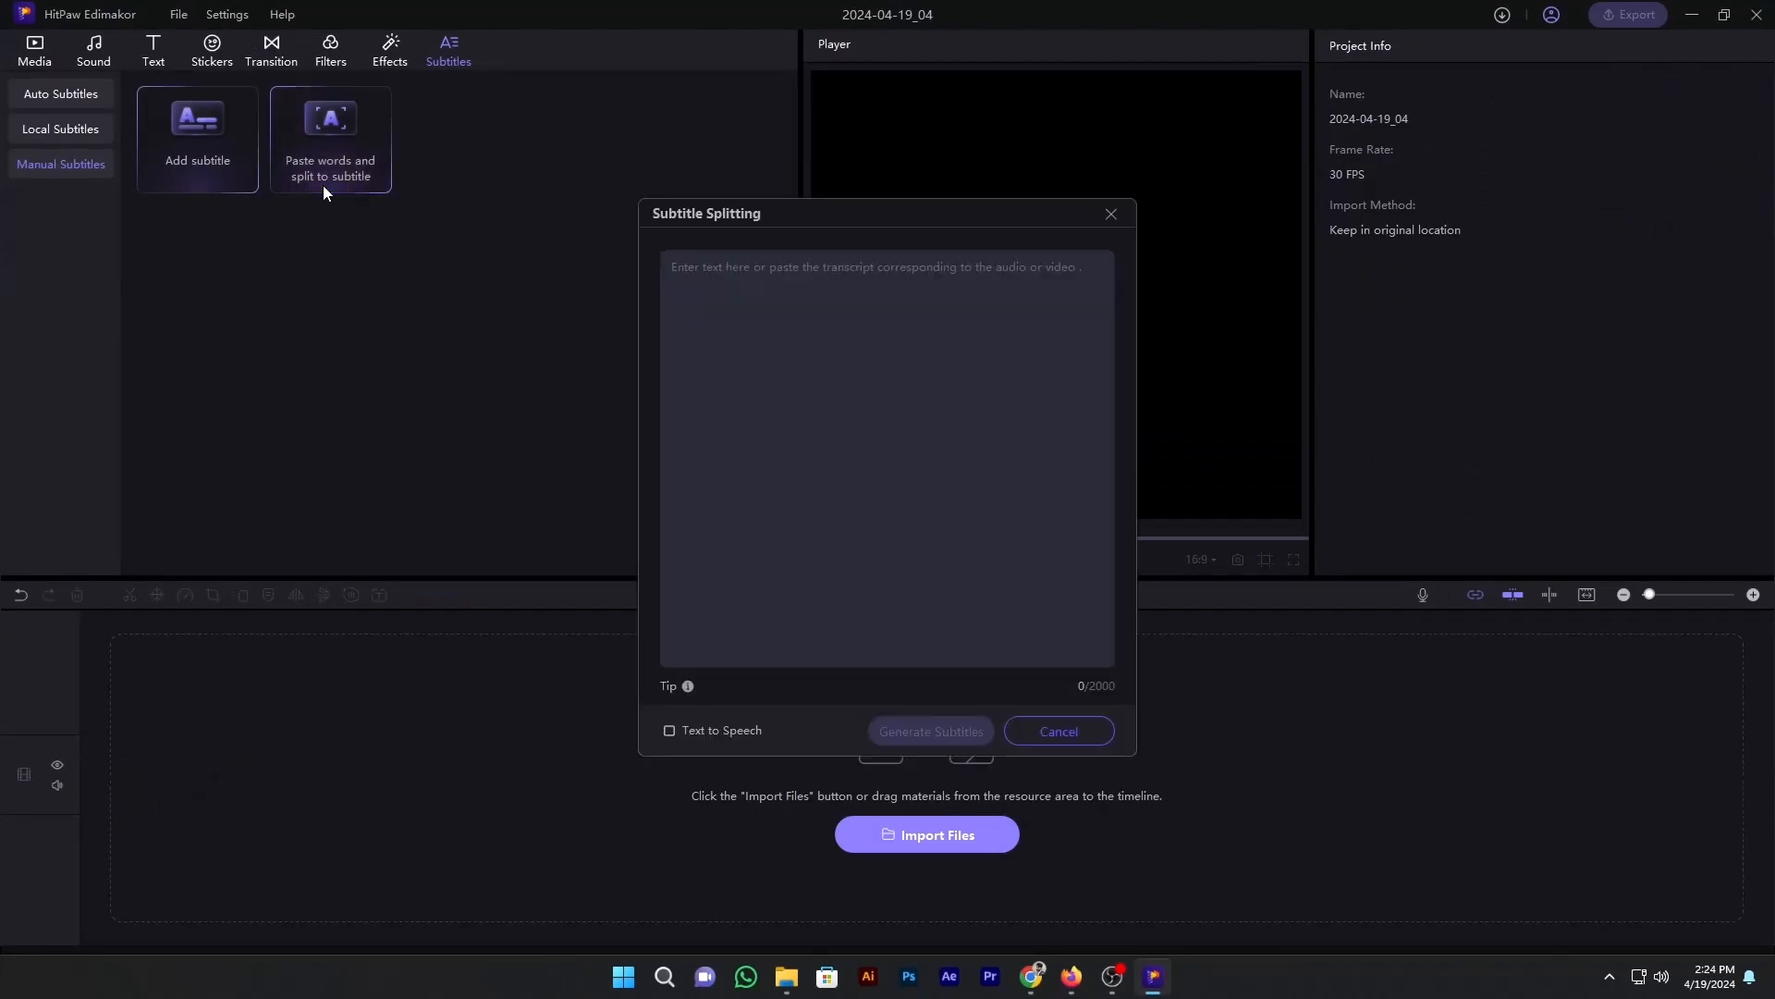
type("Hello everyone, Today, we're diving into the world of HitPaw Edimakor, the cutting-edge desktop AI video editing software that's revolutionizing the way creators bring their visions to life.")
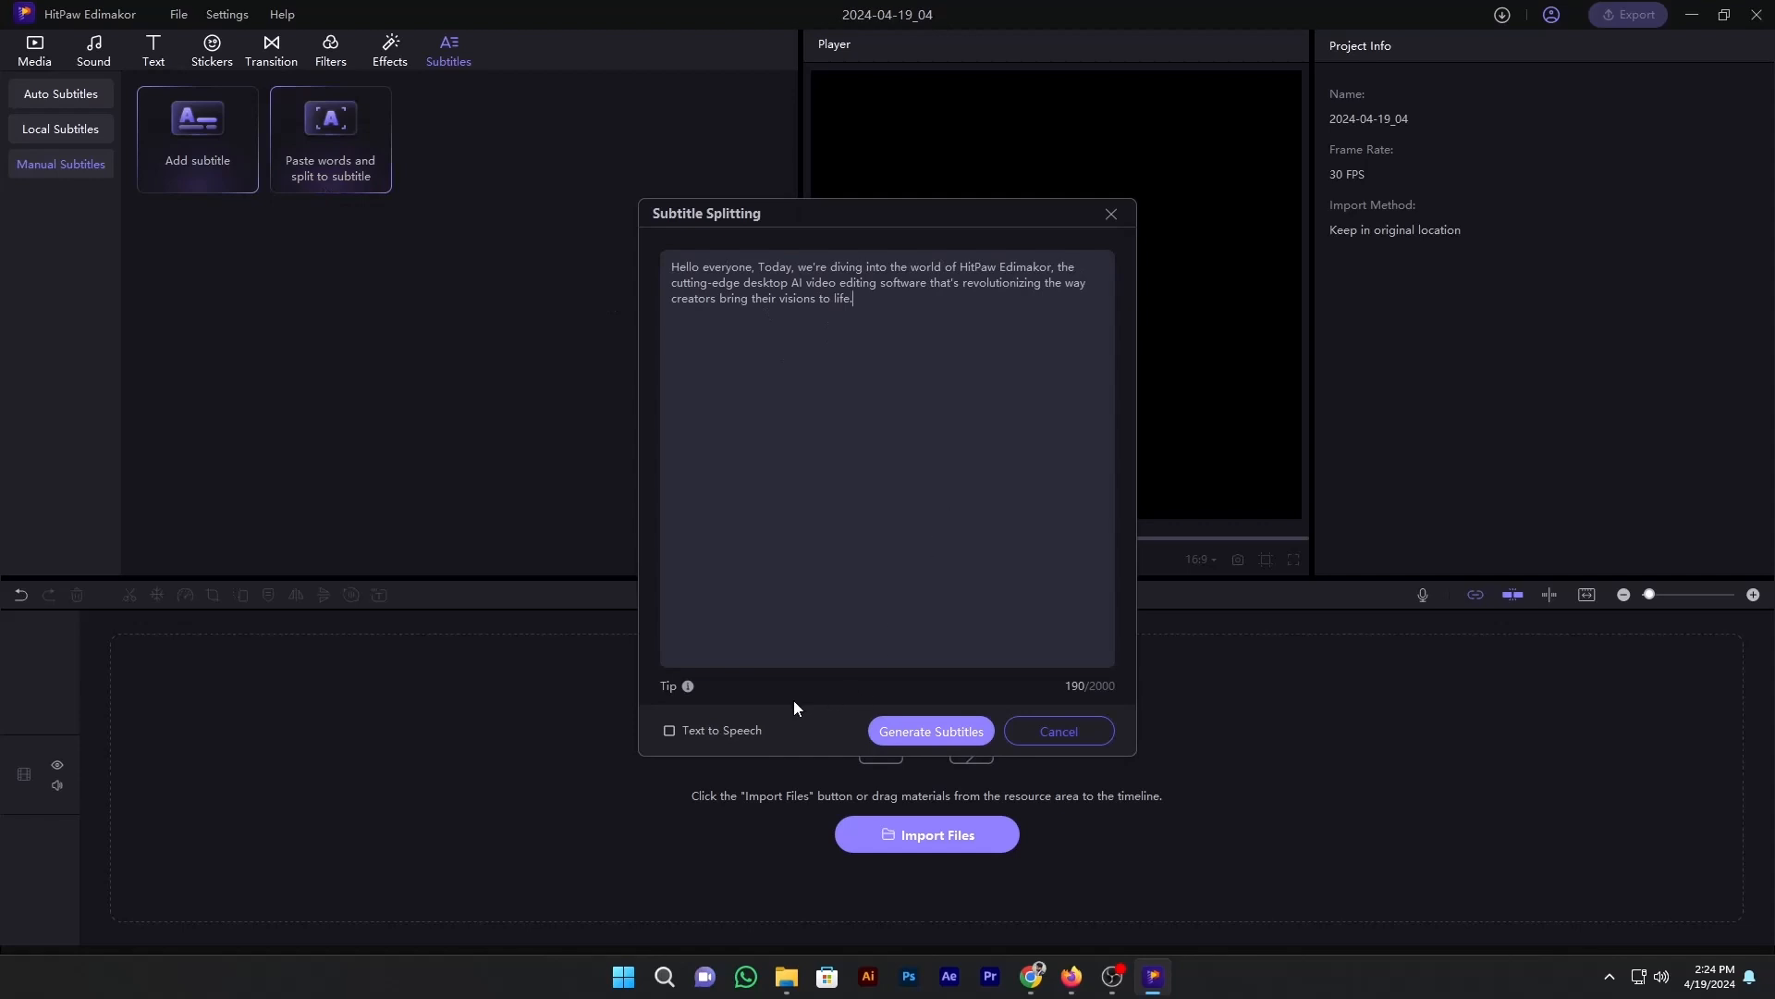
Step: Enable Text to Speech, choose a narration voice and generate the two subtitle clips
left_click(668, 734)
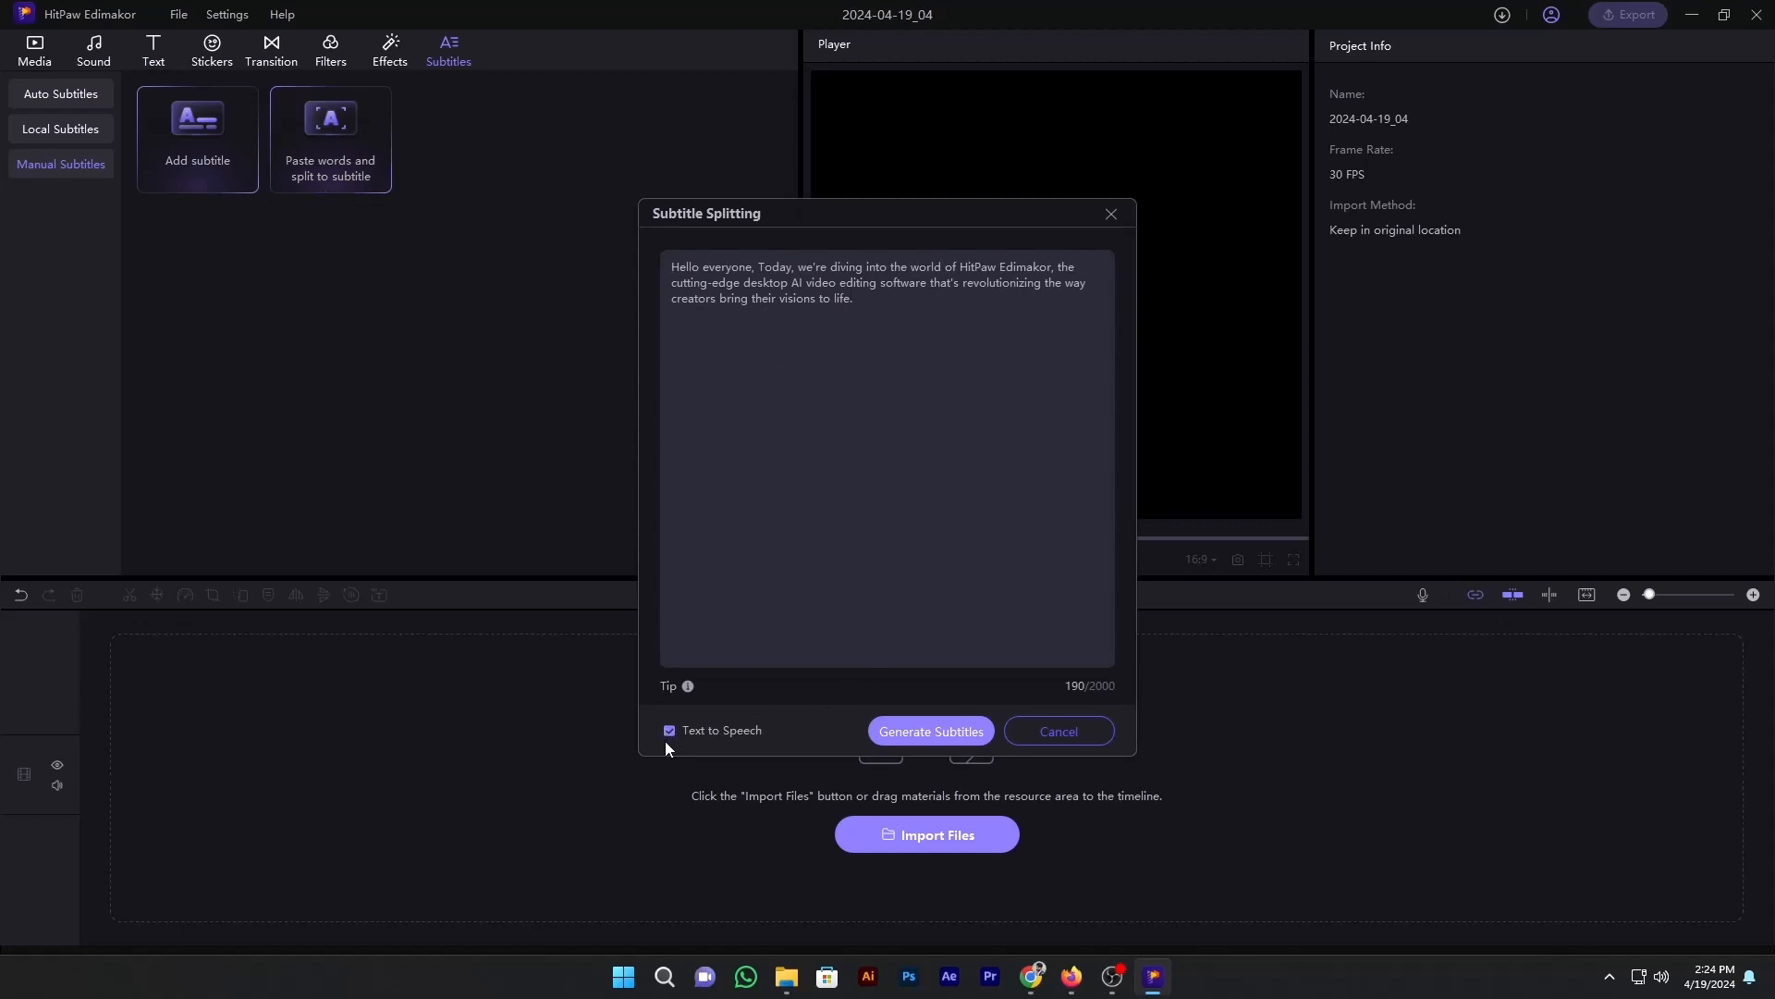
left_click(928, 731)
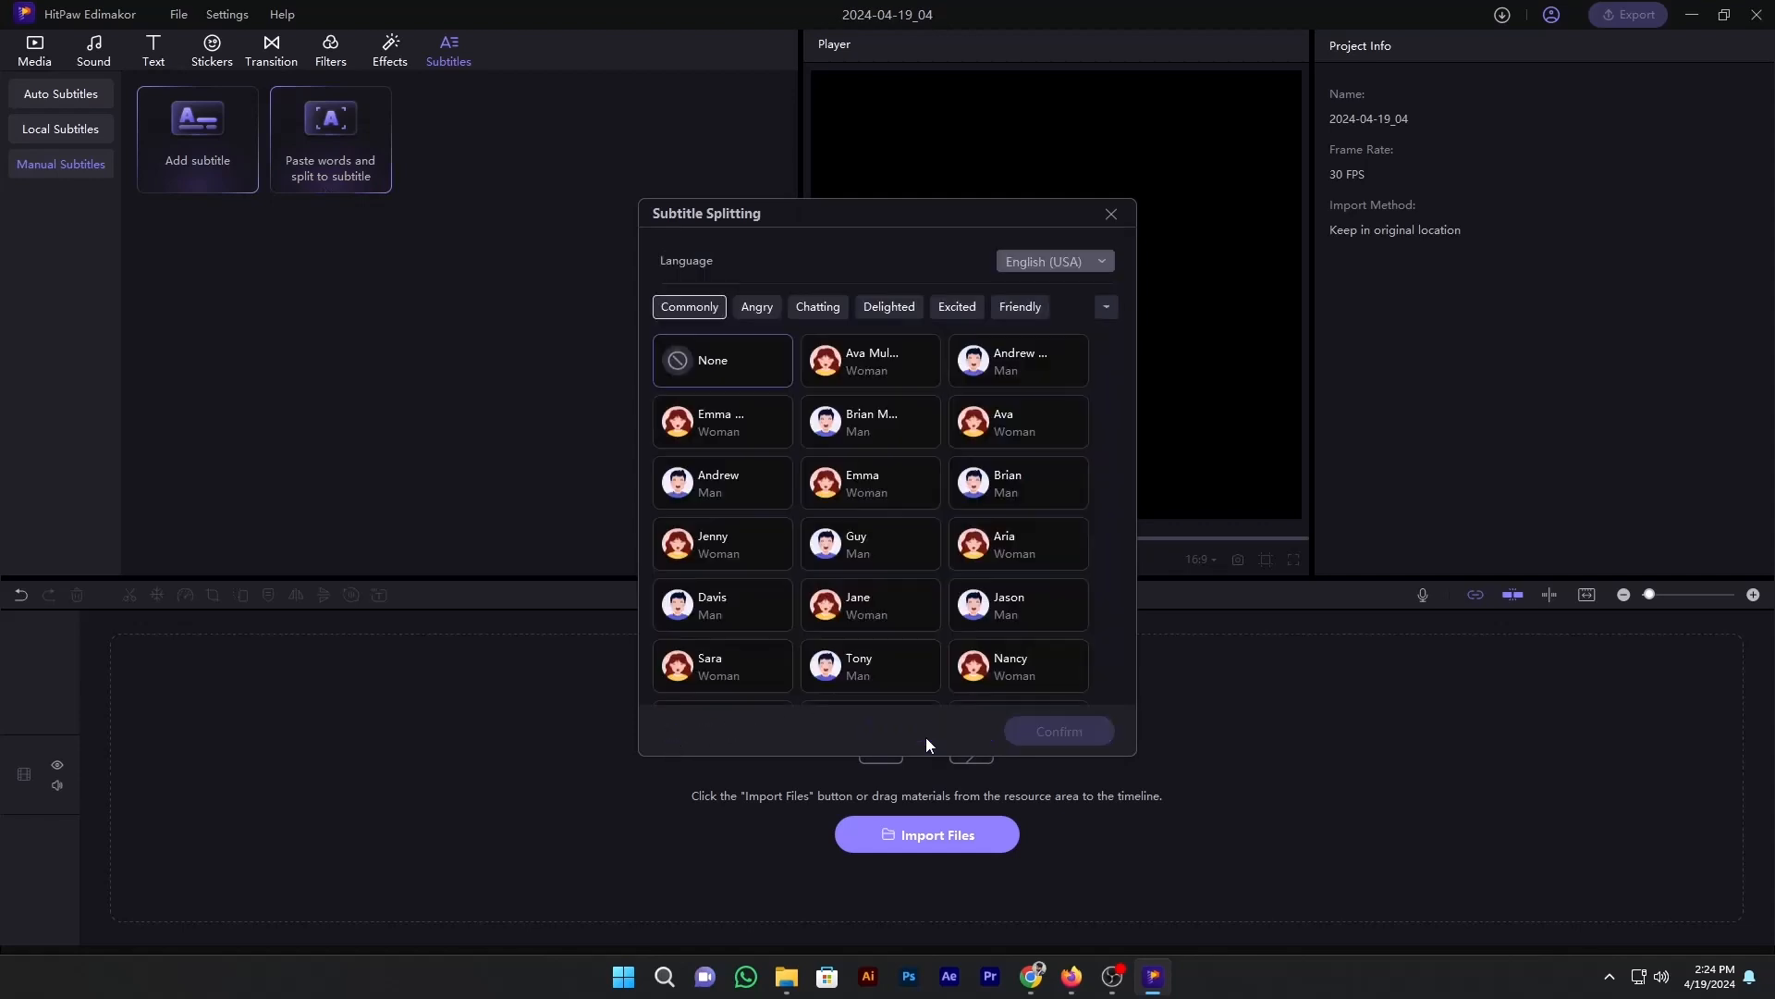
mouse_move(834, 522)
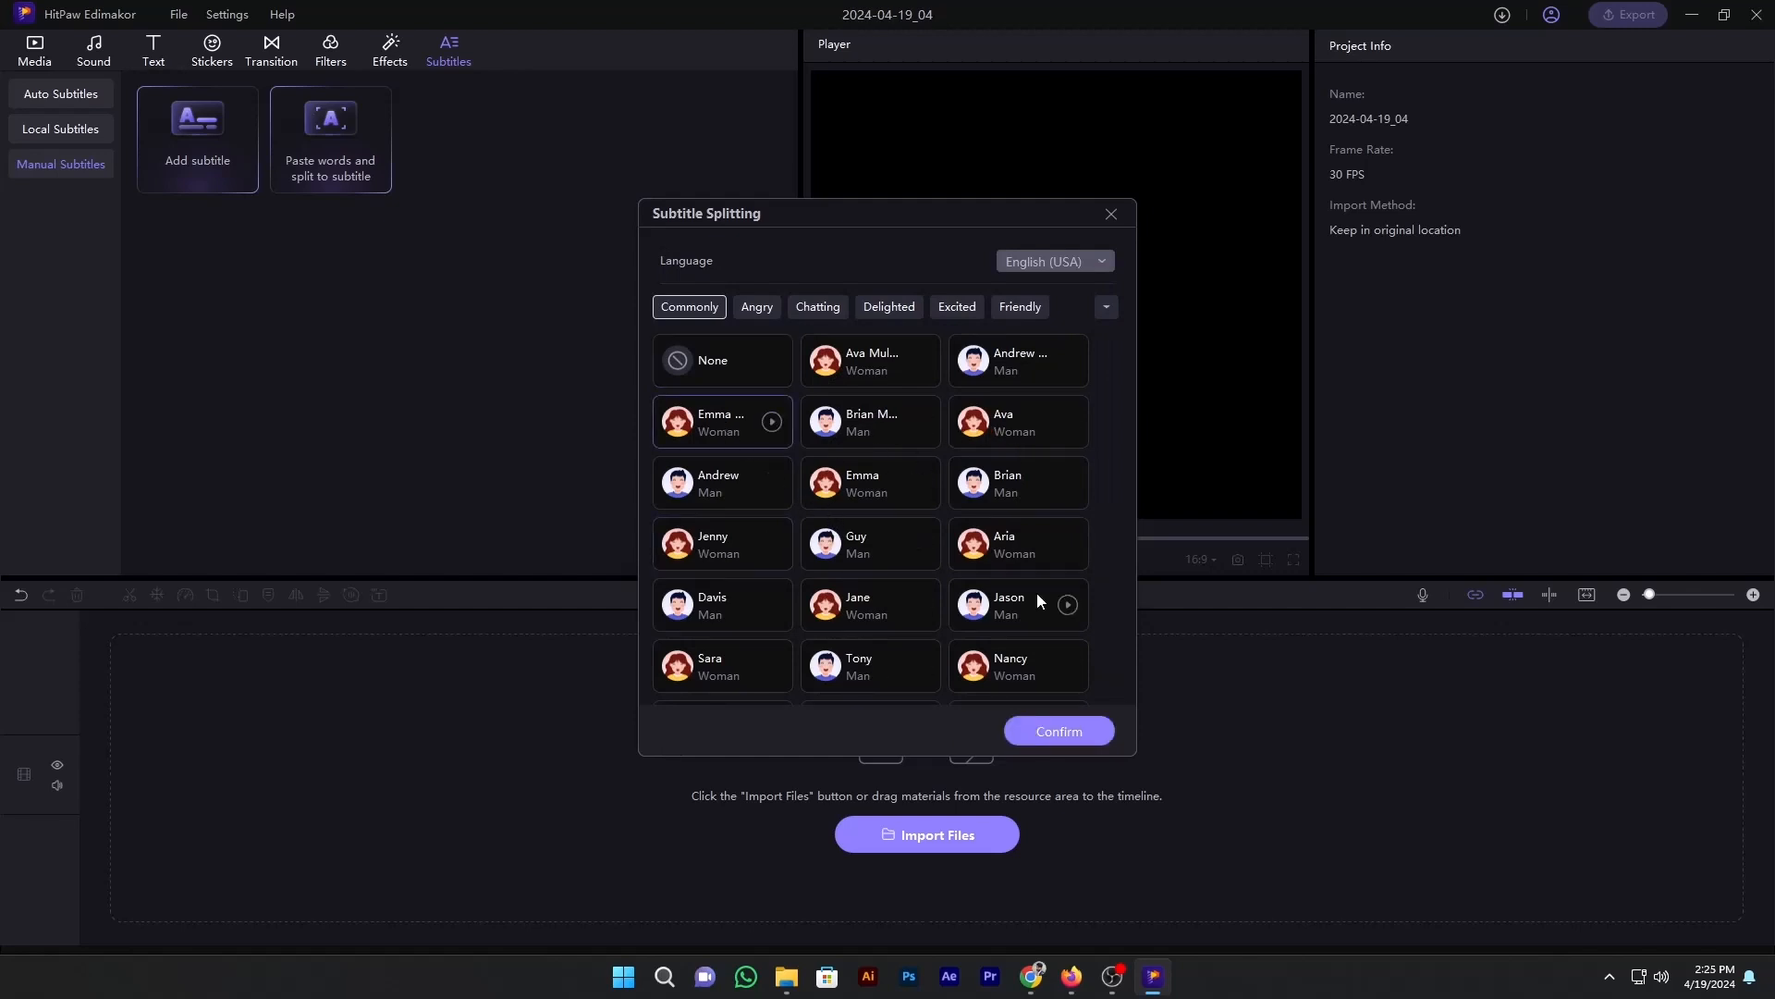
left_click(1056, 731)
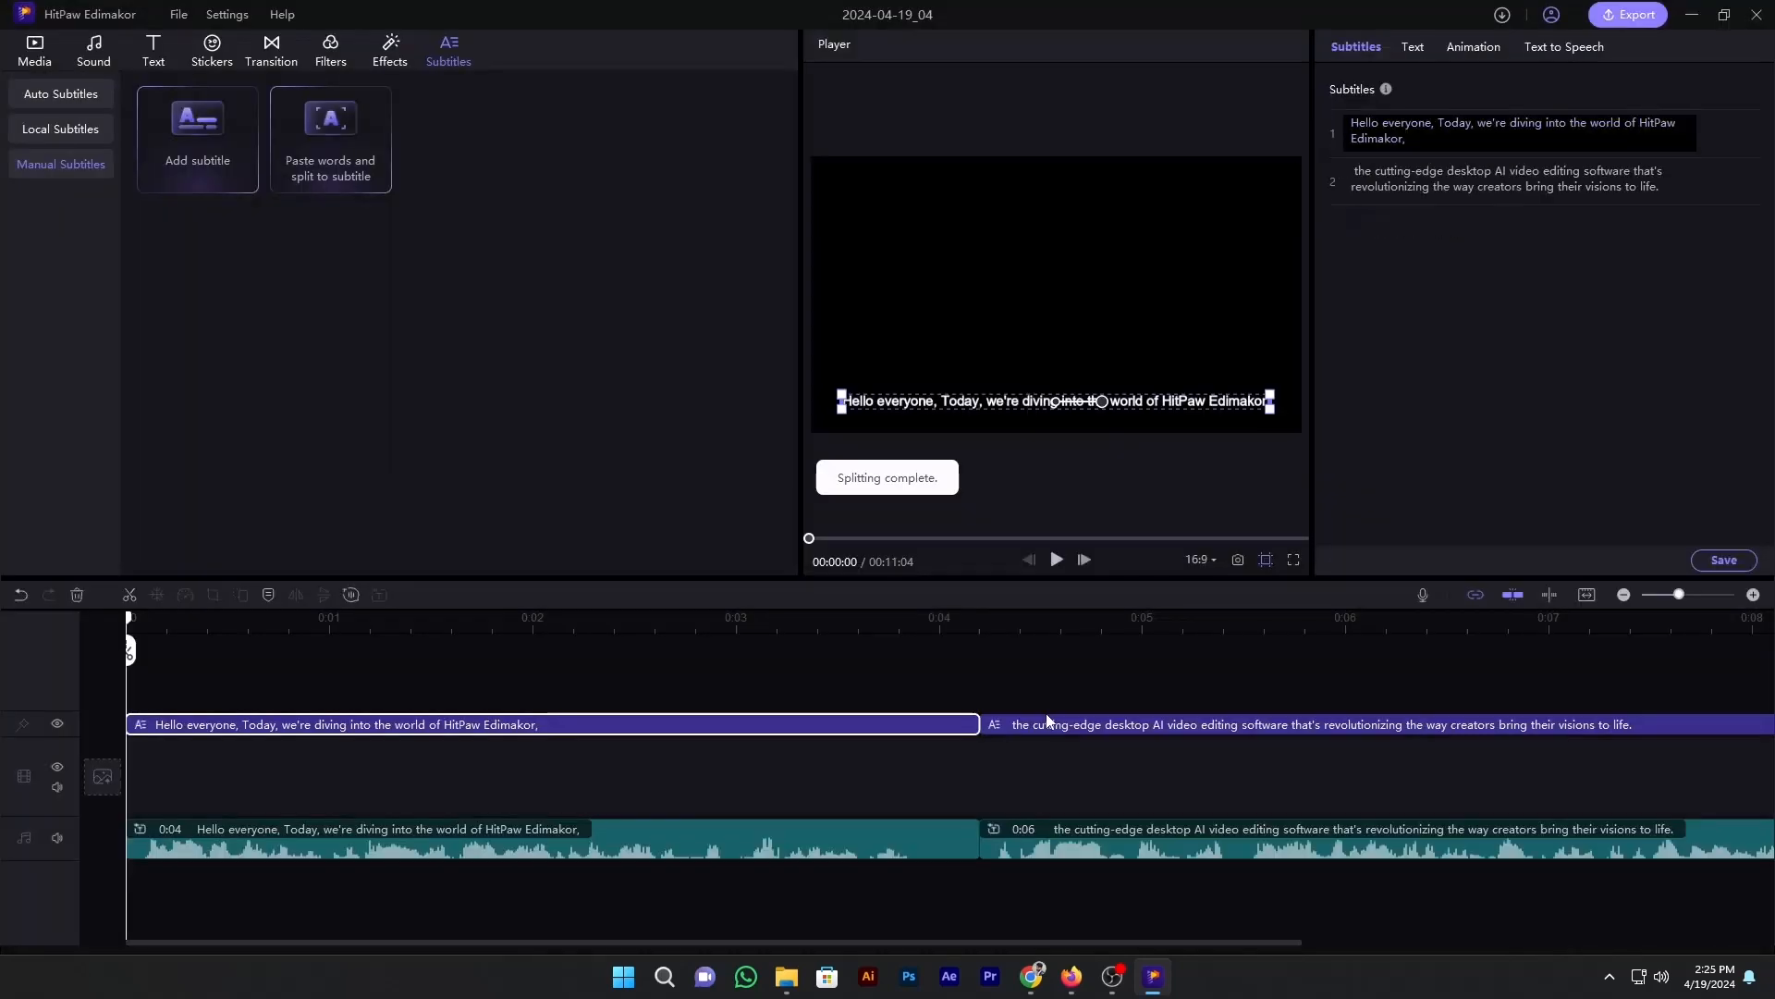
mouse_move(1054, 558)
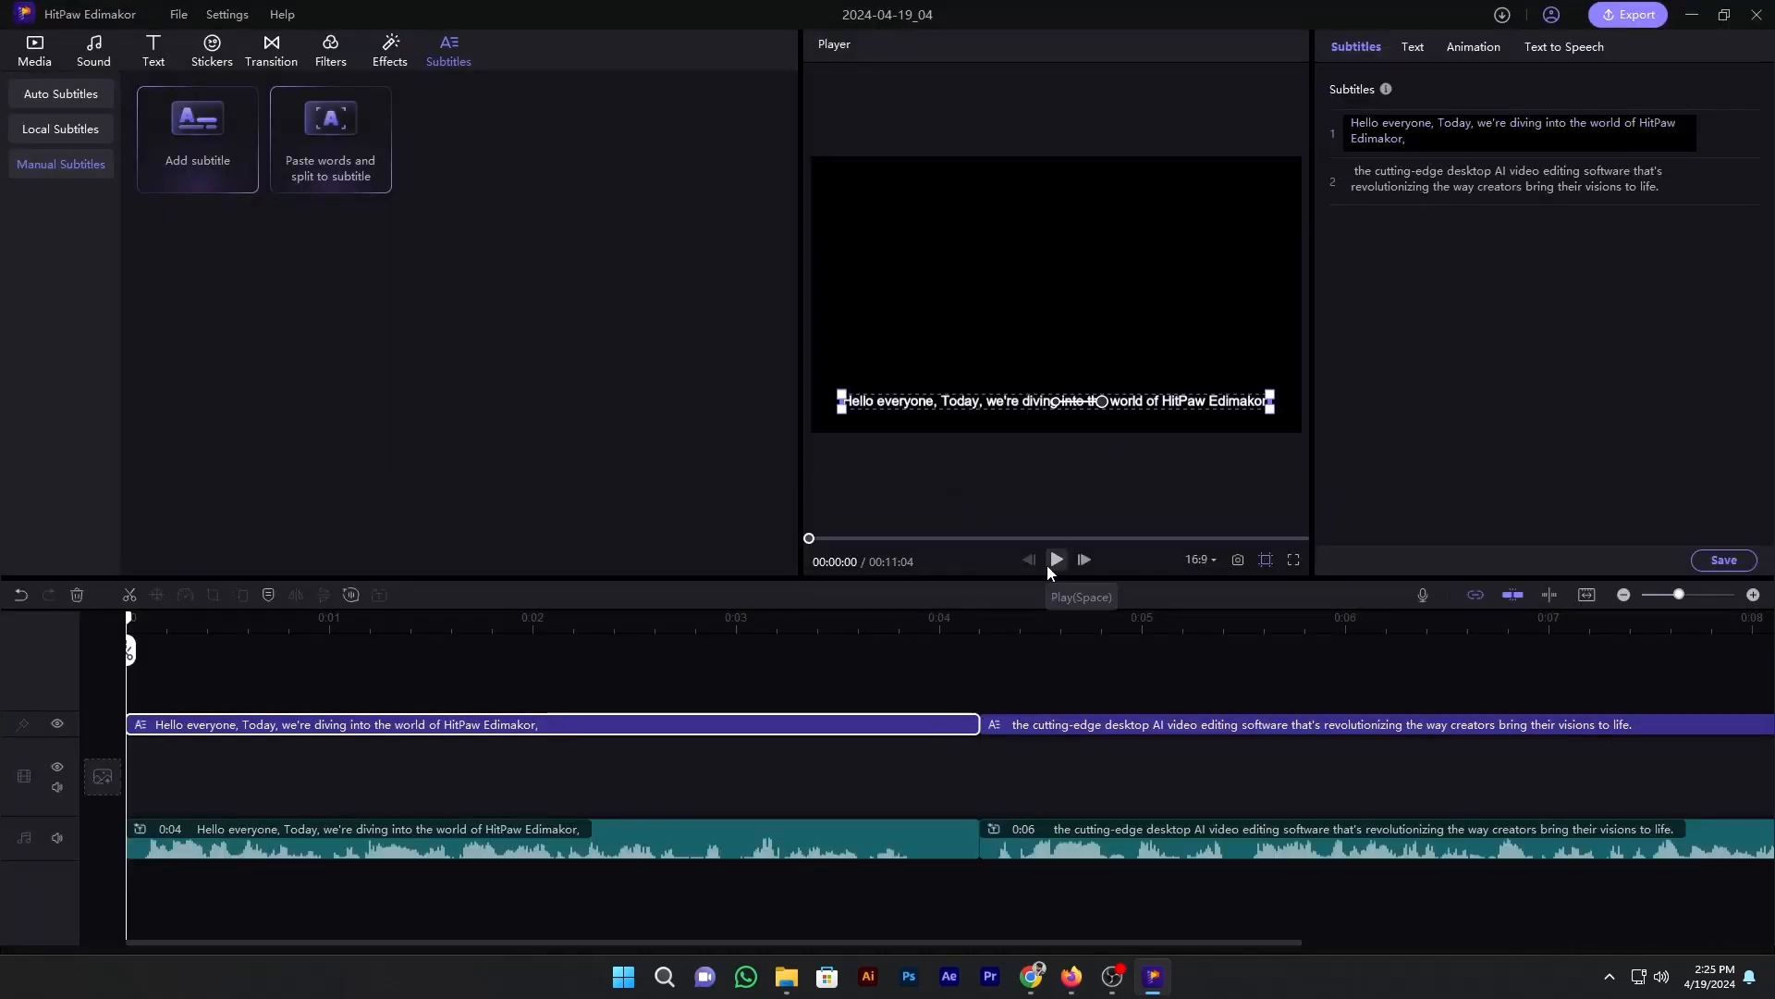
Step: Play the project to preview the generated subtitles and voiceover
left_click(1053, 558)
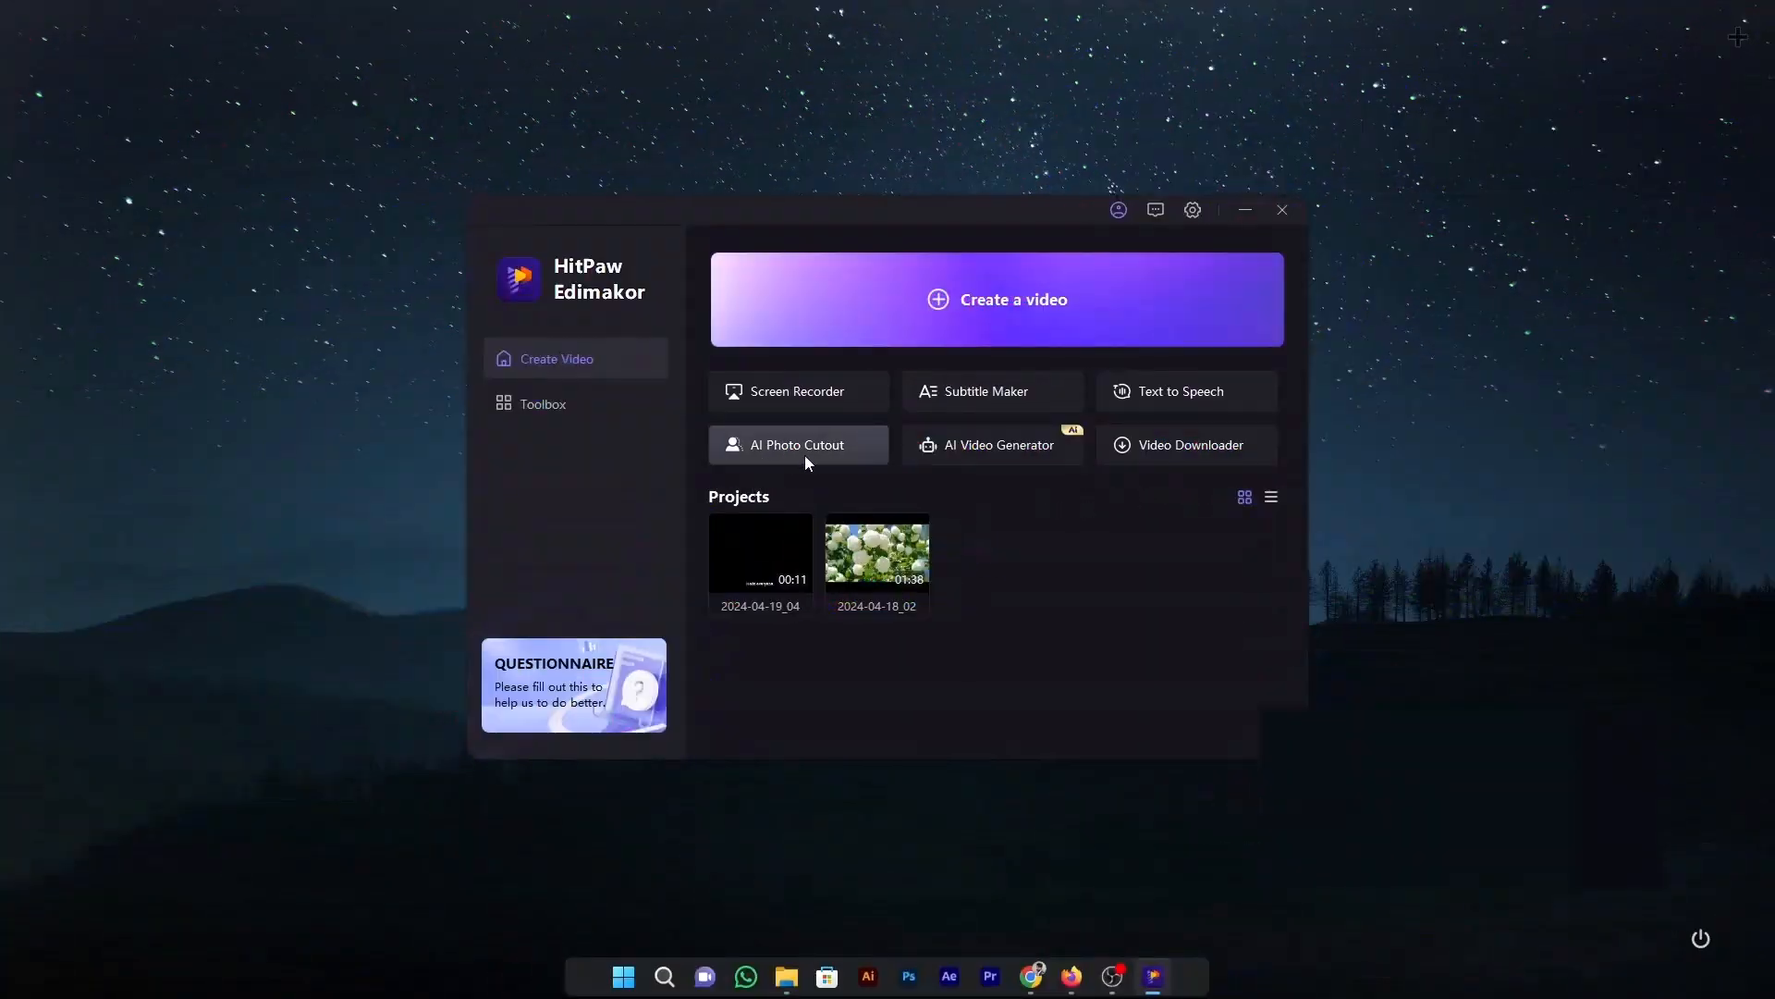
Step: Create an AI Photo Cutout project from the stock armoured girl image, then start AI Video Generator
left_click(797, 444)
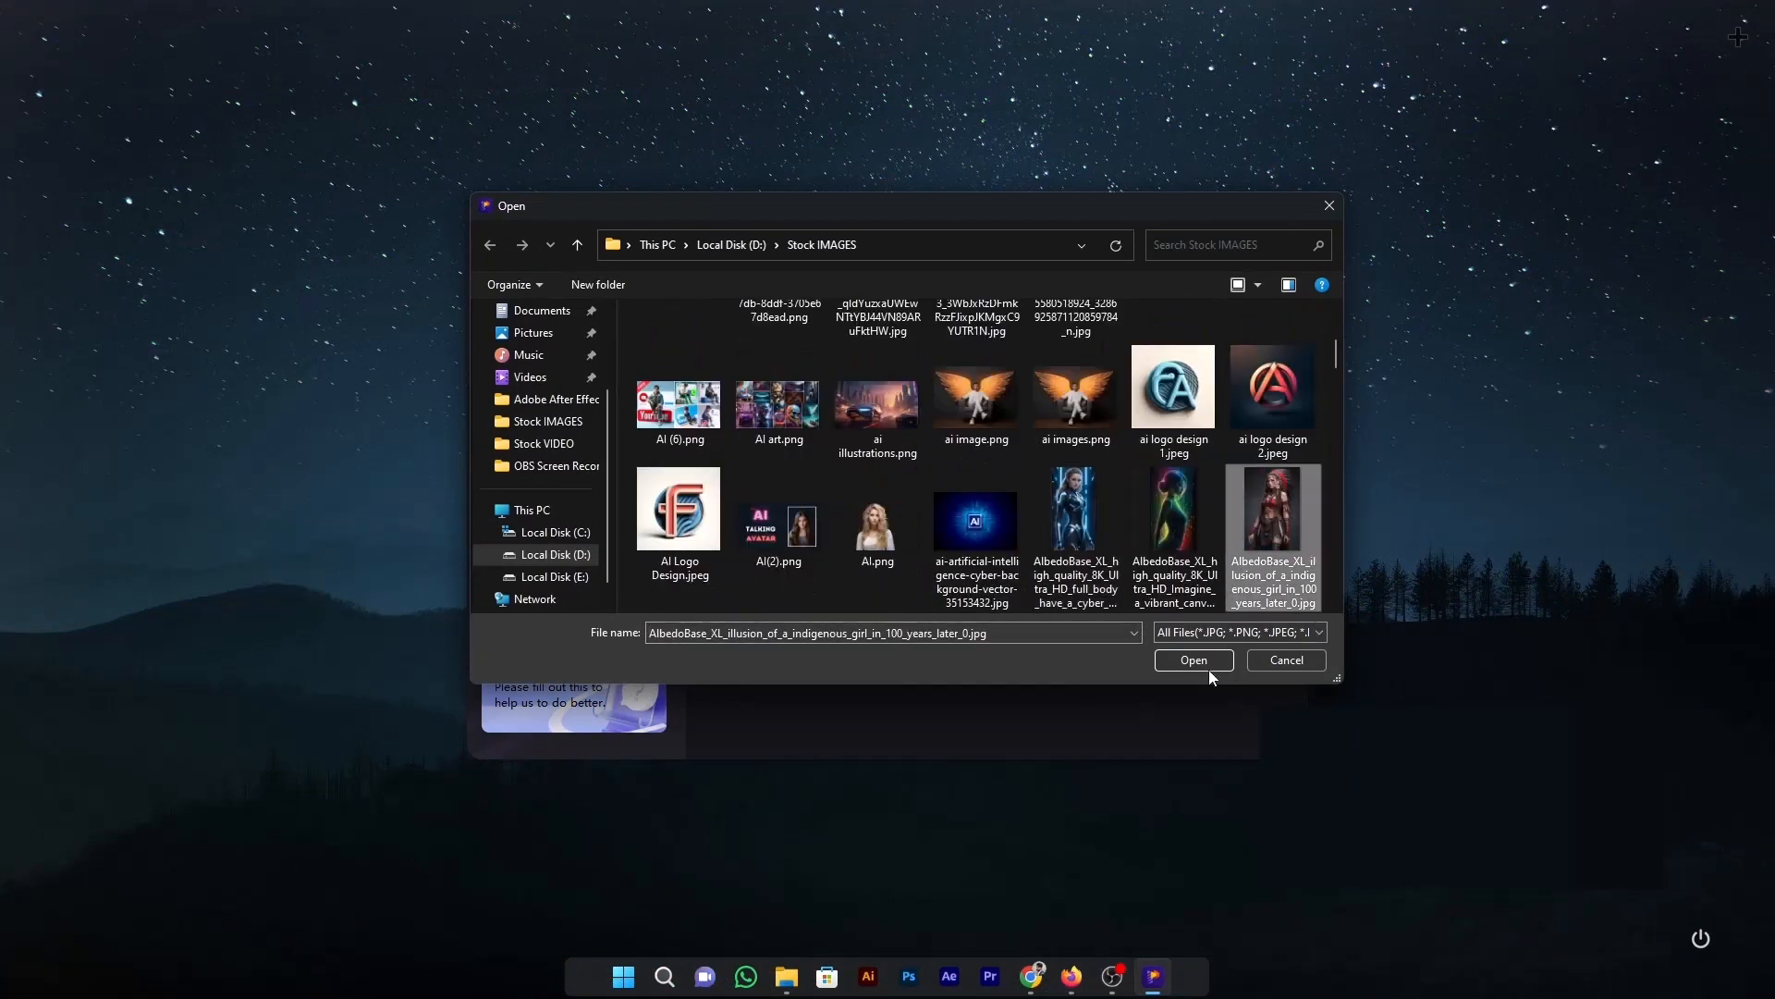
left_click(1193, 660)
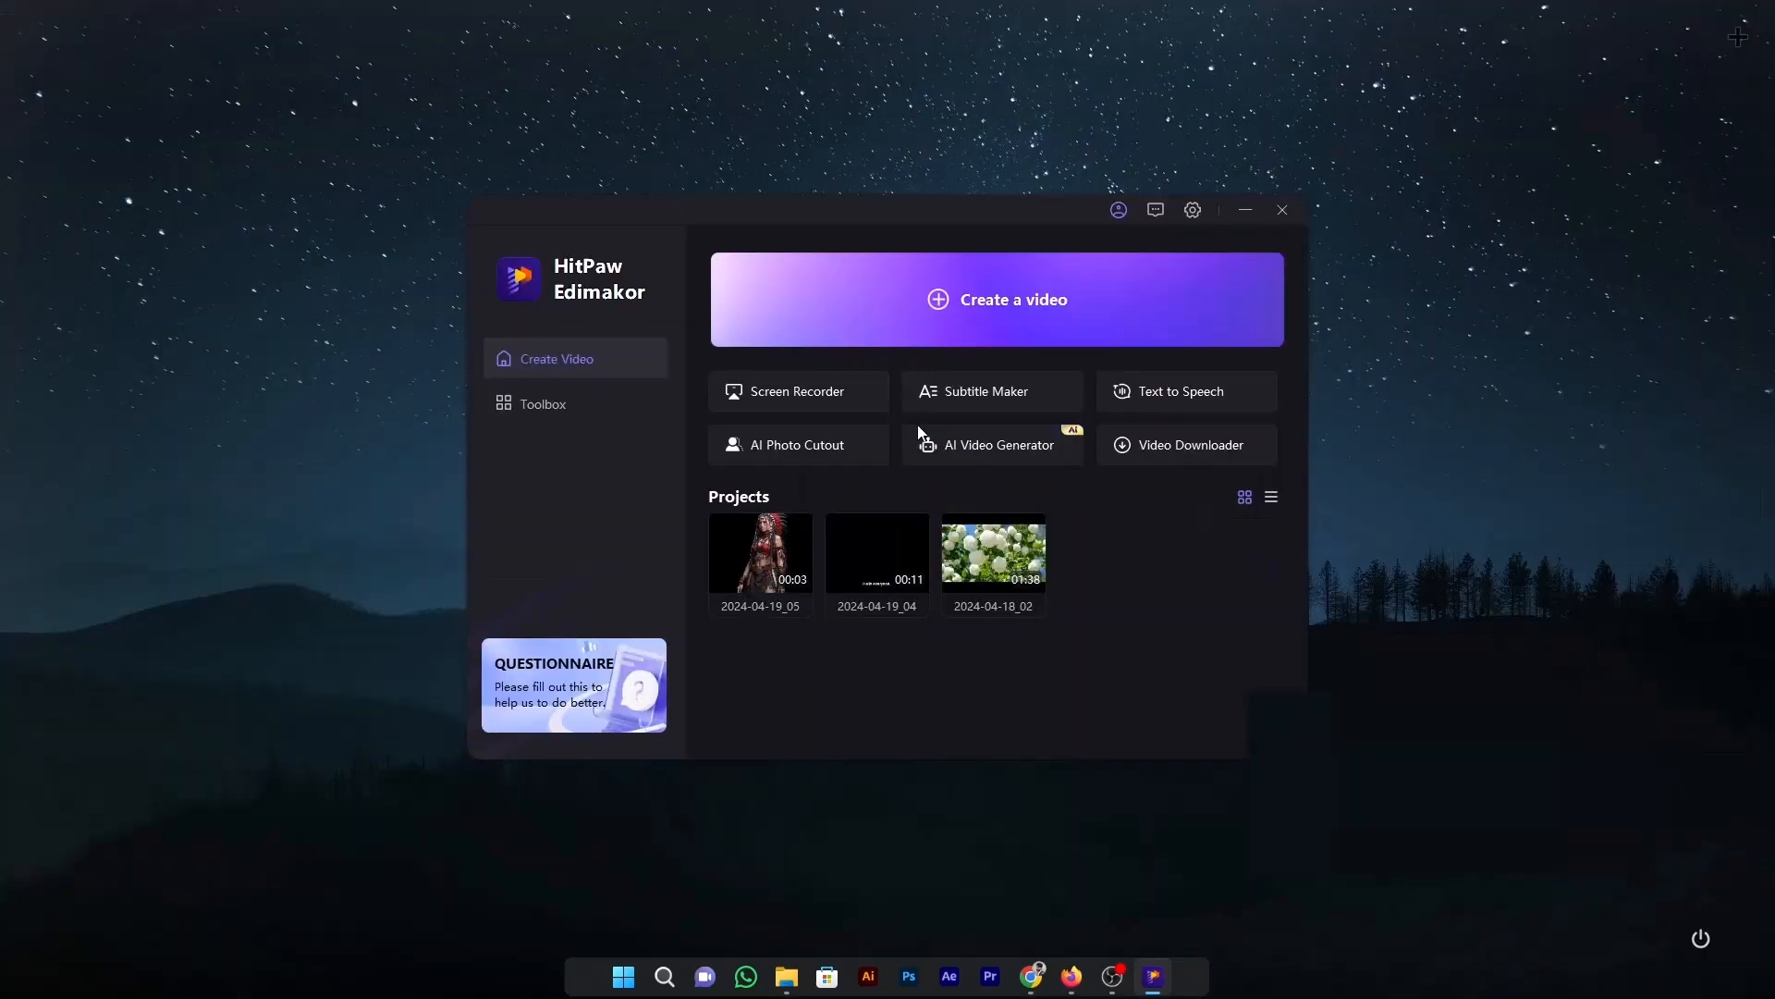
left_click(1242, 209)
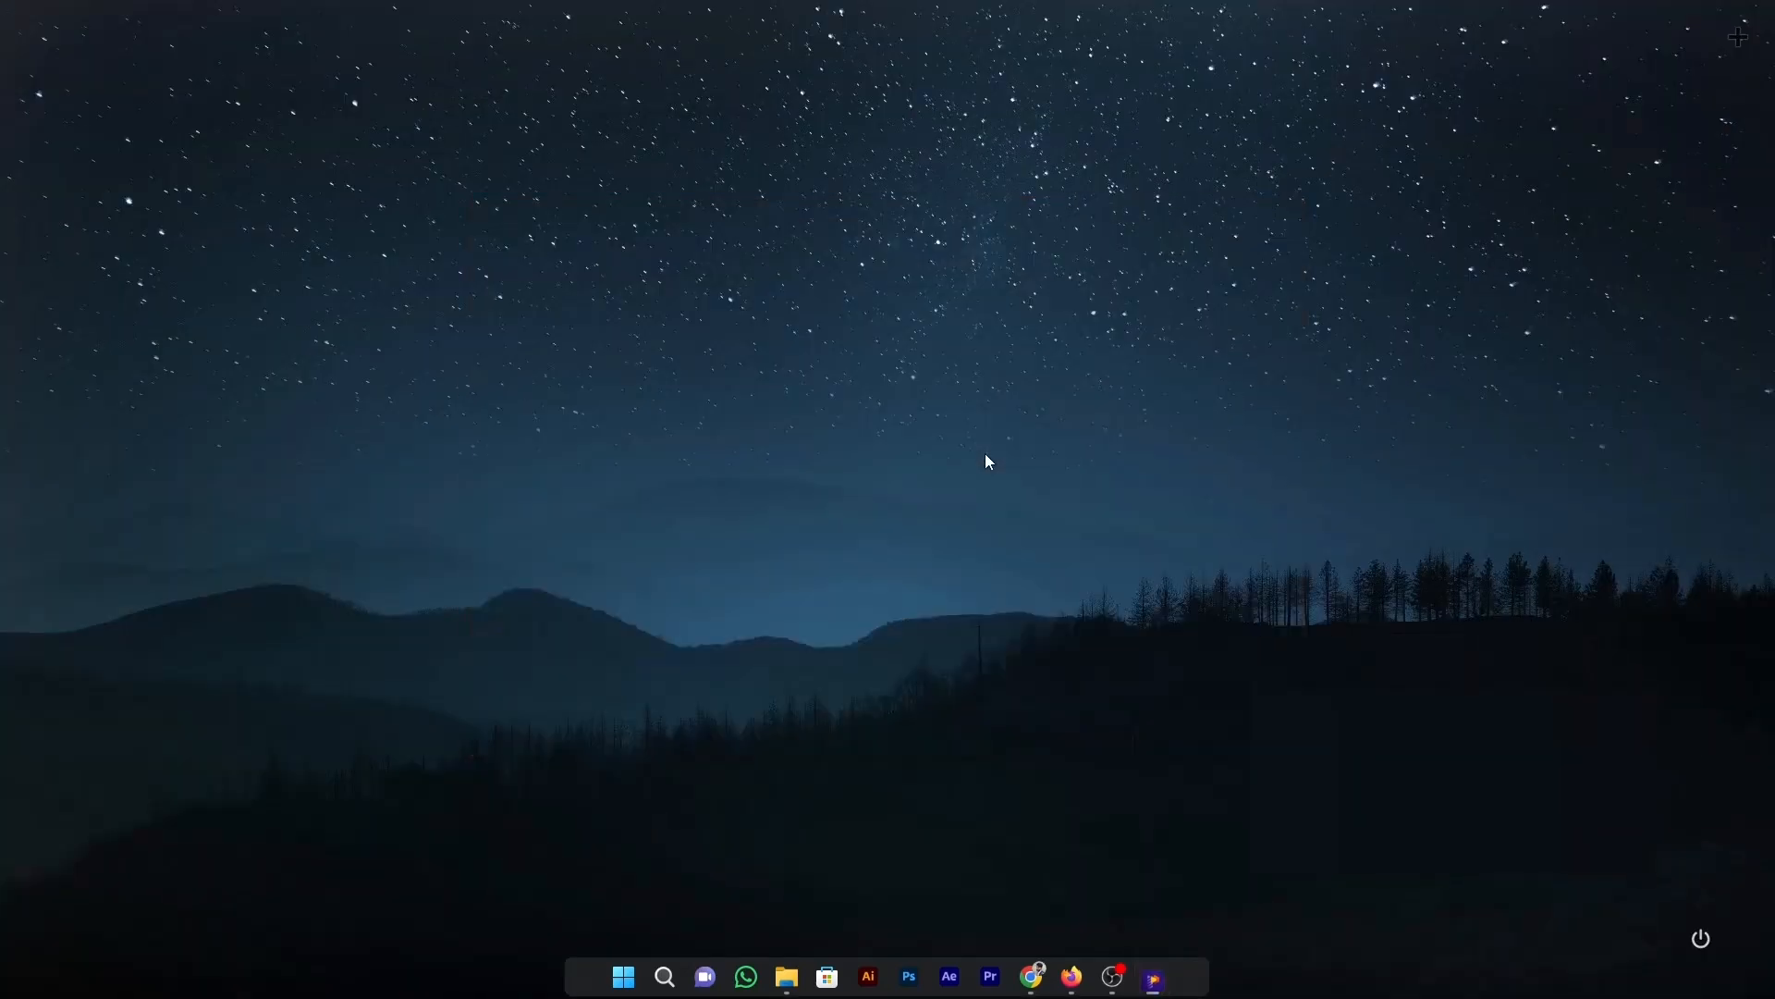
Step: Generate an Explanatory video script on 'What is AI?' with Professional vibe
left_click(1152, 977)
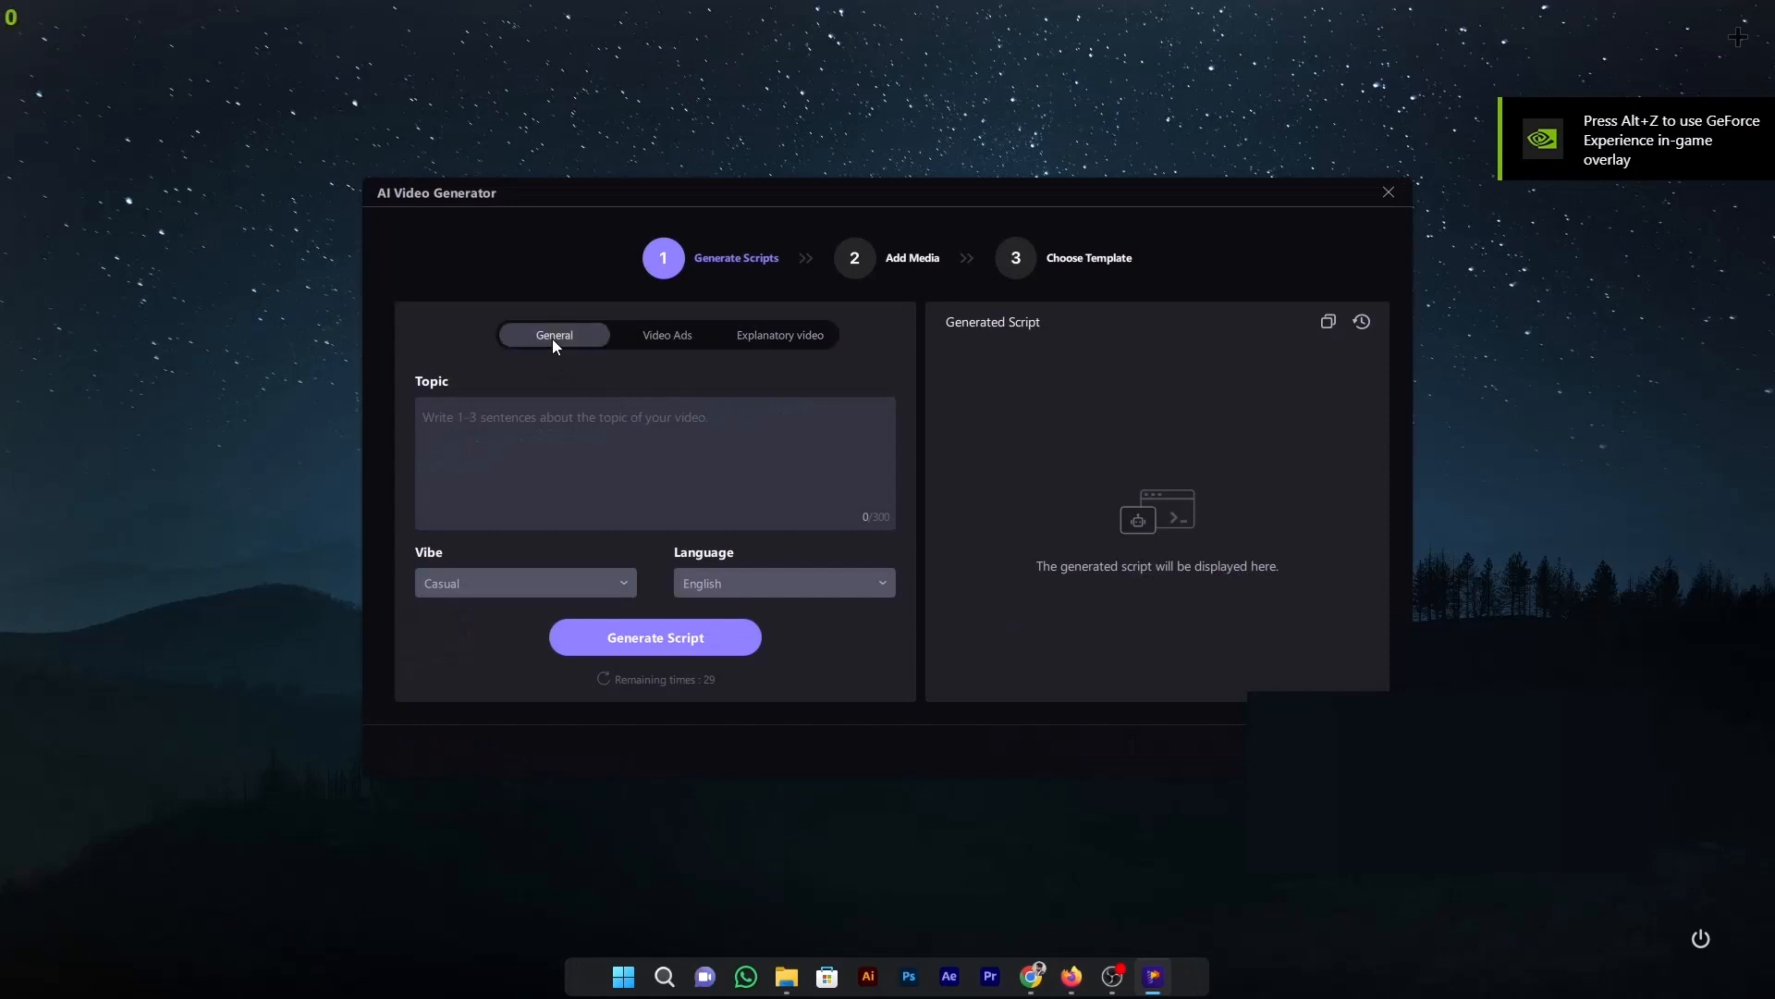
mouse_move(654, 341)
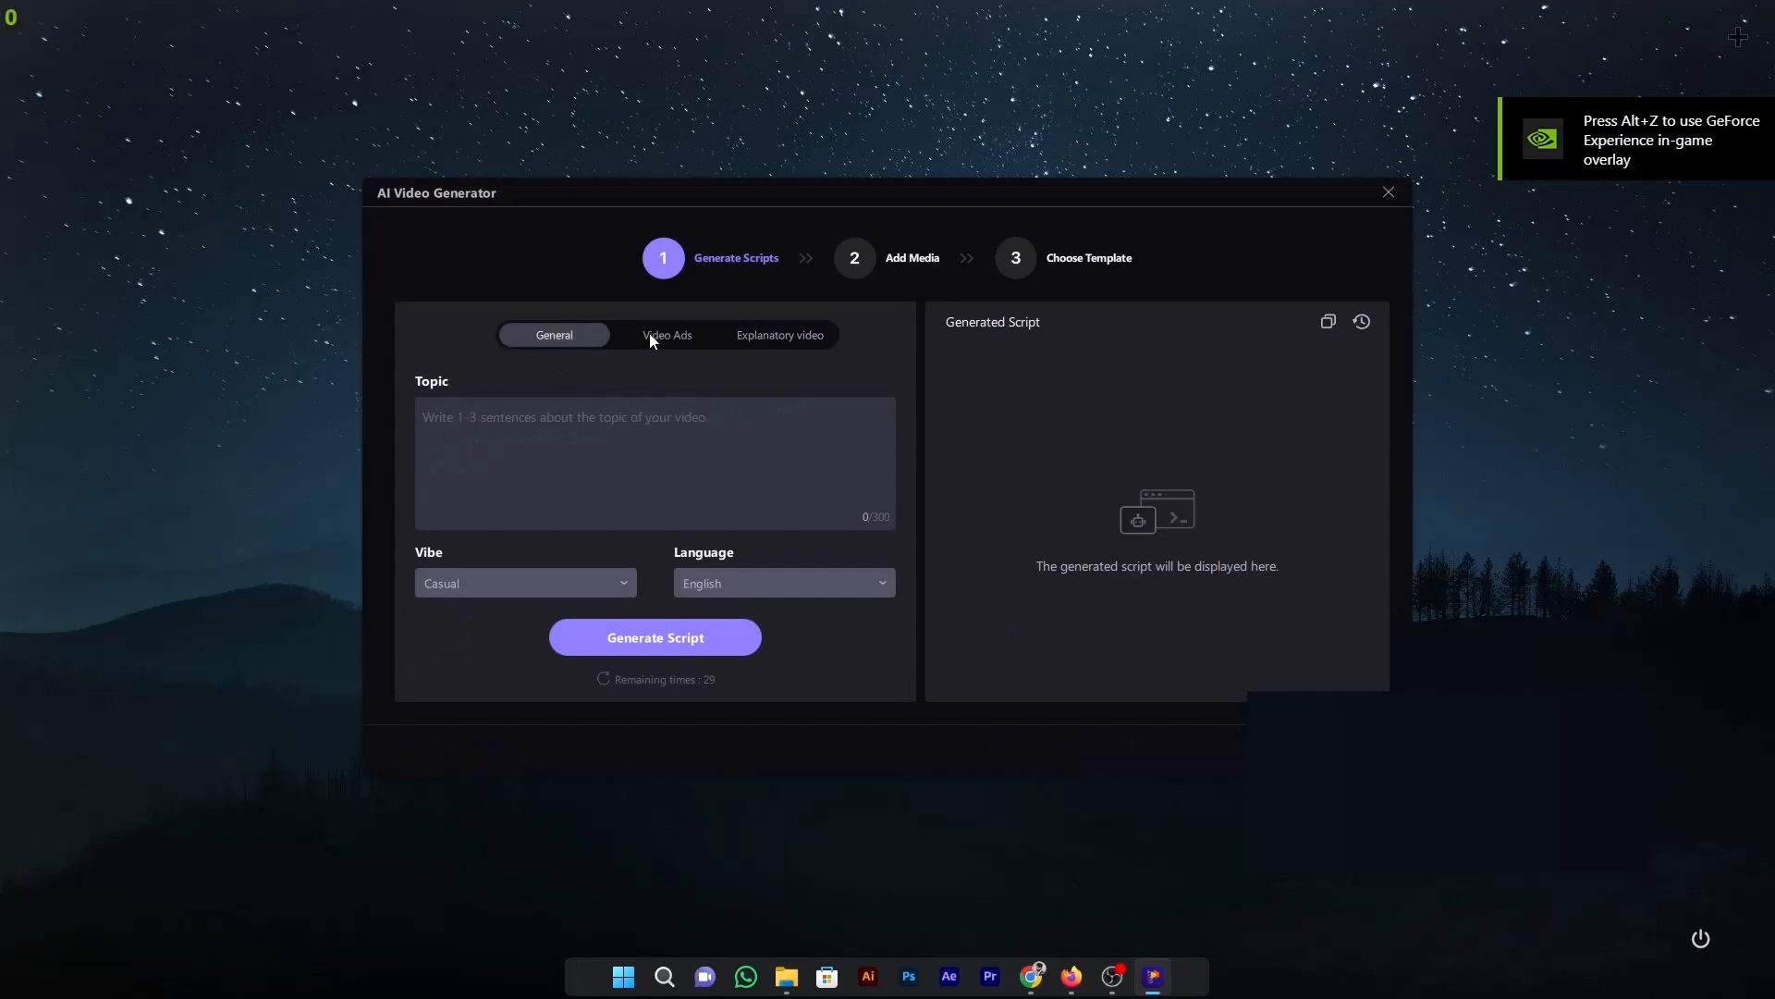
left_click(778, 334)
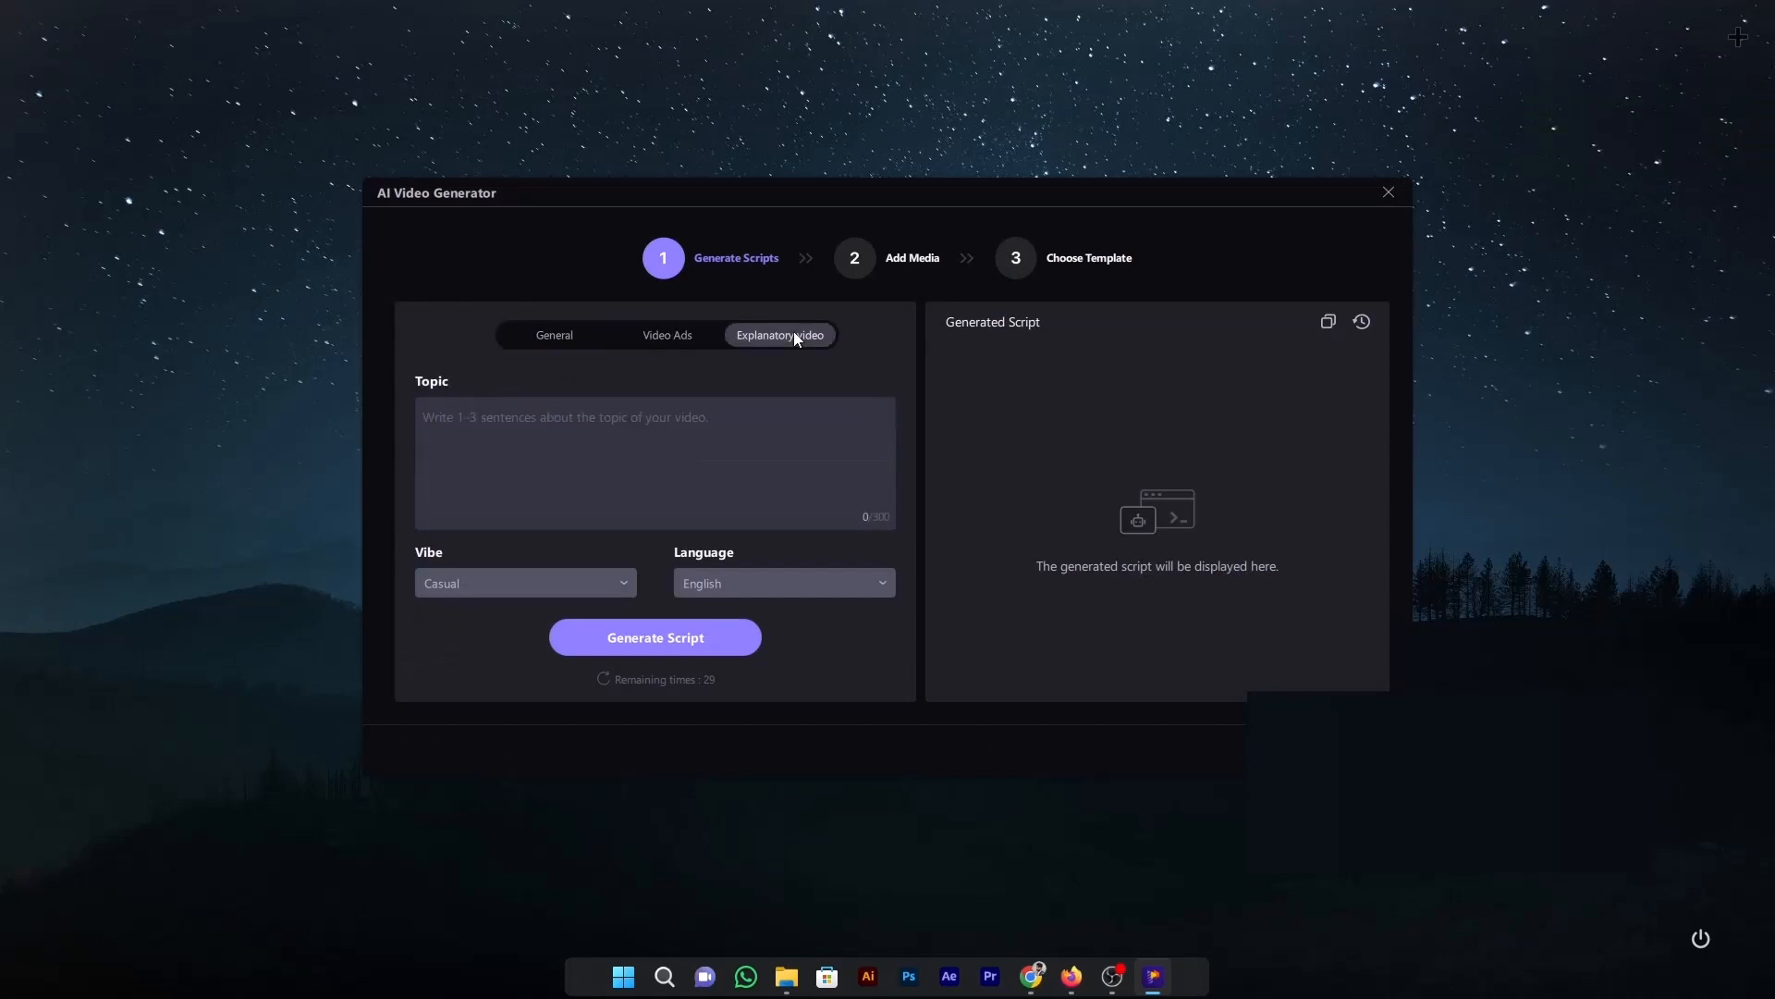
type("What is")
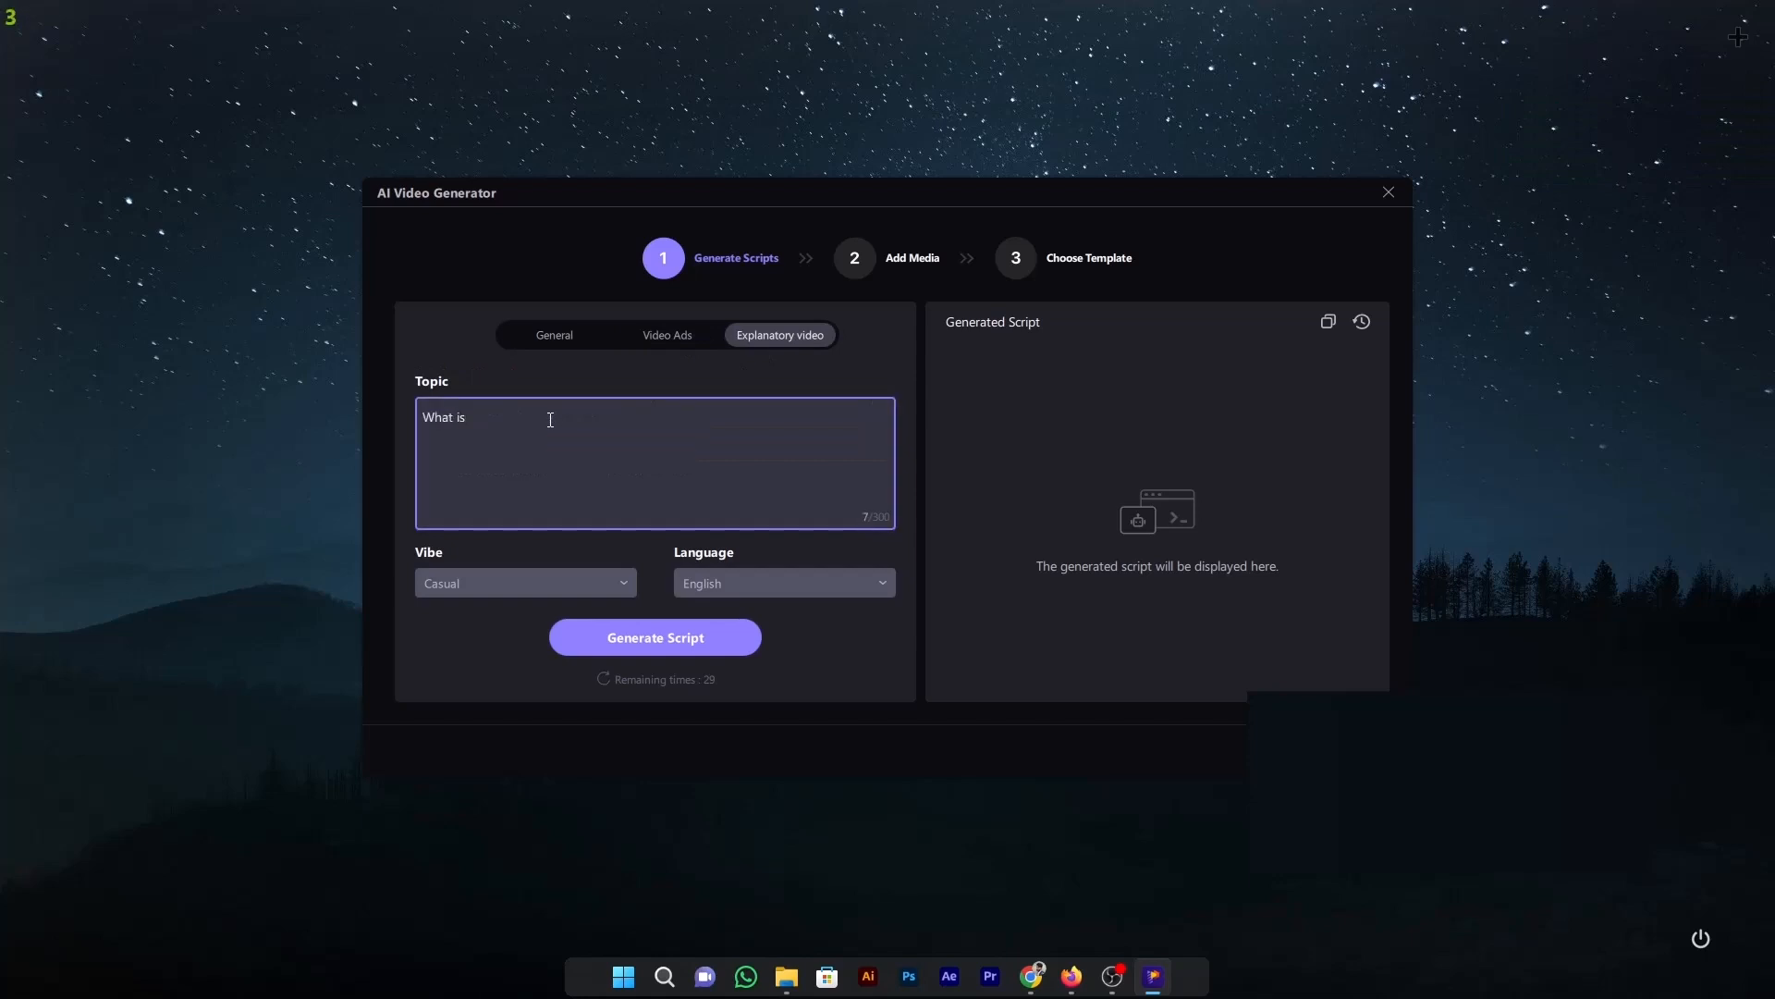
type("AI?")
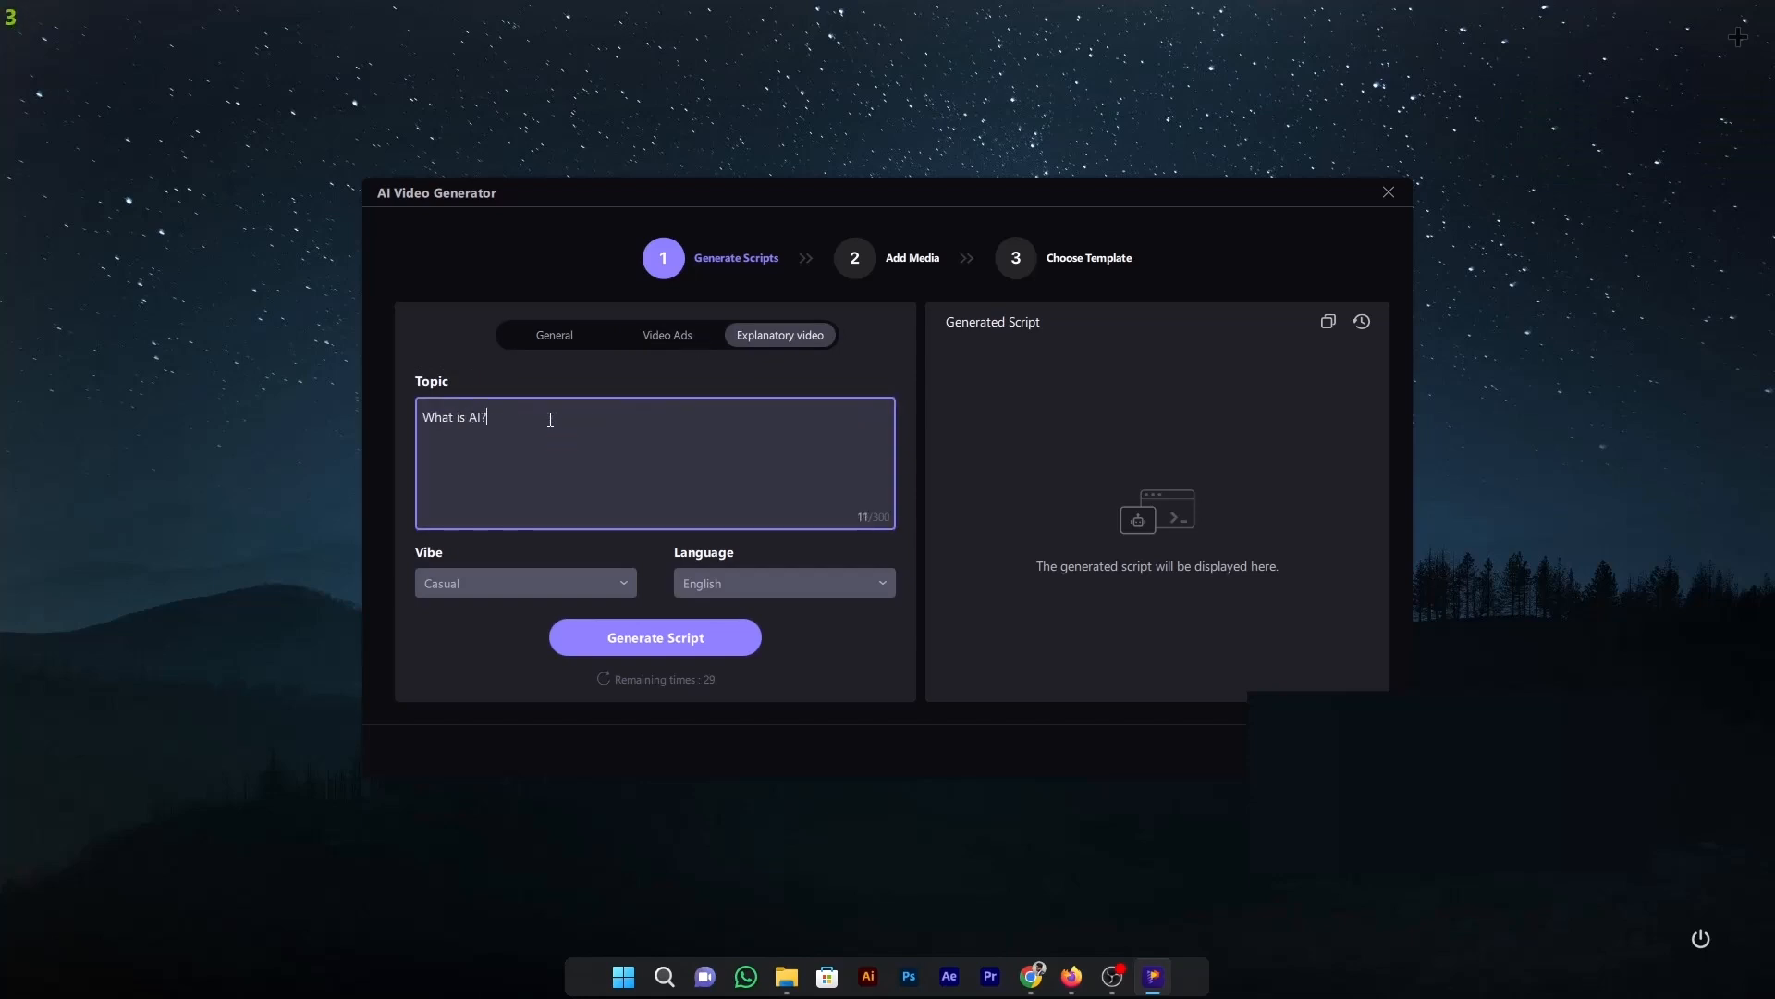
left_click(523, 582)
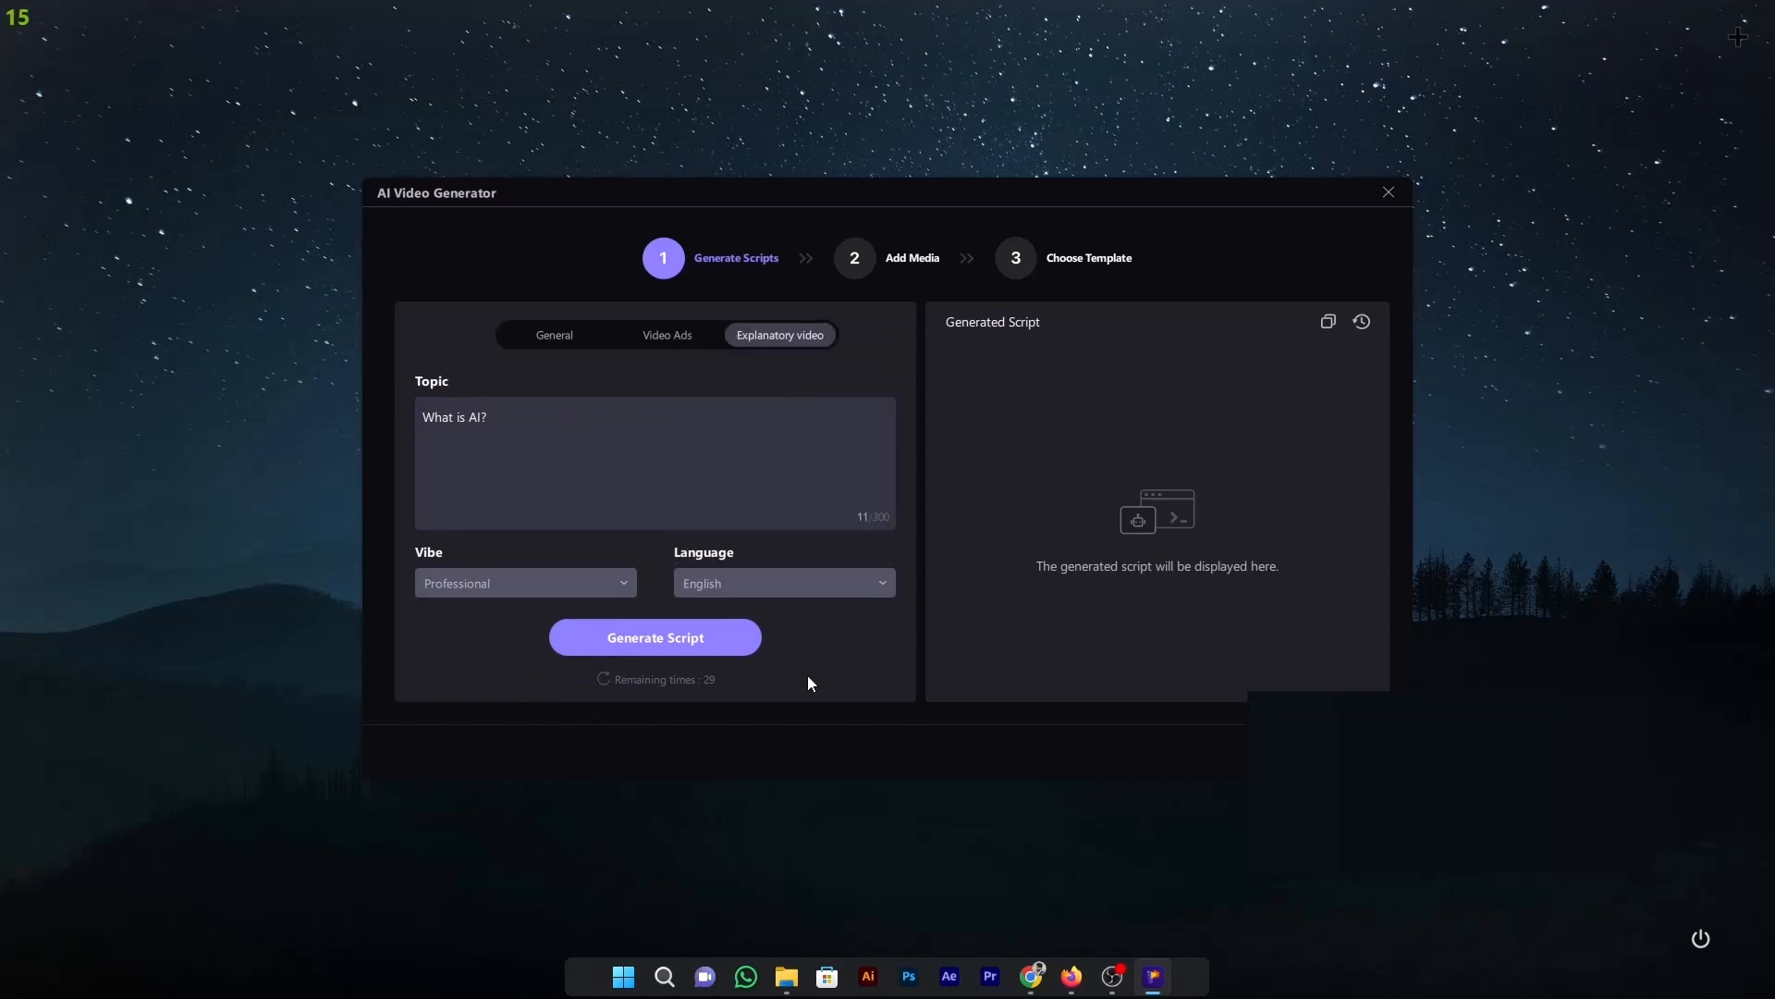
left_click(653, 636)
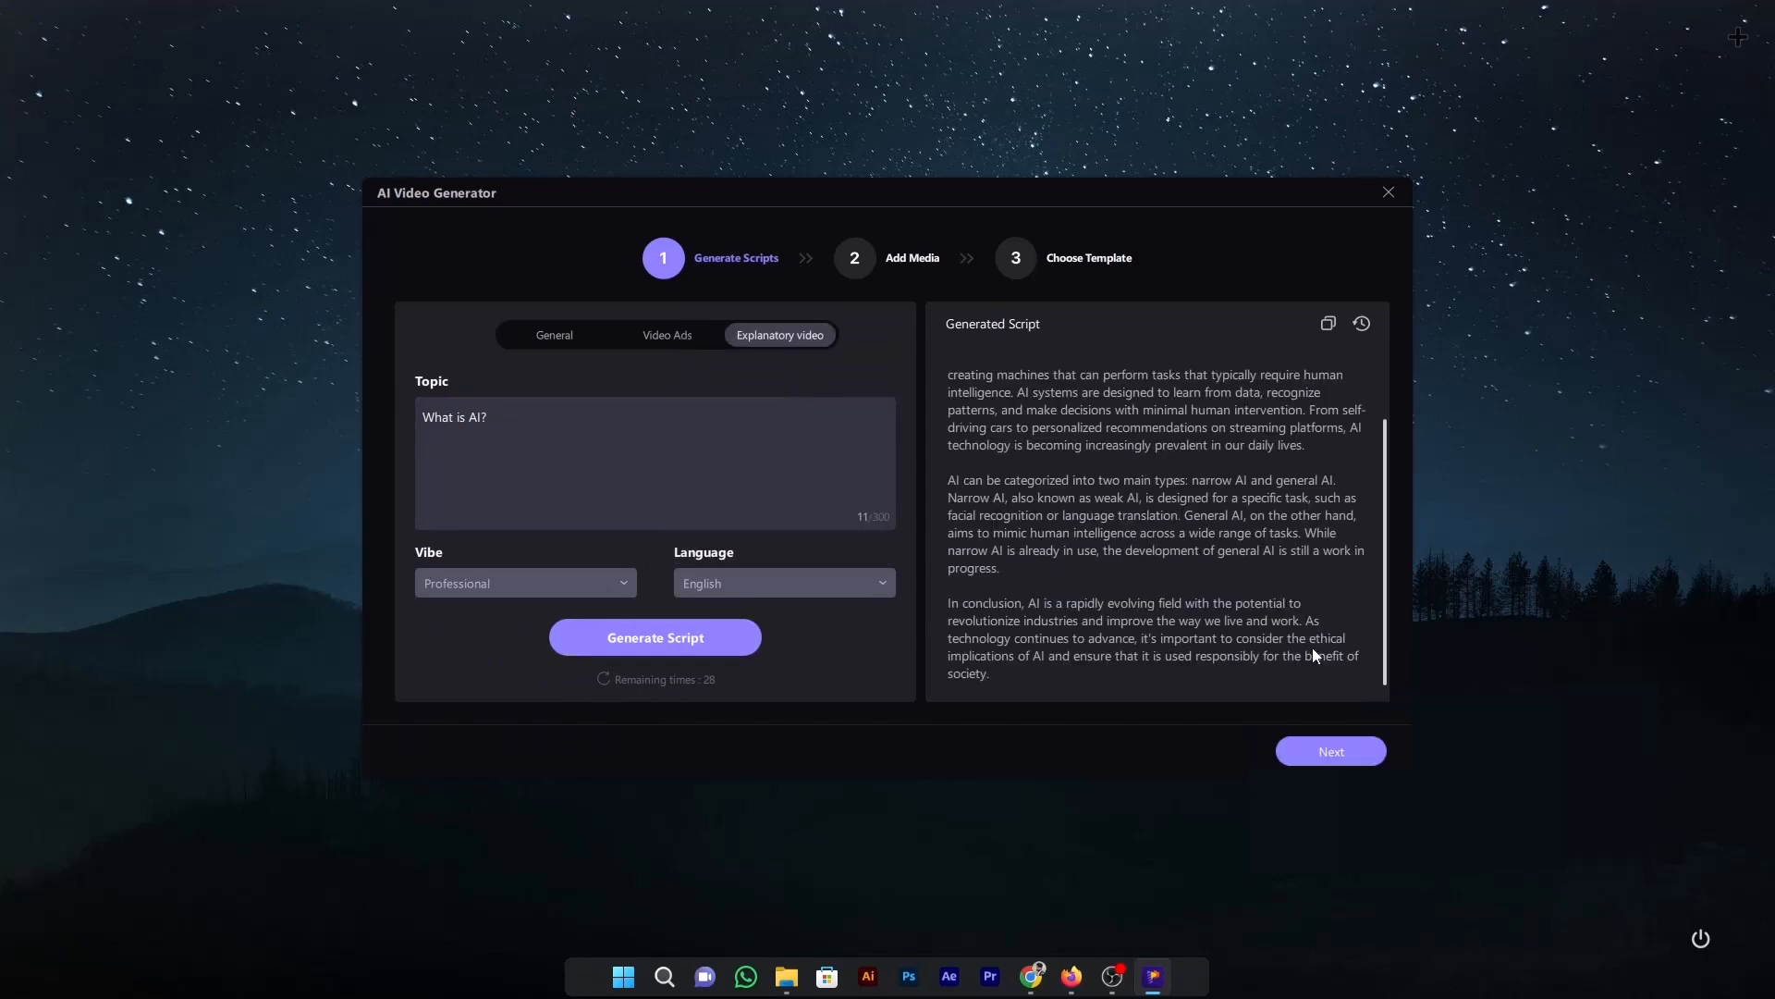
Step: Proceed to Add Media and attach a stock video clip to the script
left_click(1330, 751)
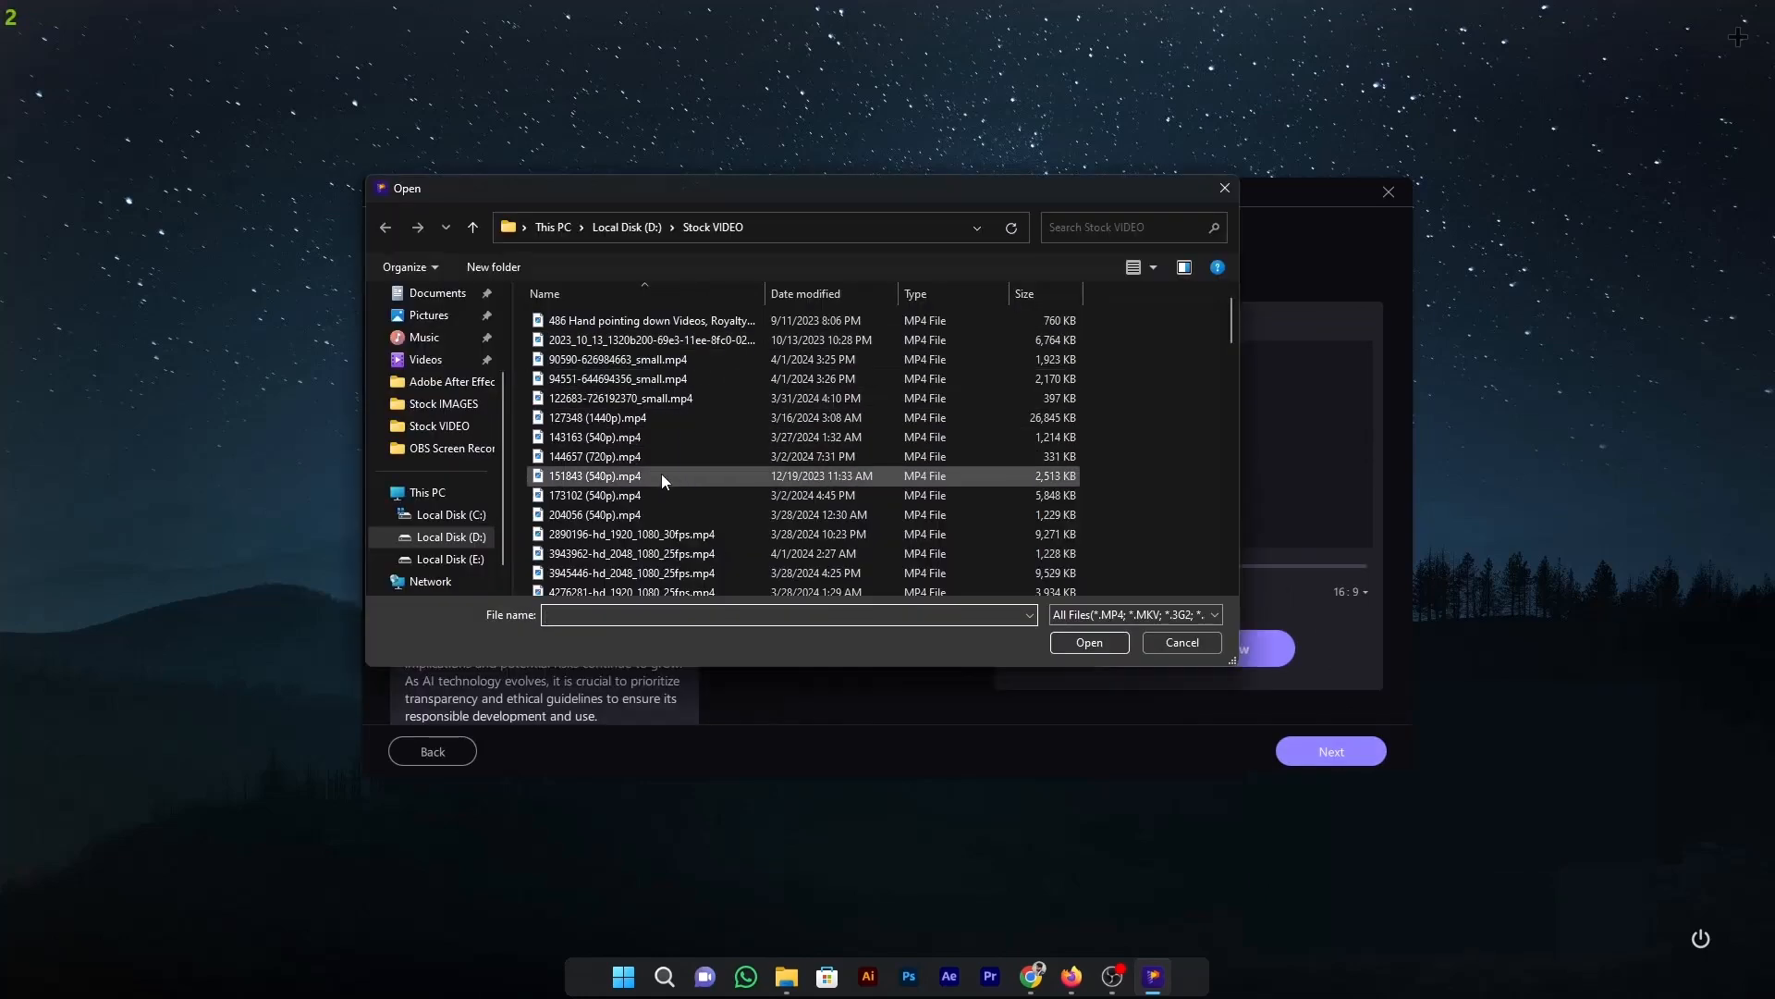
left_click(631, 449)
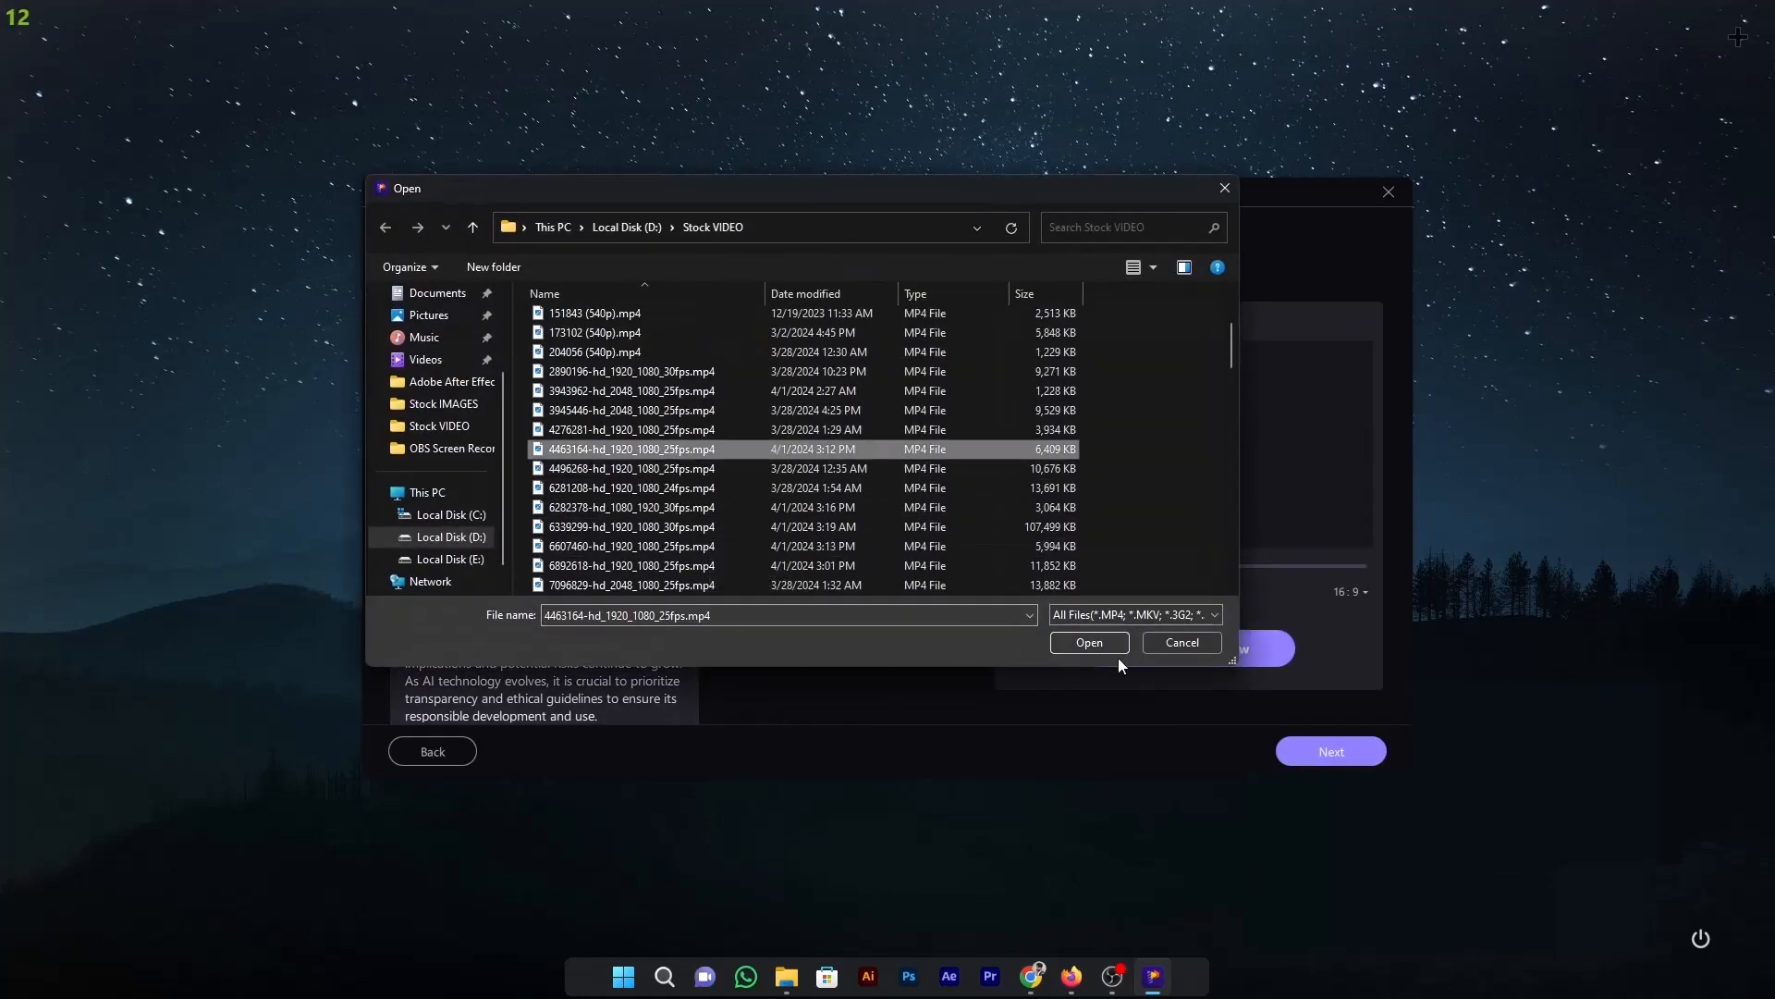
left_click(1088, 641)
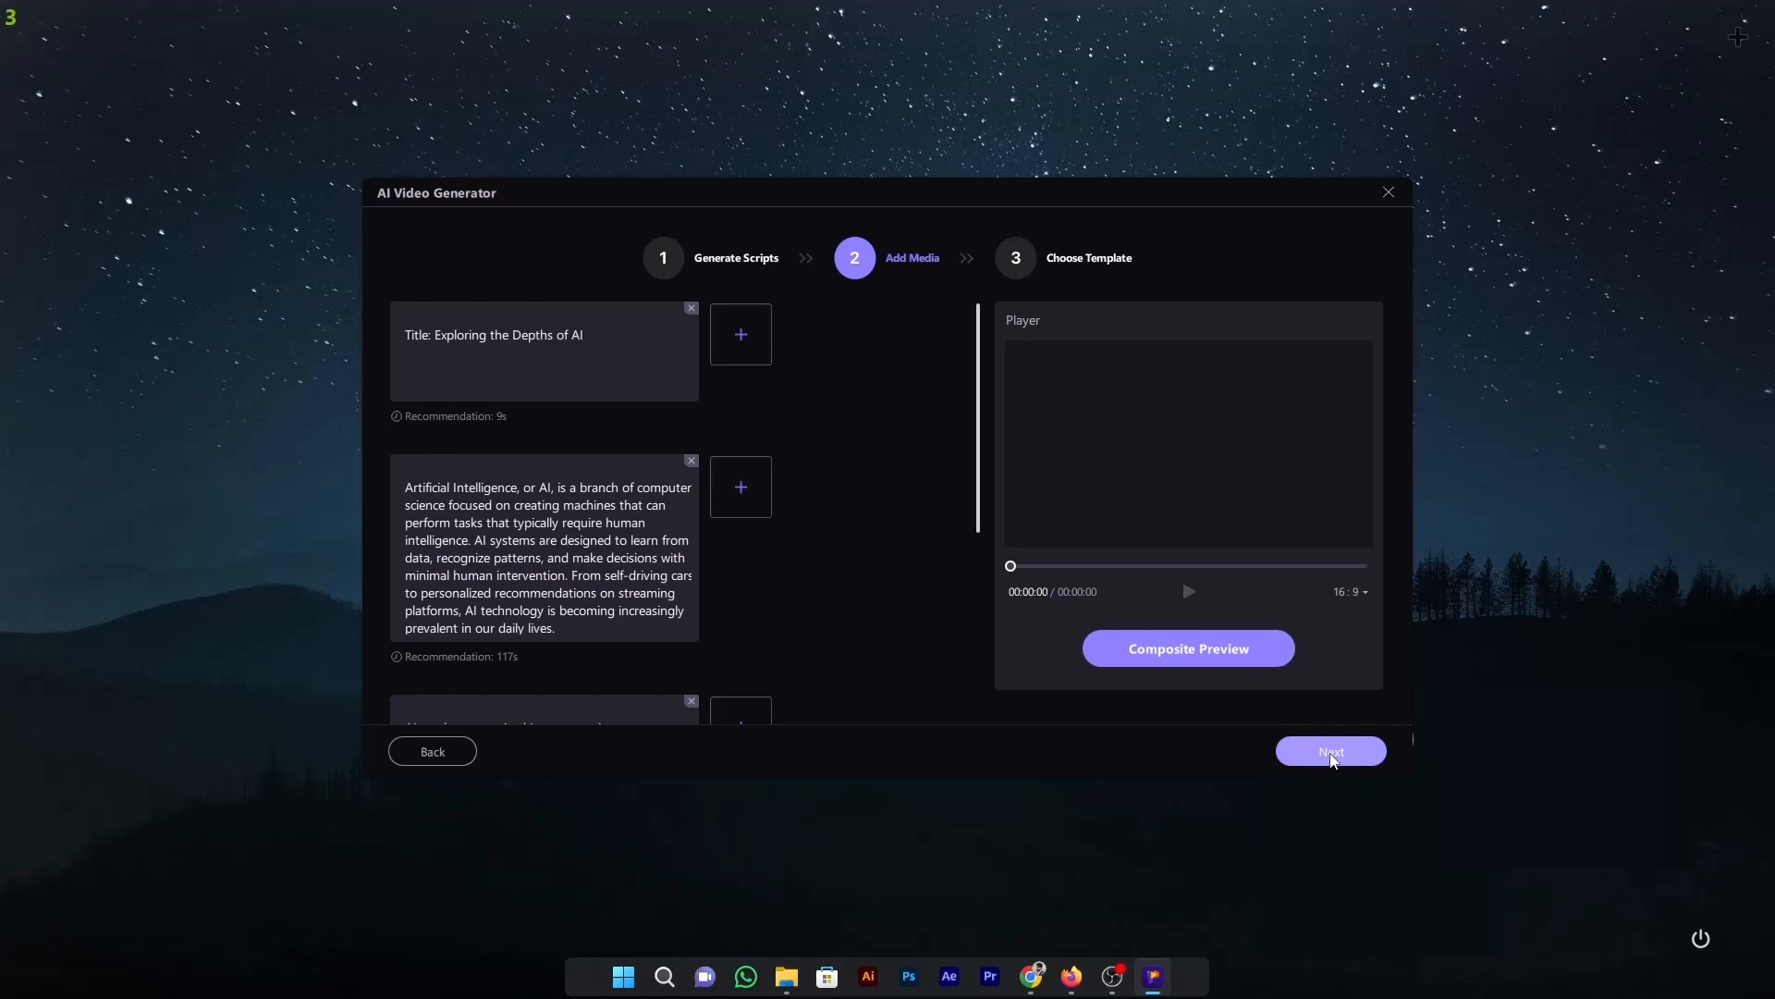
Step: Apply the Educational classroom intro template and send the 'What is AI?' video to Advanced Edit
left_click(1330, 751)
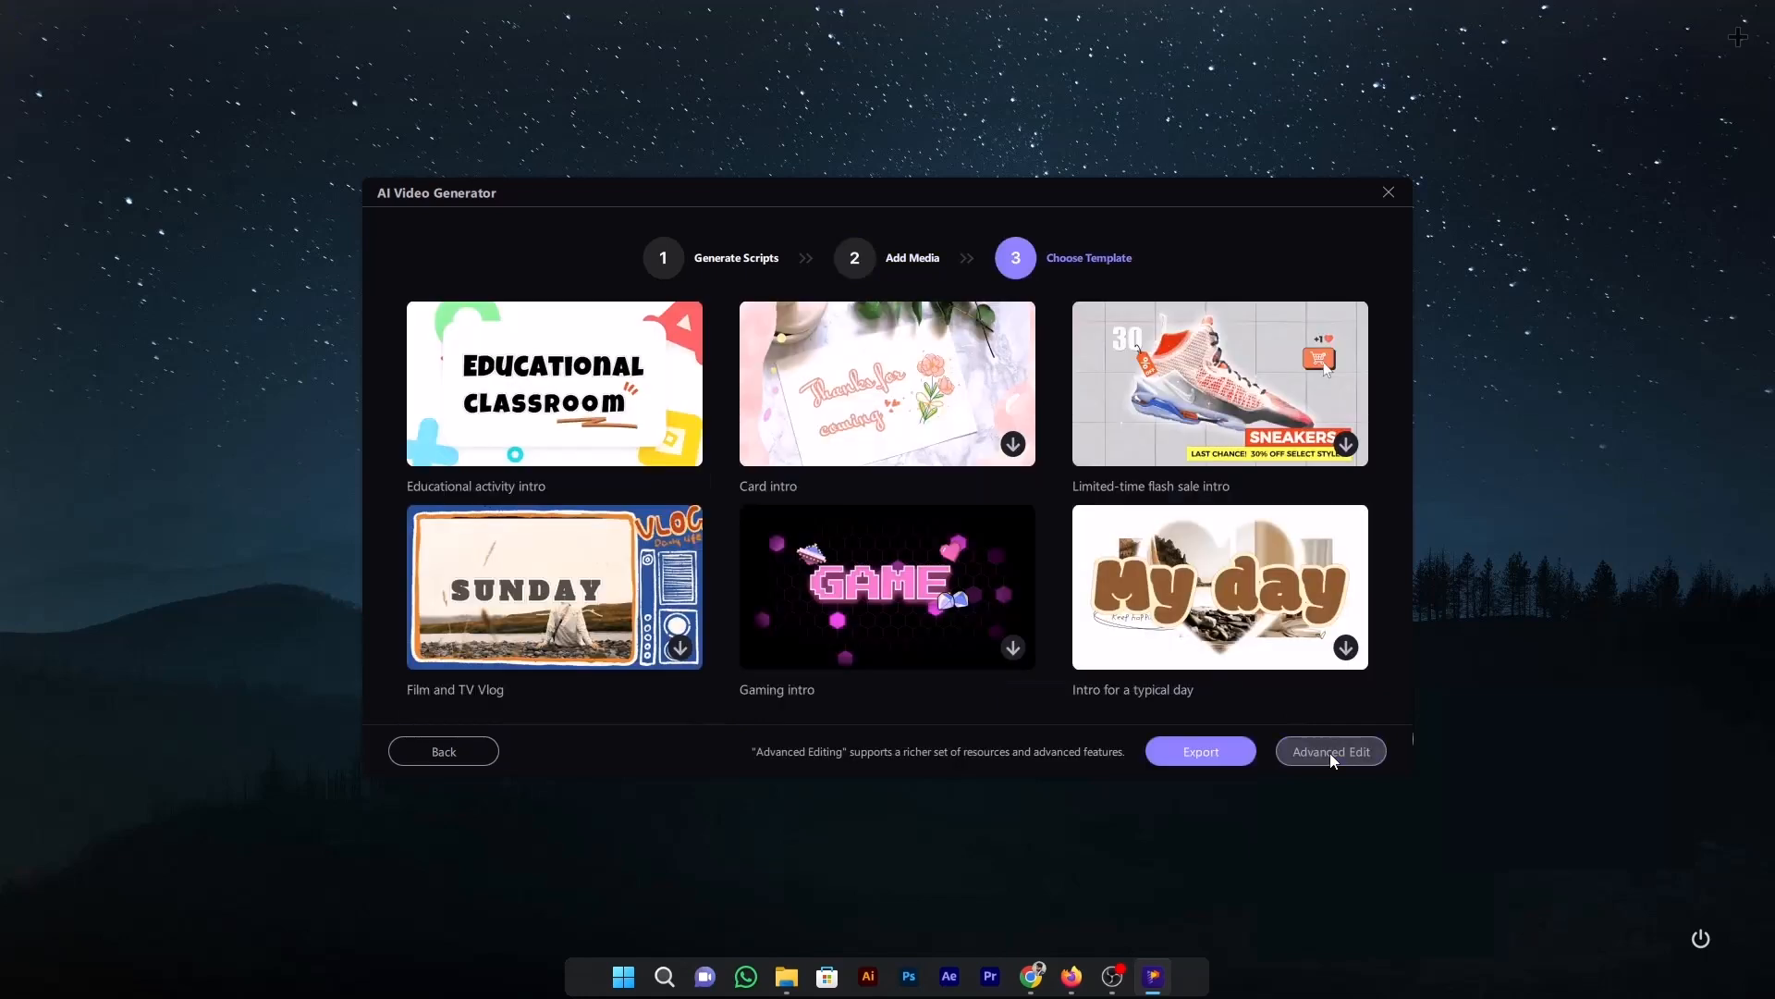
mouse_move(784, 622)
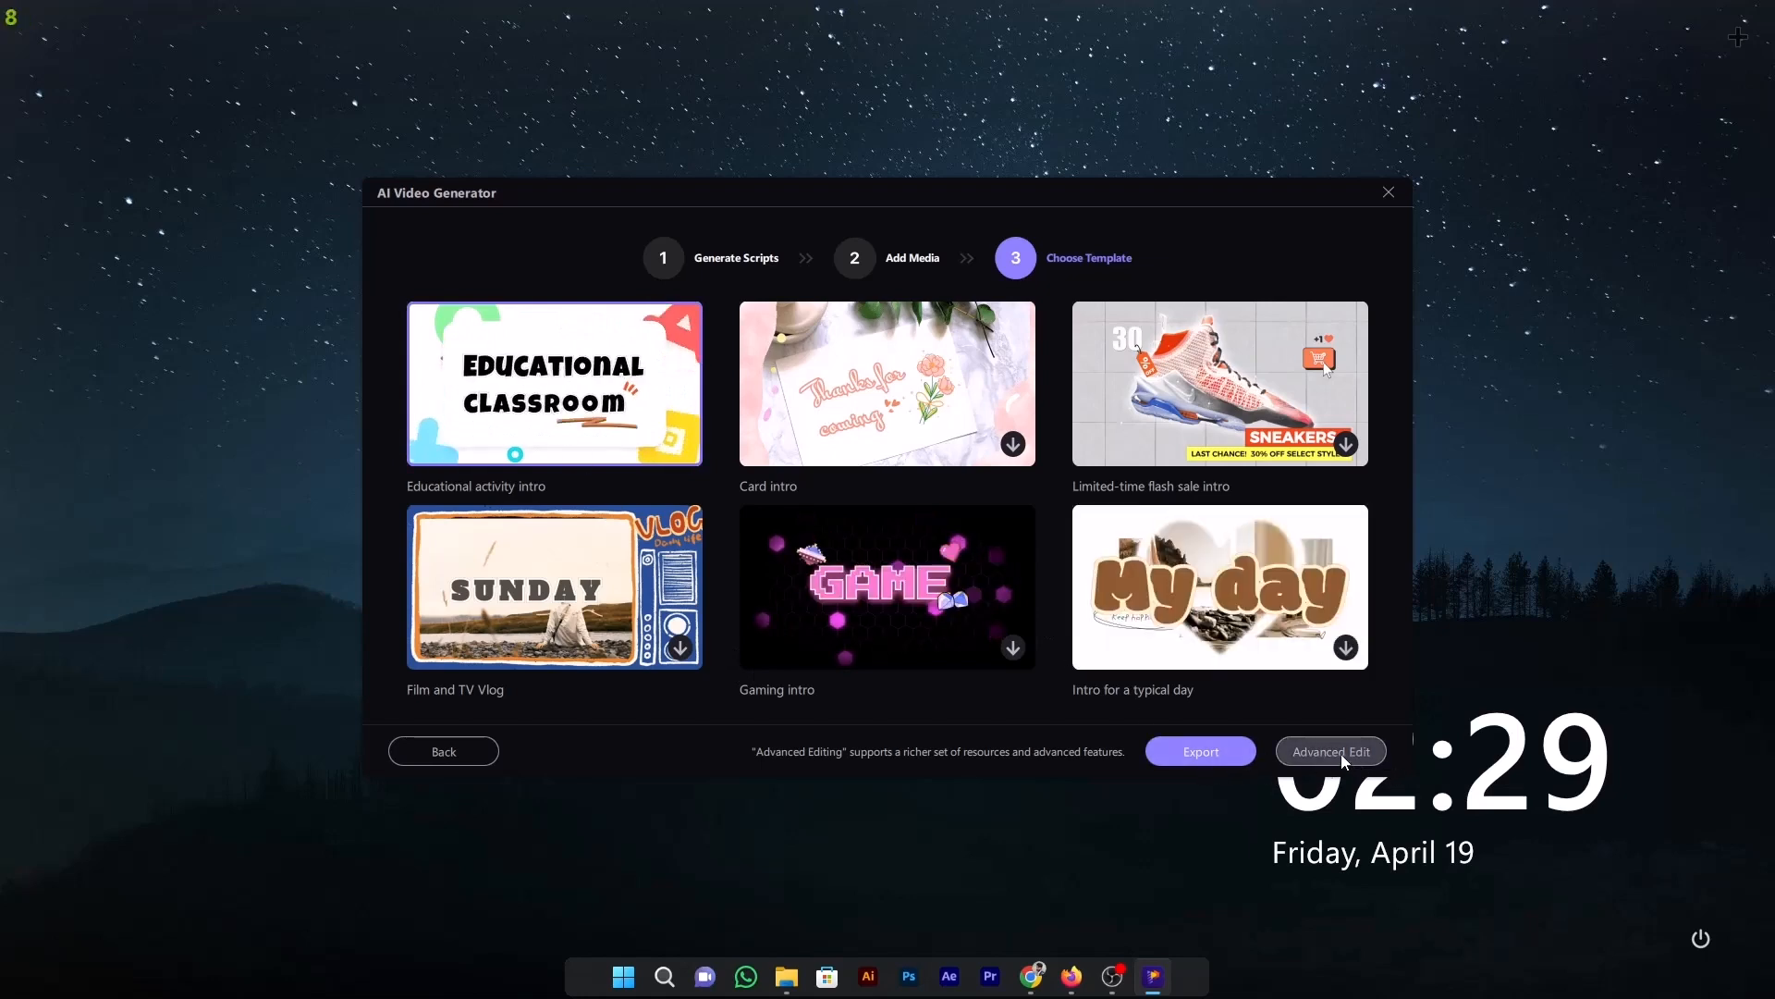
left_click(1330, 751)
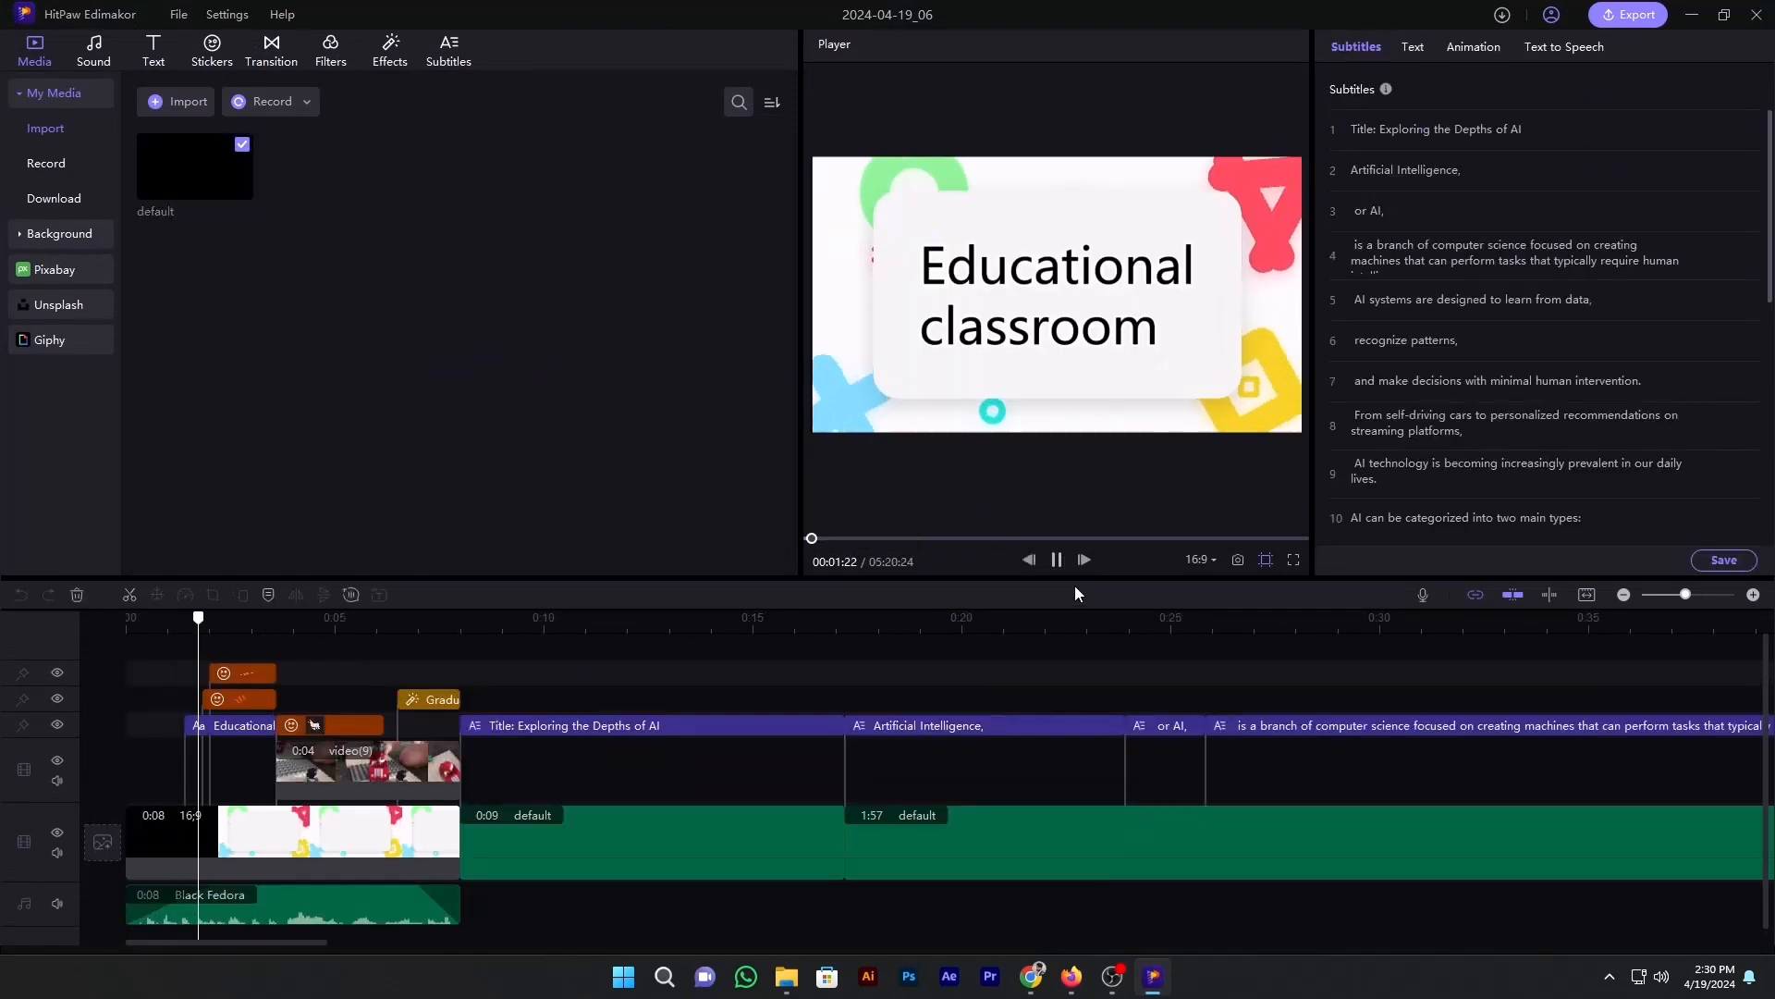
Step: Start new empty project 2024-04-19_08 and go to Media > Download for pasting a link
left_click(325, 618)
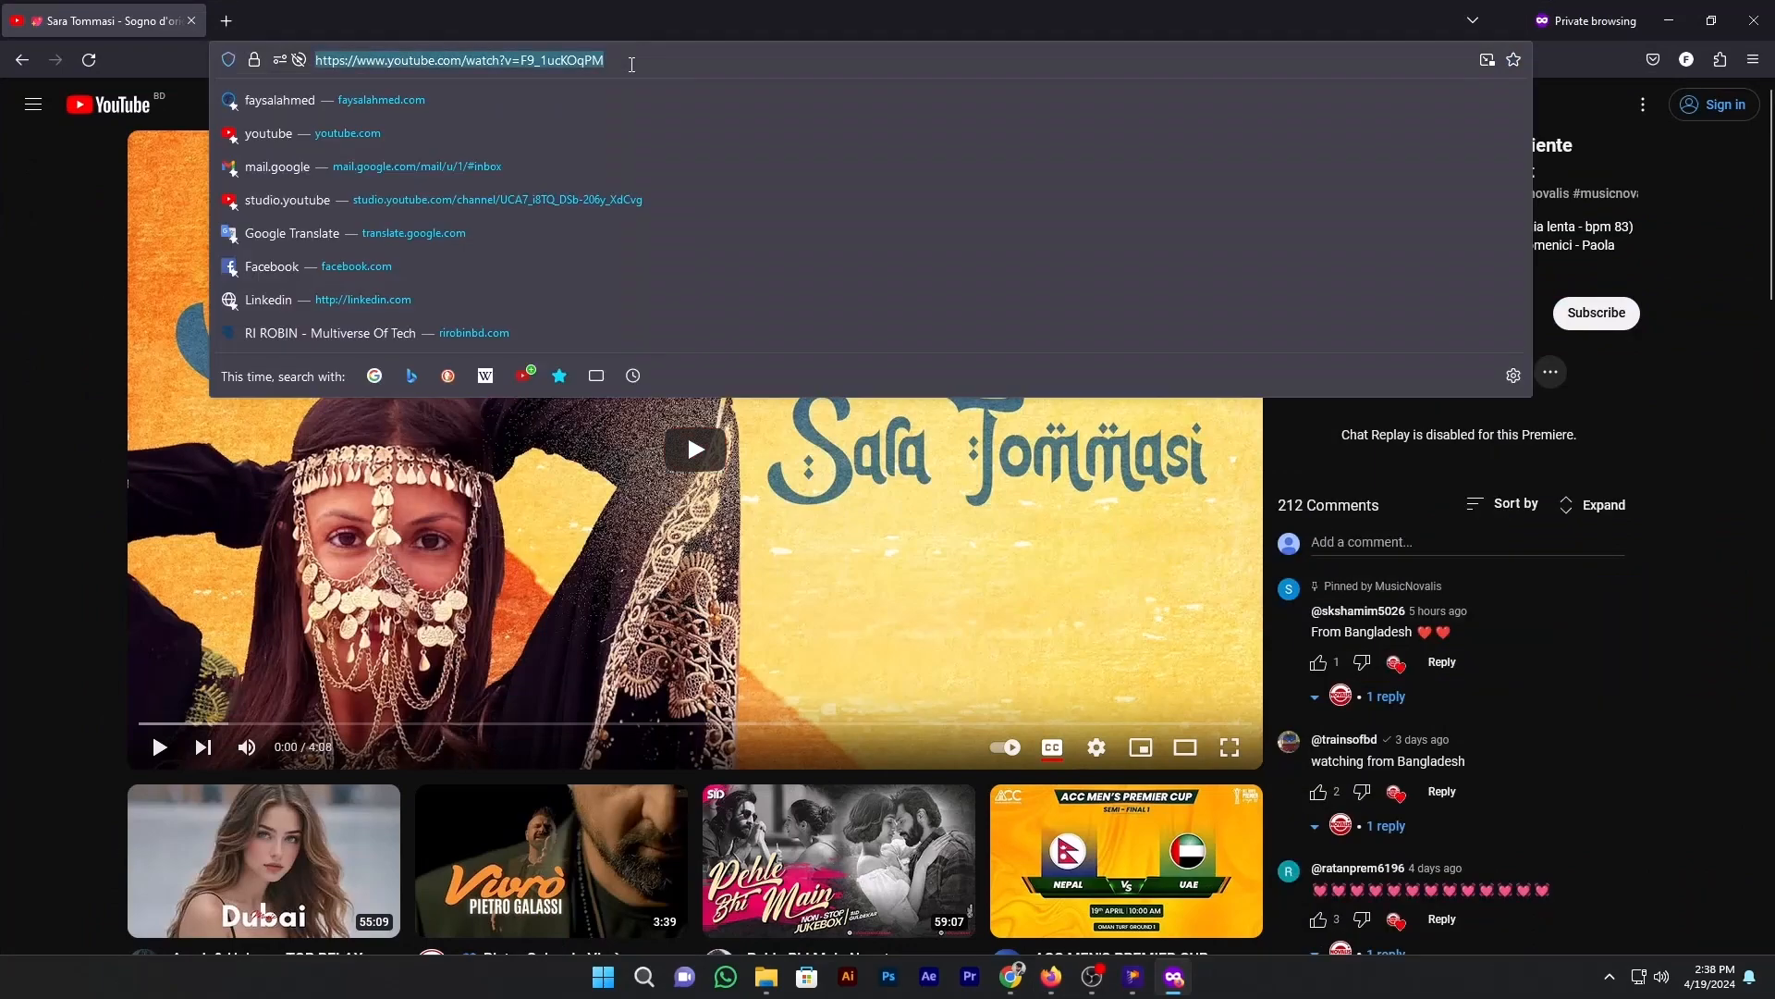
left_click(1130, 977)
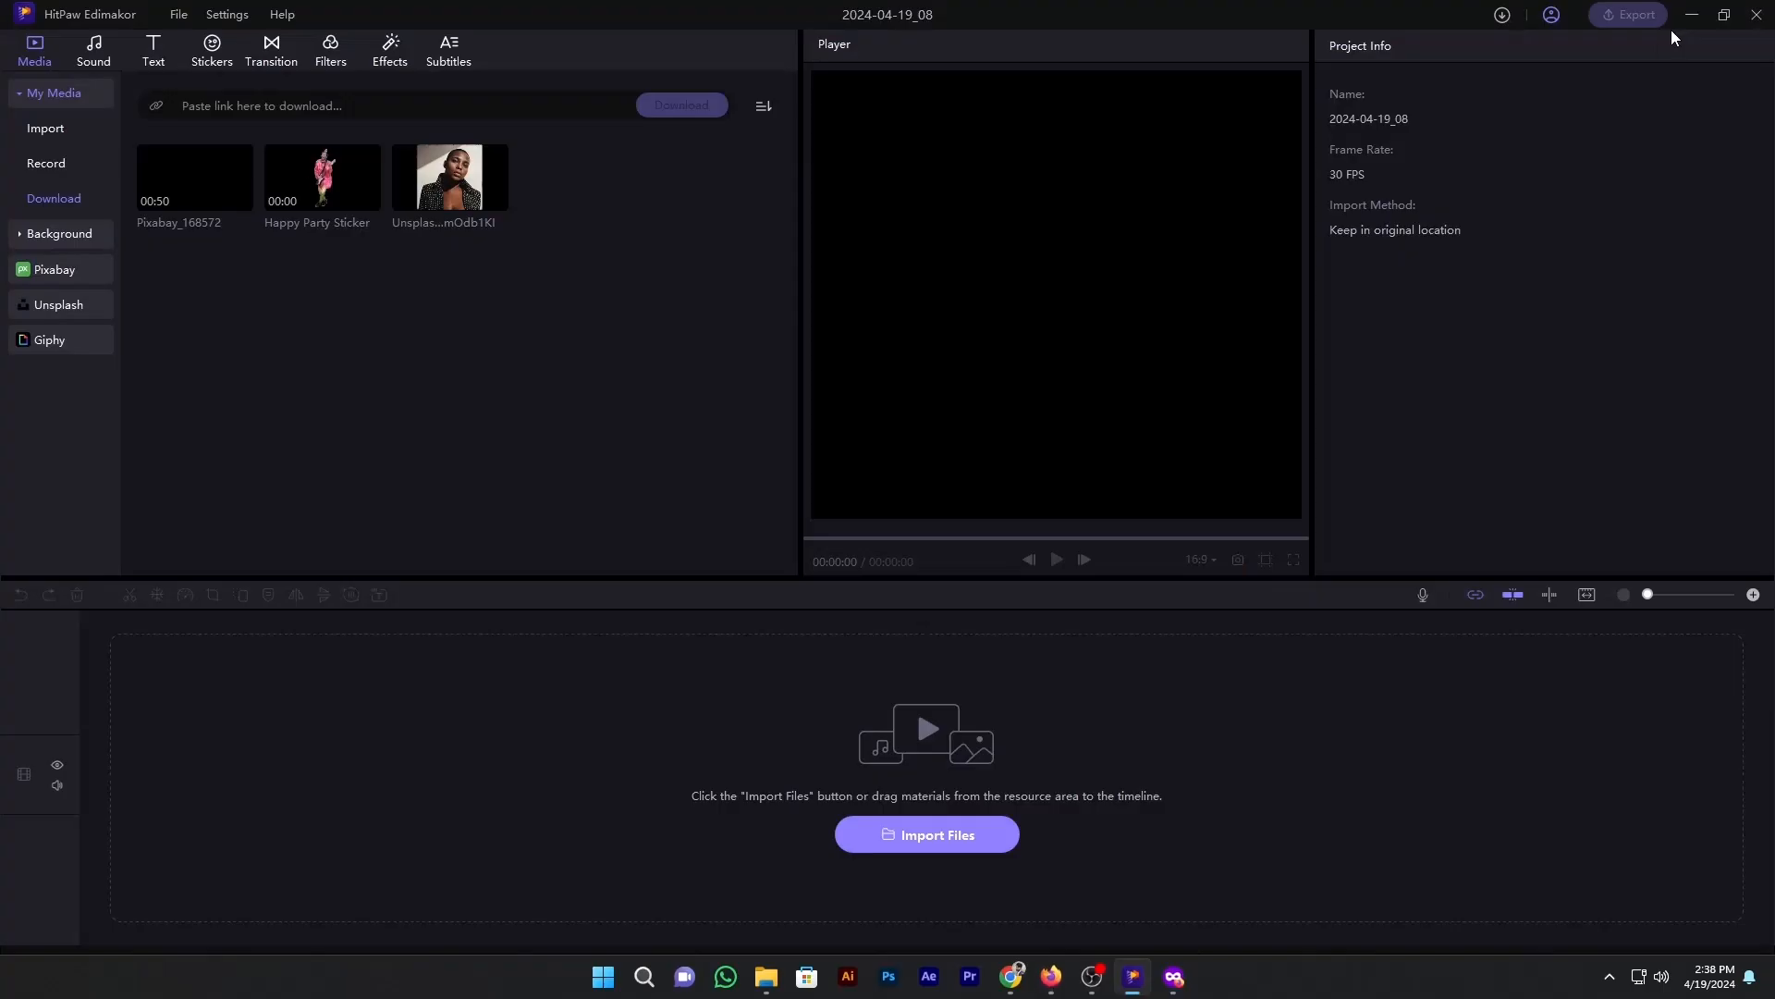
type("https://www.youtube.com/watch?v=F9_1ucKOqPM")
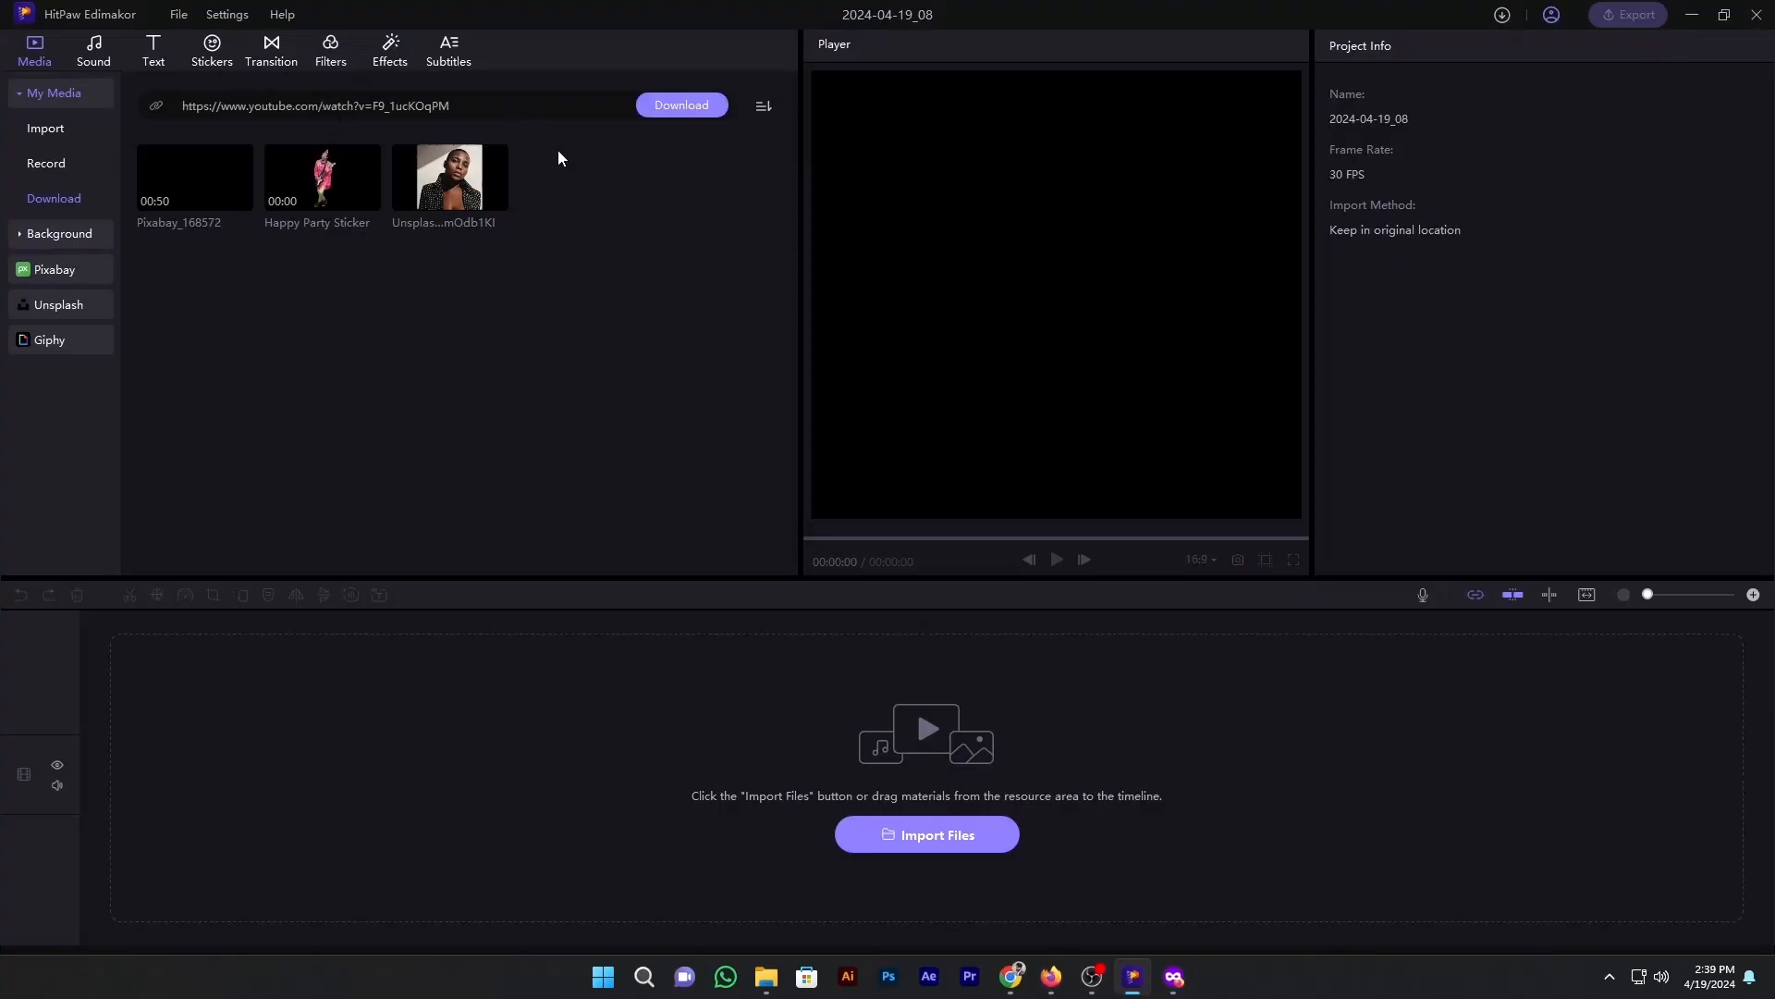
left_click(681, 103)
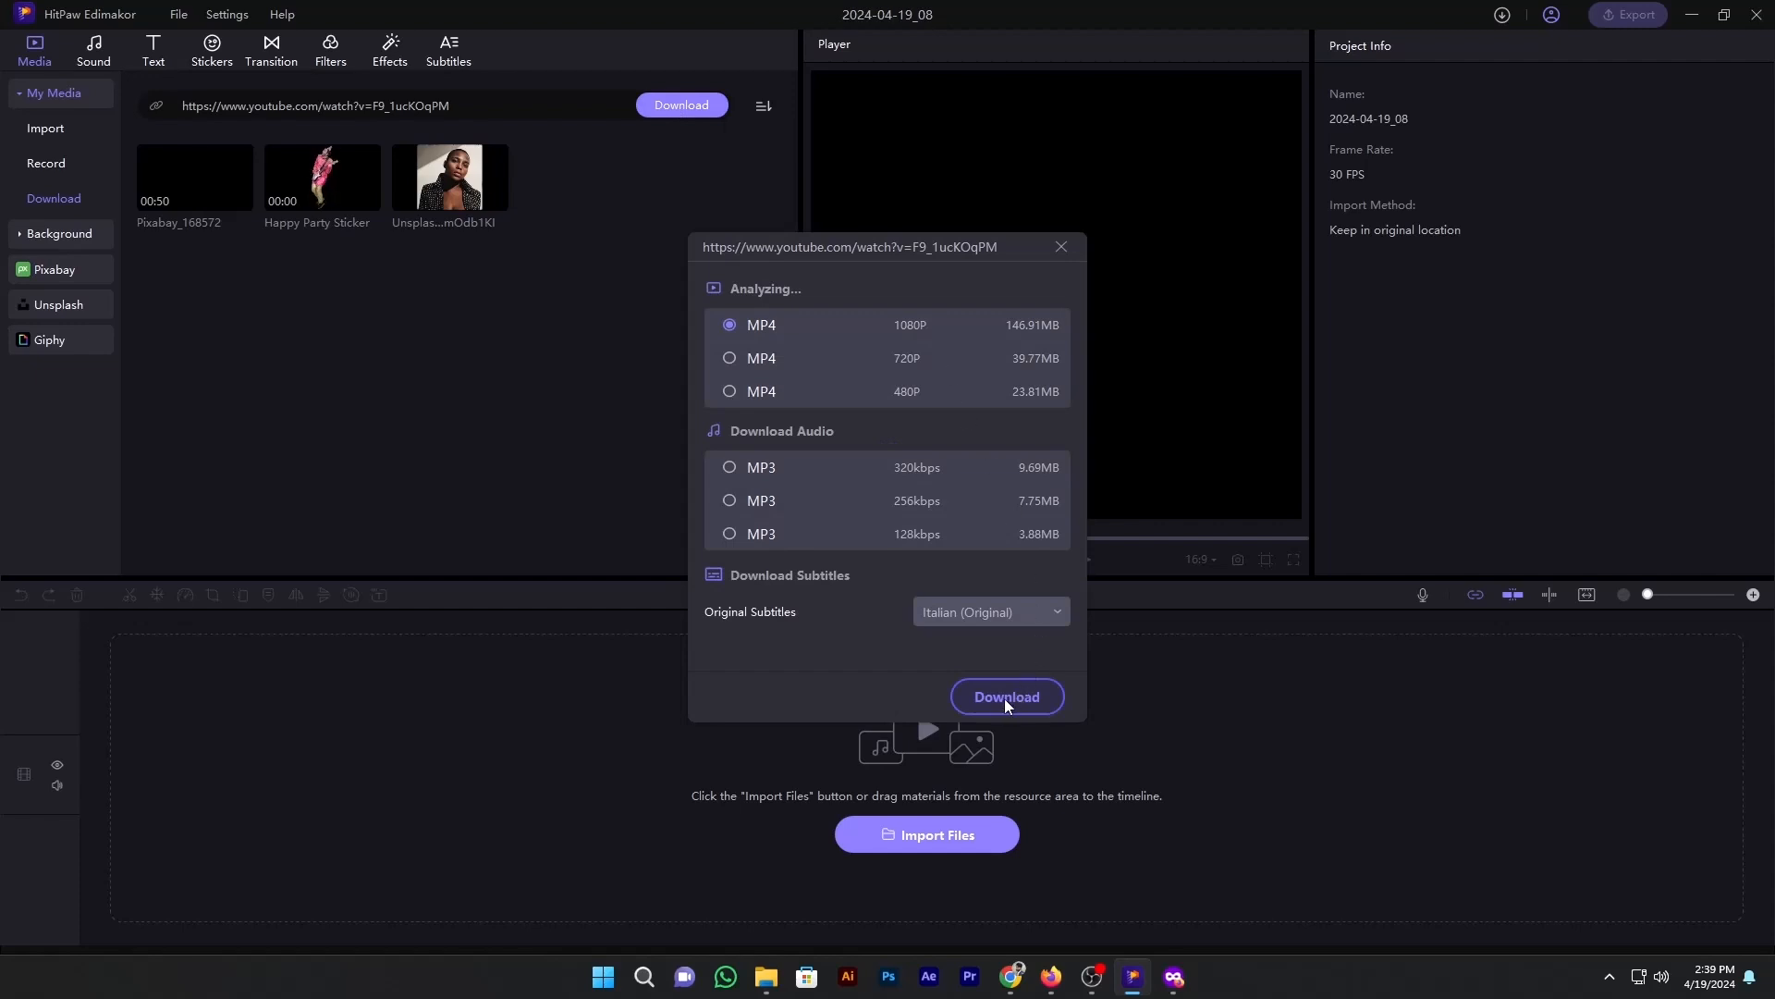
left_click(1004, 698)
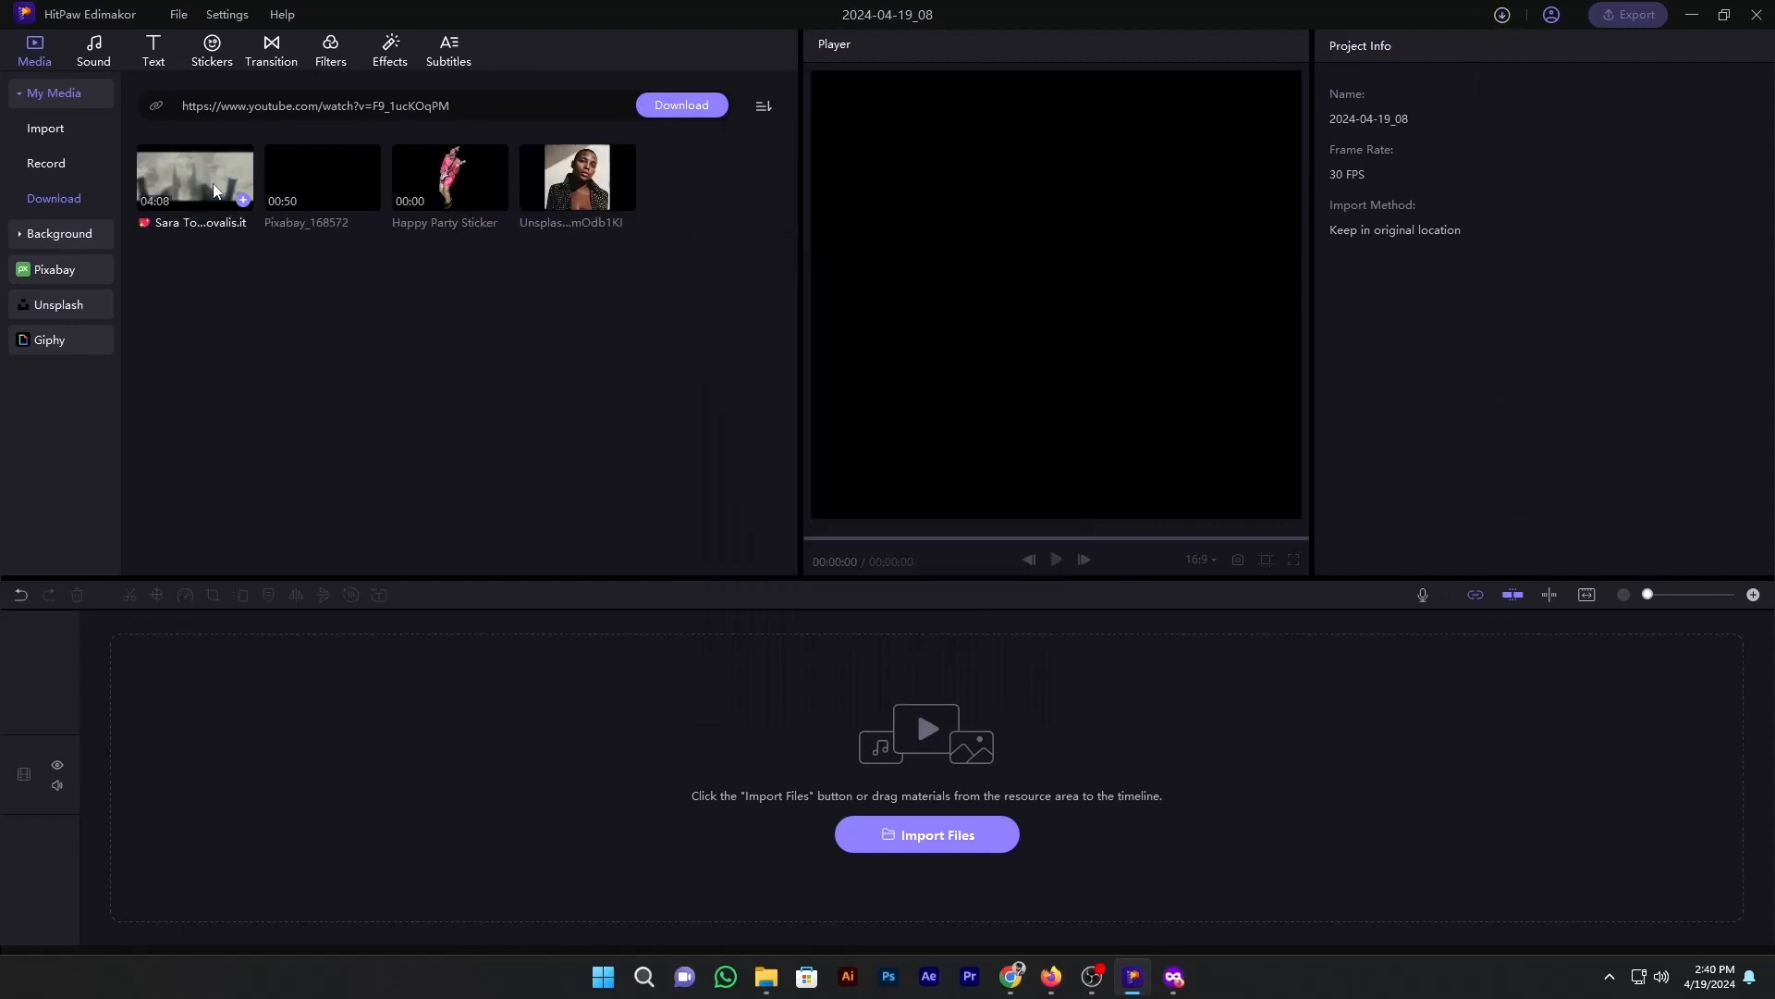